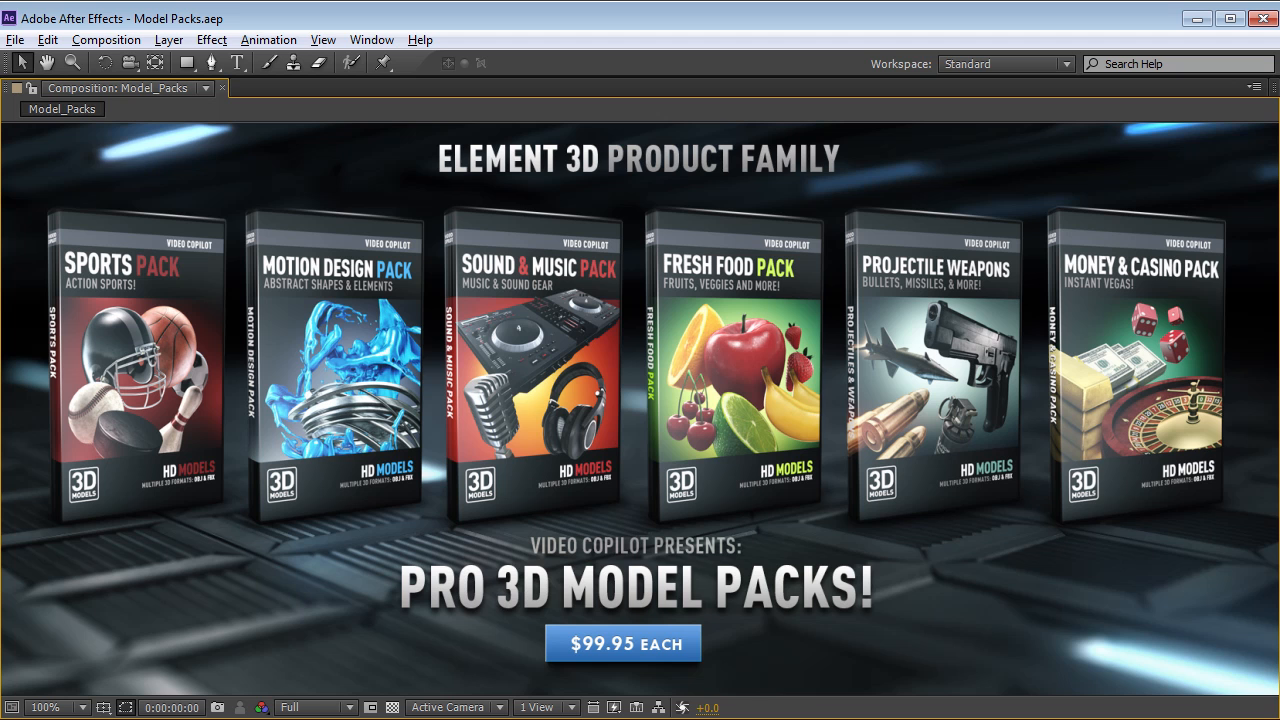
mouse_move(756, 252)
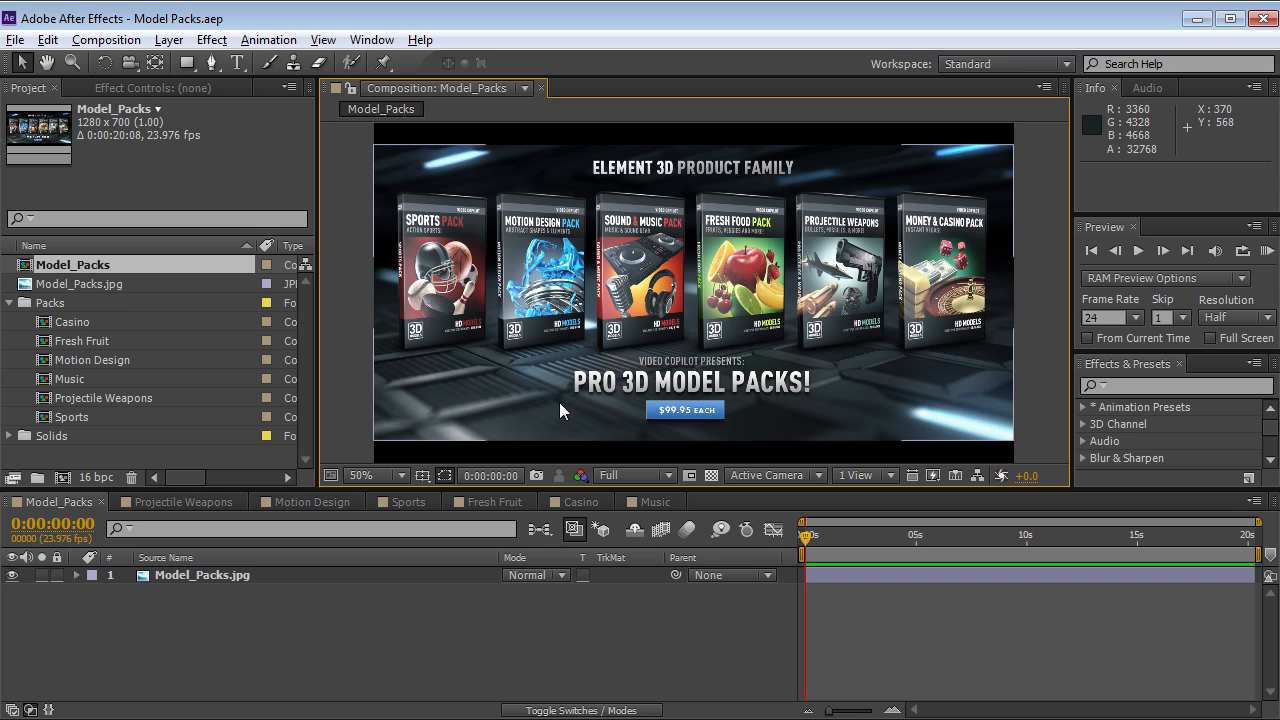
mouse_move(200, 520)
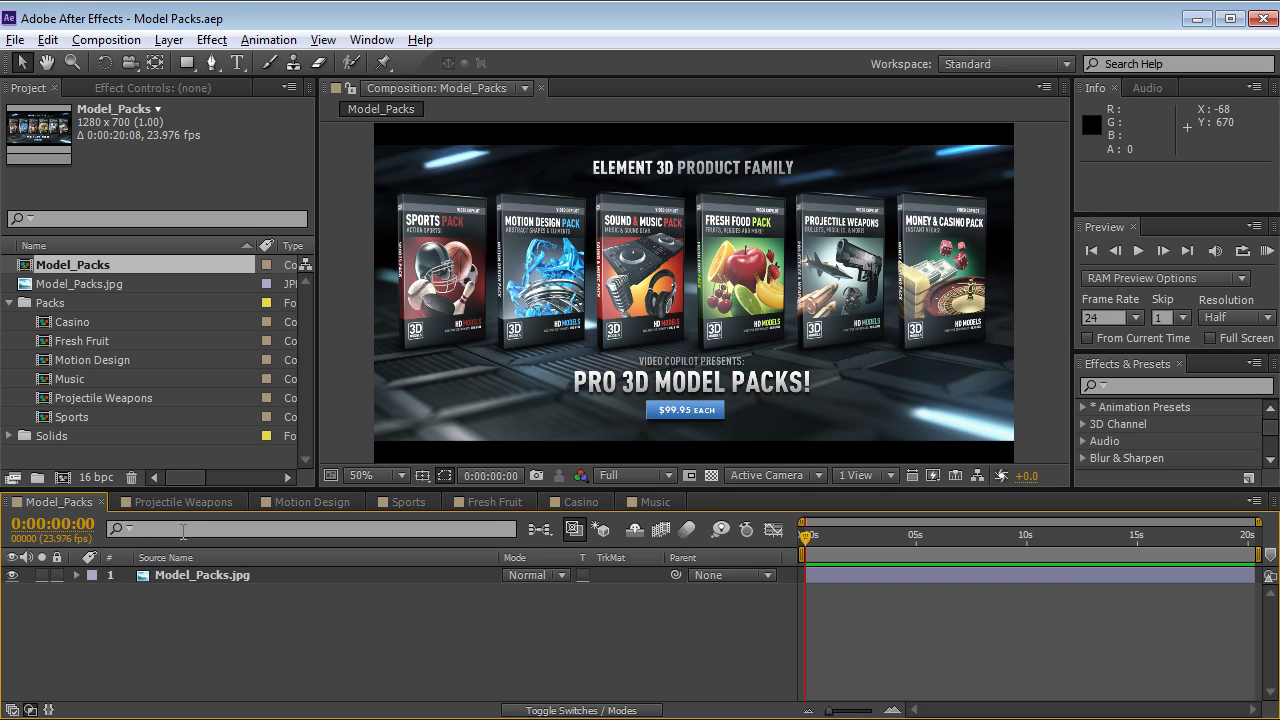
Step: Show the Element effect settings of Deep Royal Blue Solid 1 in the Projectile Weapons comp
click(180, 500)
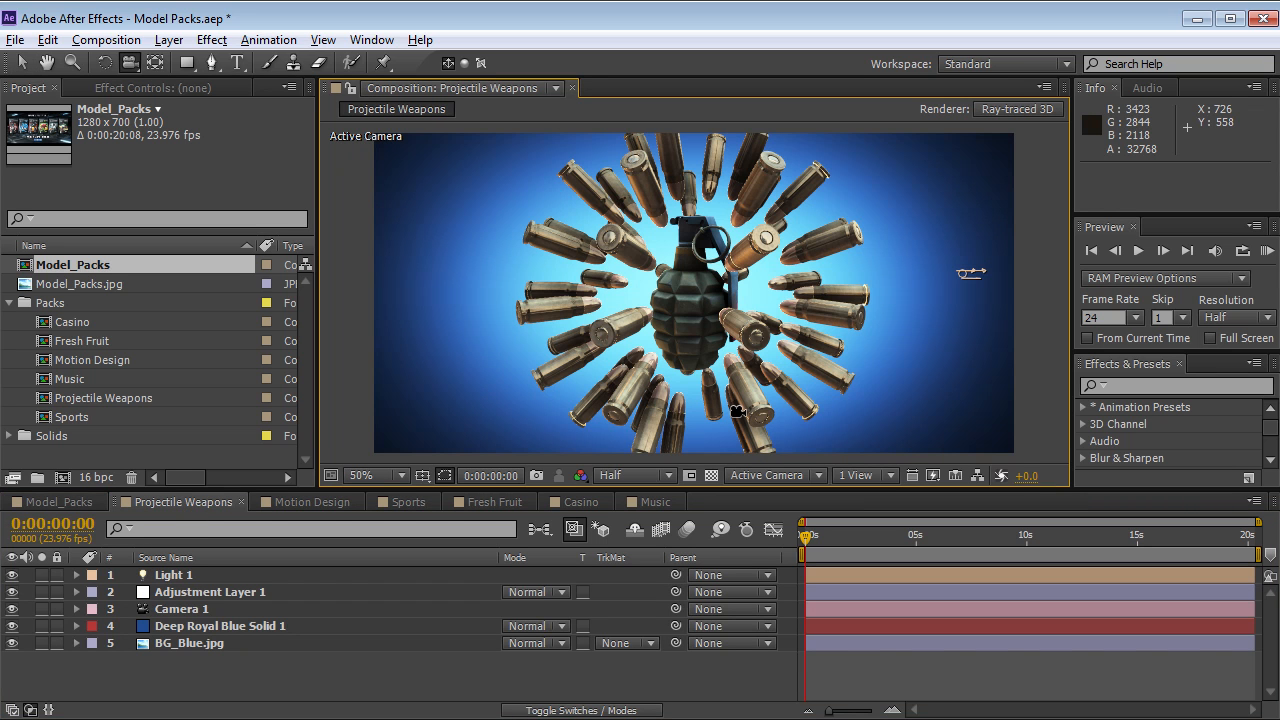
drag(736, 412, 750, 380)
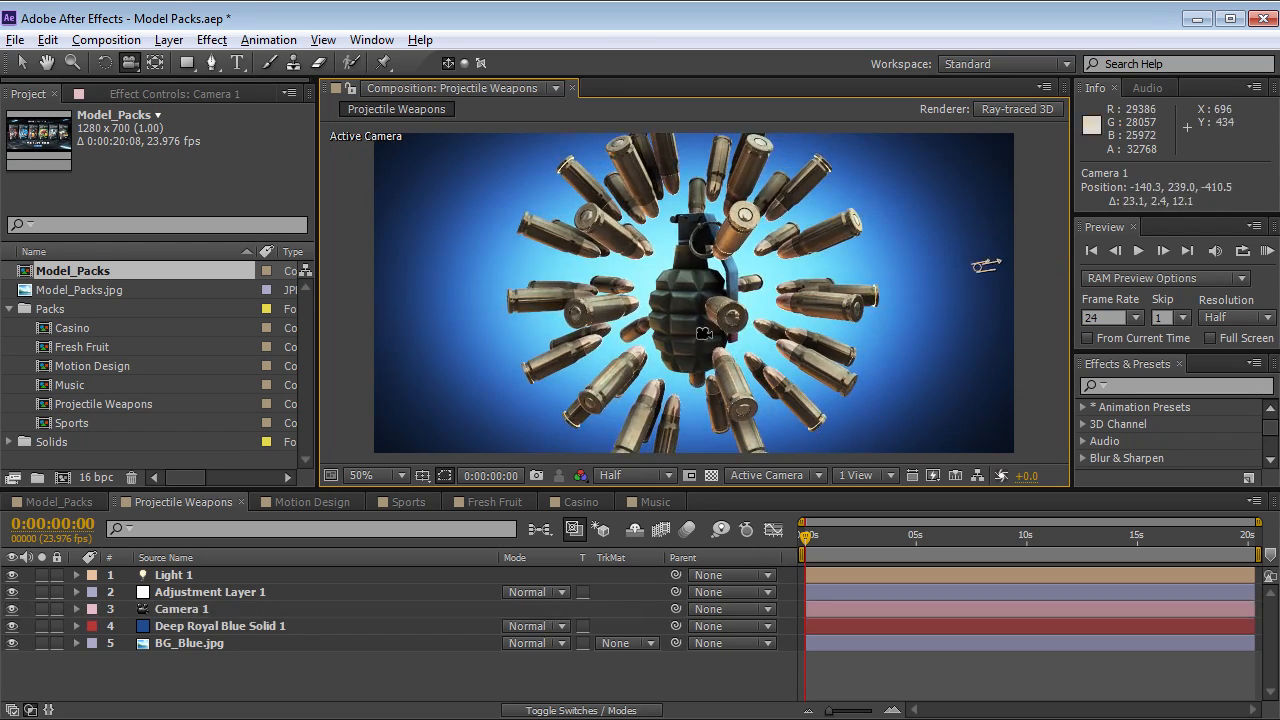
click(220, 624)
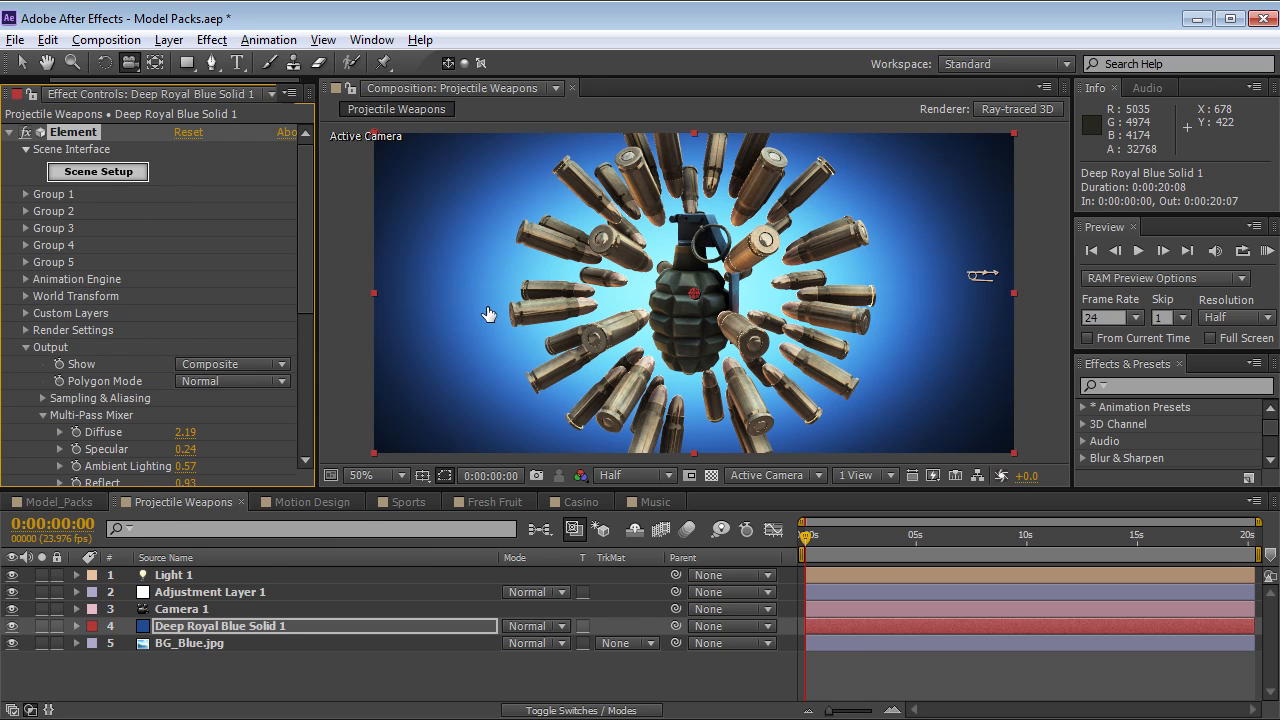
Step: Add air_missile from the Projectile_Weapons pack in Scene Setup and orbit to view its tail and exhaust
click(96, 172)
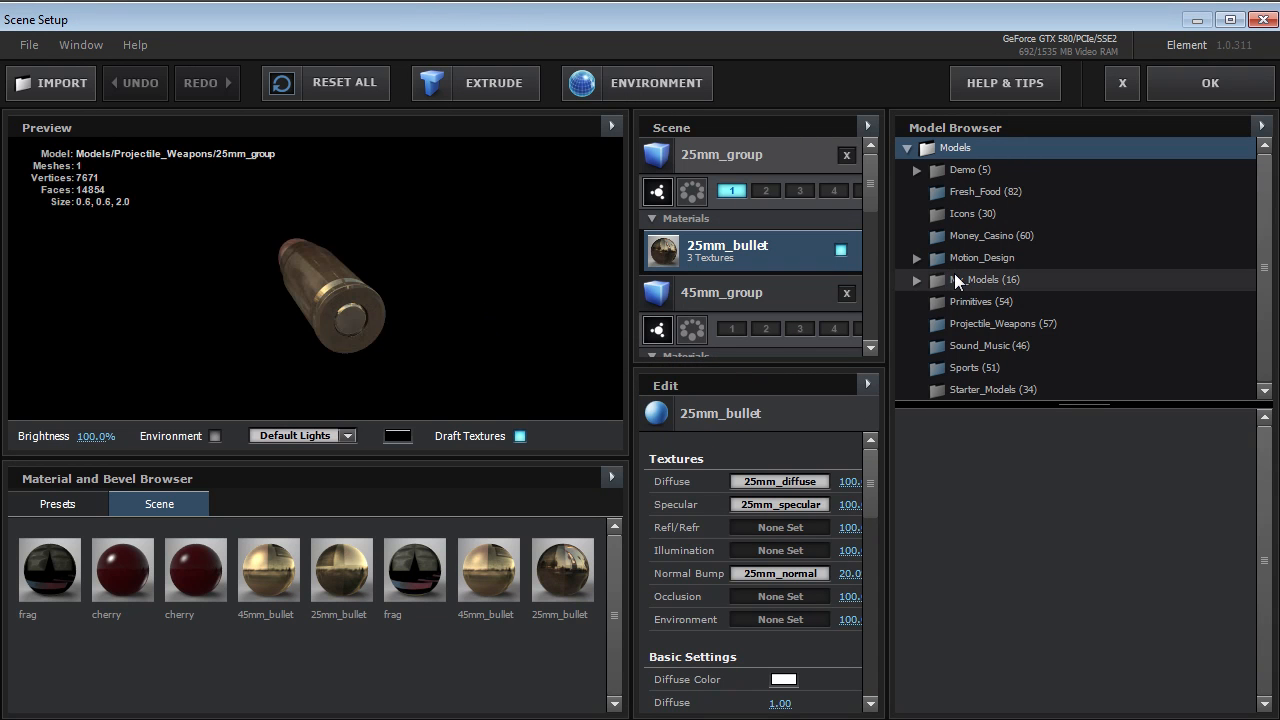
mouse_move(996, 258)
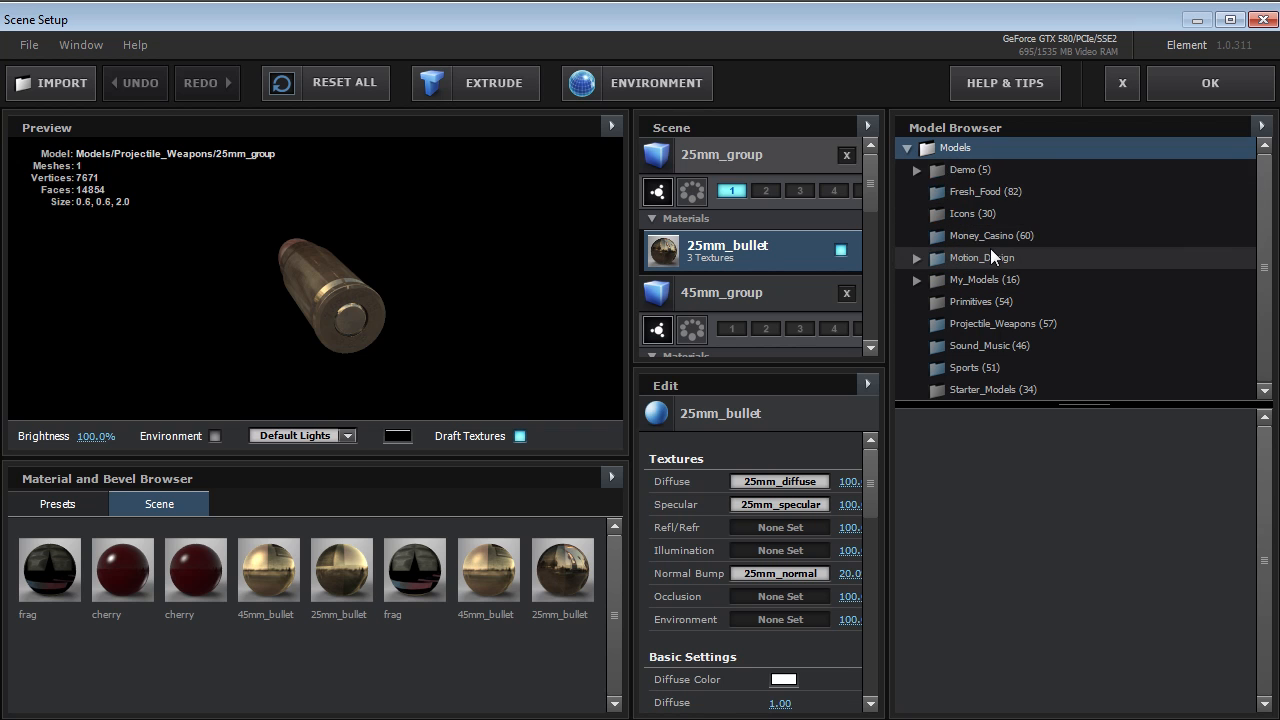
mouse_move(1016, 336)
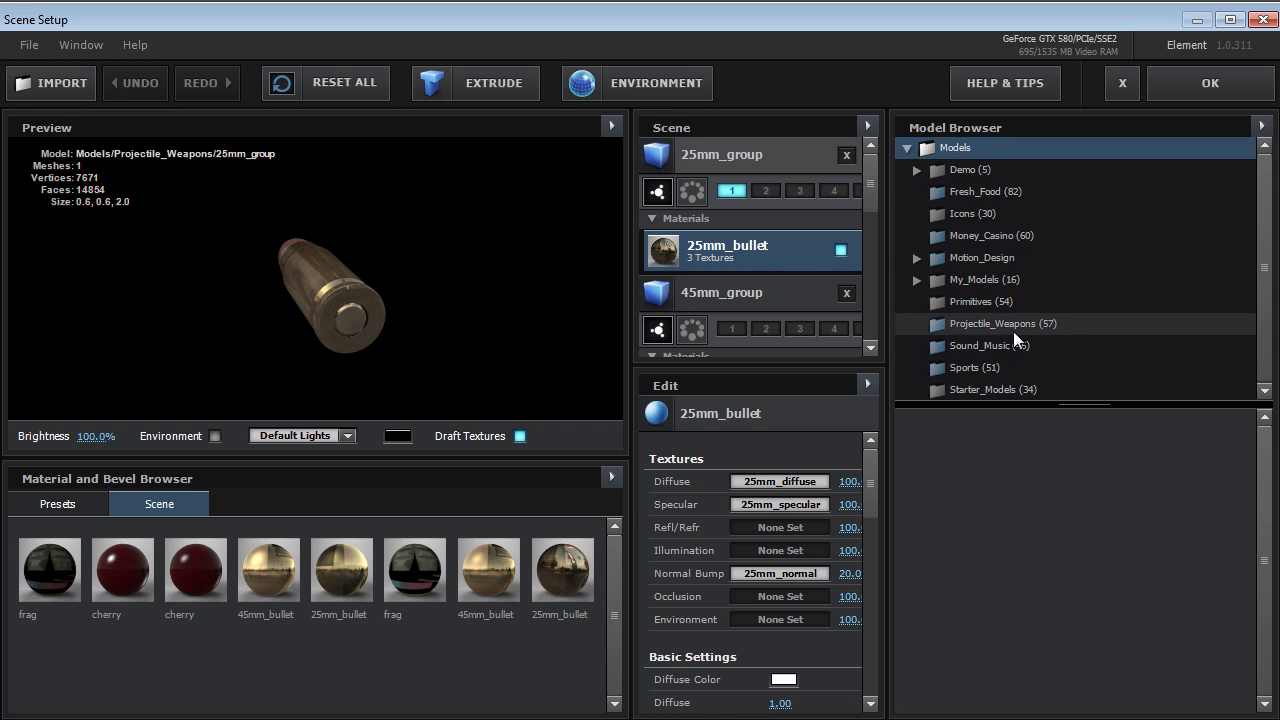
click(1004, 324)
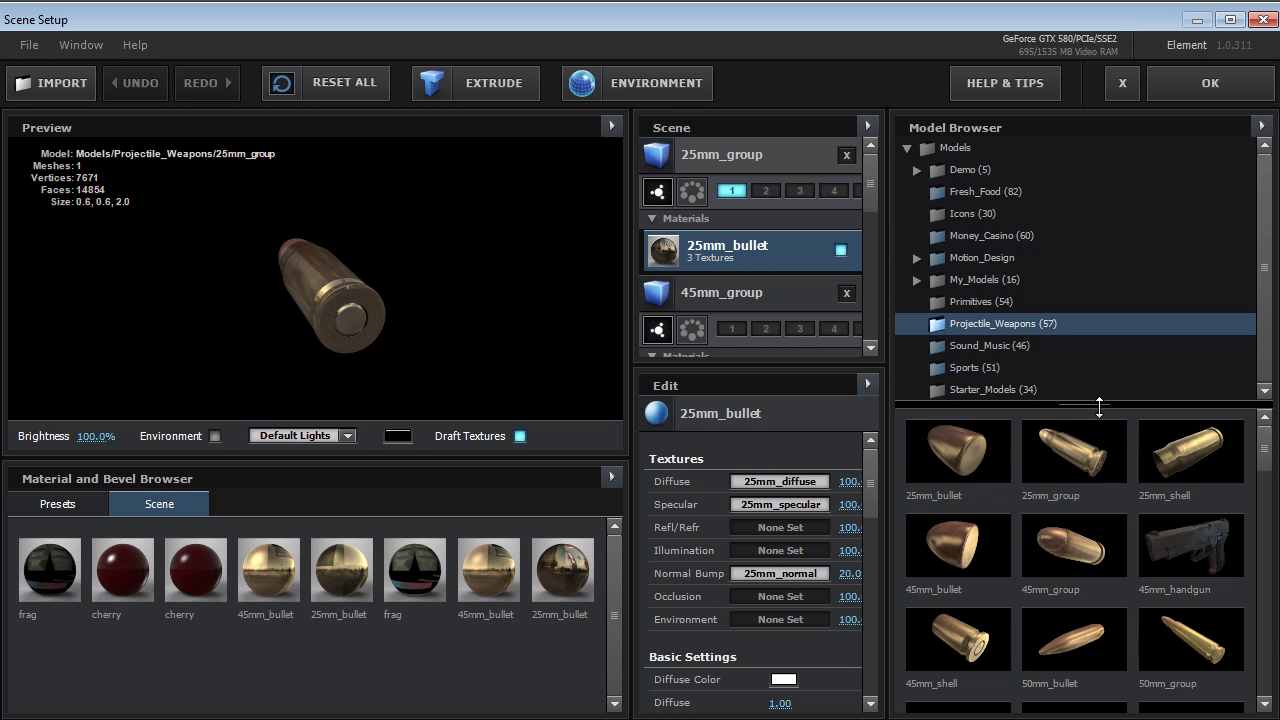
scroll(down, 3)
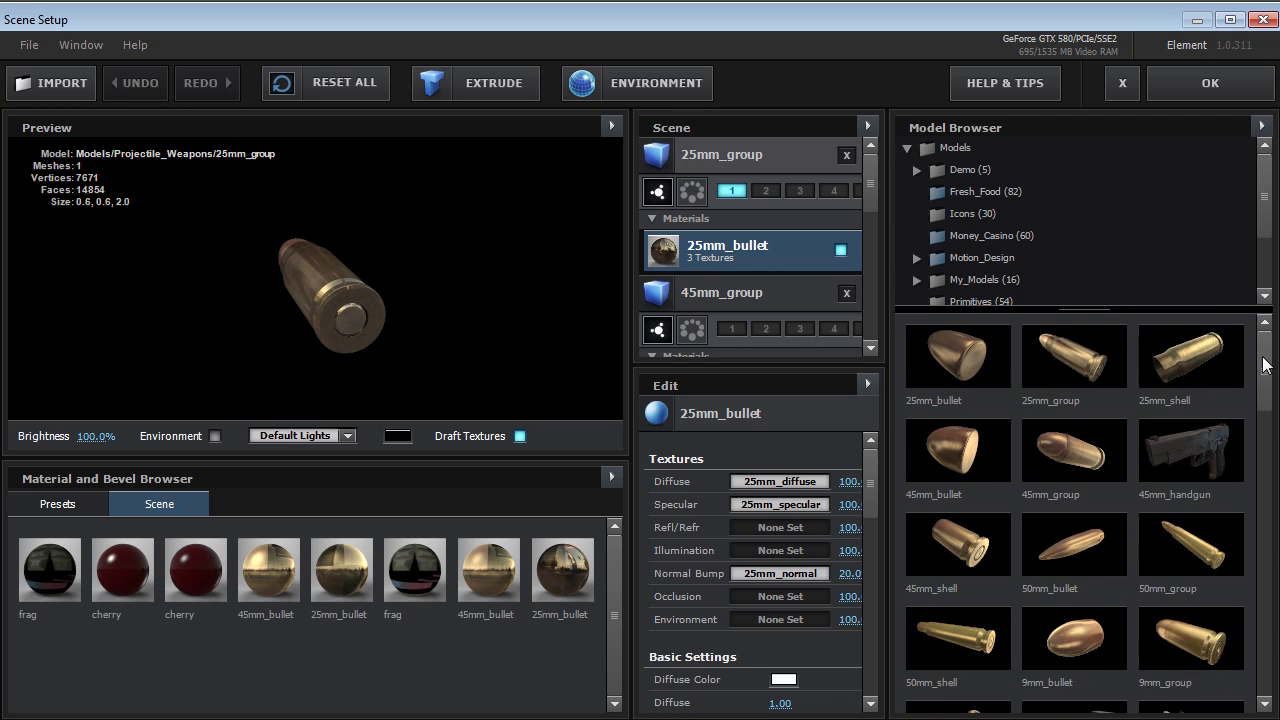
scroll(down, 3)
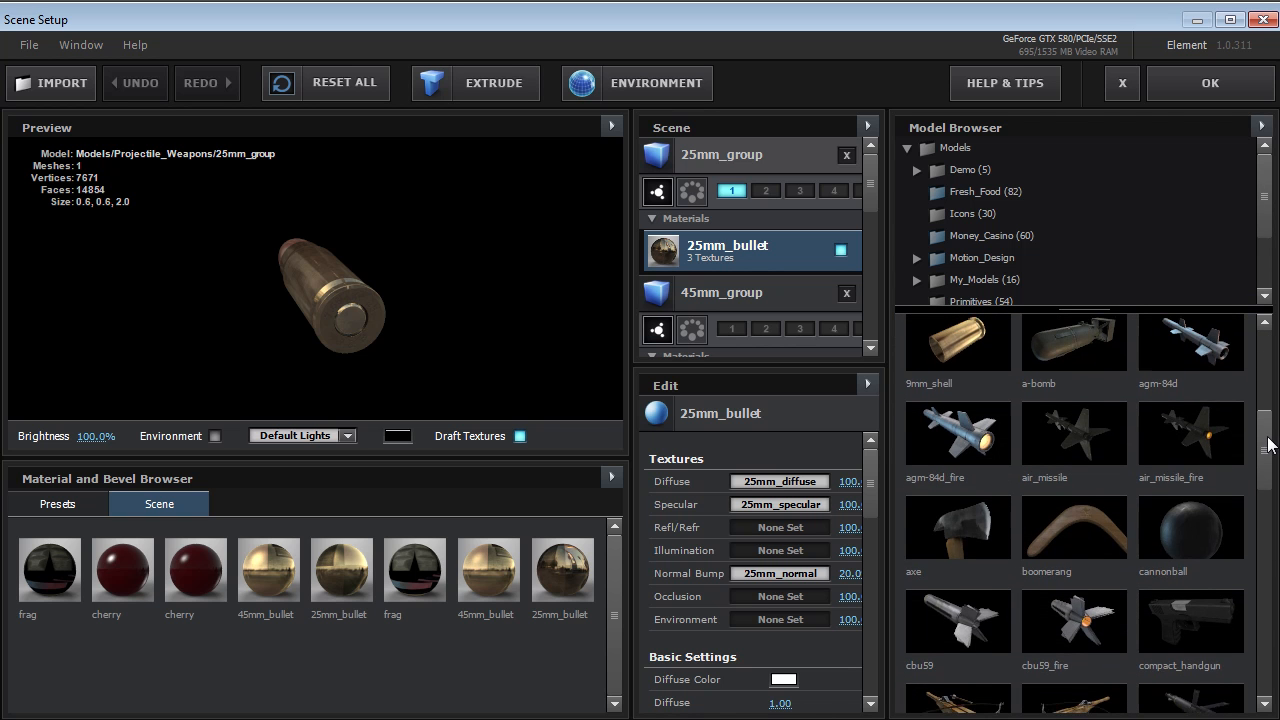
double_click(1072, 432)
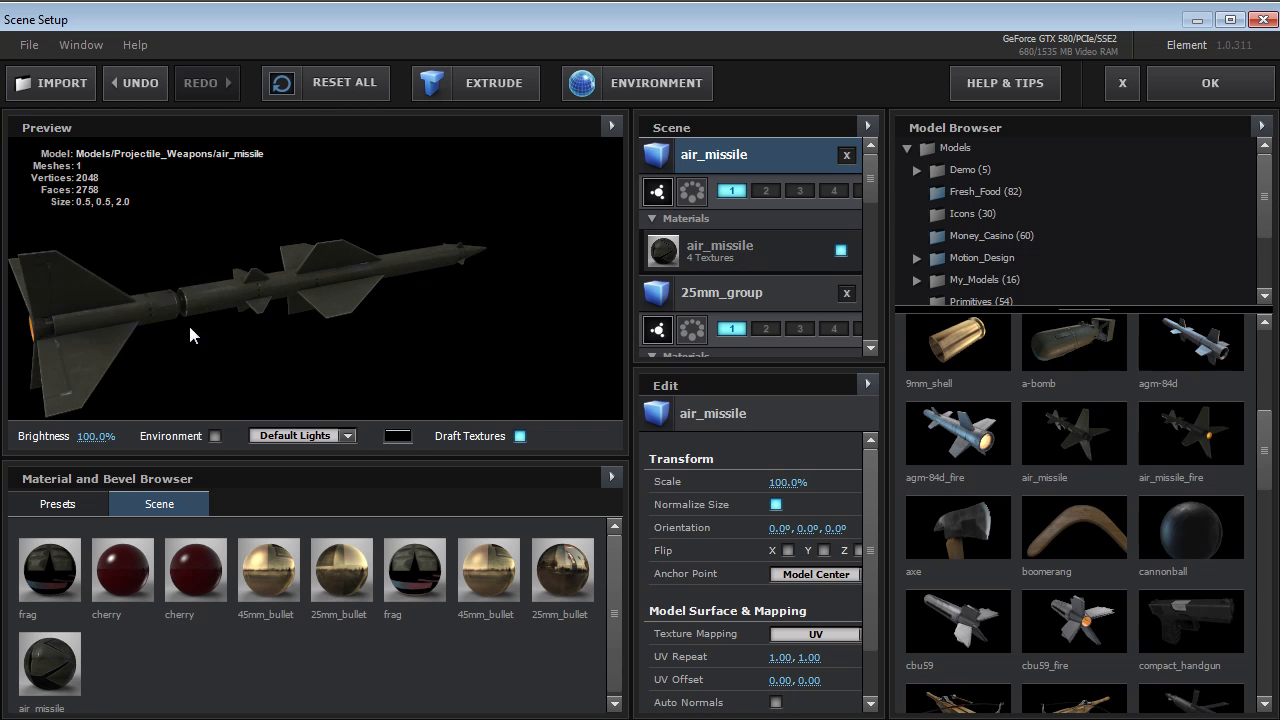
drag(192, 336, 296, 344)
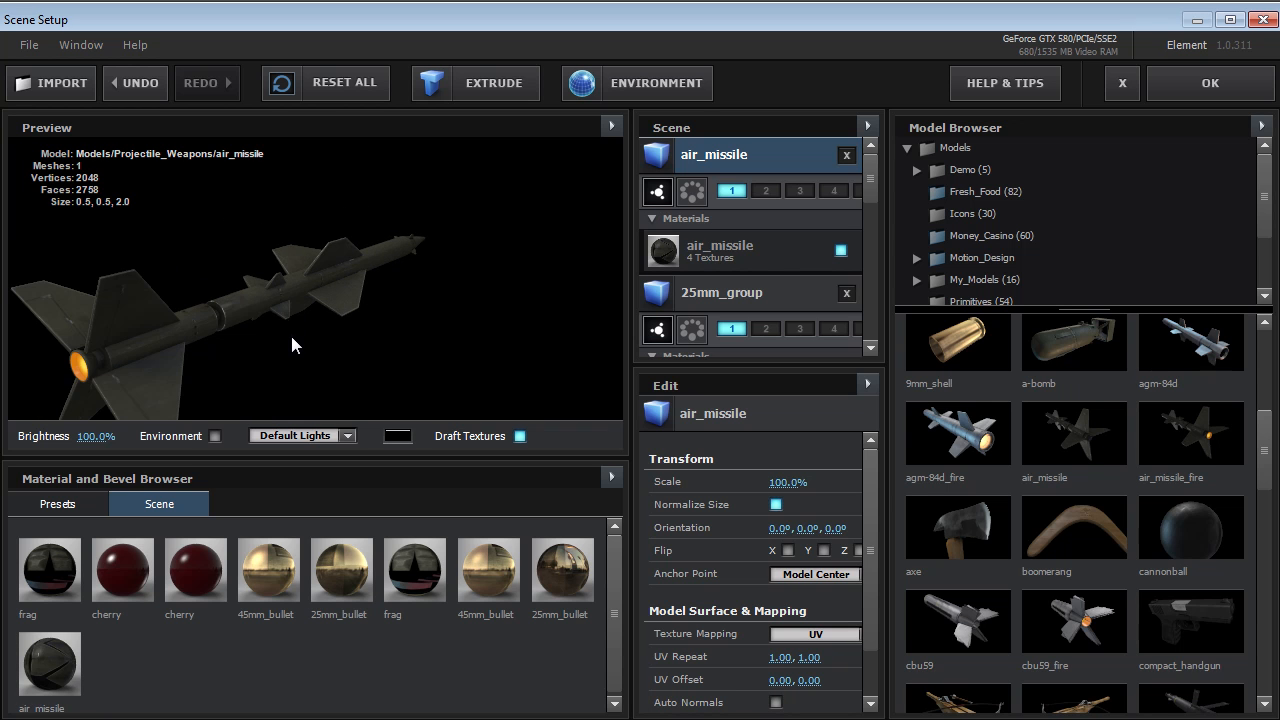
drag(296, 344, 332, 356)
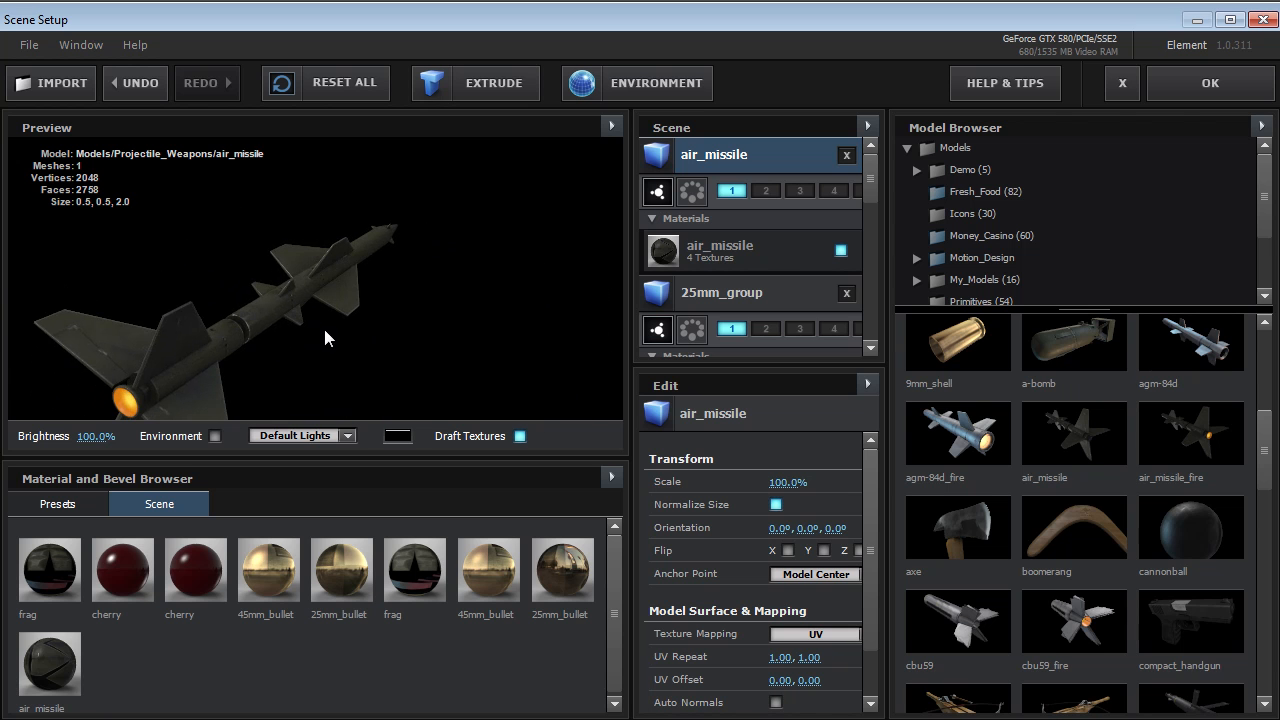
Step: Turn off Draft Textures, inspect the missile's body, fins and exhaust up close, then remove air_missile
click(520, 436)
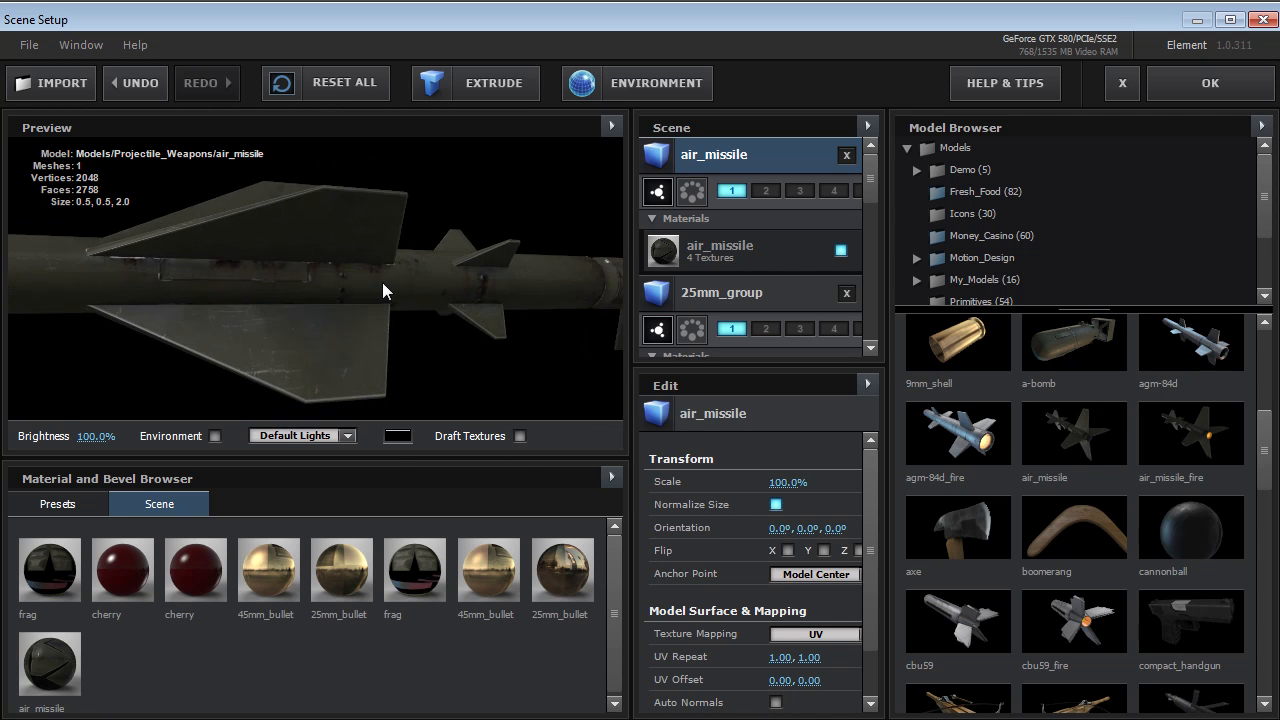
drag(390, 290, 404, 288)
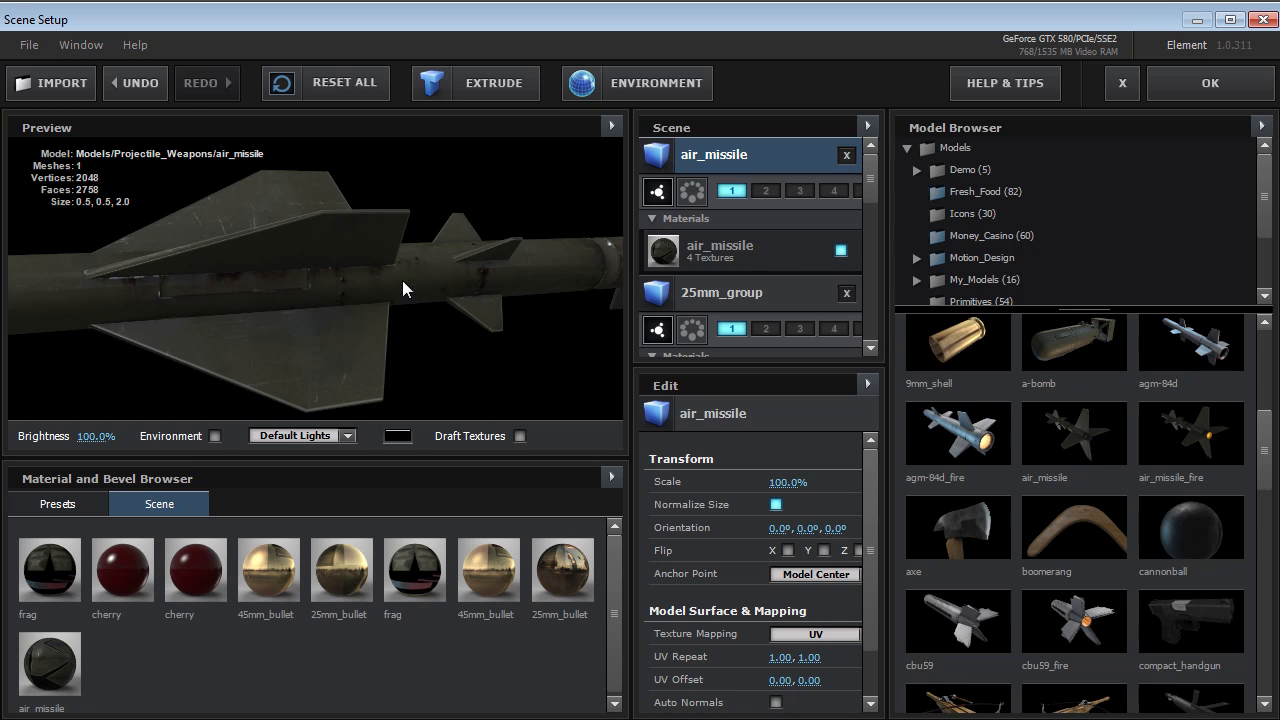
drag(408, 288, 530, 380)
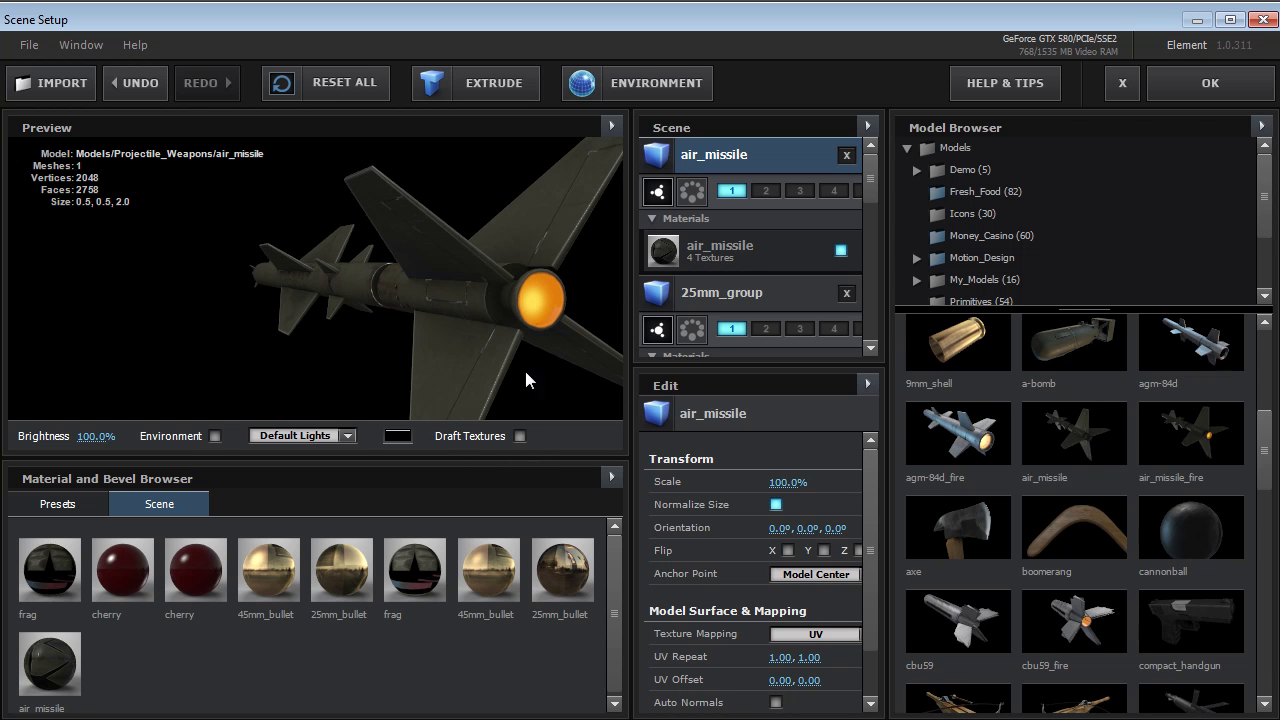
drag(530, 380, 448, 360)
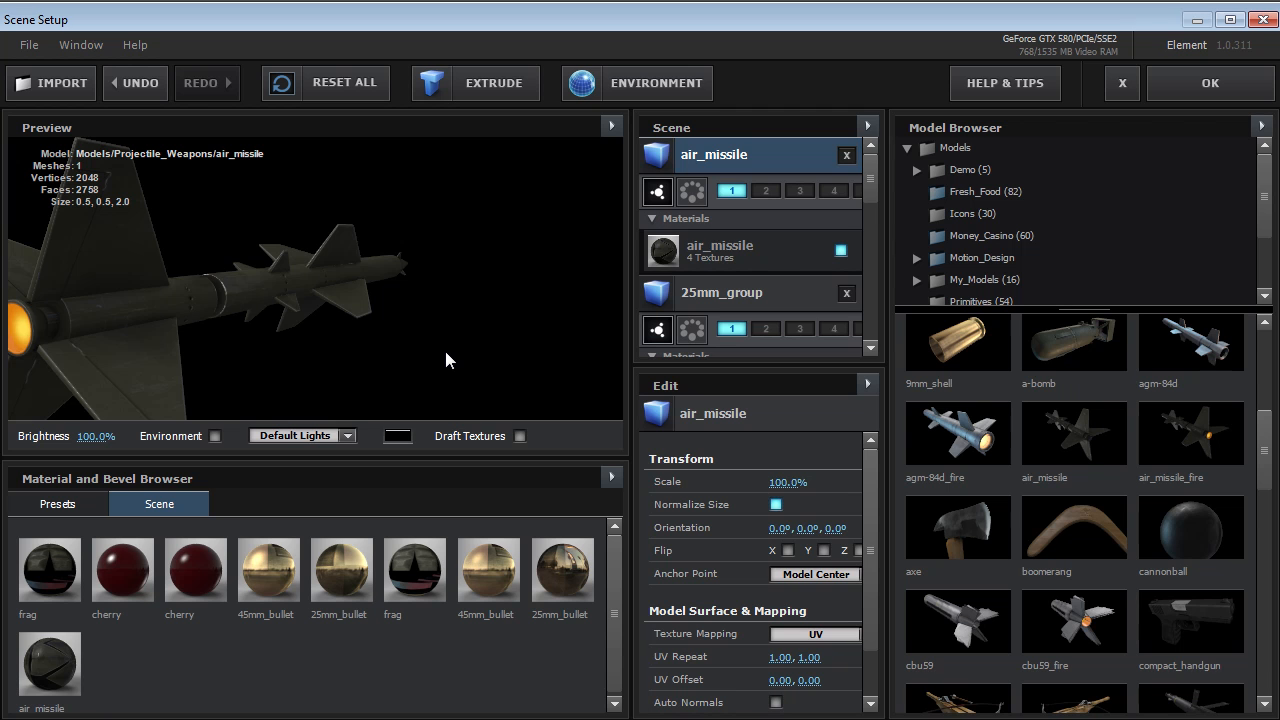
click(848, 156)
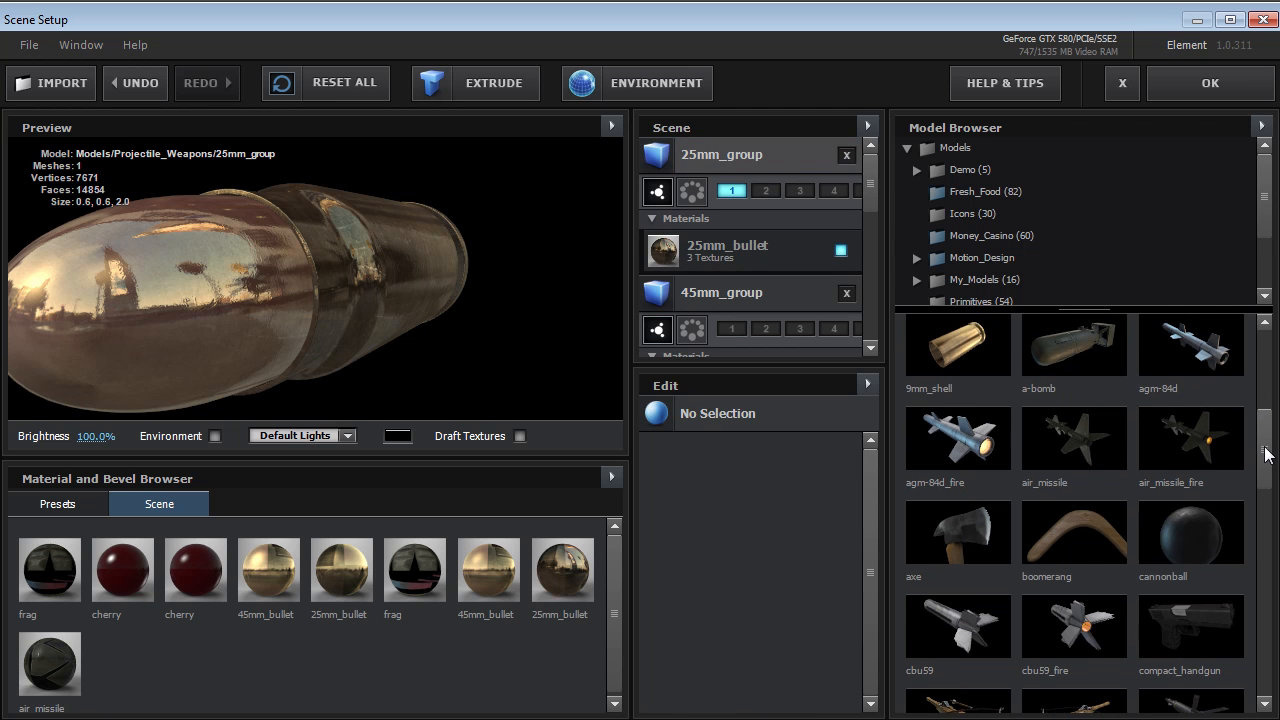
Step: Add the agm-84d_fire missile, orbit it and review the environment reflection maps
double_click(956, 436)
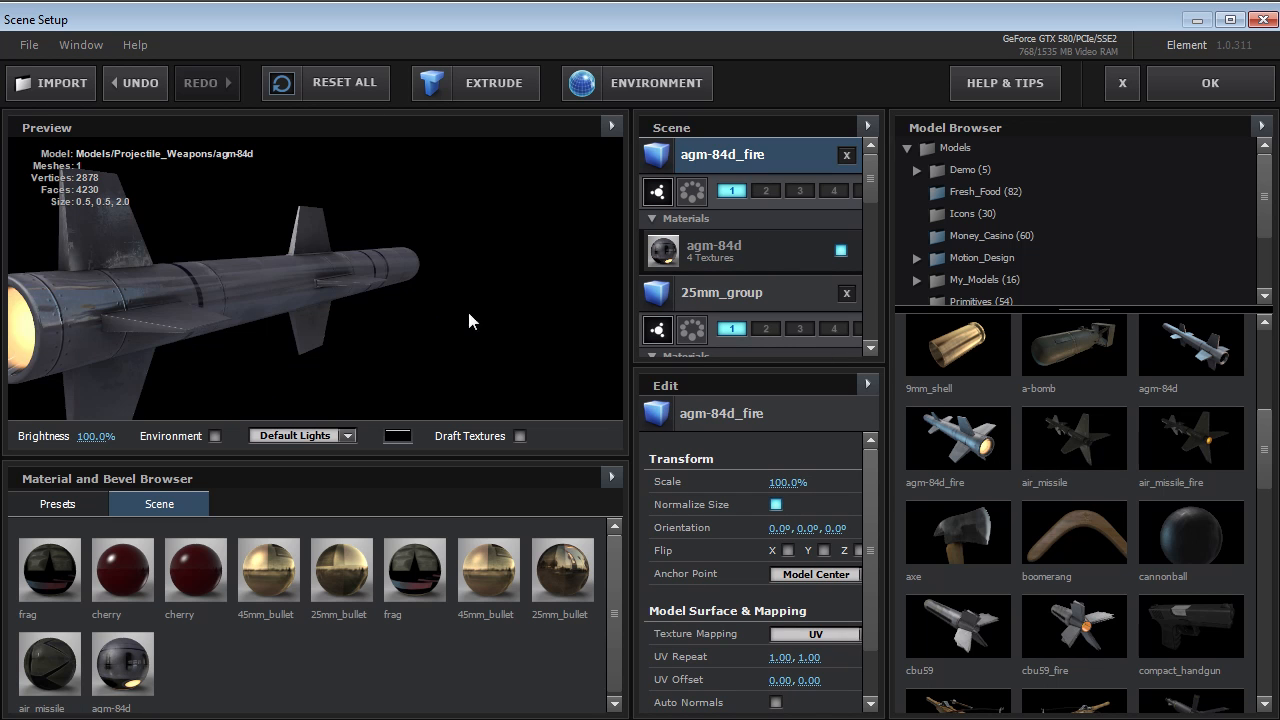
drag(472, 320, 296, 356)
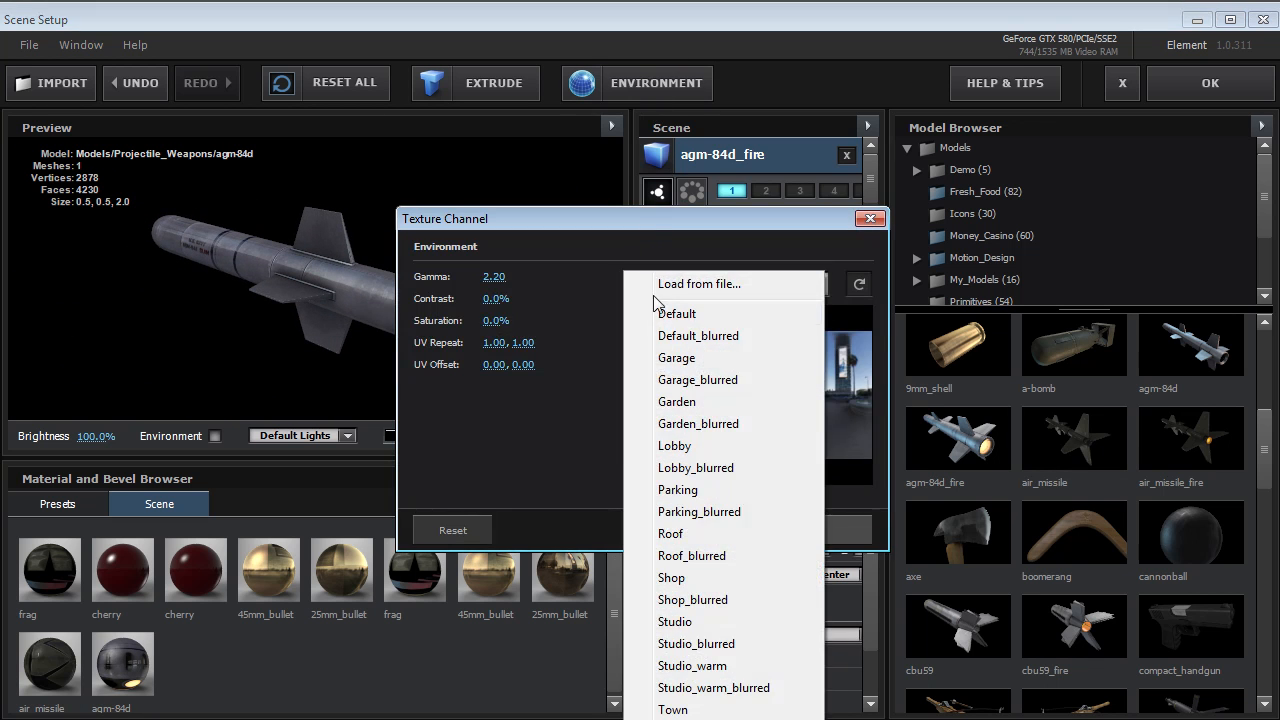
click(676, 312)
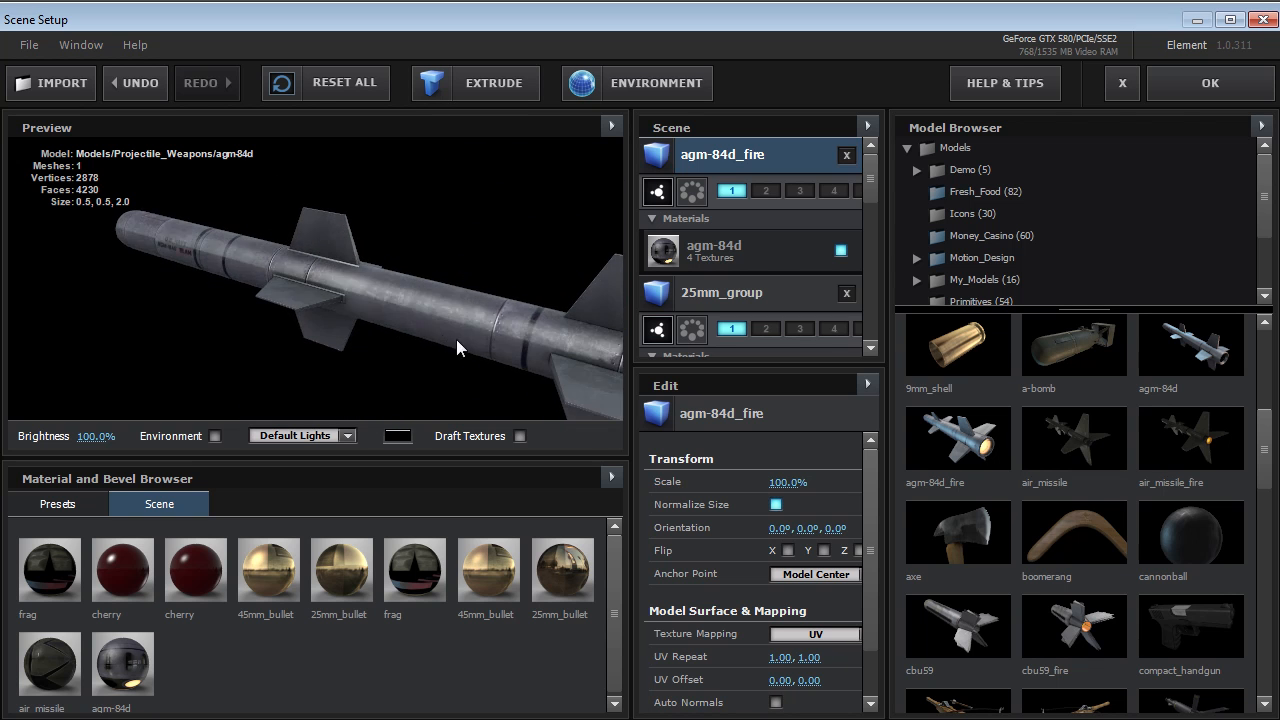
drag(460, 348, 380, 304)
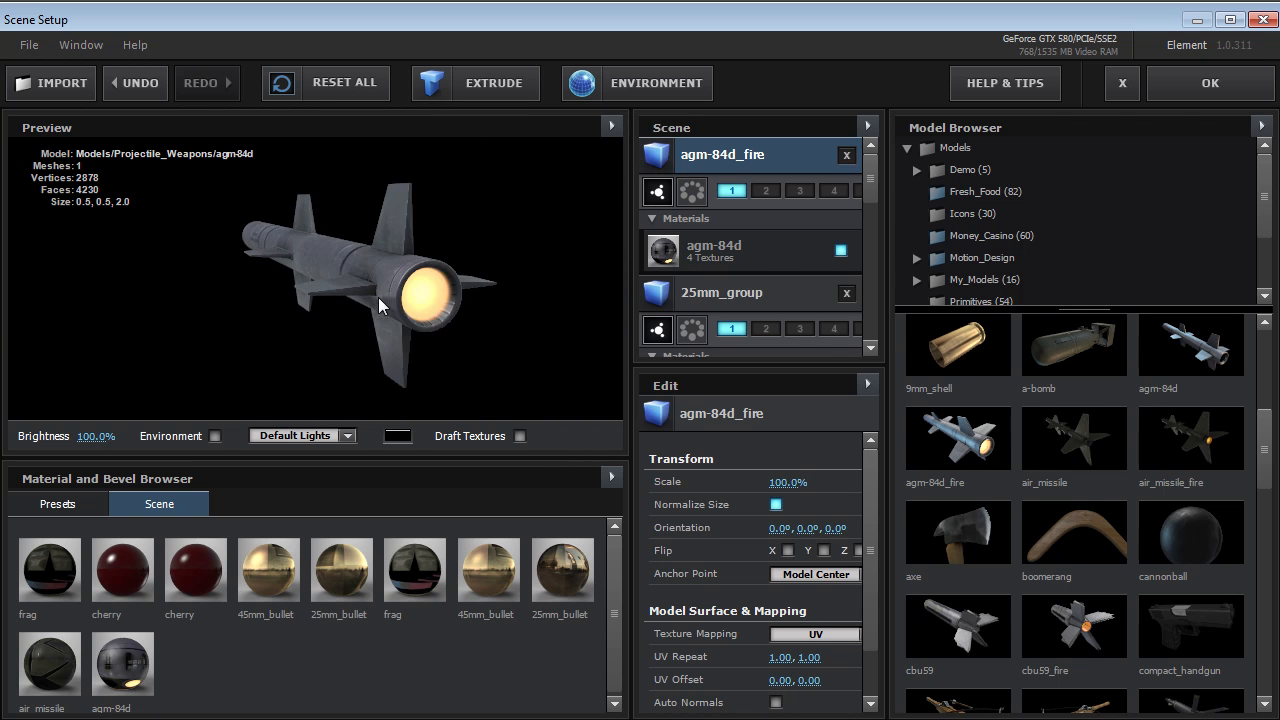
Step: Add the frag grenade model to the scene from the Model Browser
scroll(down, 3)
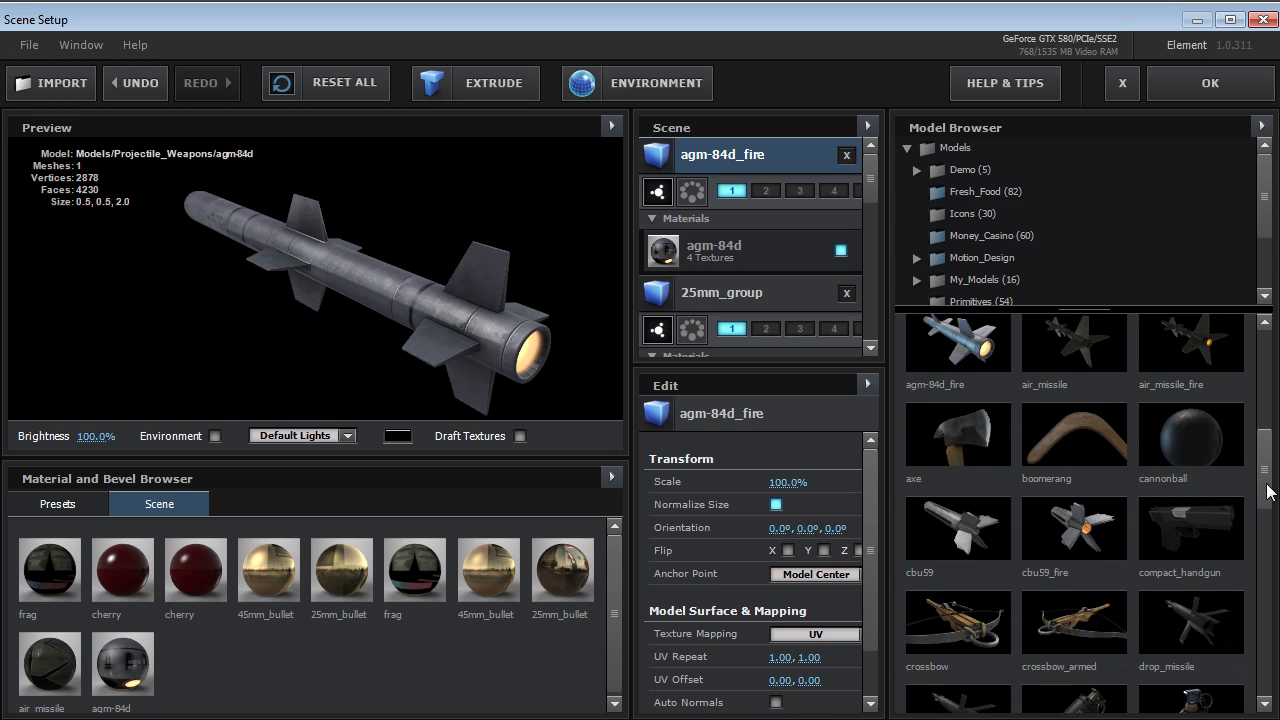
scroll(down, 3)
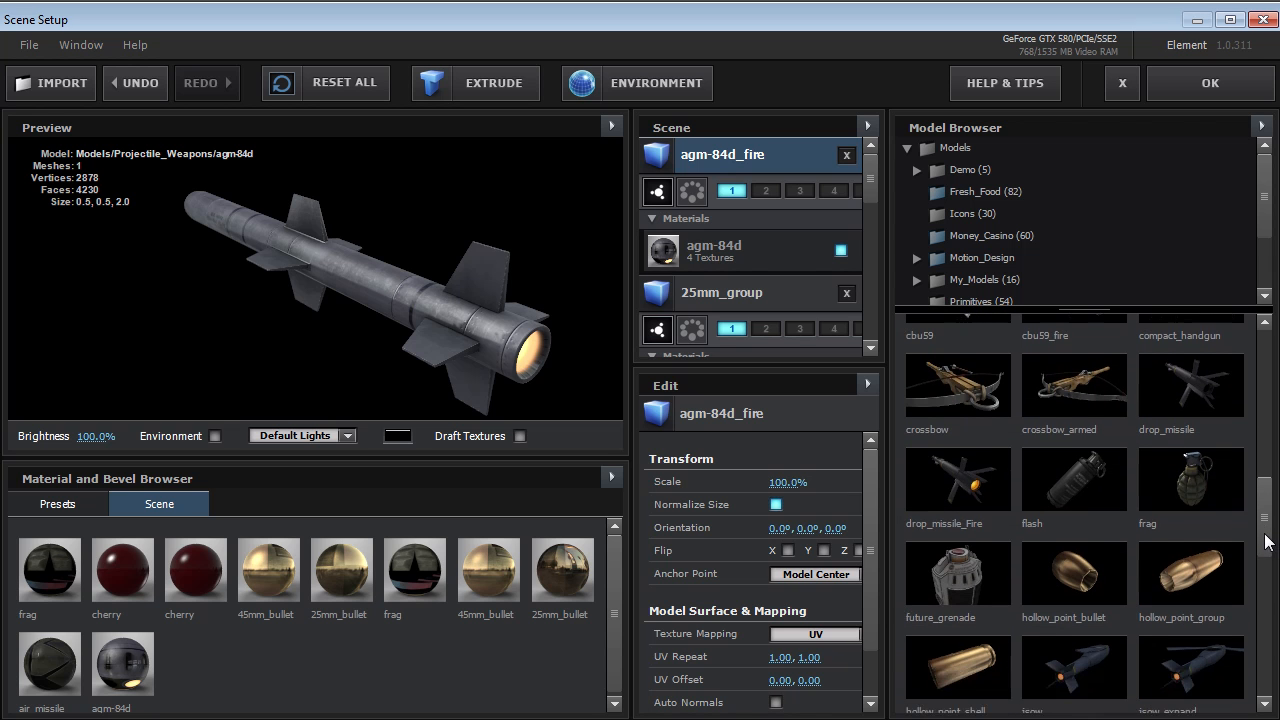
double_click(1072, 478)
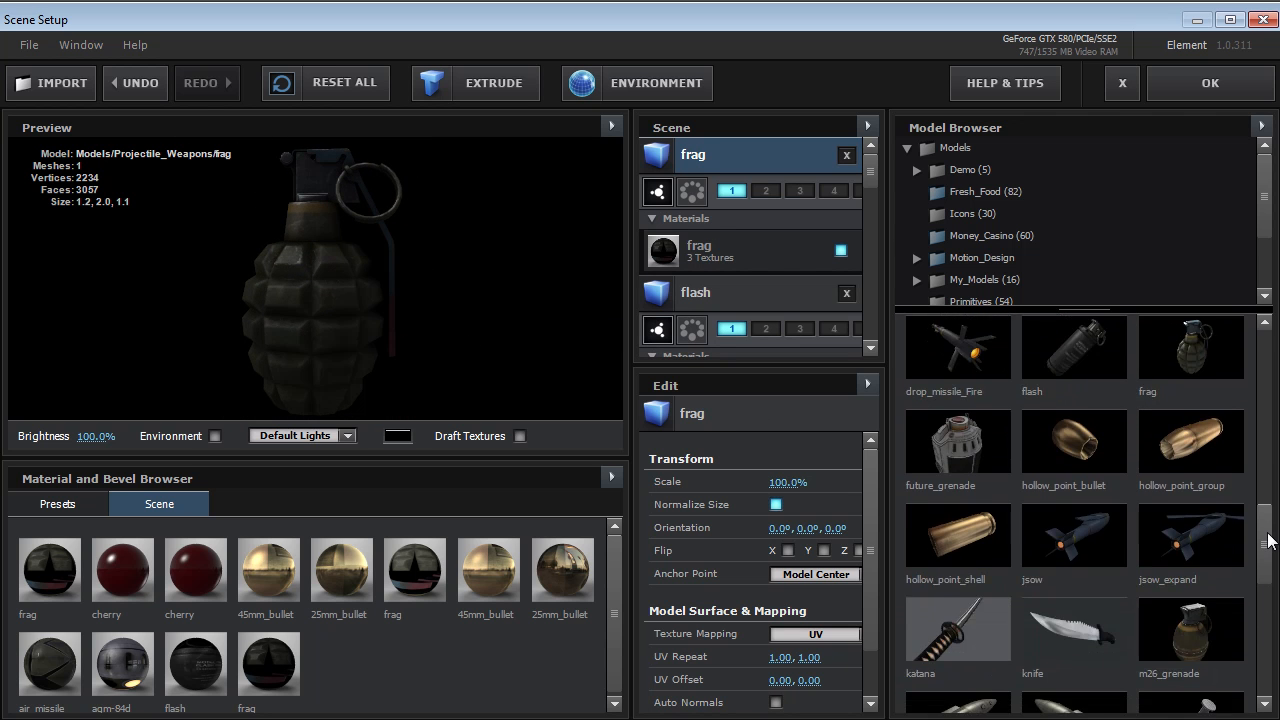
Step: Assign the frag grenade to group 2 and close Scene Setup back to the composition
scroll(down, 3)
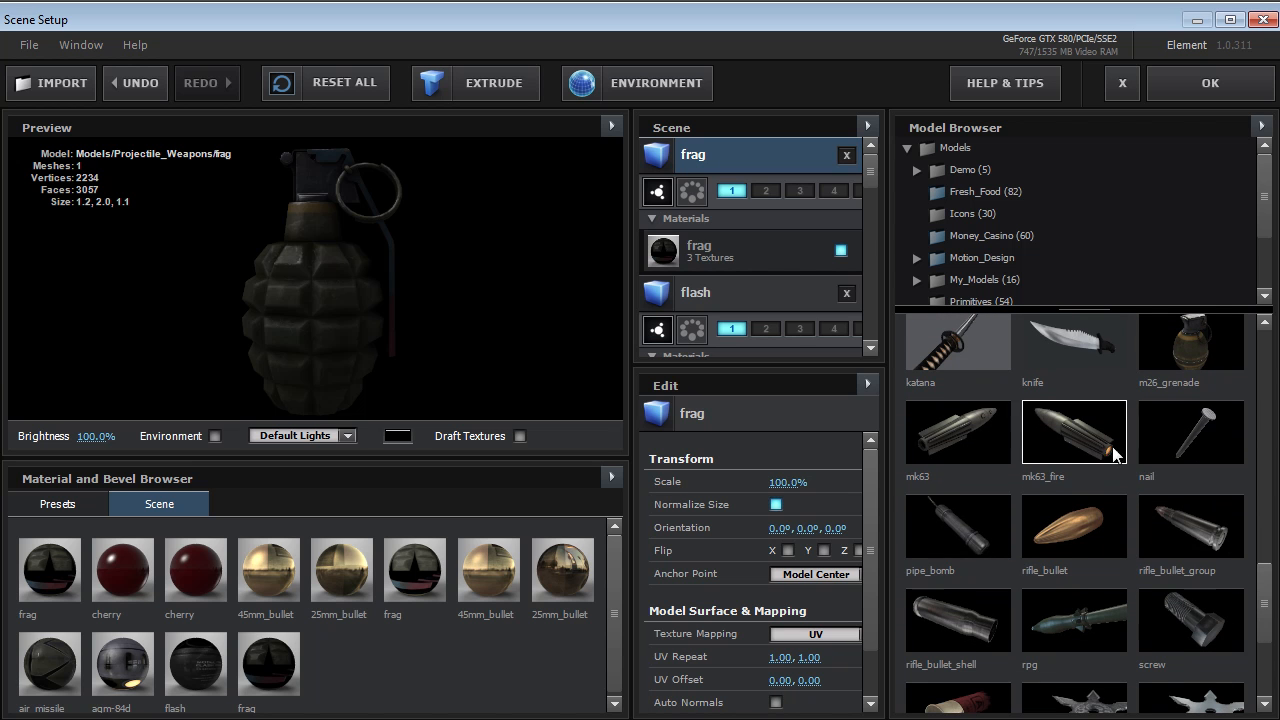
scroll(down, 3)
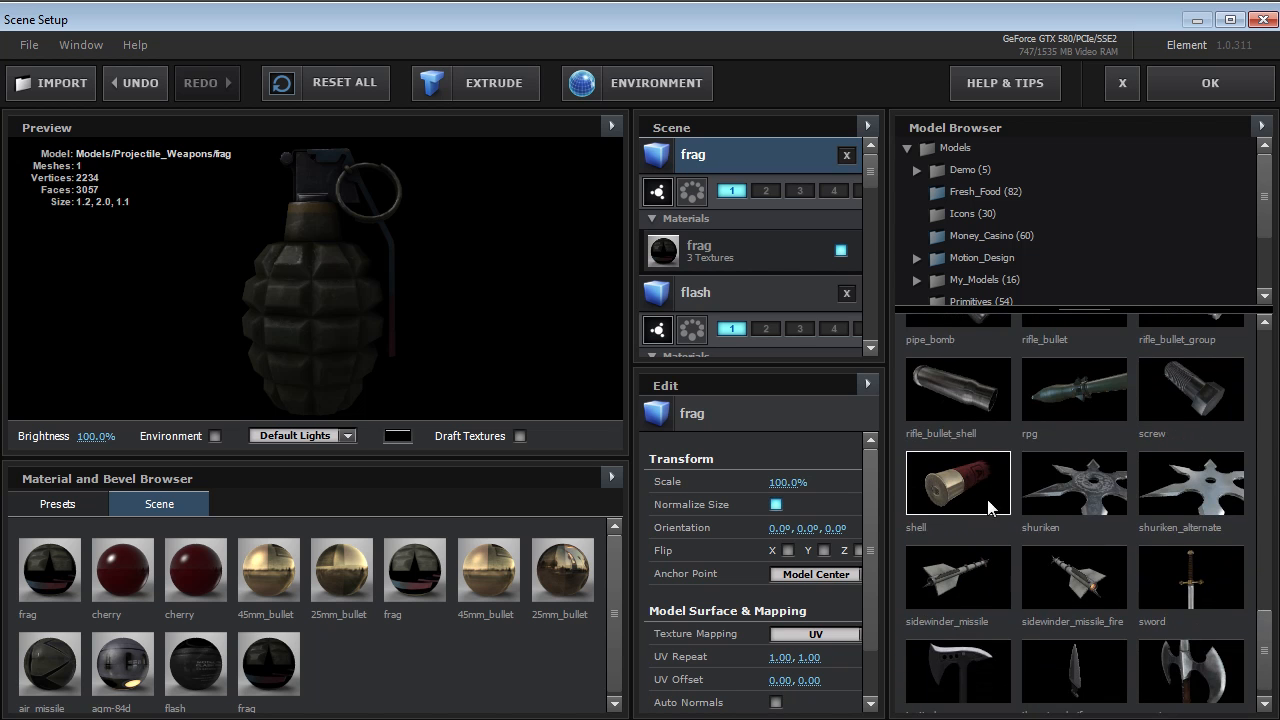
scroll(down, 3)
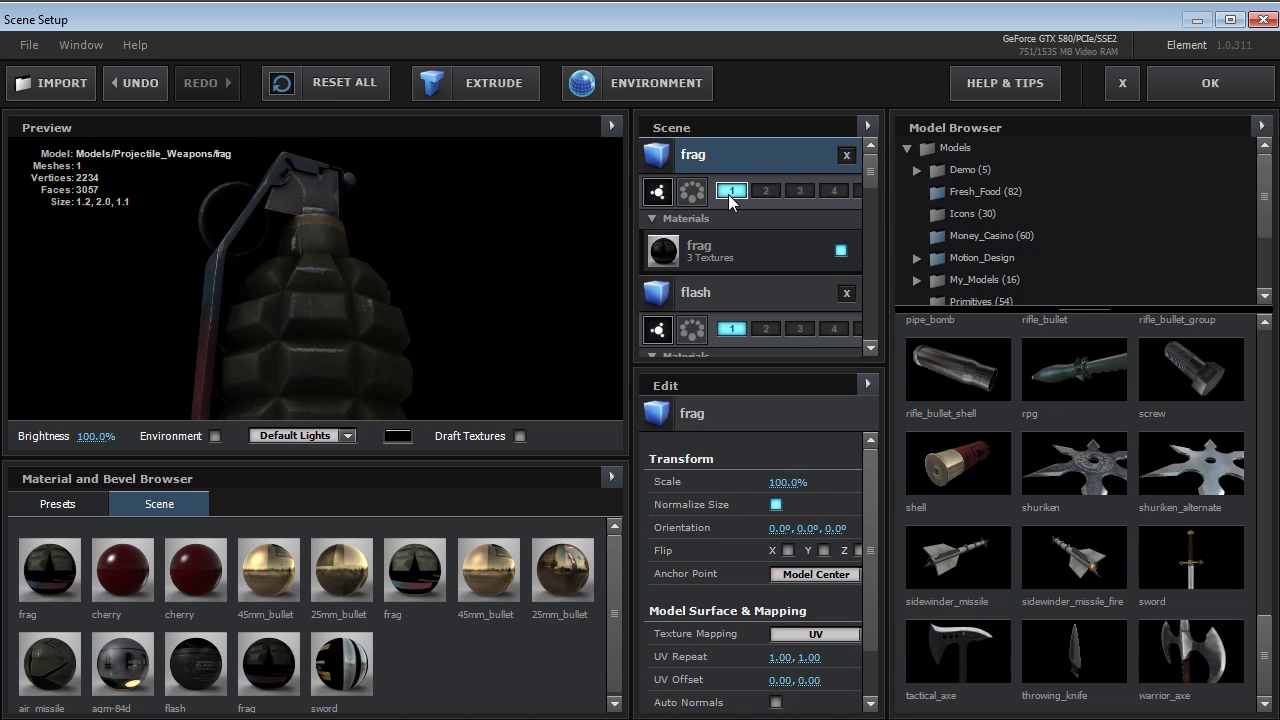
click(766, 190)
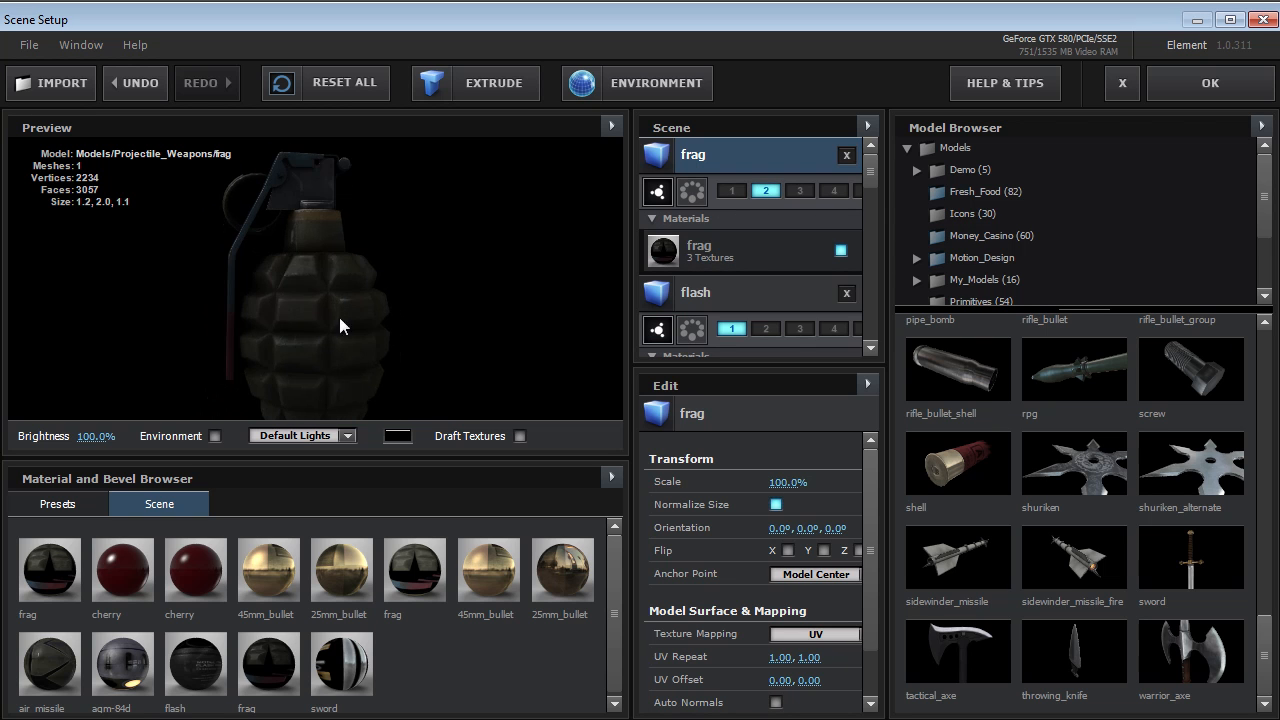
mouse_move(1120, 84)
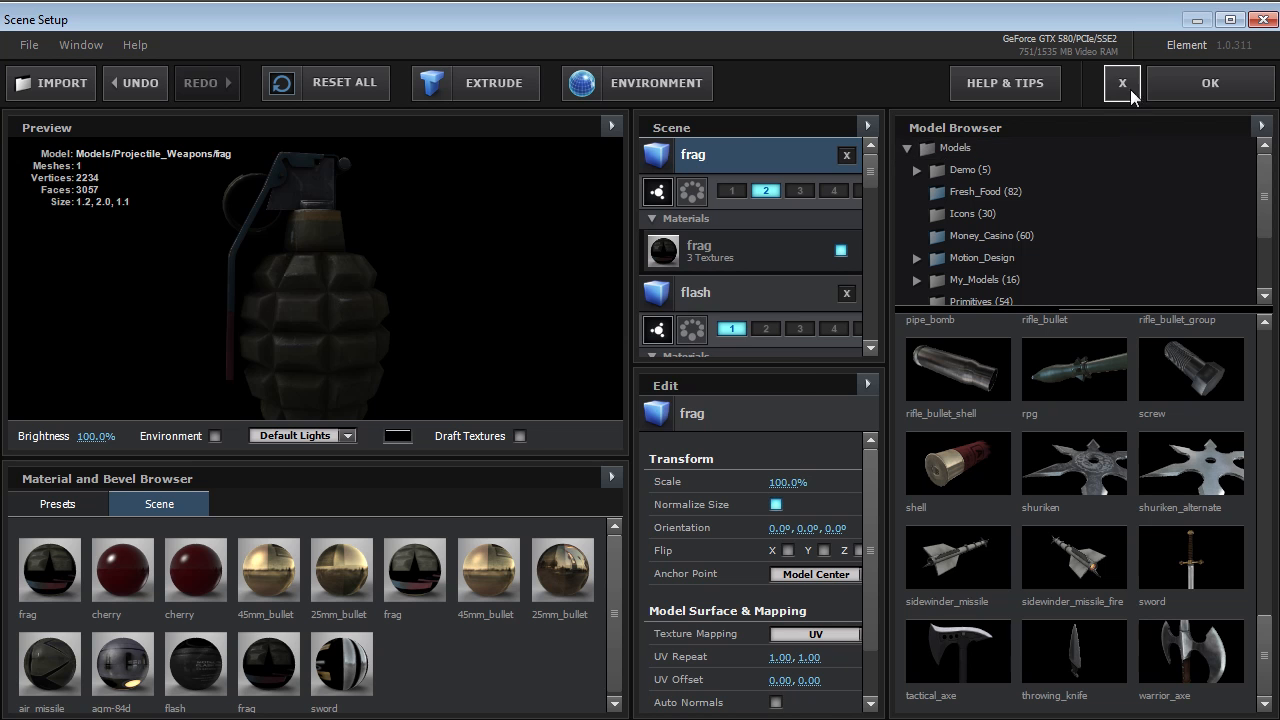
click(1120, 84)
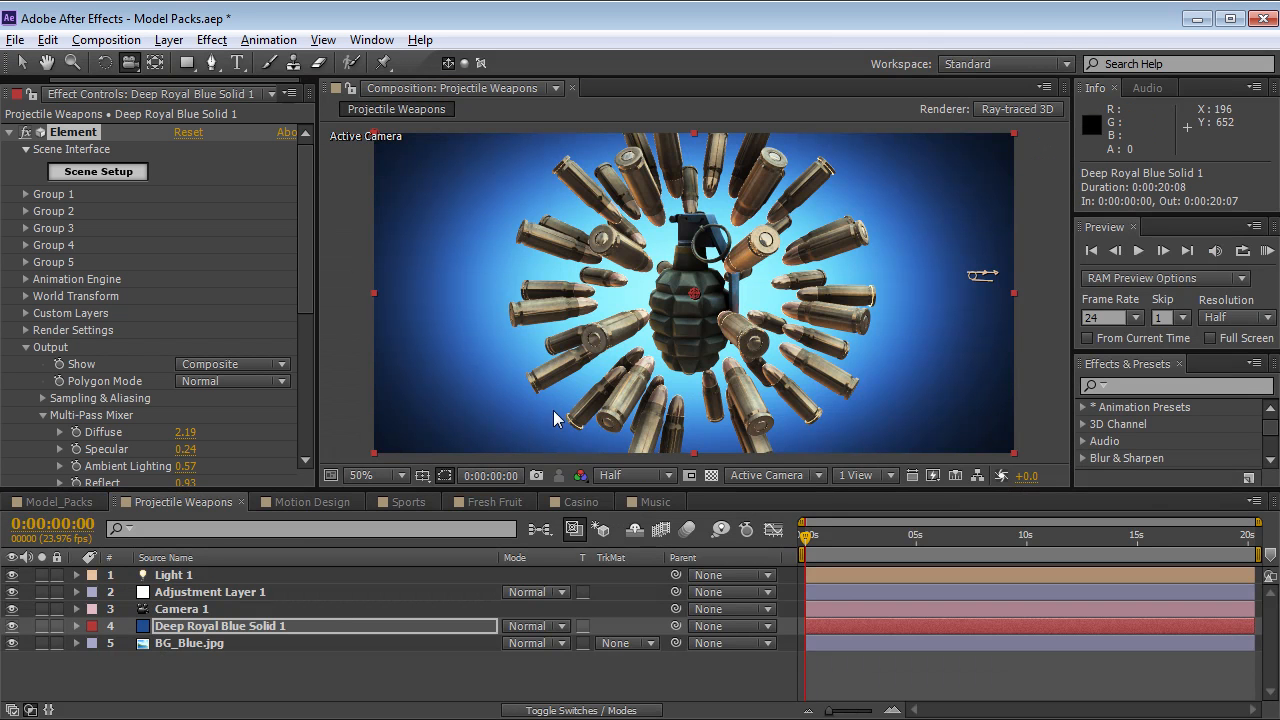
Step: Orbit the camera around the paint can splash in Motion Design and show the solid's Element settings
click(308, 500)
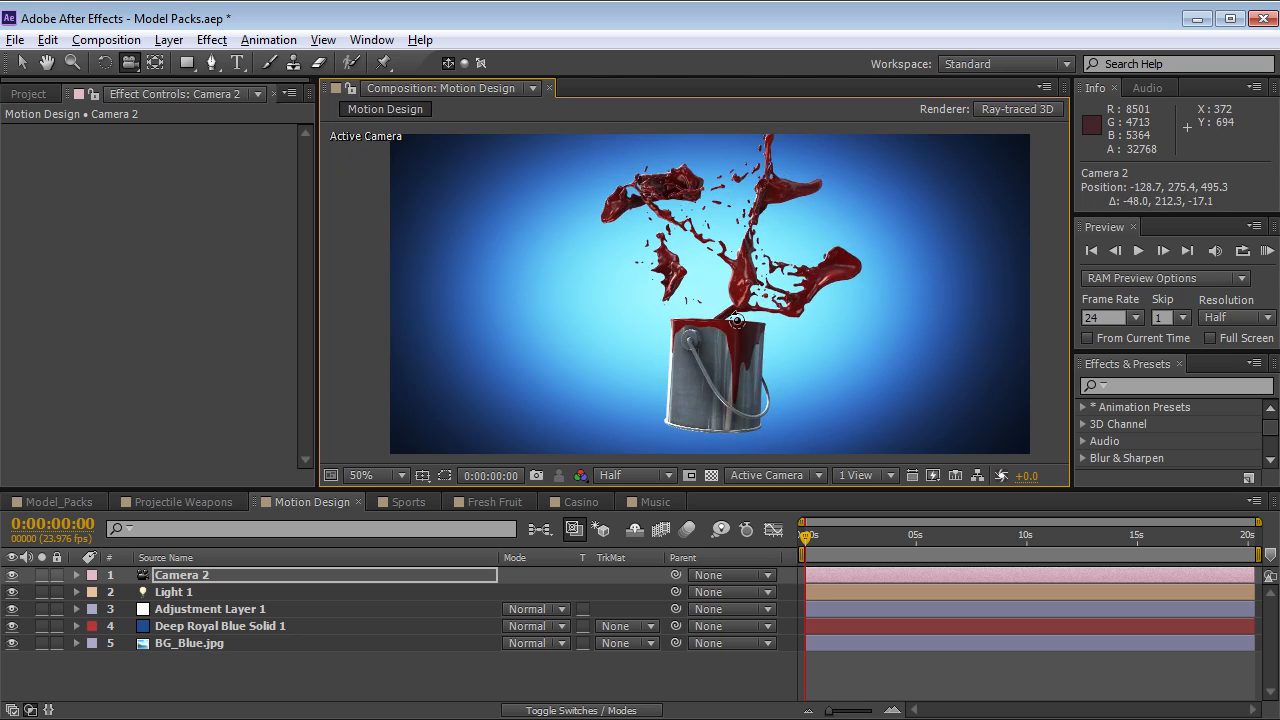
drag(736, 320, 680, 356)
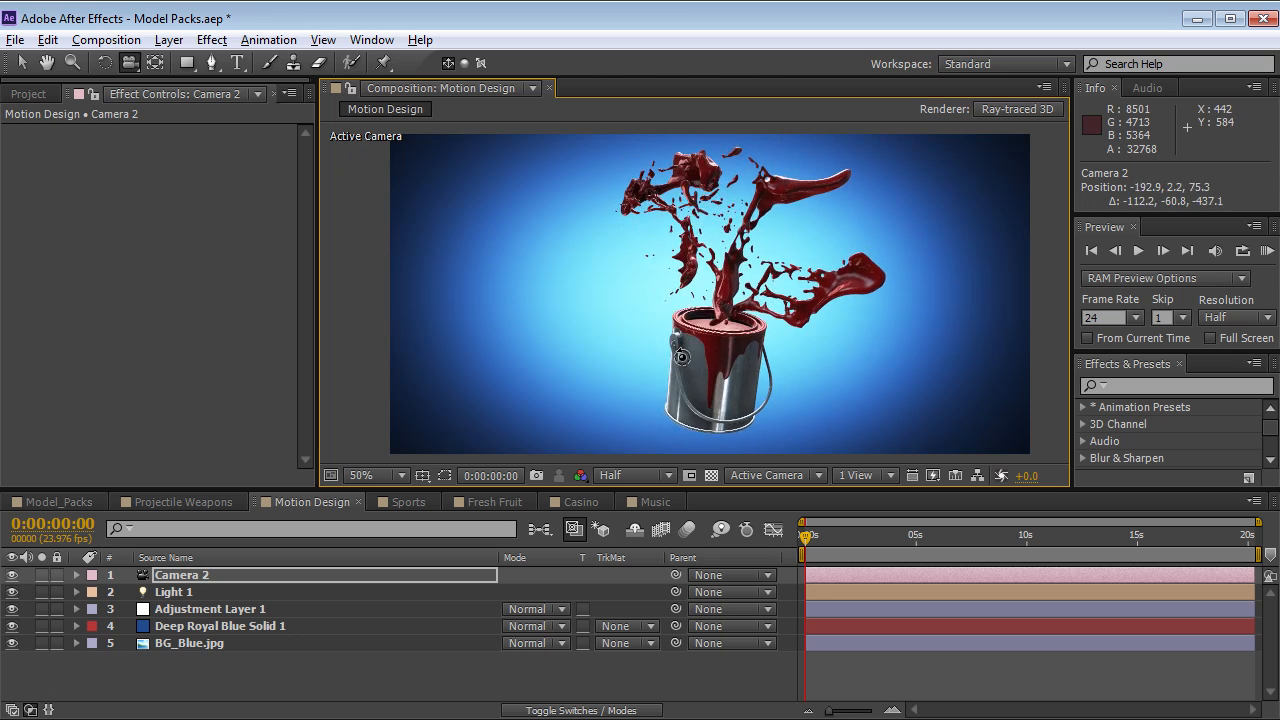
drag(680, 356, 744, 356)
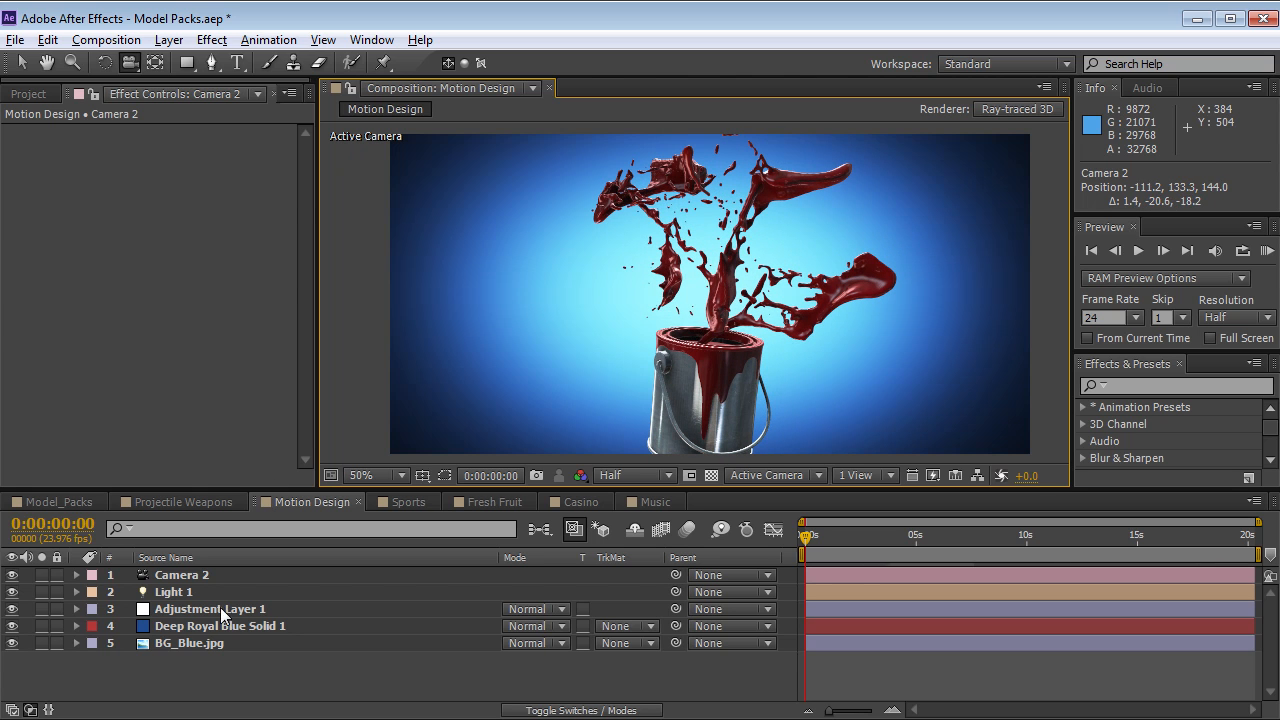
click(220, 624)
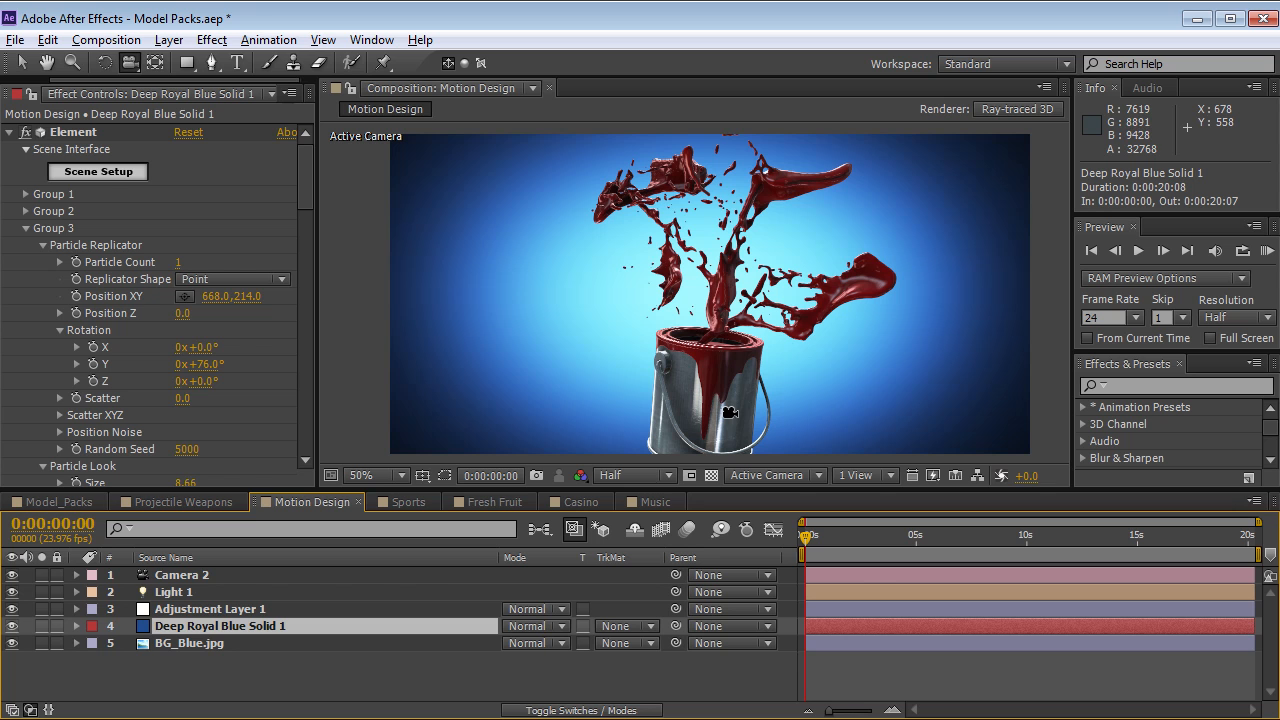
mouse_move(110, 184)
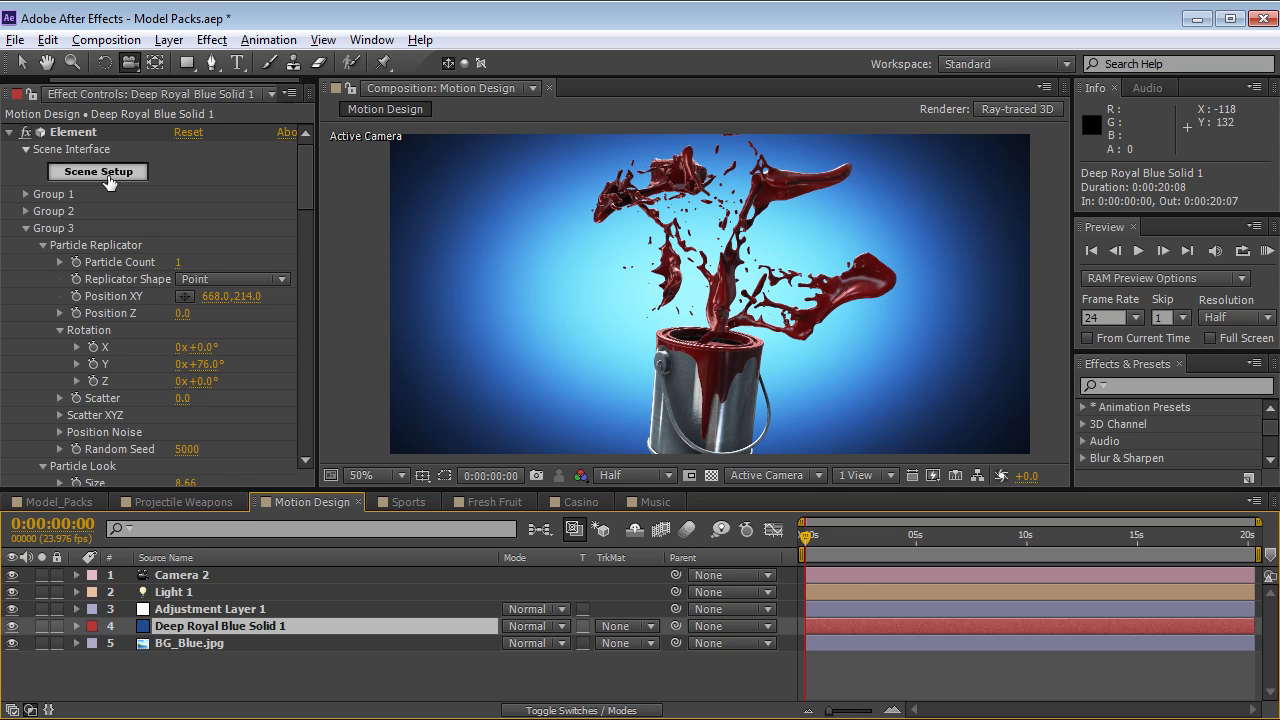
Step: Browse the Motion_Design pack's Arrows and Broken_Glass models in Scene Setup
click(96, 172)
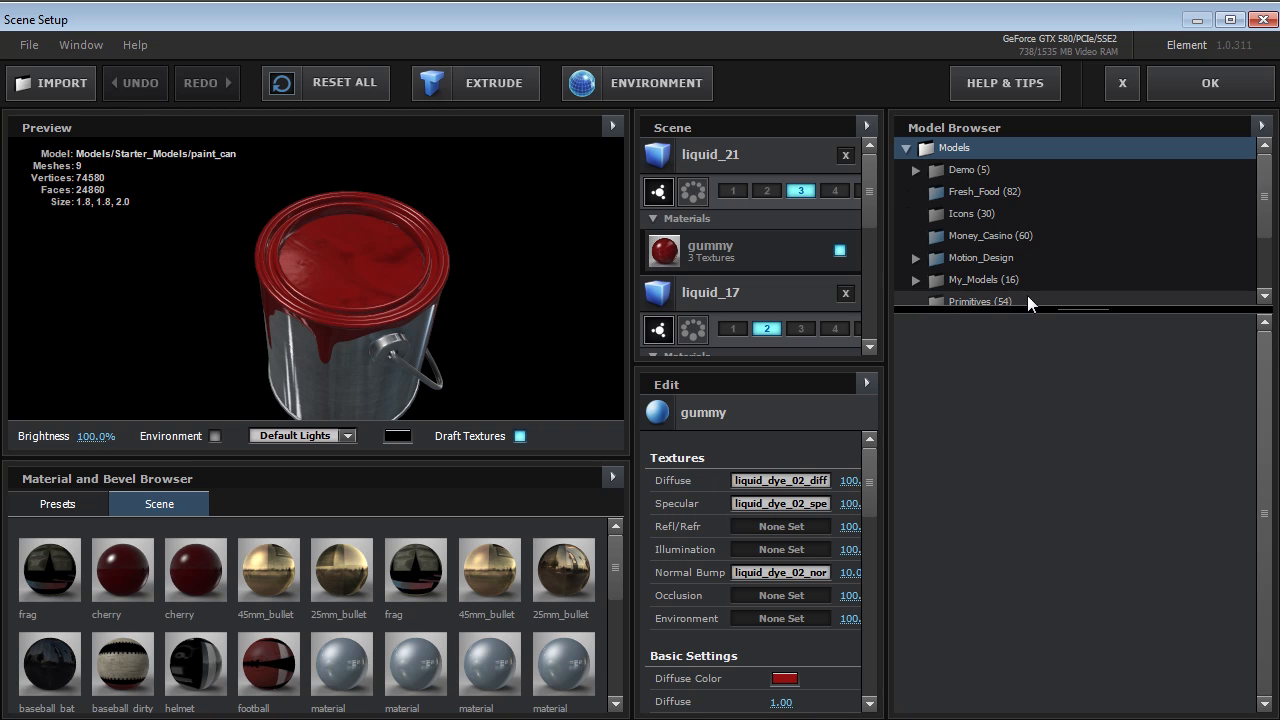
scroll(down, 3)
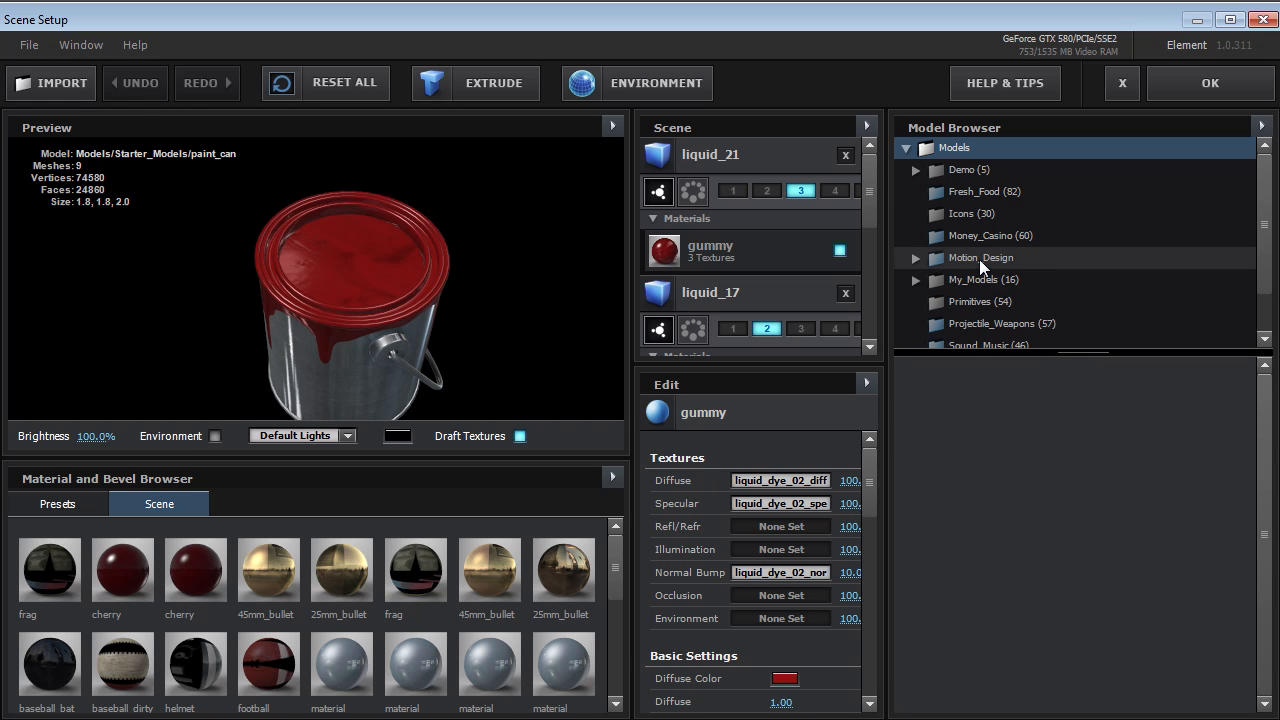
click(916, 258)
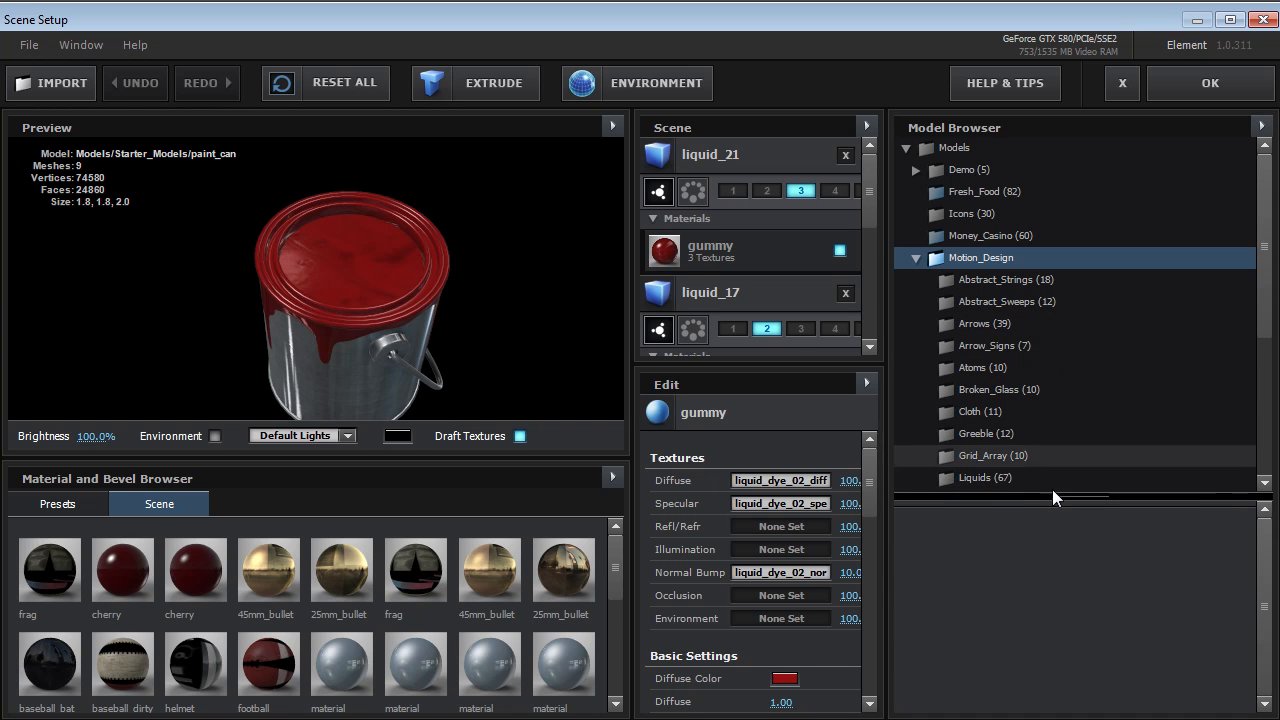
click(982, 324)
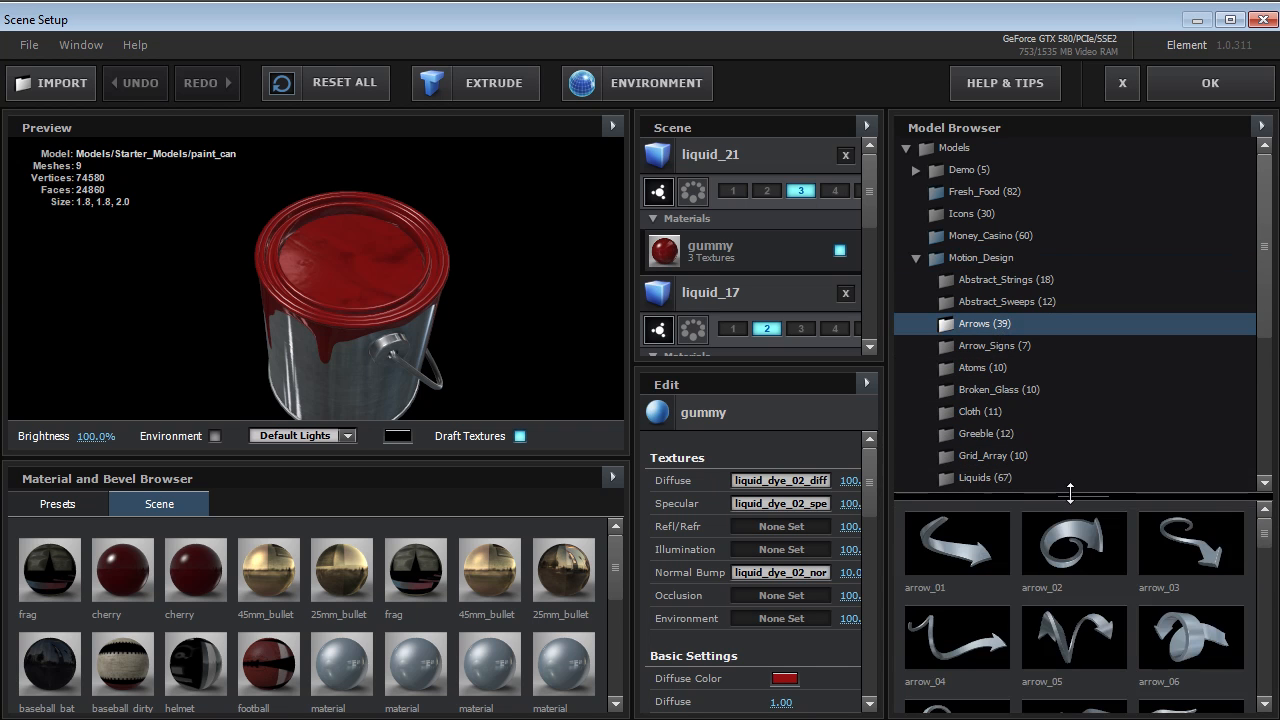
click(1000, 388)
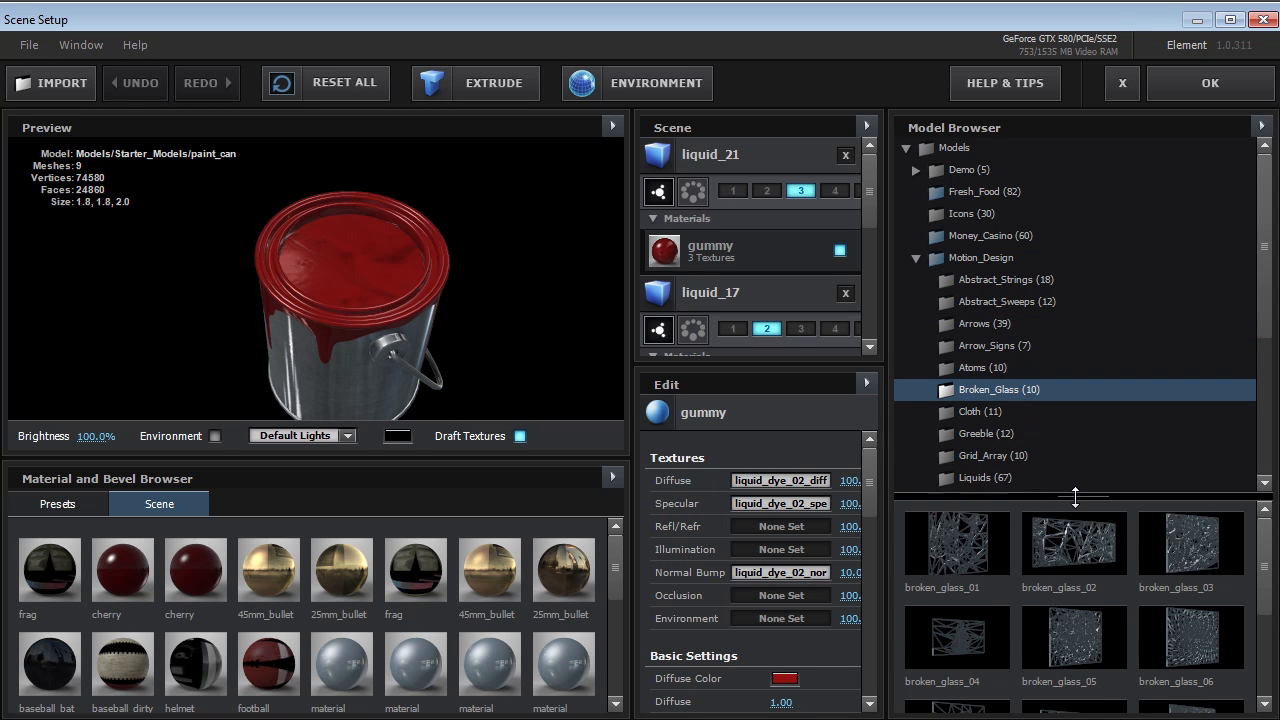
scroll(down, 3)
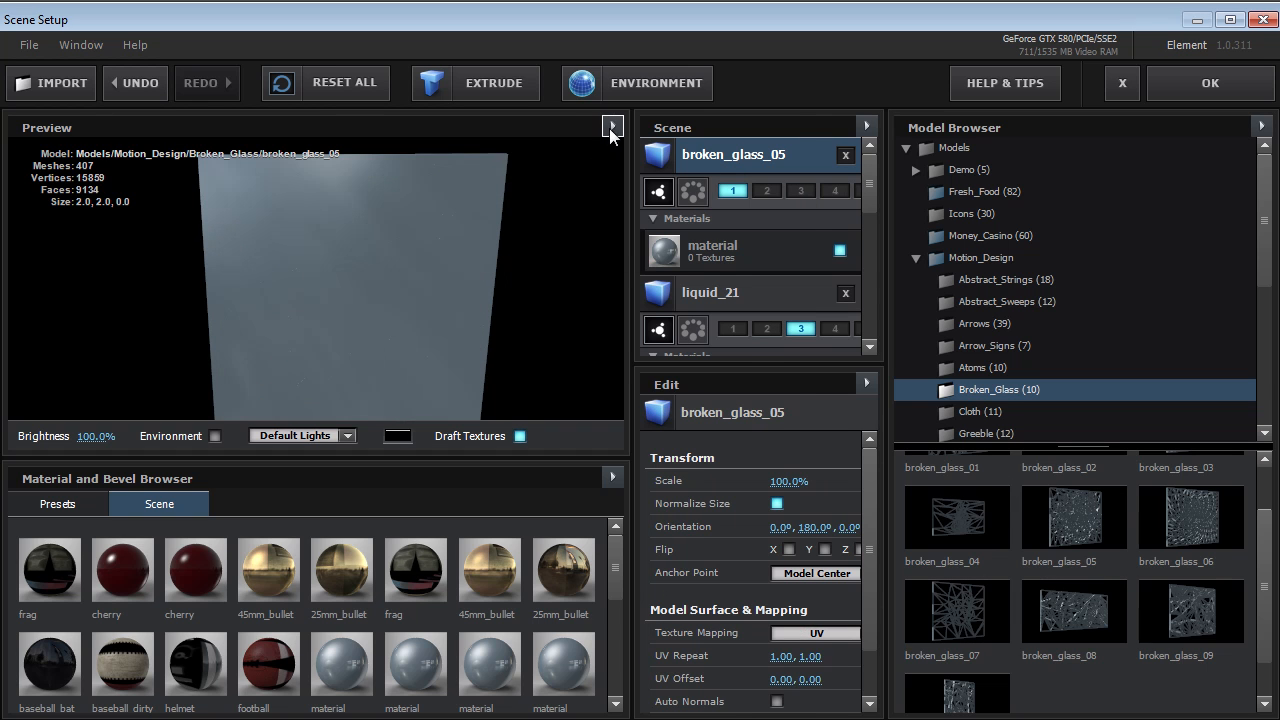
click(612, 126)
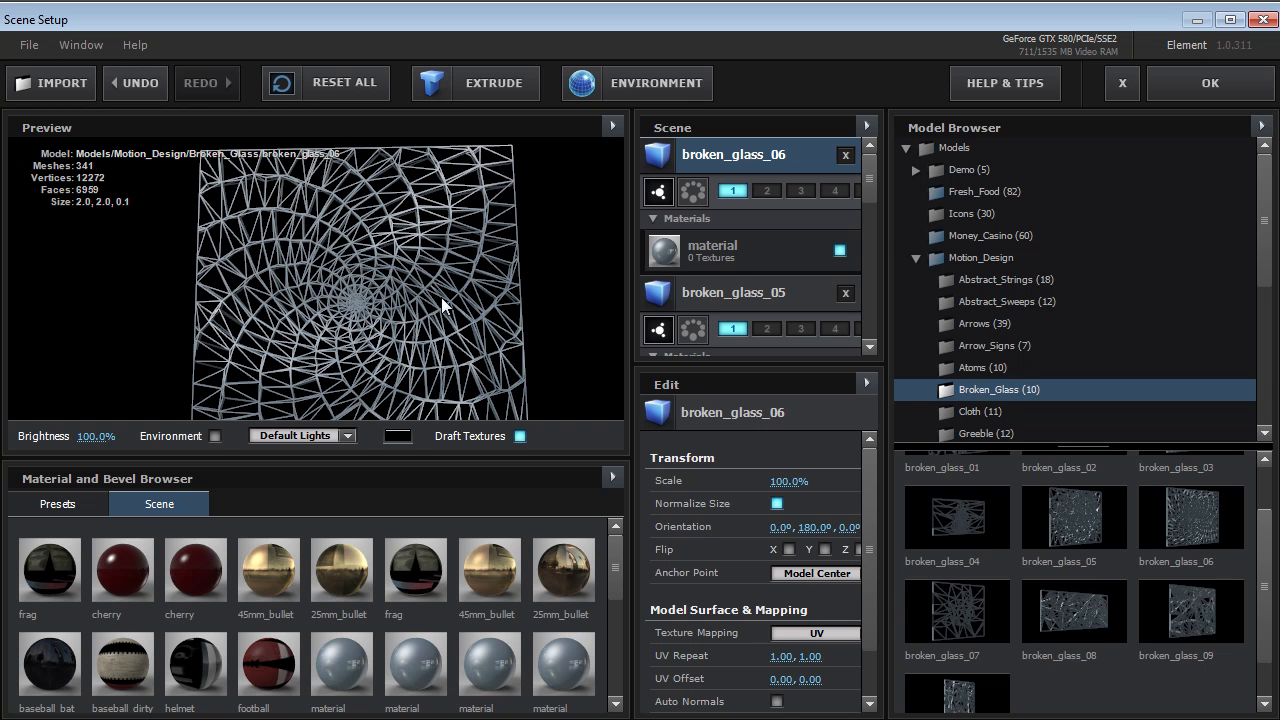
mouse_move(380, 318)
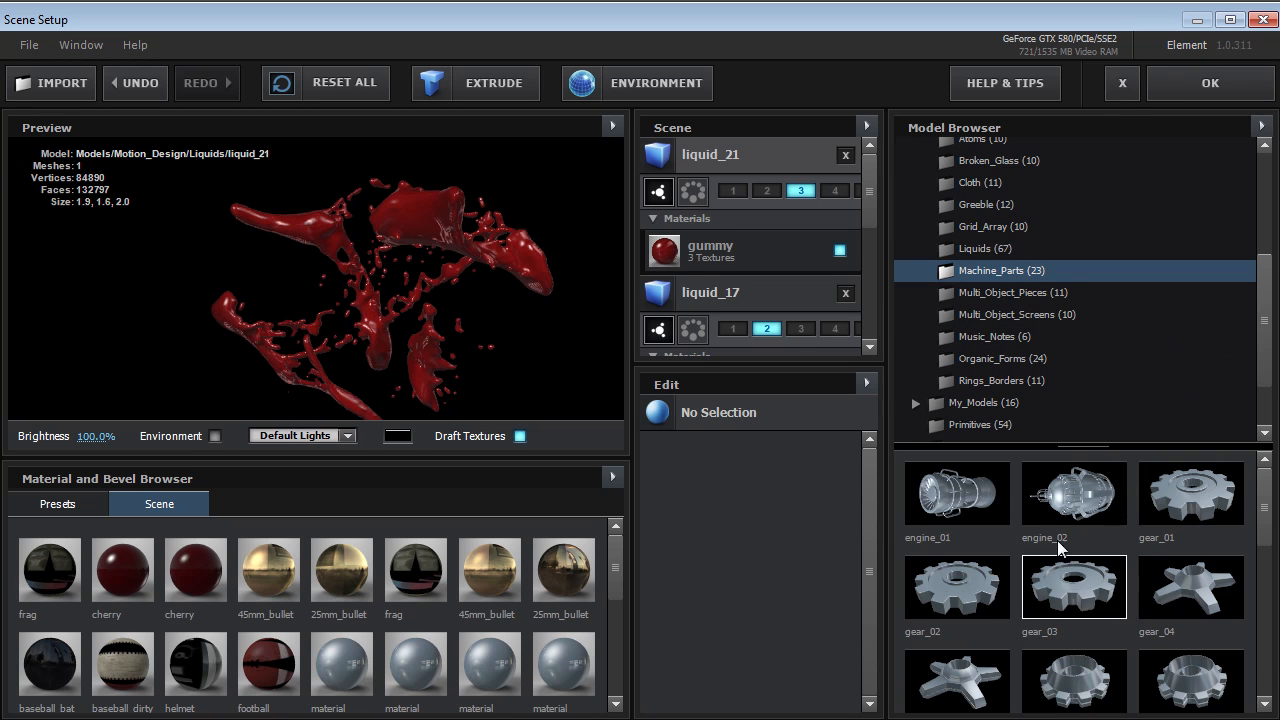
Step: Add engine_01 from Machine_Parts, turn off the wireframe preview and rotate to its front
double_click(956, 492)
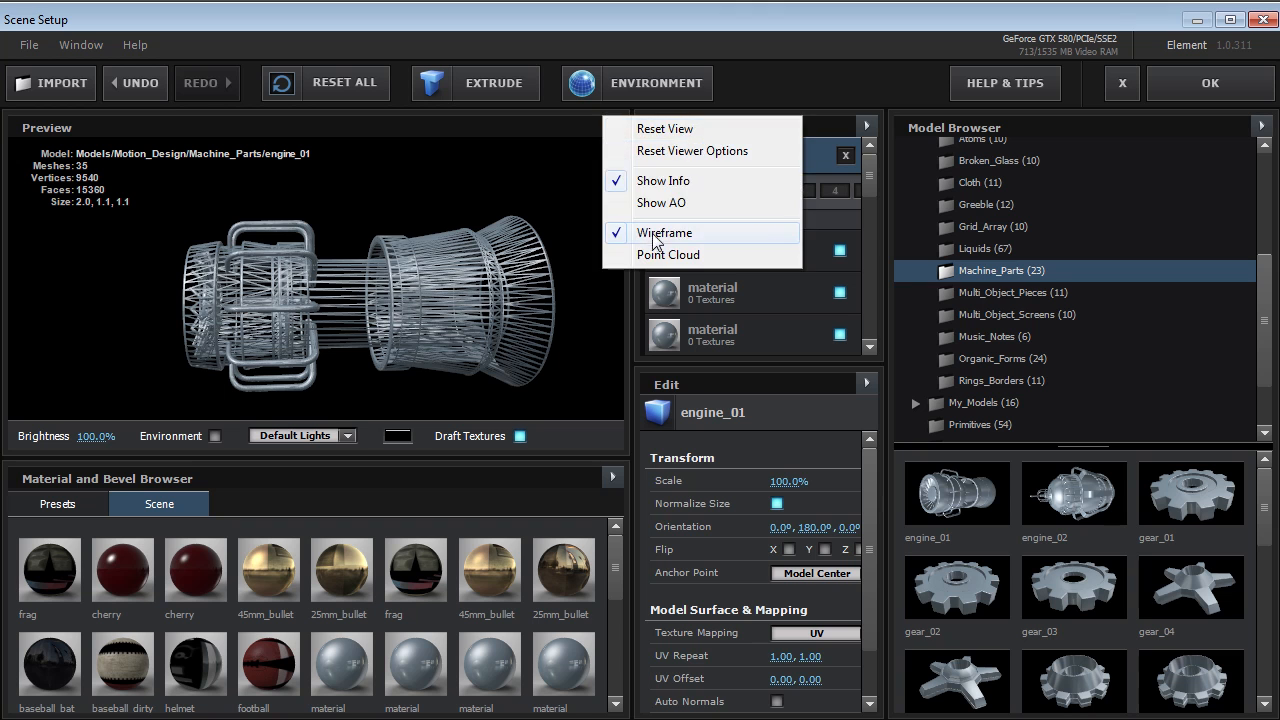
click(664, 232)
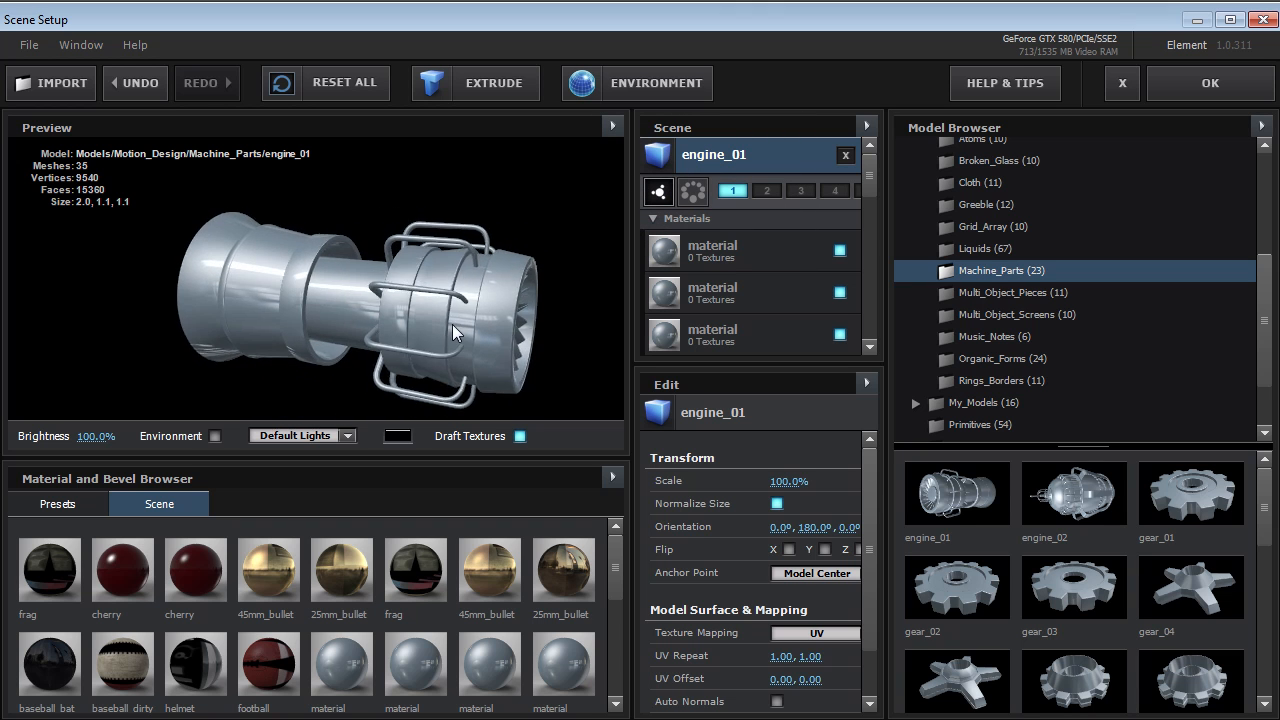
drag(456, 332, 340, 328)
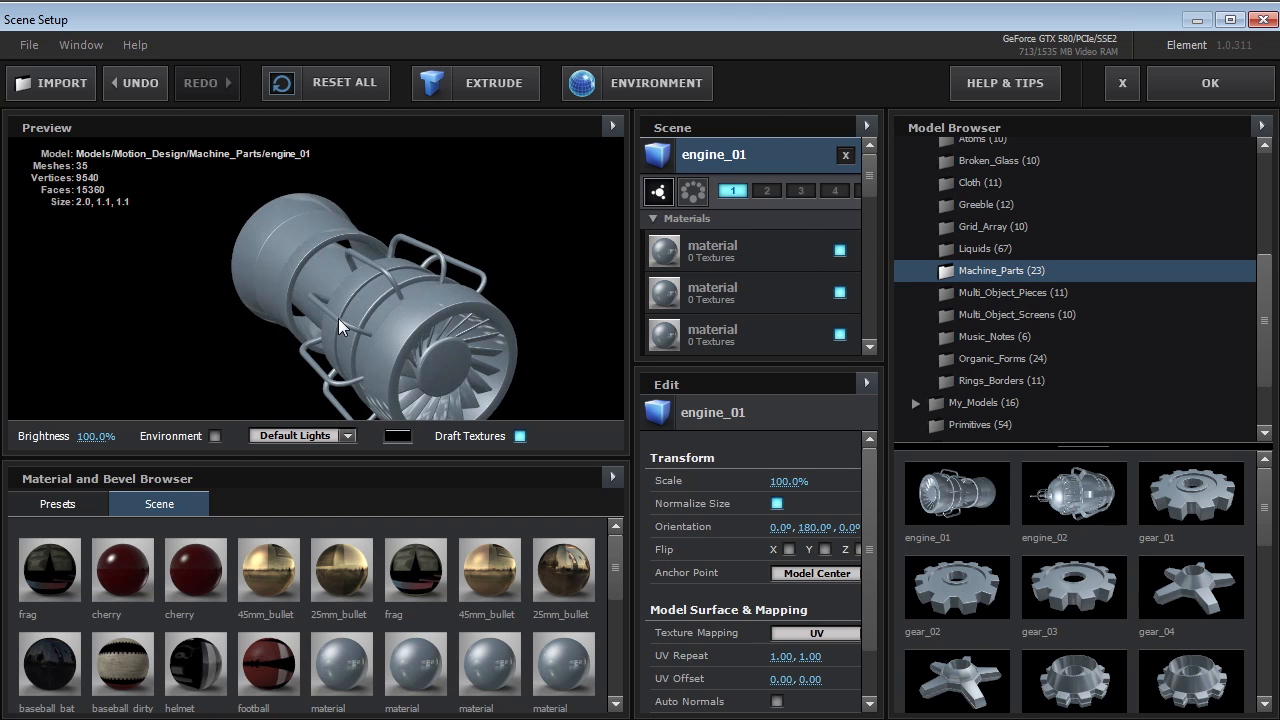
mouse_move(1122, 84)
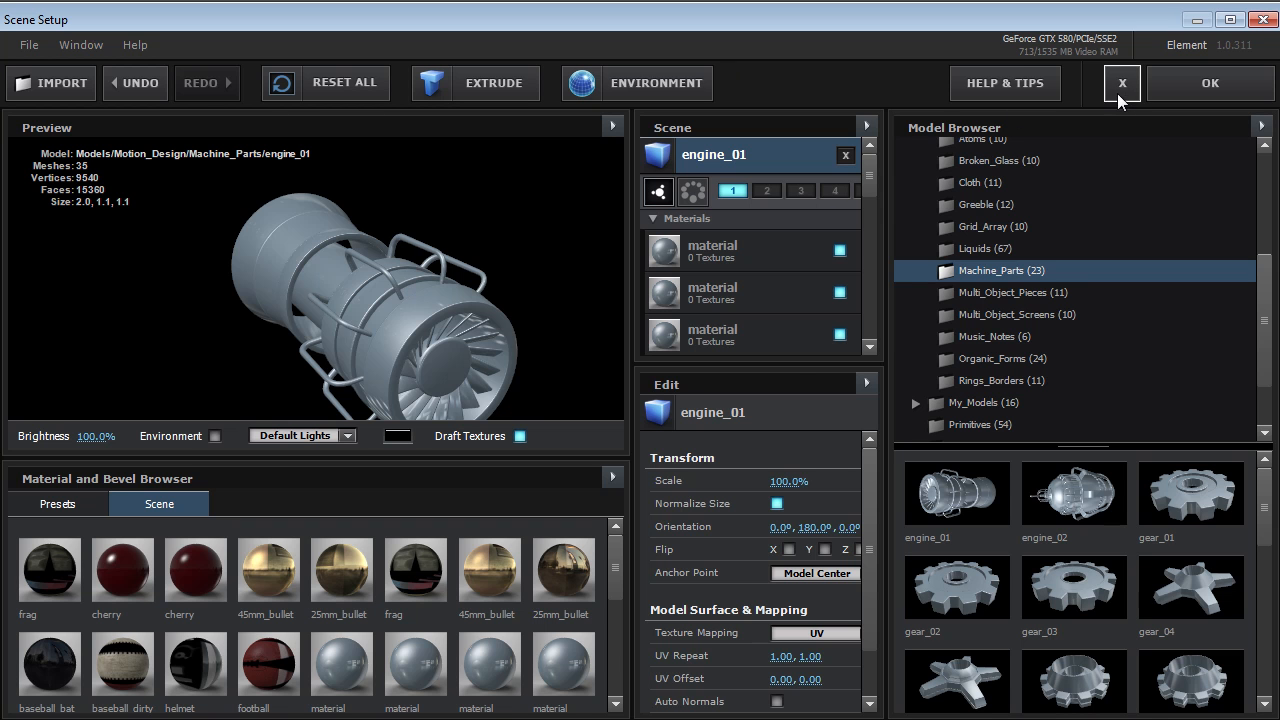
Step: Close Scene Setup and switch to the Sports composition of floating football helmets
click(1120, 84)
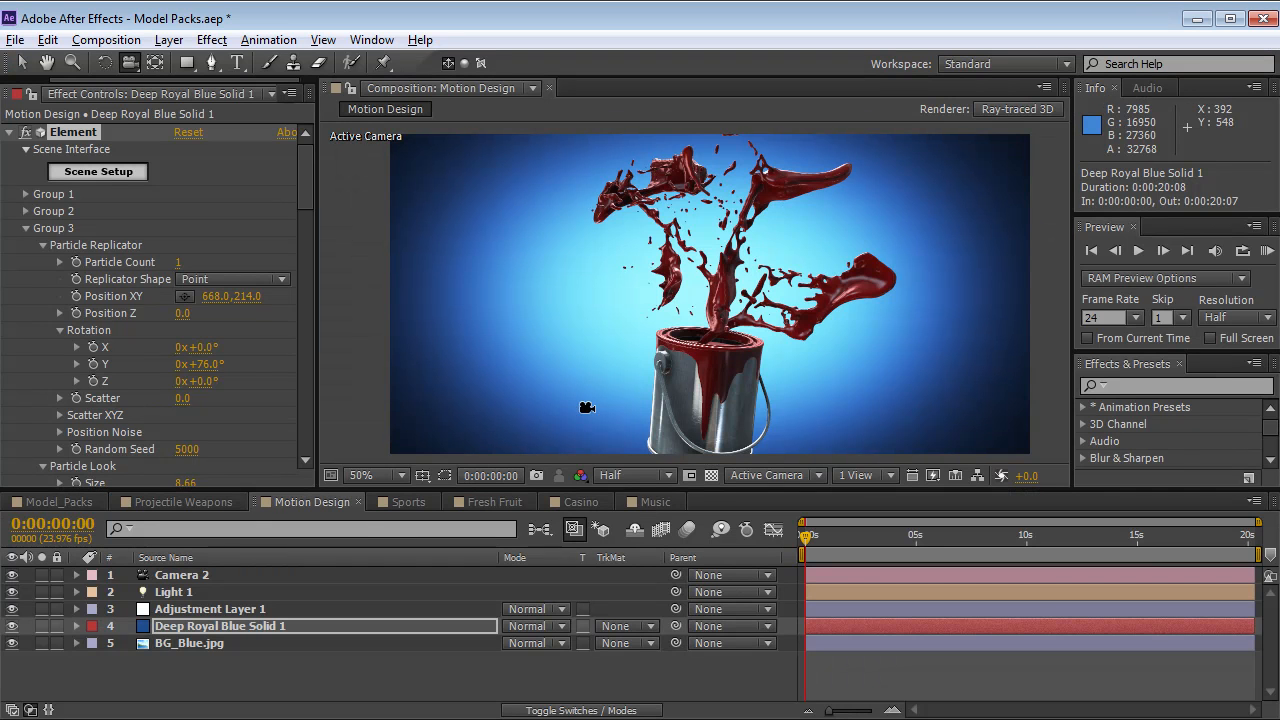
click(406, 500)
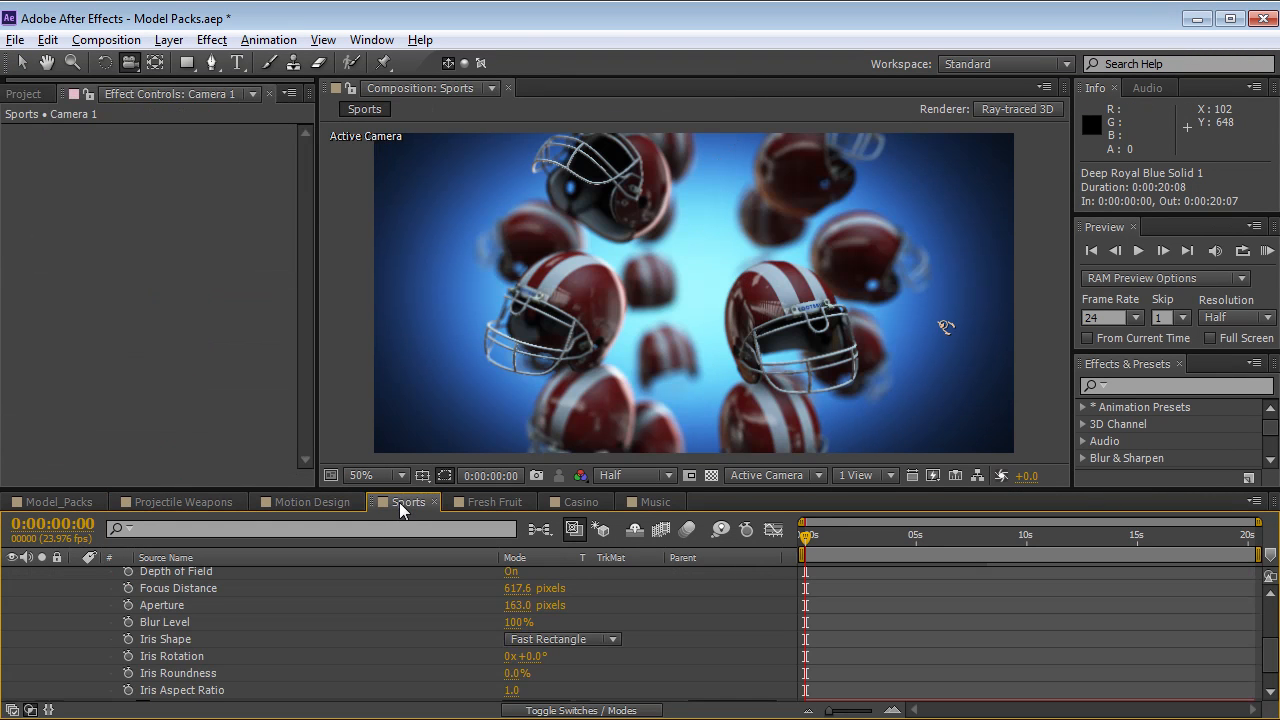
mouse_move(664, 360)
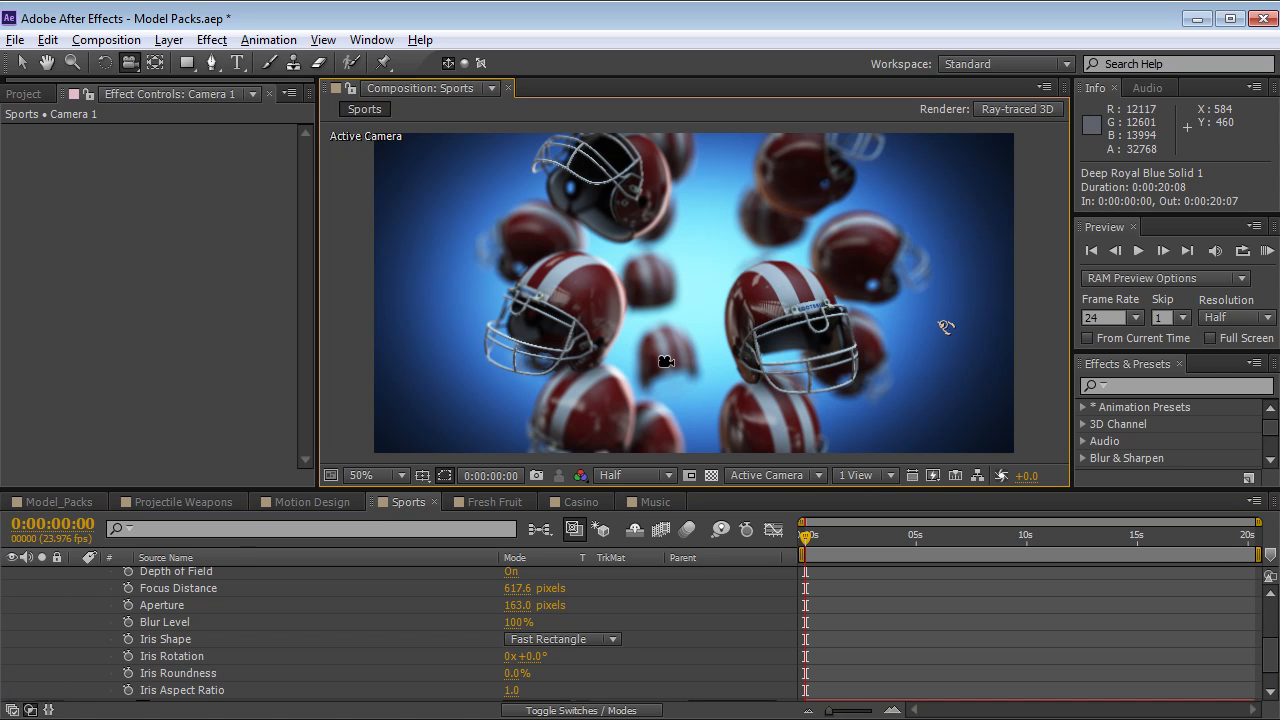
drag(664, 362, 756, 394)
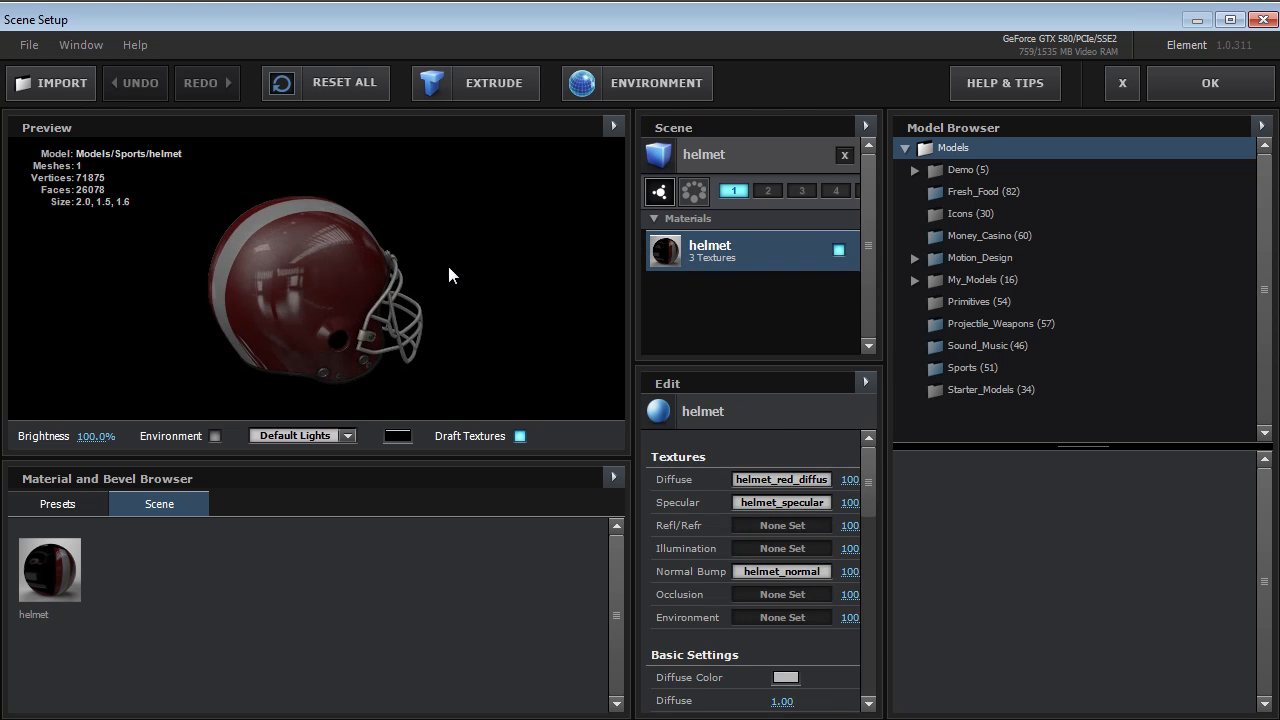
Step: Add baseball, baseball_dirty and baseball_stadium from the Sports pack, previewed with full-resolution textures
drag(450, 276, 316, 320)
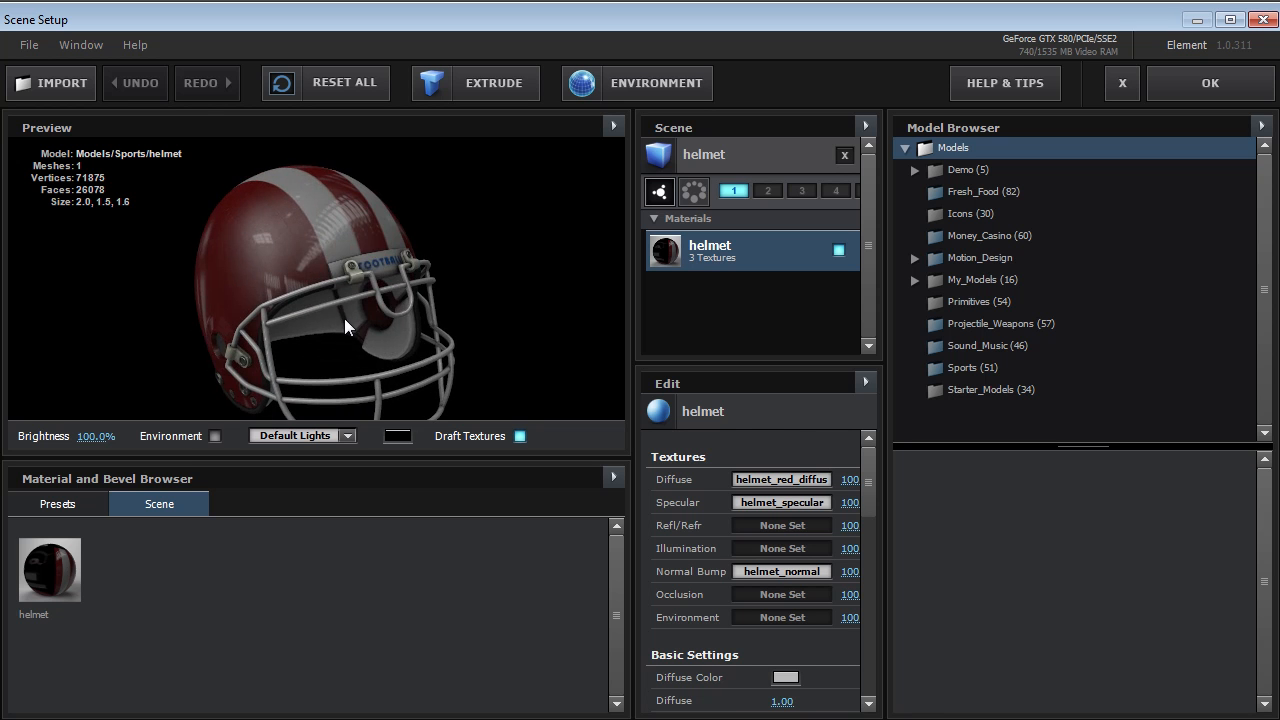
mouse_move(1010, 248)
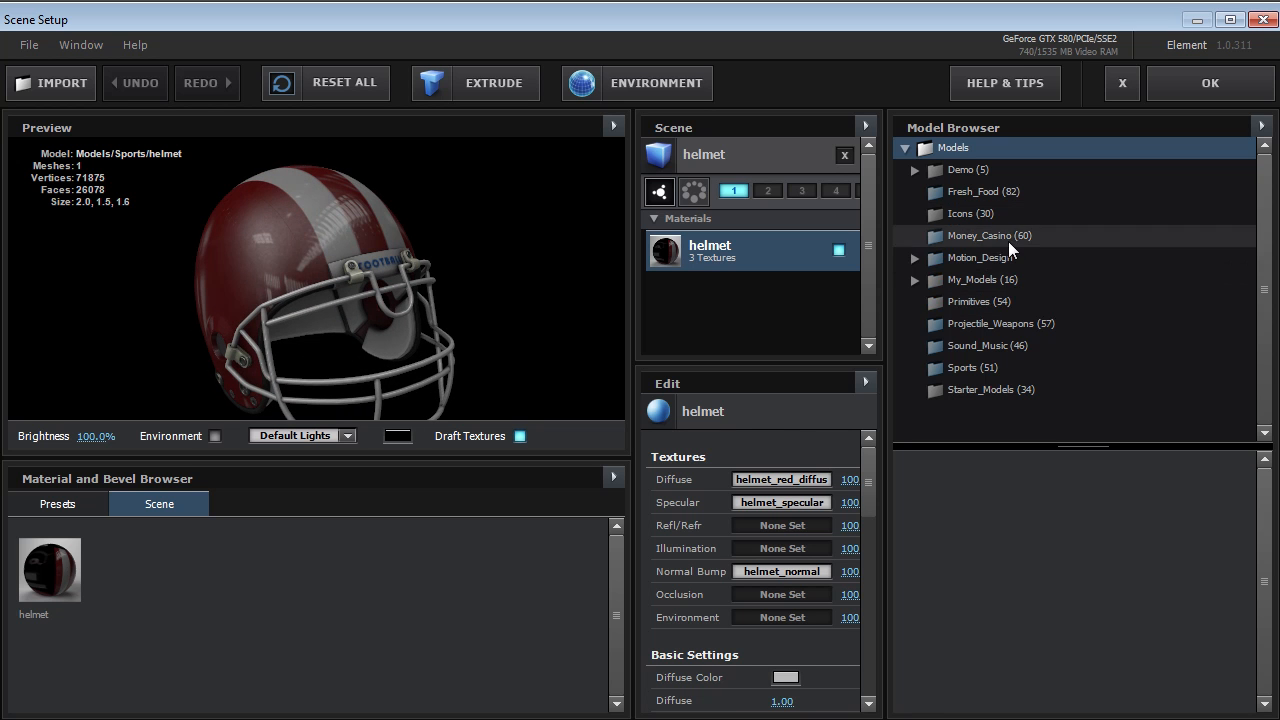
click(972, 368)
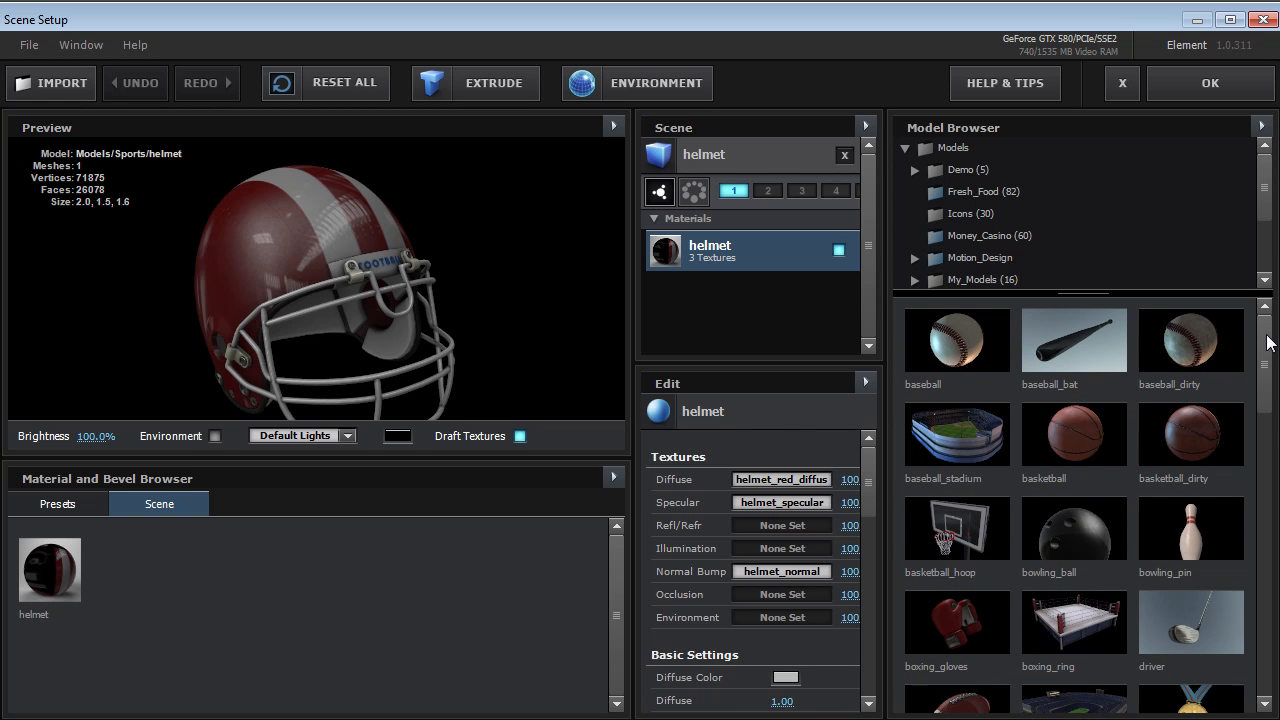
double_click(956, 340)
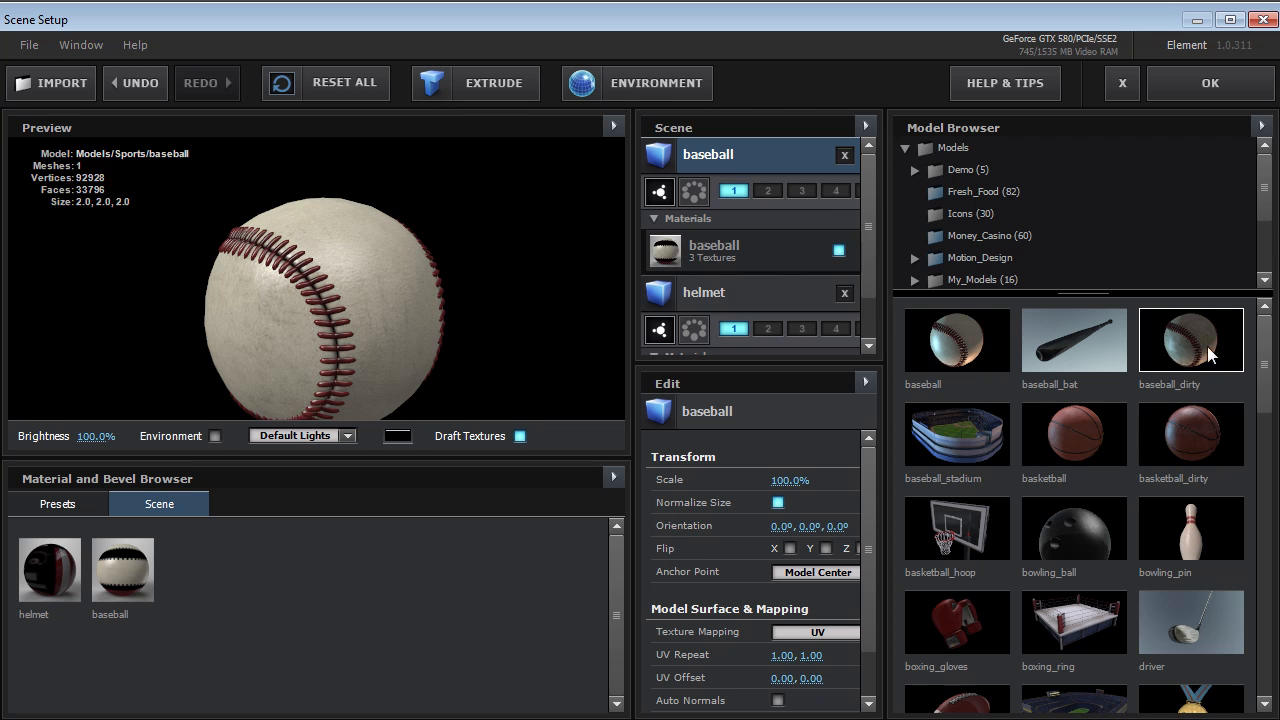
double_click(1190, 340)
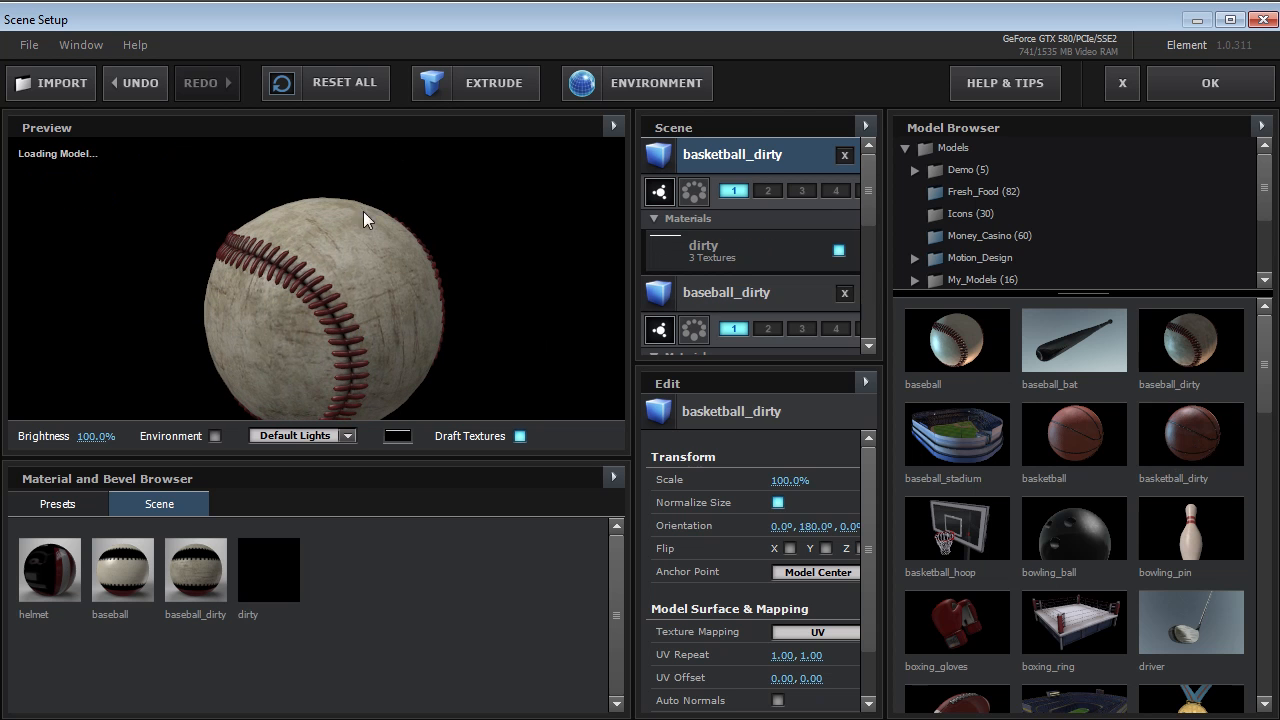
click(520, 436)
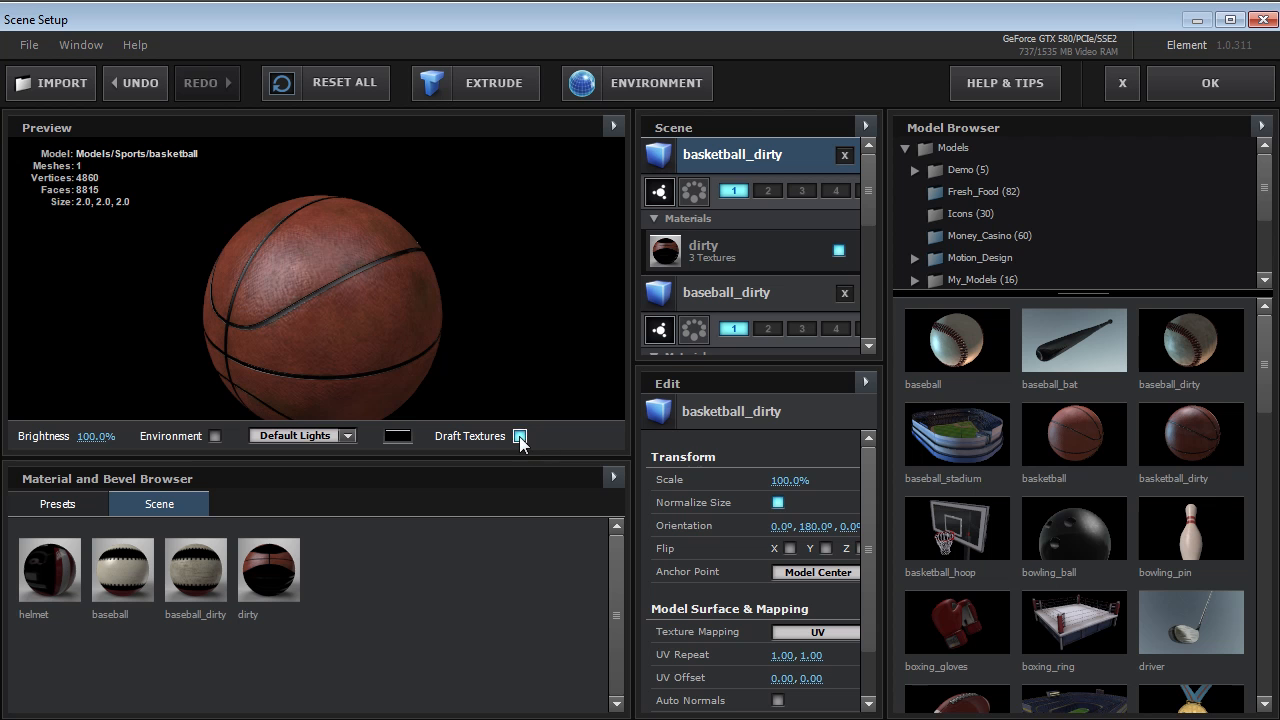
click(520, 436)
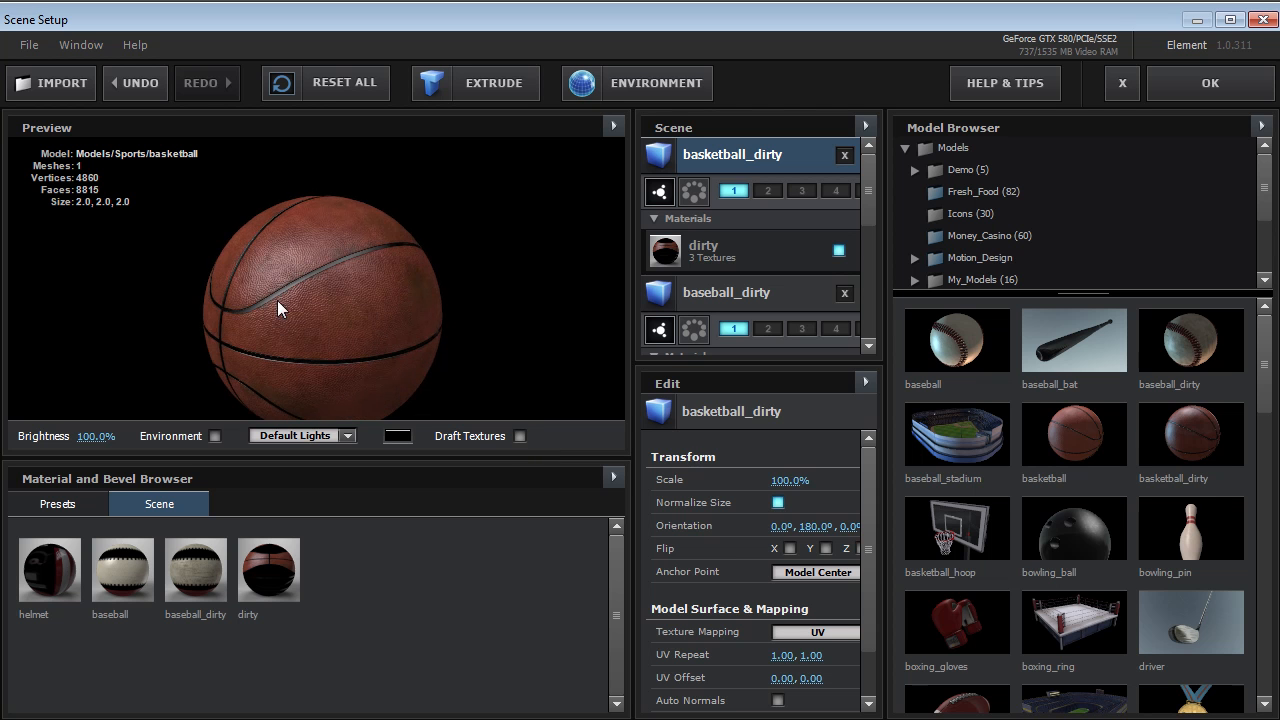
double_click(956, 432)
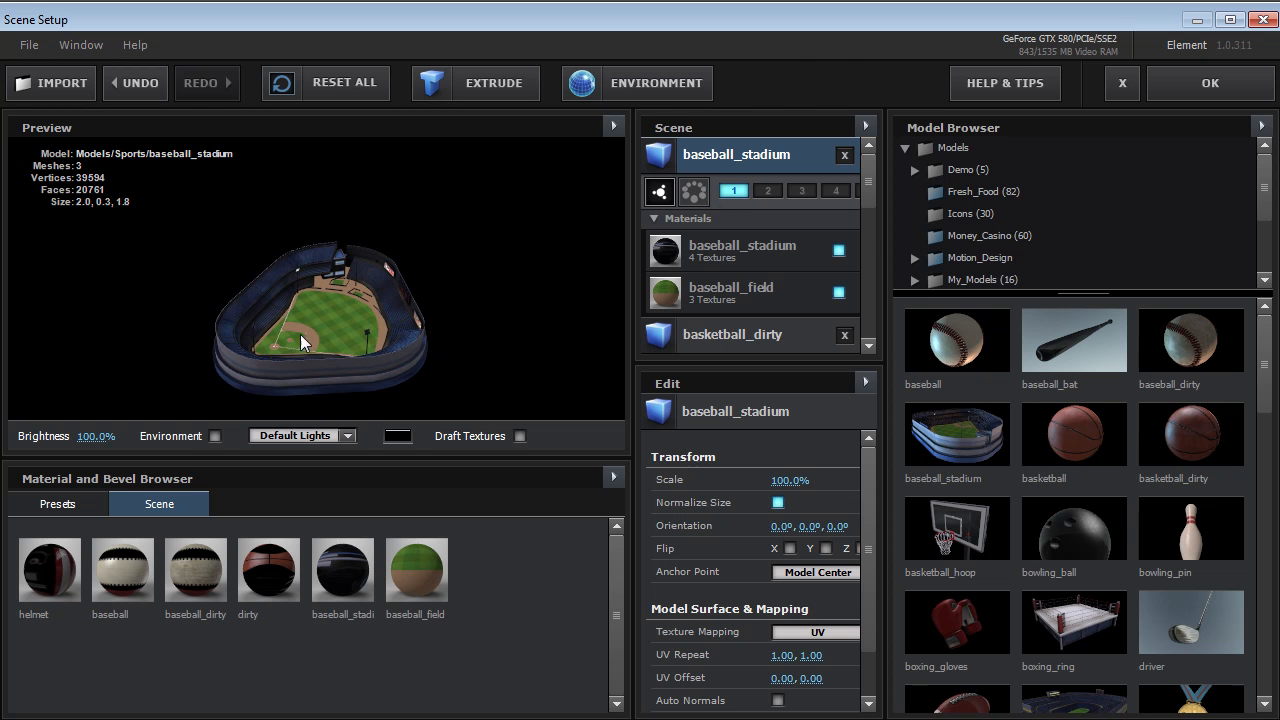
Step: Apply the Soft material preset to the stadium and scroll the Model Browser toward the helmet with Outside_Glow
click(56, 504)
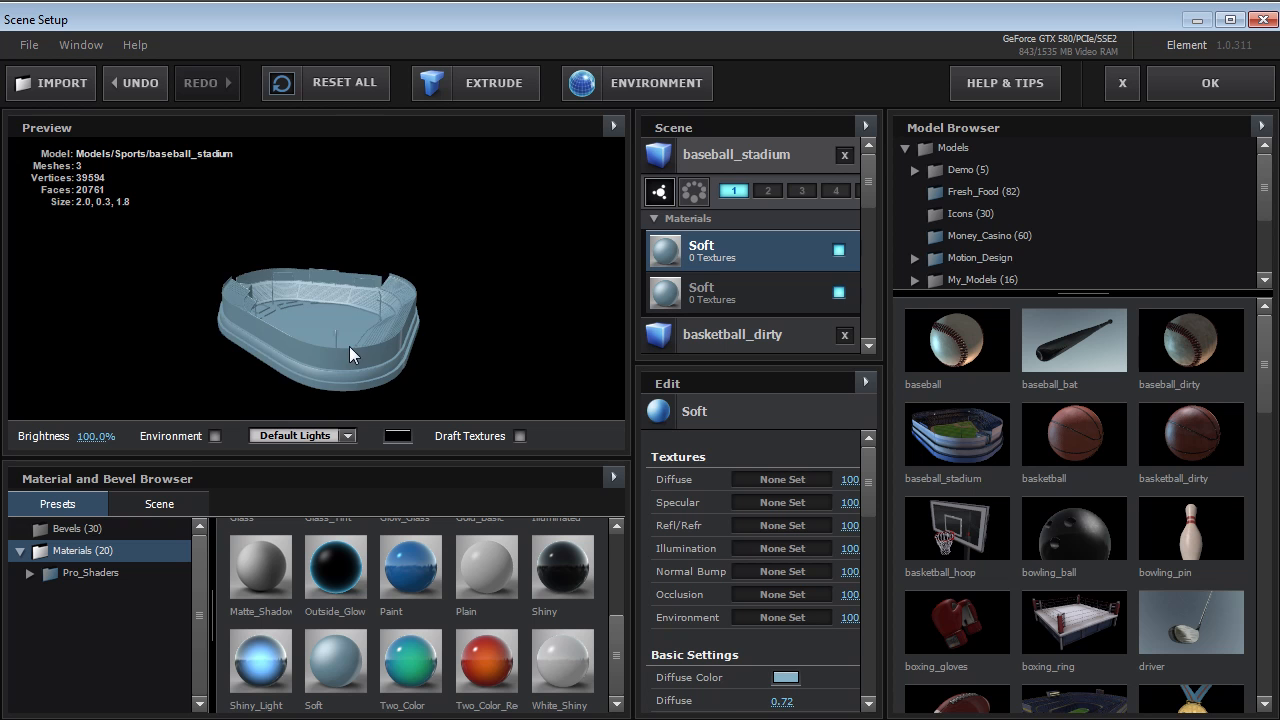
drag(352, 356, 420, 318)
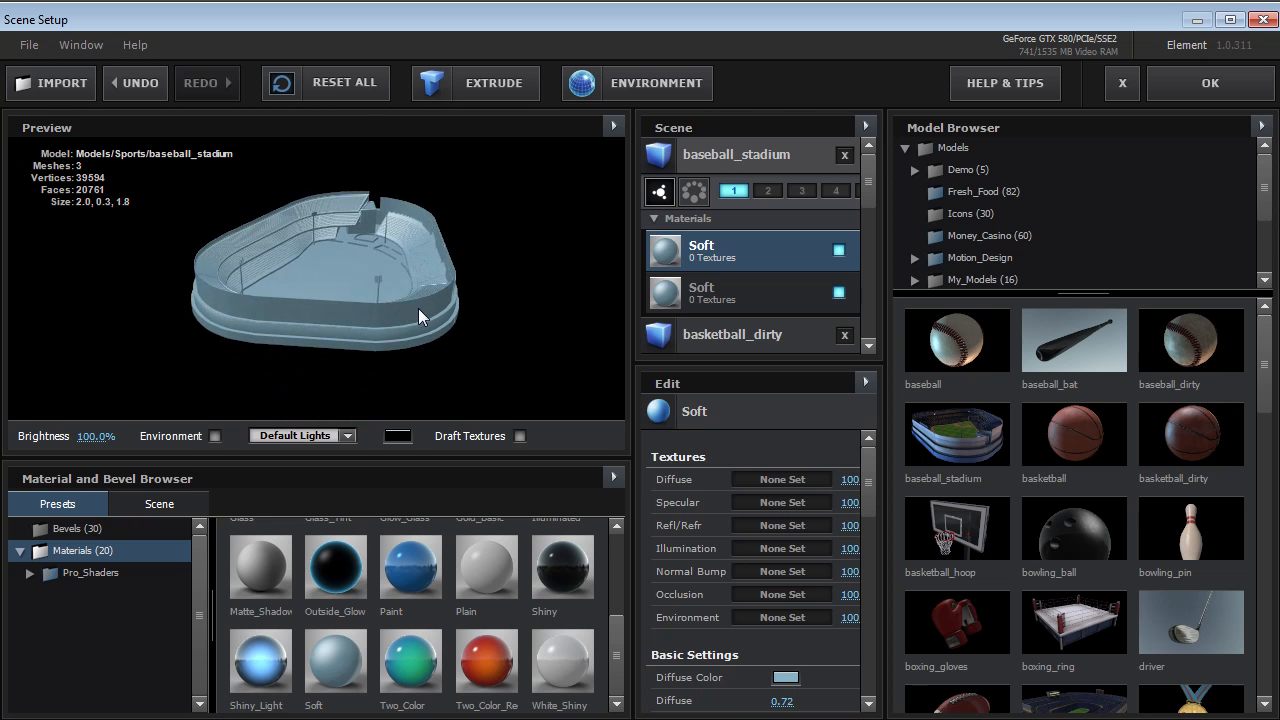
click(614, 126)
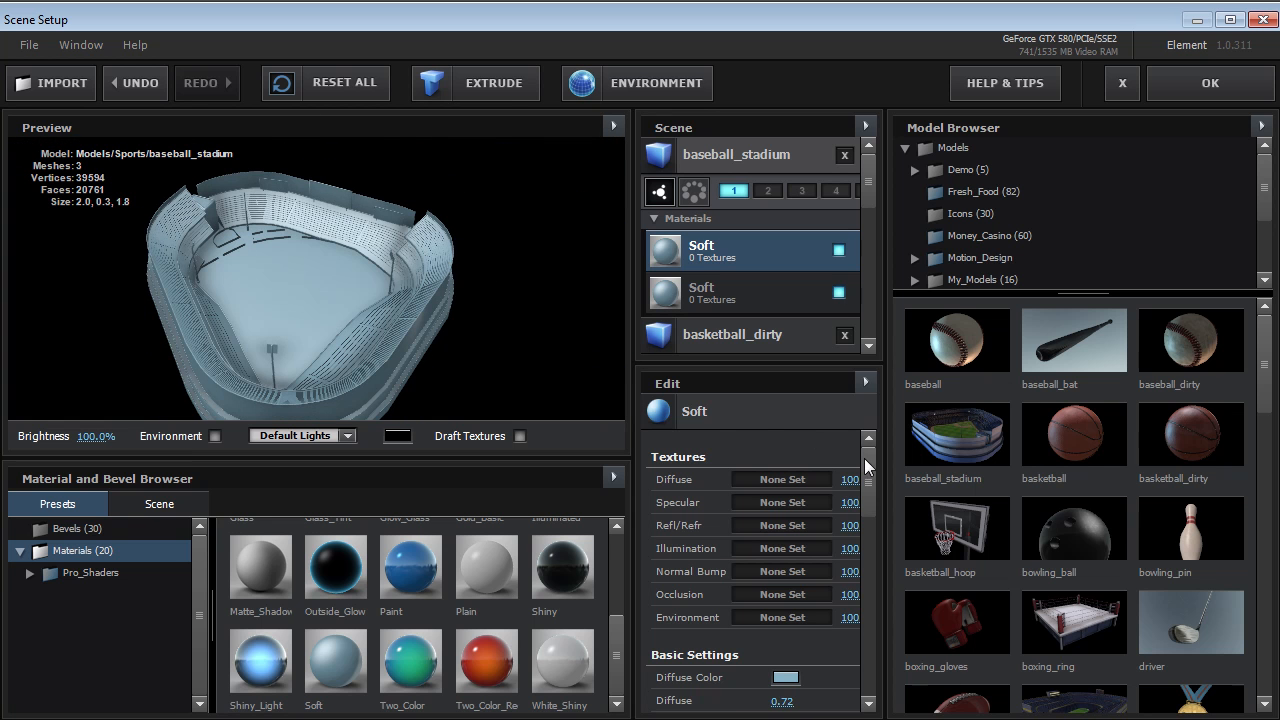
scroll(down, 3)
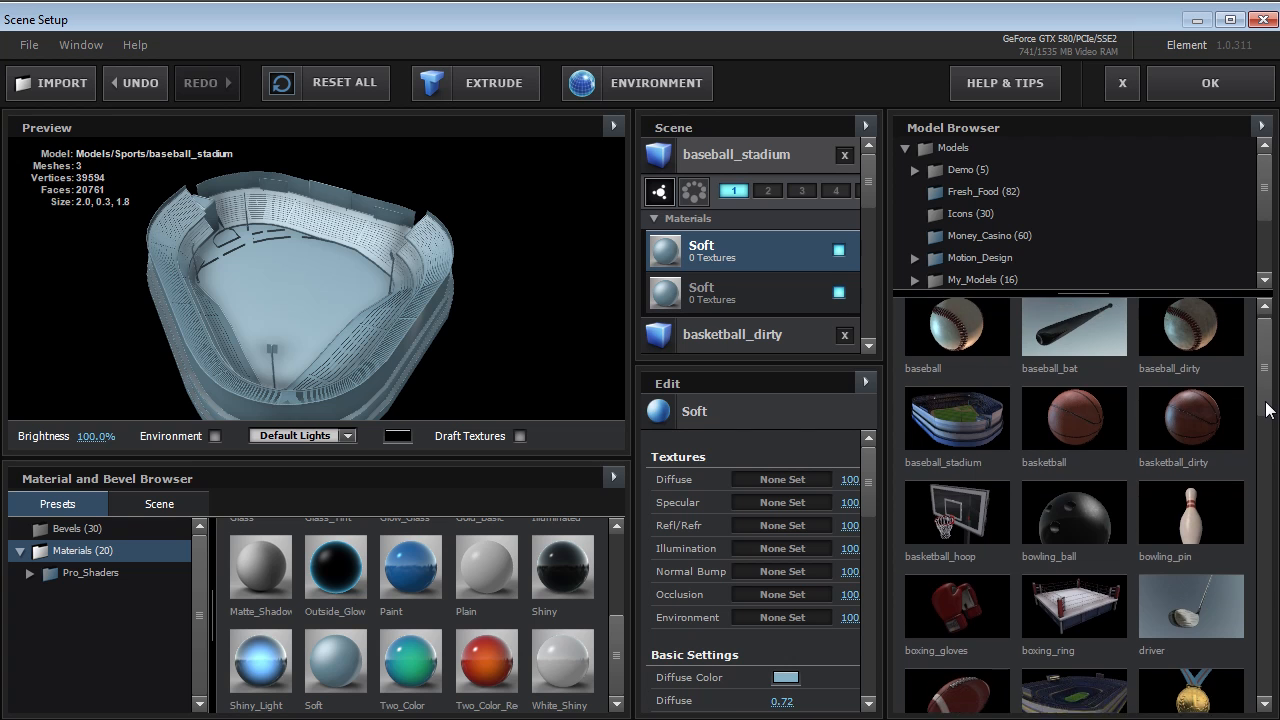
scroll(down, 3)
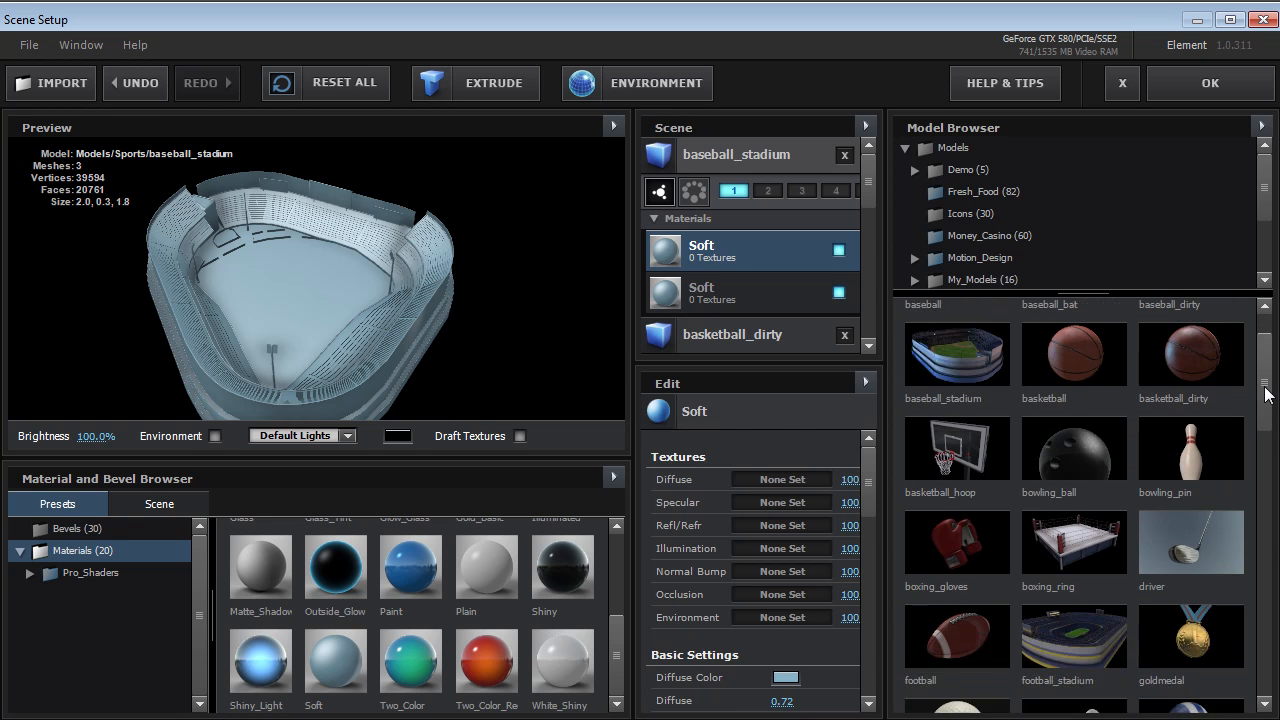
scroll(down, 3)
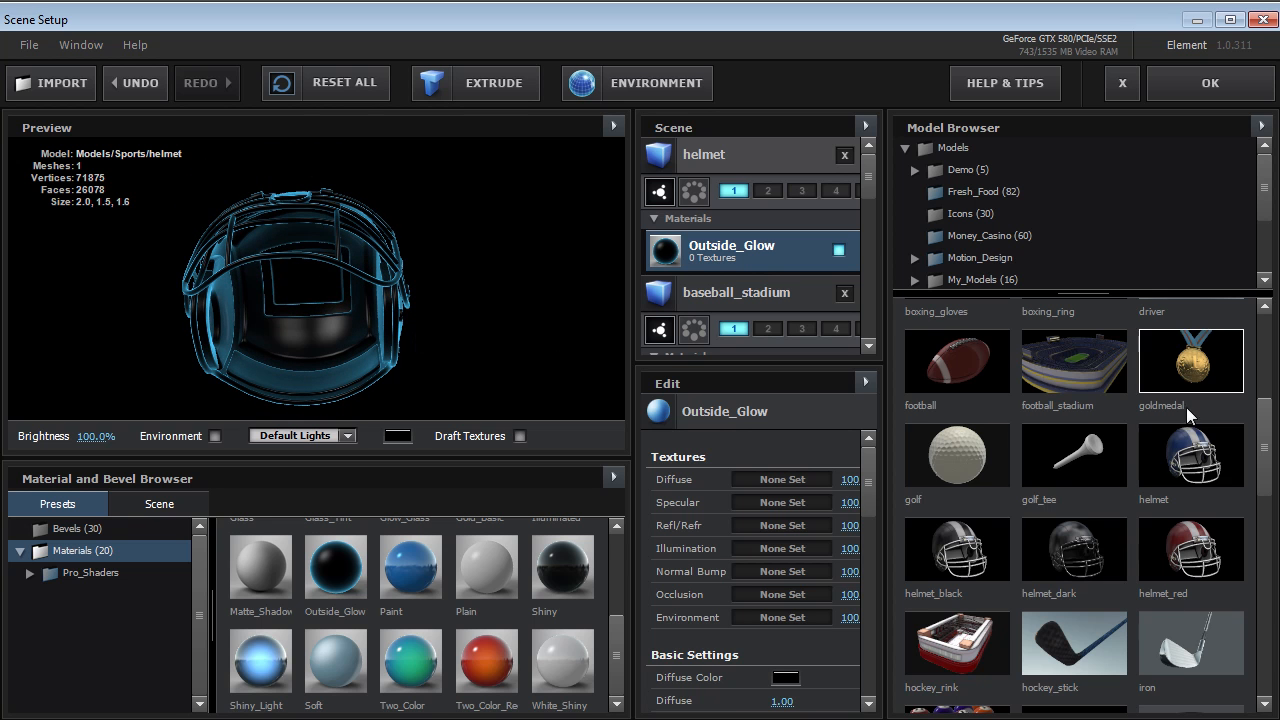
scroll(down, 3)
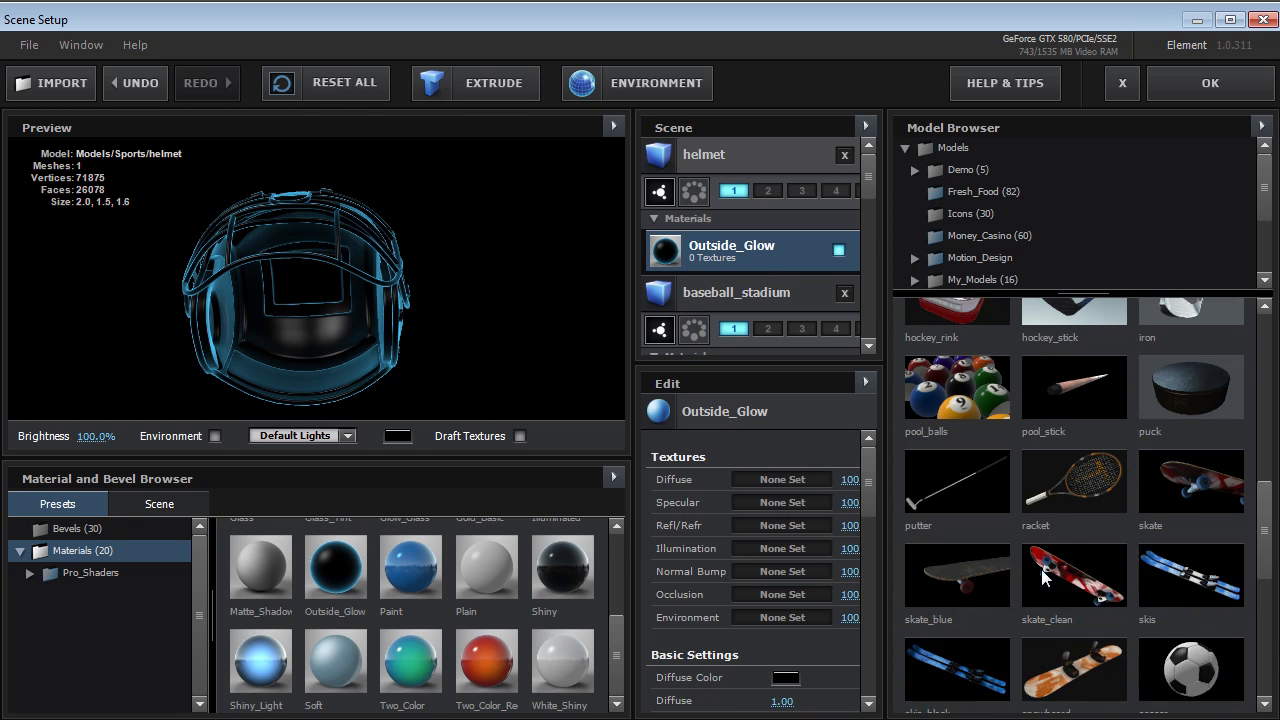
Step: Add the skate_blue model to the scene and inspect it with environment lighting toggled
double_click(956, 572)
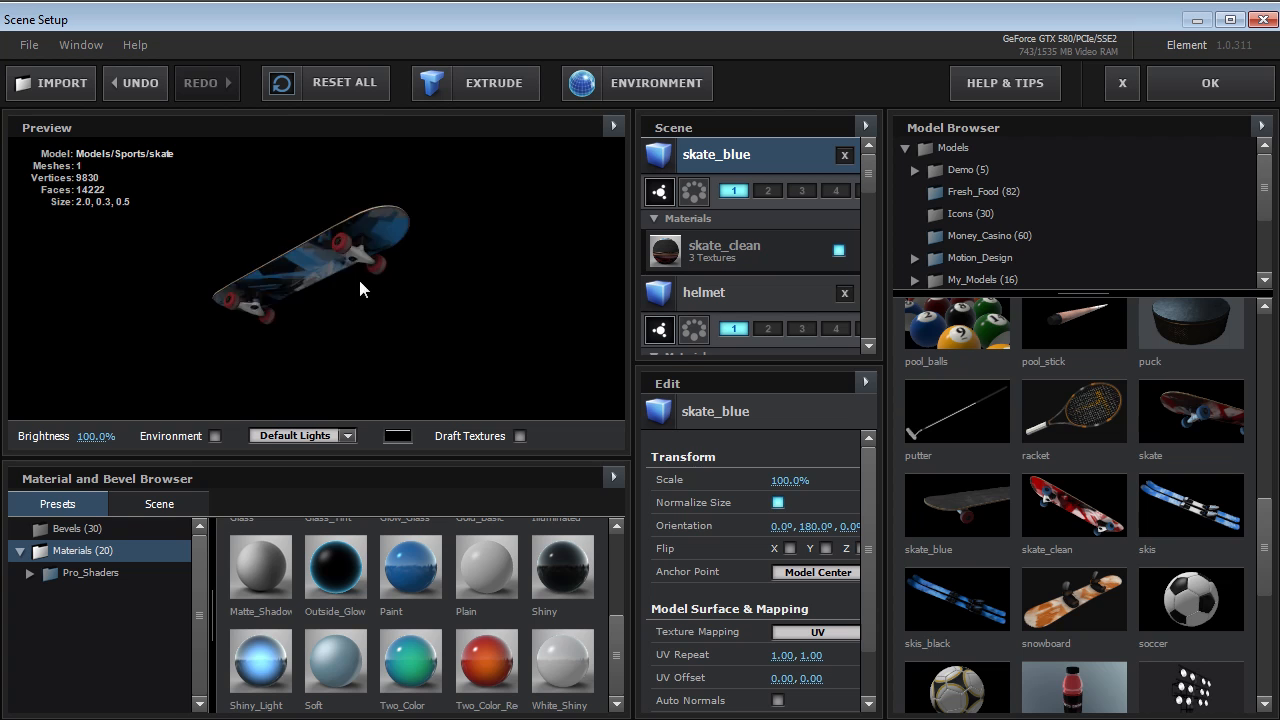
drag(360, 288, 248, 292)
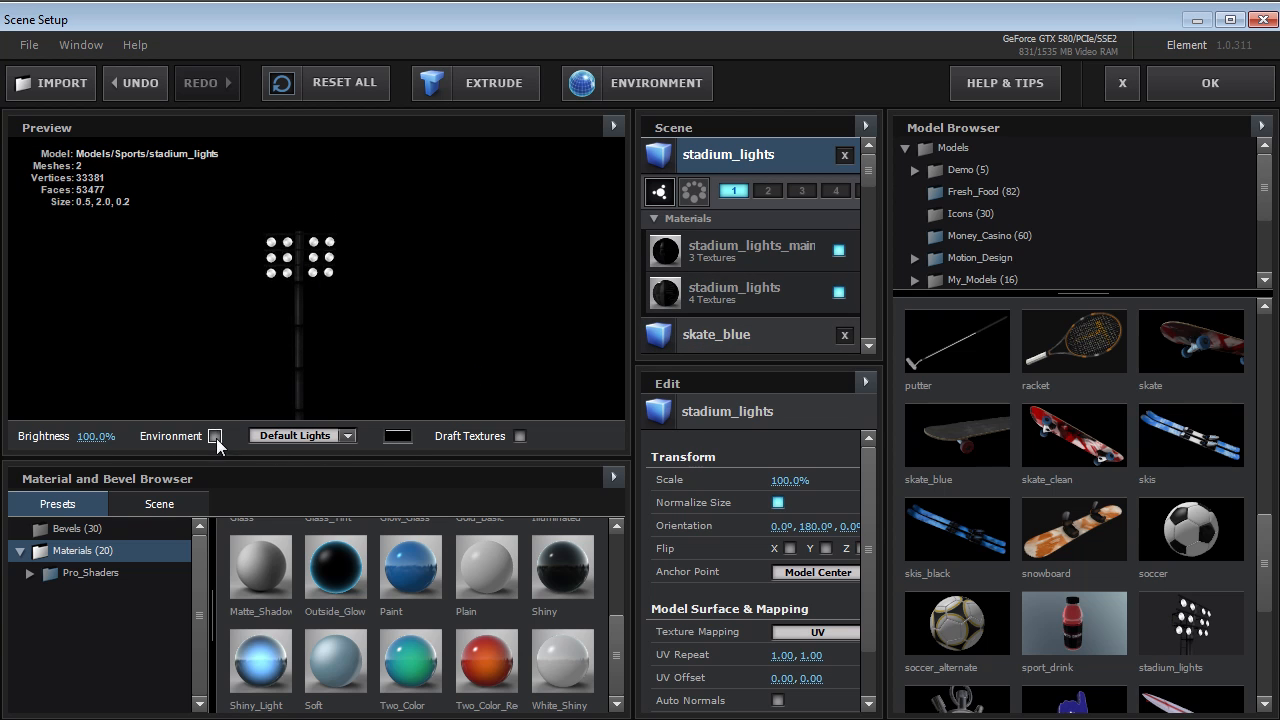
click(212, 436)
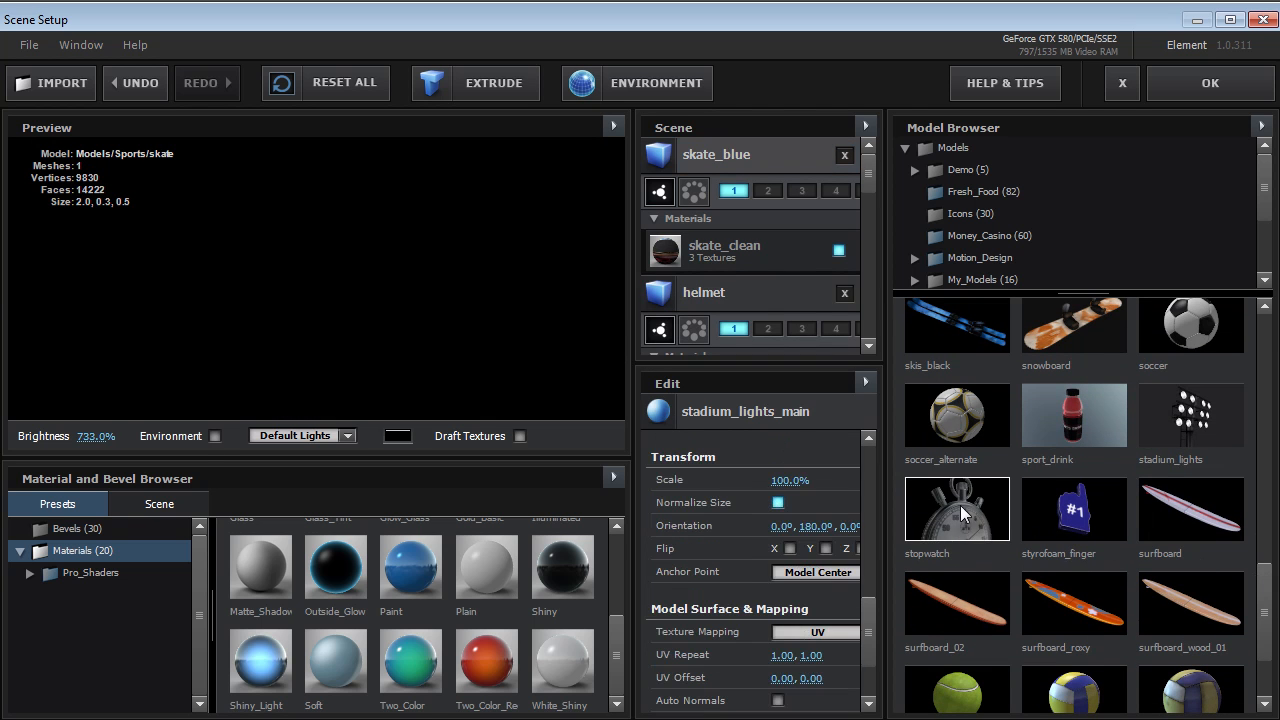
Step: Add the stopwatch model, orbit it, then reset the viewer options to face-on at 100% brightness
double_click(956, 508)
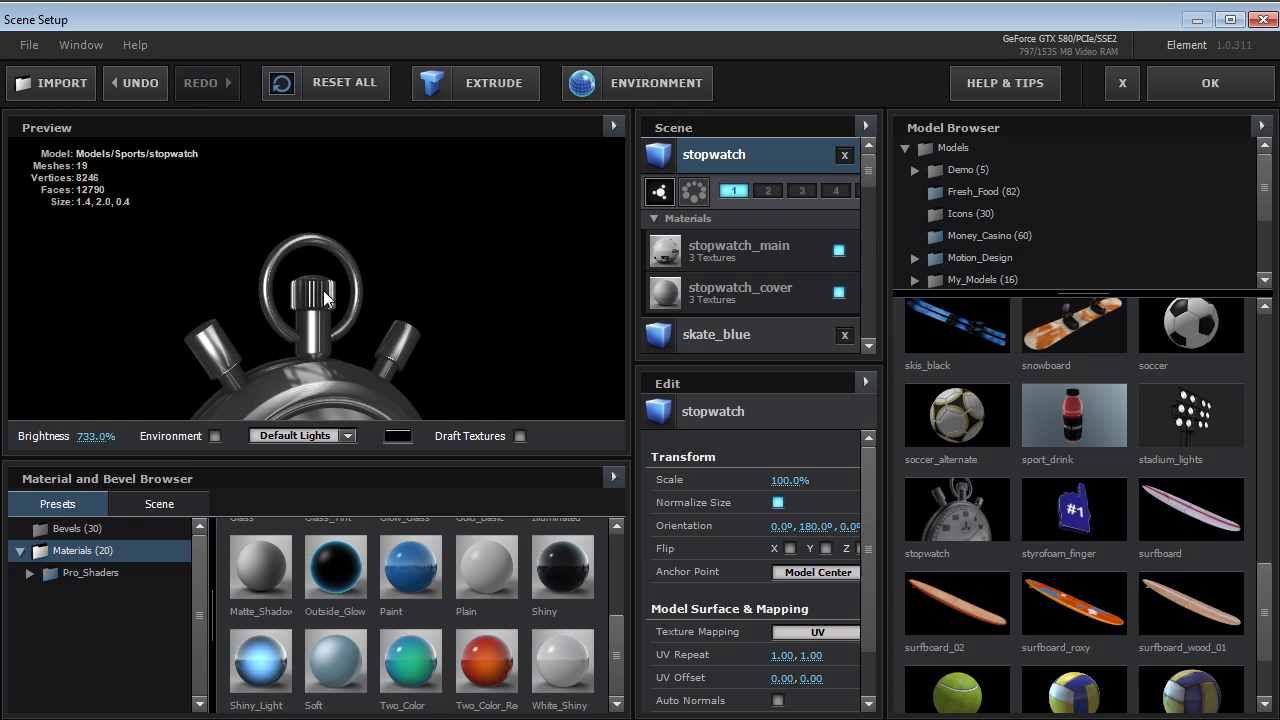
drag(324, 296, 240, 398)
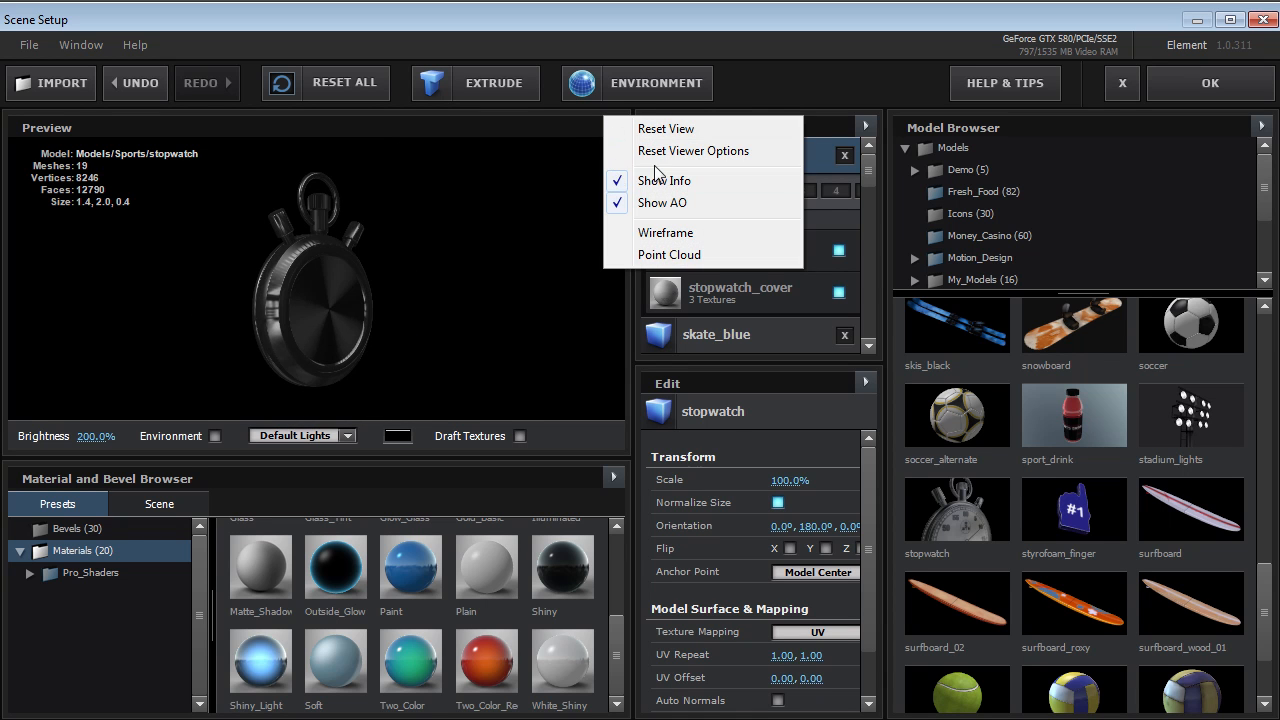
mouse_move(692, 152)
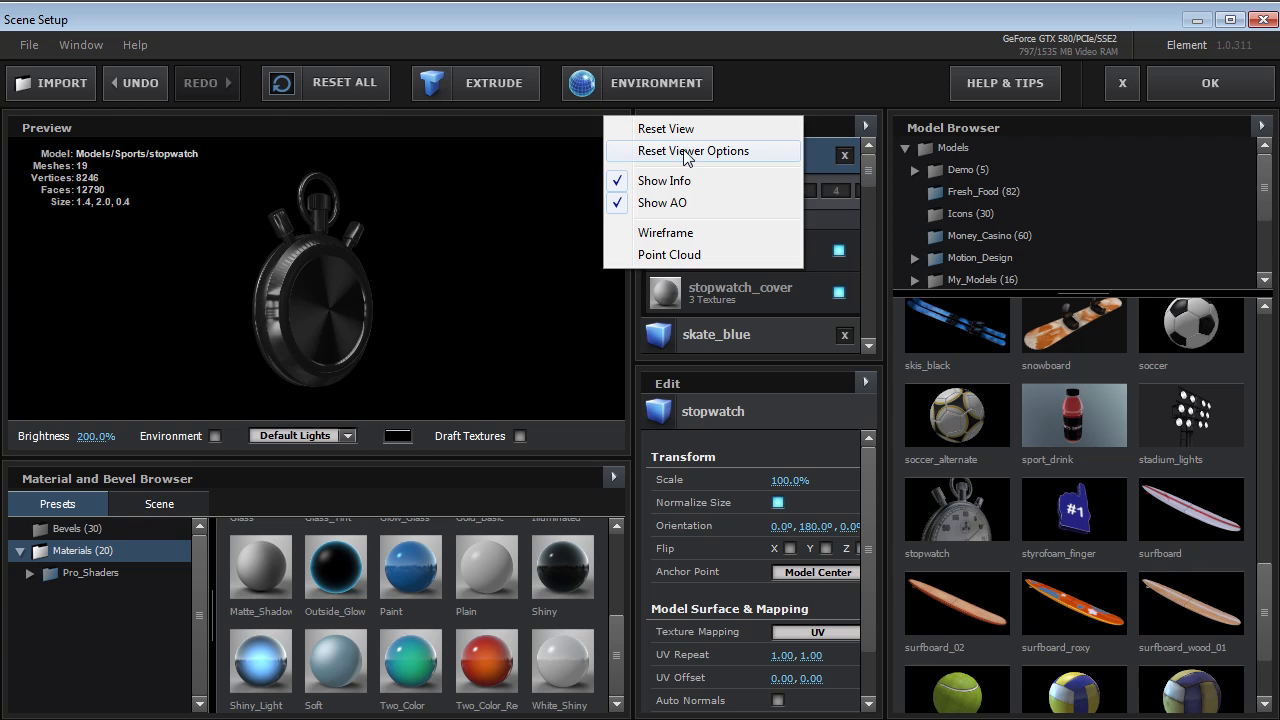
click(692, 152)
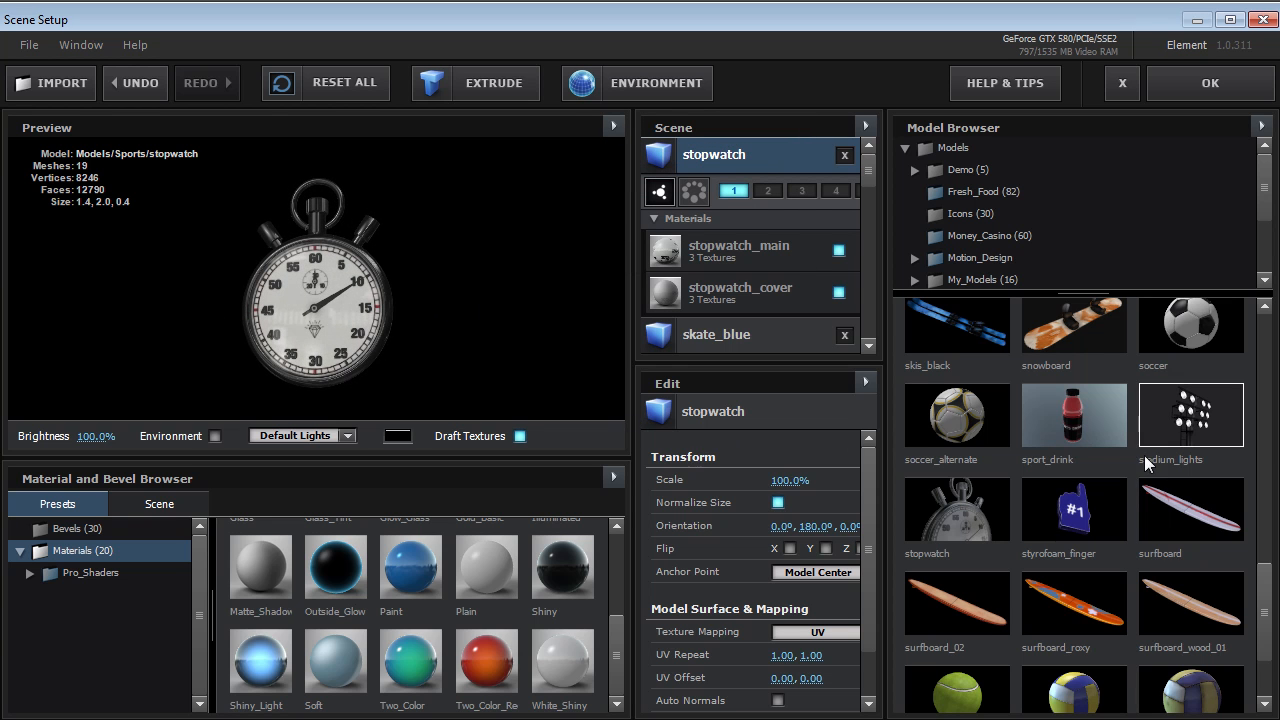
Step: Load the racket model and leave Scene Setup with OK, returning to the Sports composition
scroll(up, 3)
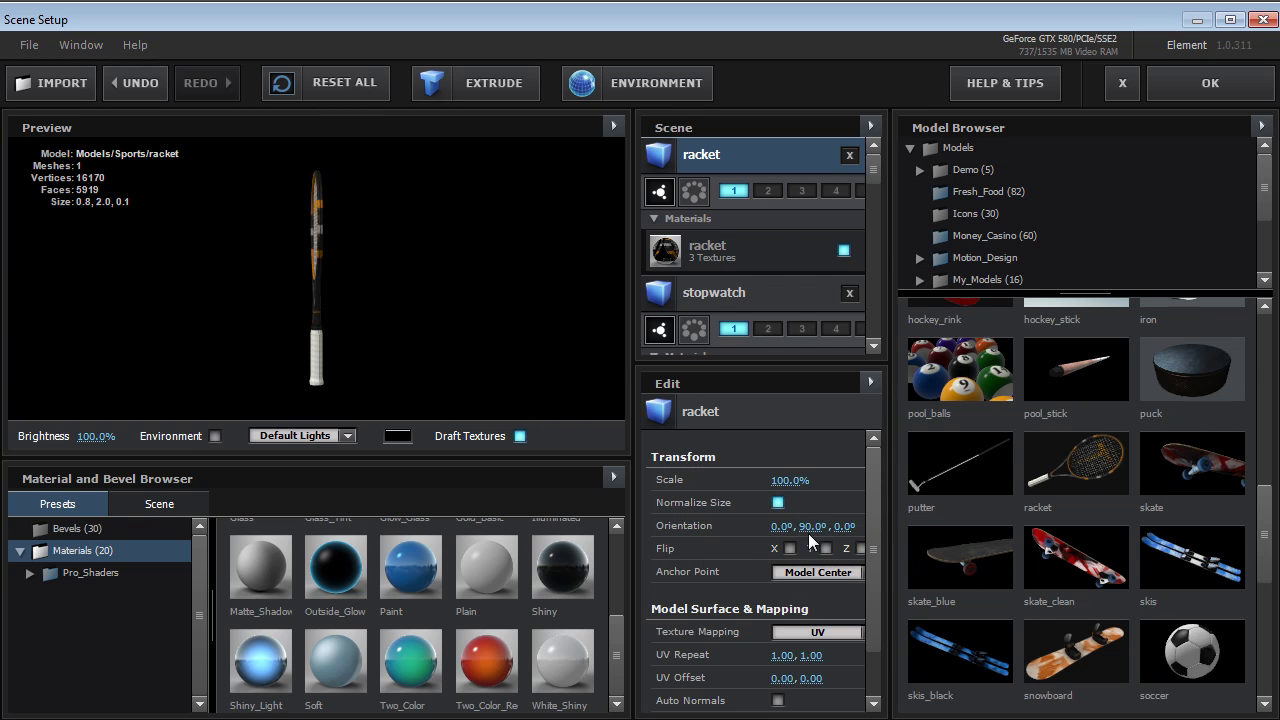
mouse_move(358, 256)
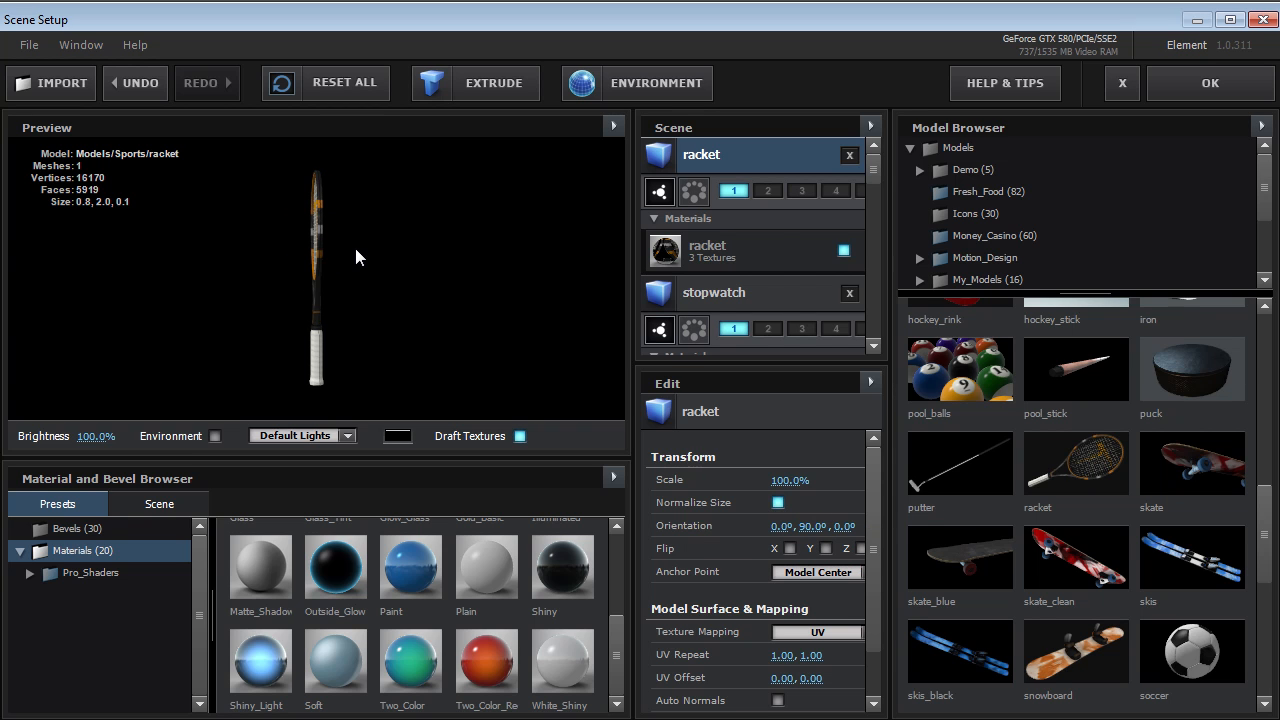
mouse_move(416, 272)
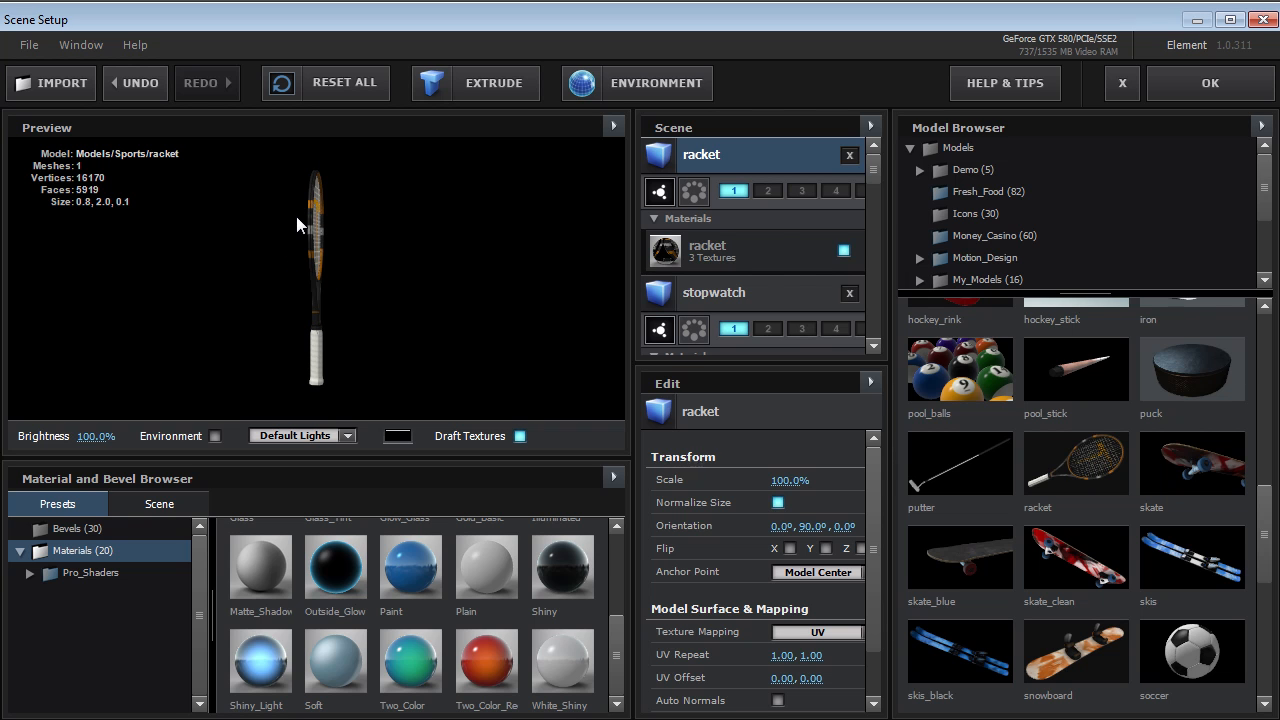
click(1120, 84)
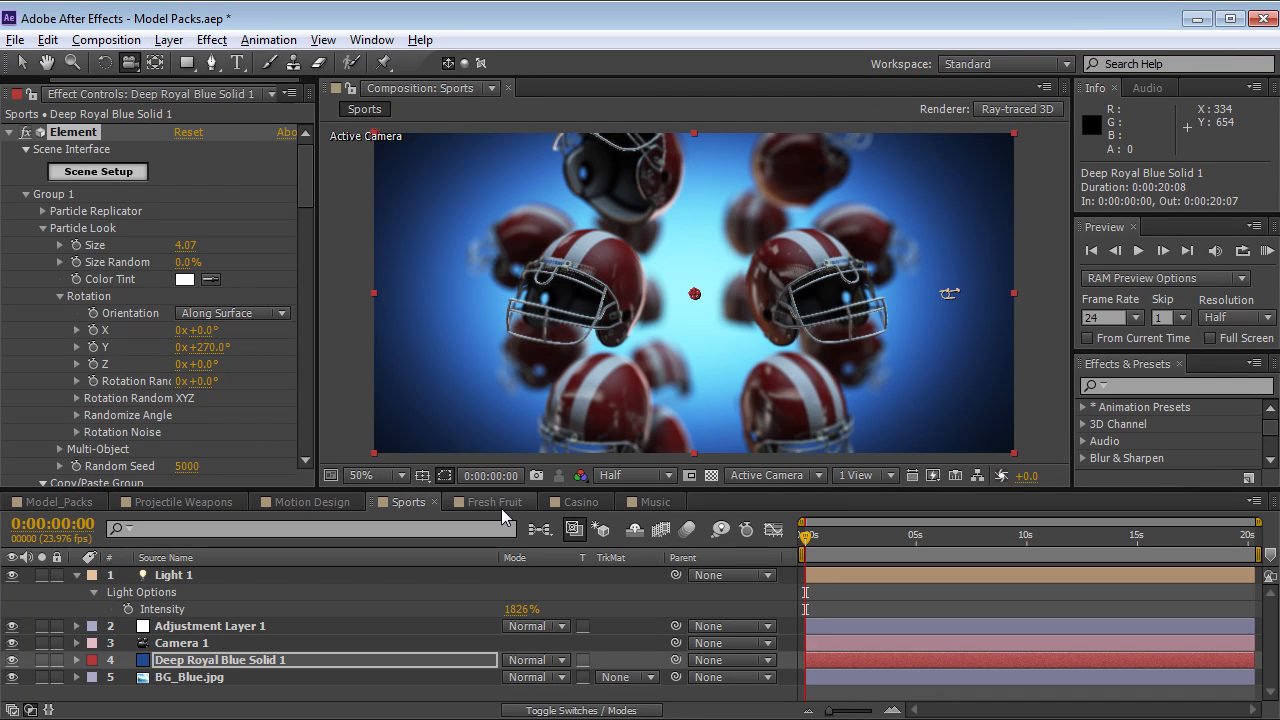
Step: Switch to the Fresh Fruit comp, scrub the cherries, select Deep Royal Blue Solid 1 and launch its Scene Setup
click(488, 500)
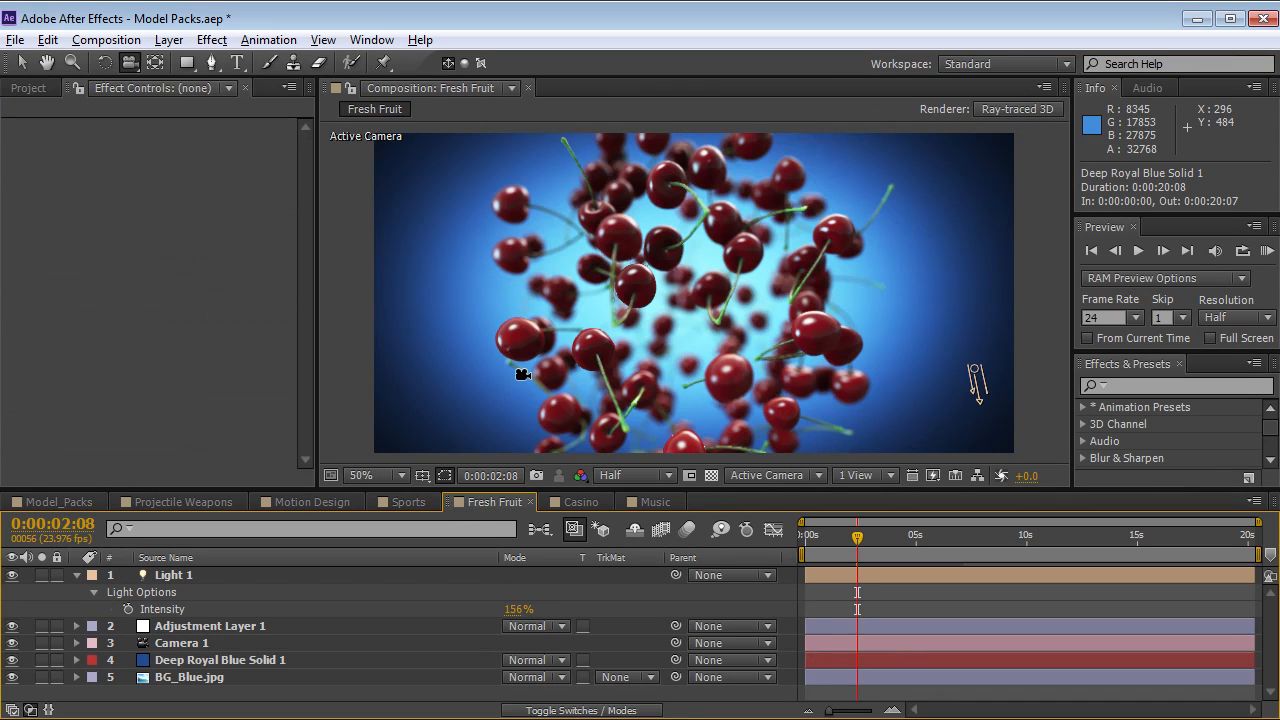
drag(856, 538, 846, 538)
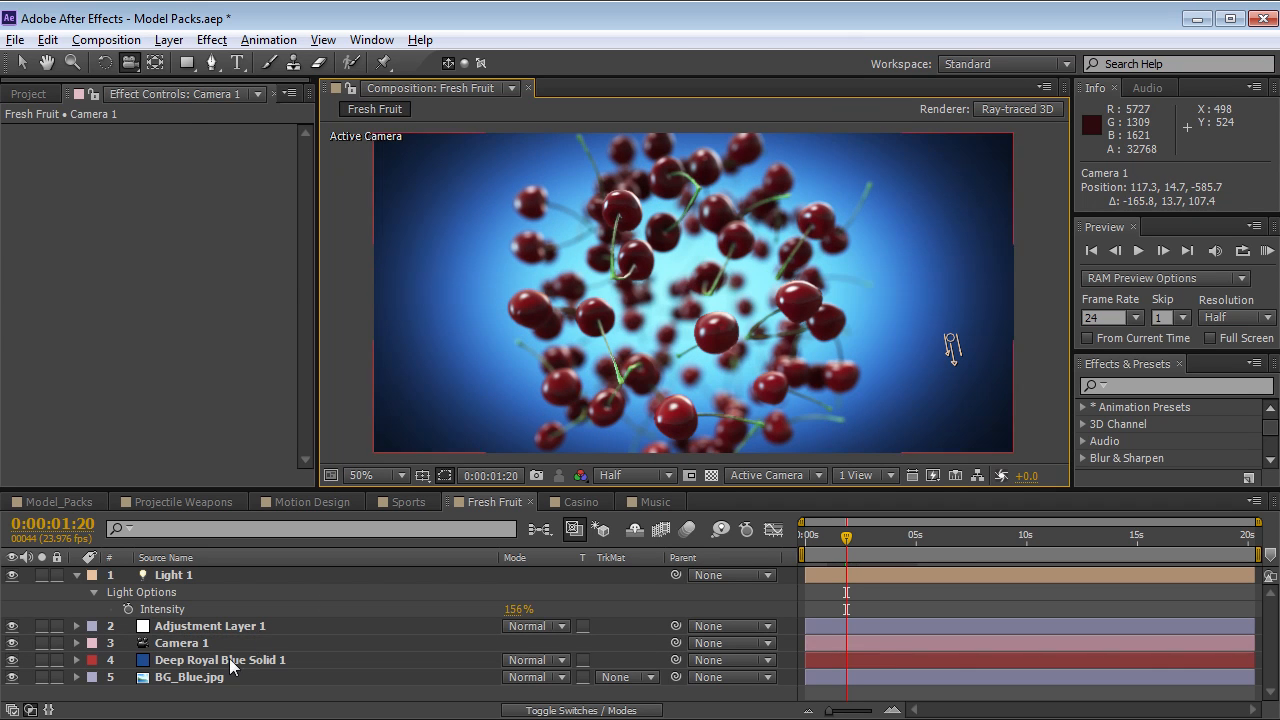
click(220, 660)
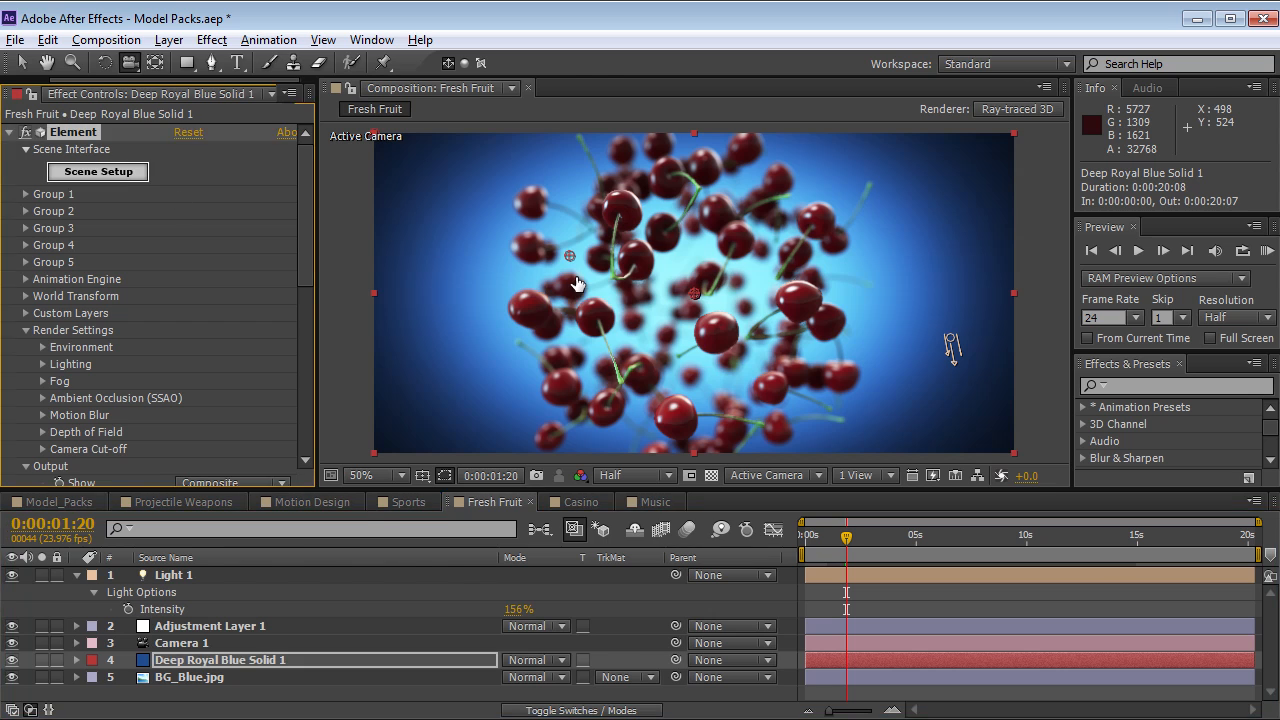
click(96, 172)
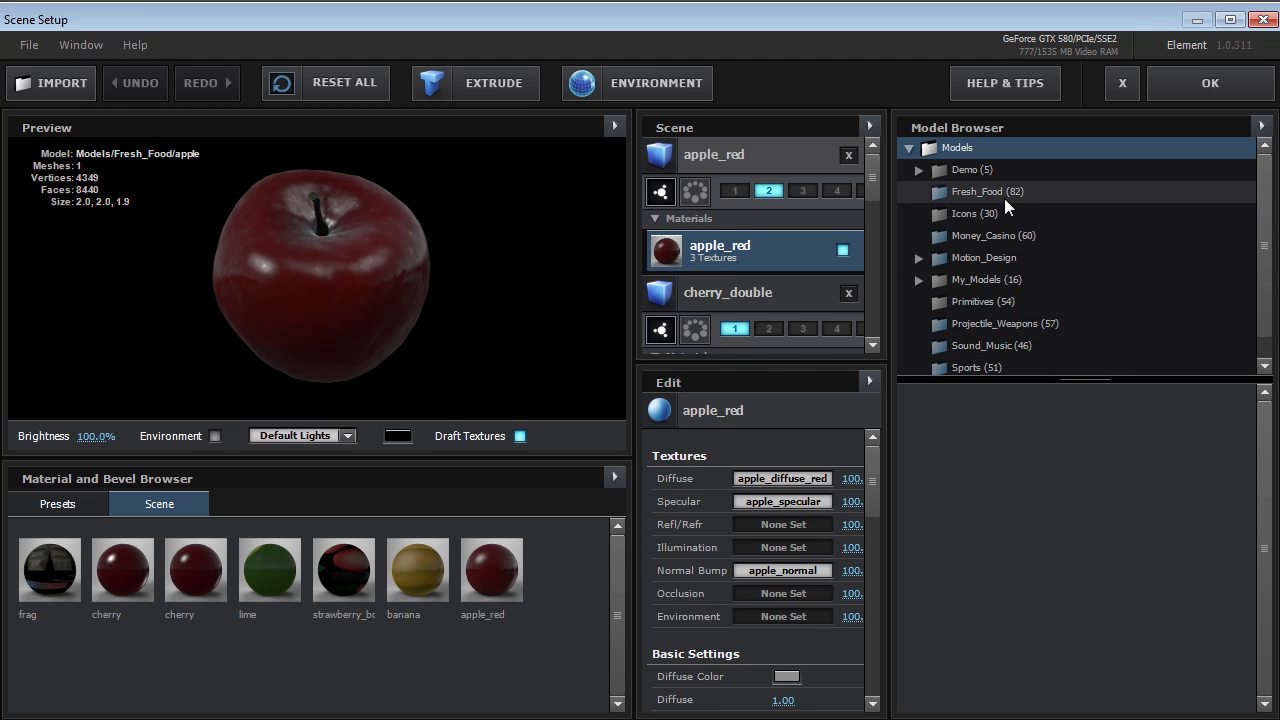
Step: Browse the Fresh_Food pack, inspect the banana close up and add the second bread slice model
click(988, 192)
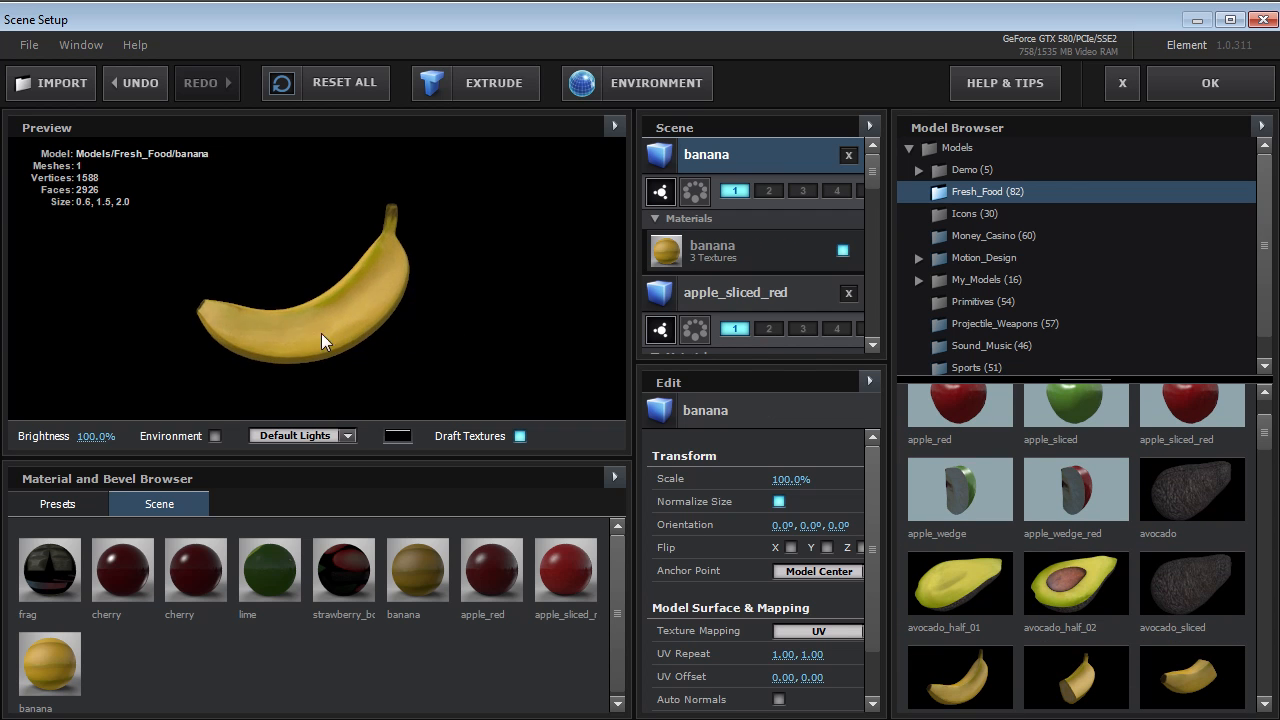
drag(324, 340, 476, 428)
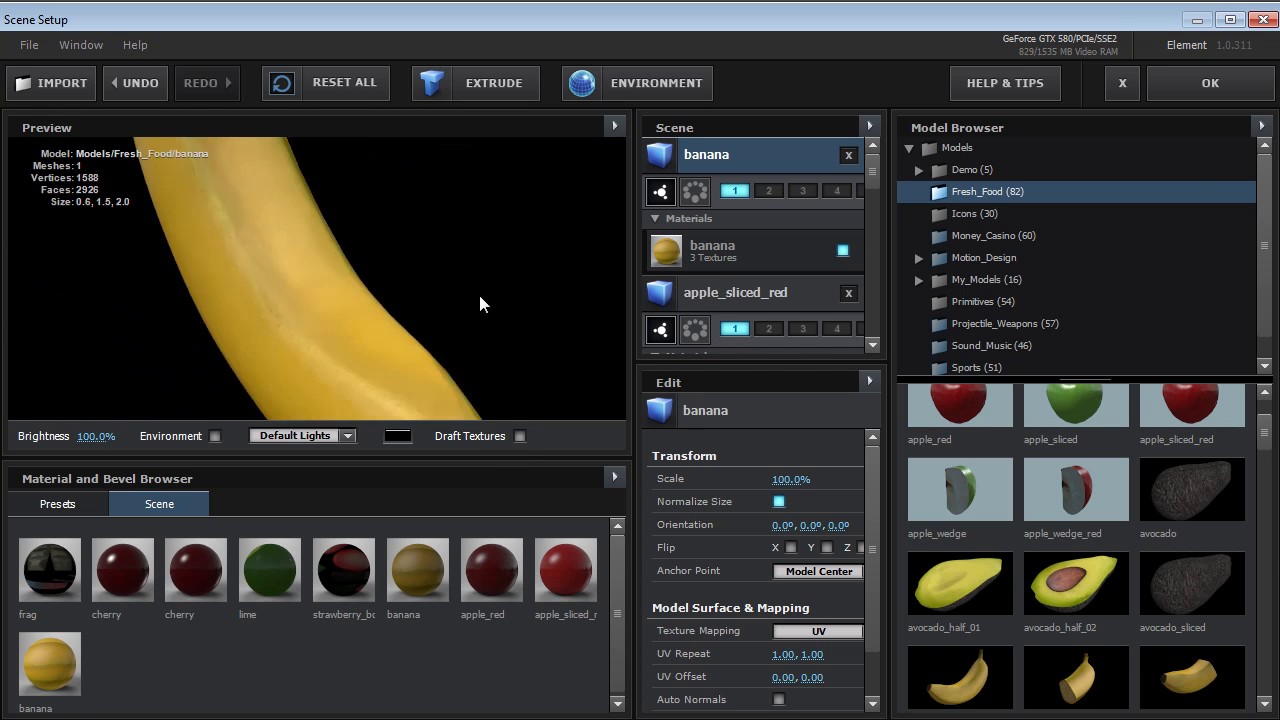
drag(480, 304, 230, 320)
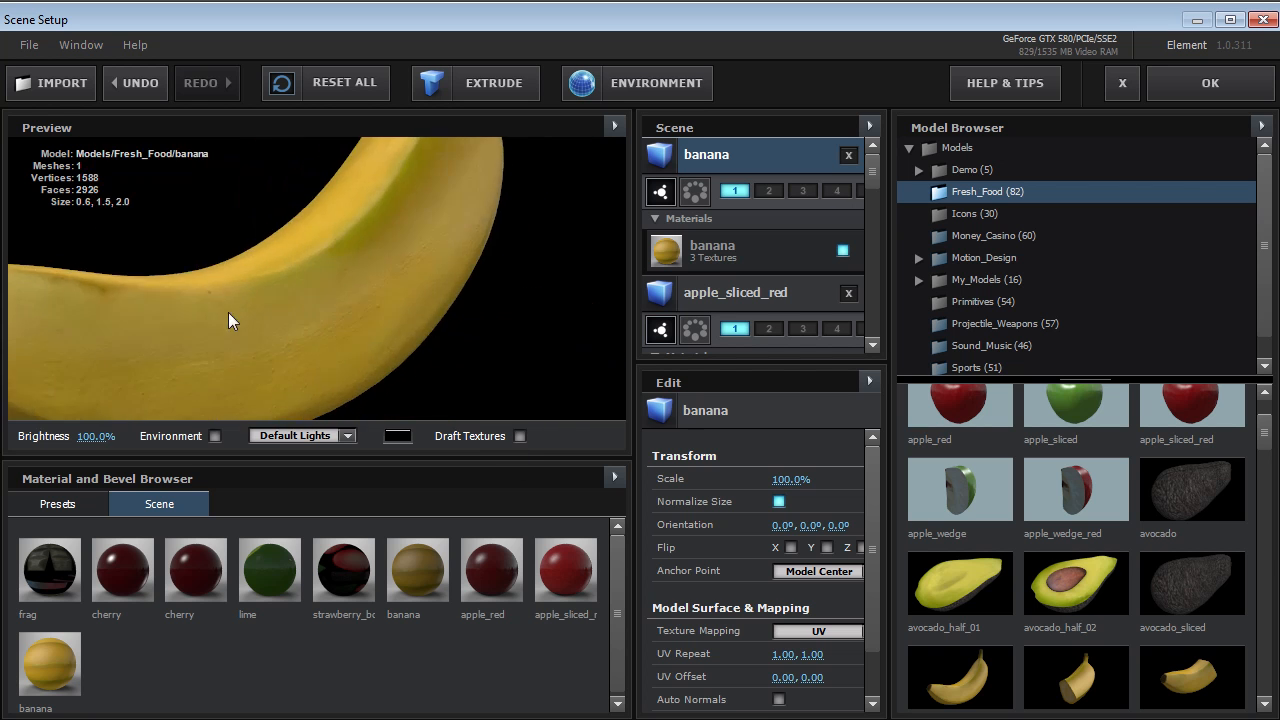
scroll(down, 3)
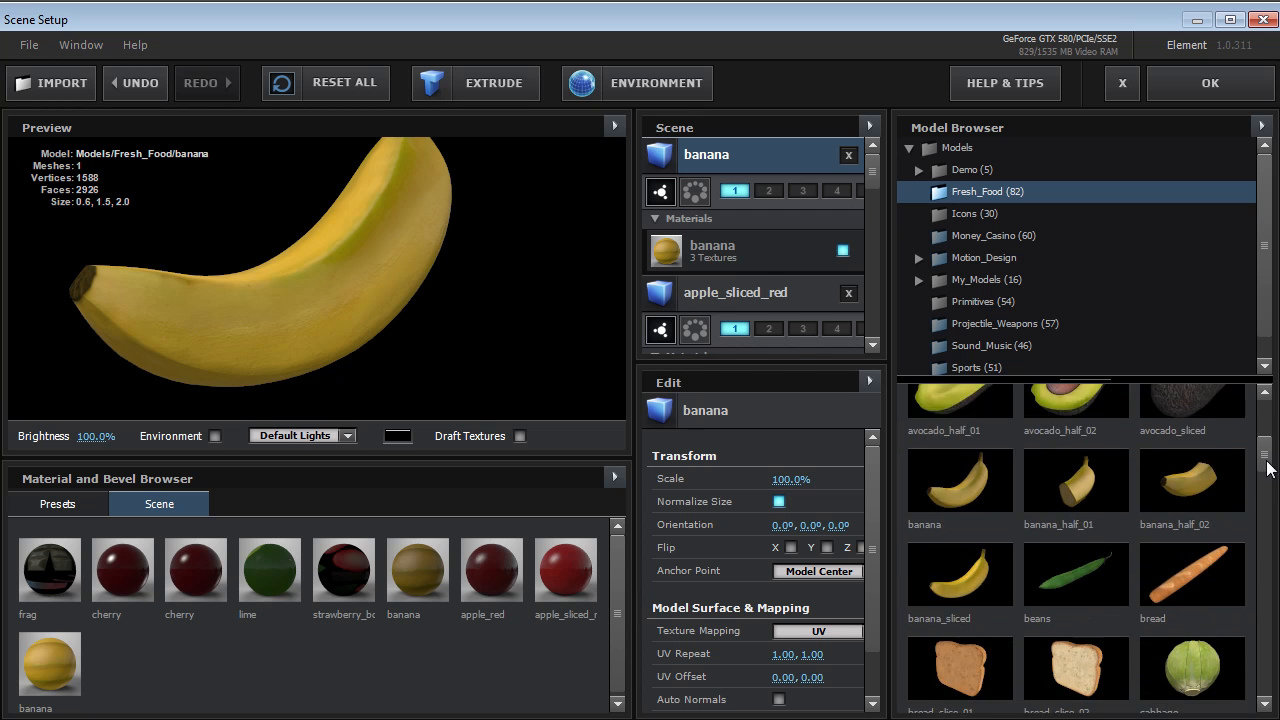
scroll(down, 3)
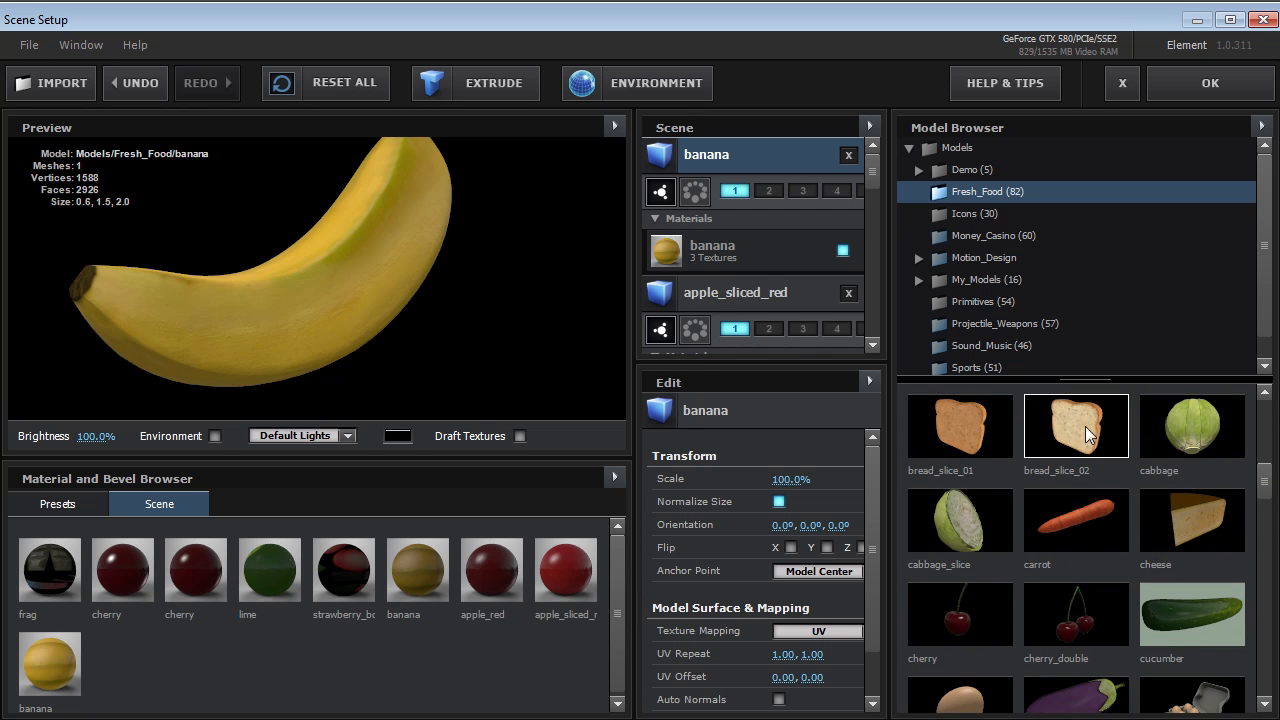
double_click(1076, 424)
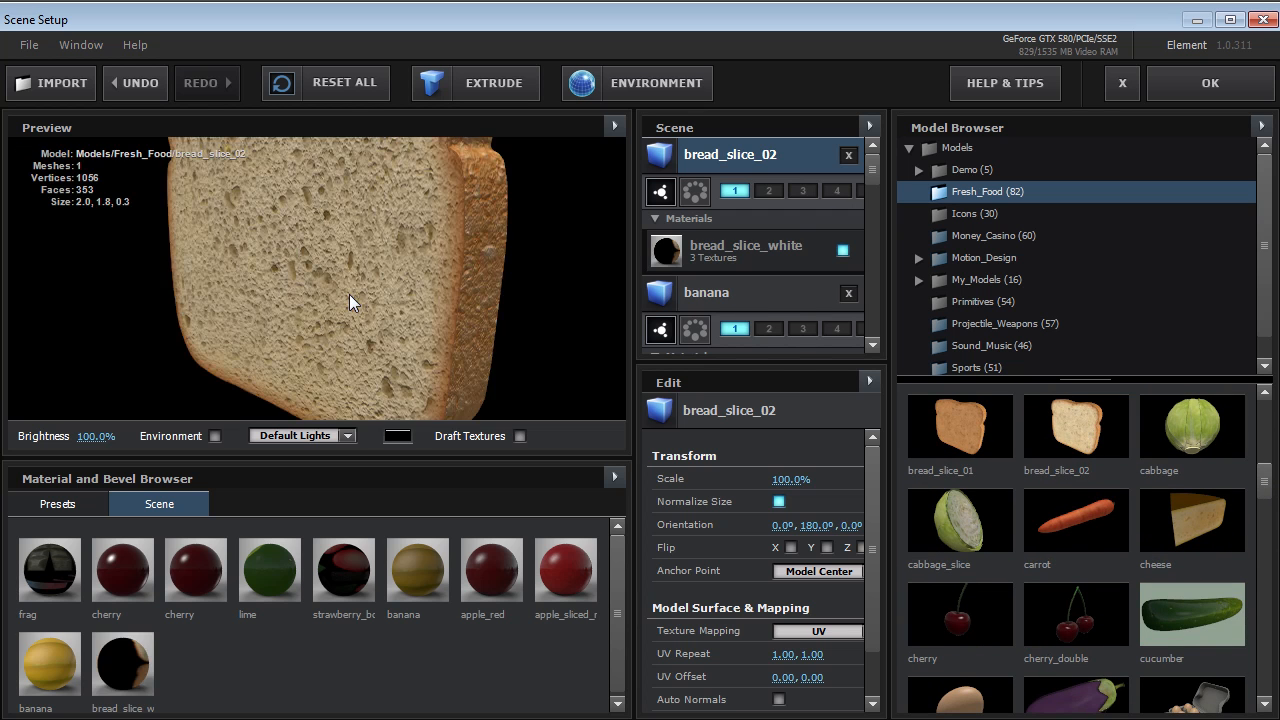
Step: Add the double cherry, lime half and orange half models, then cancel Scene Setup without saving
scroll(down, 3)
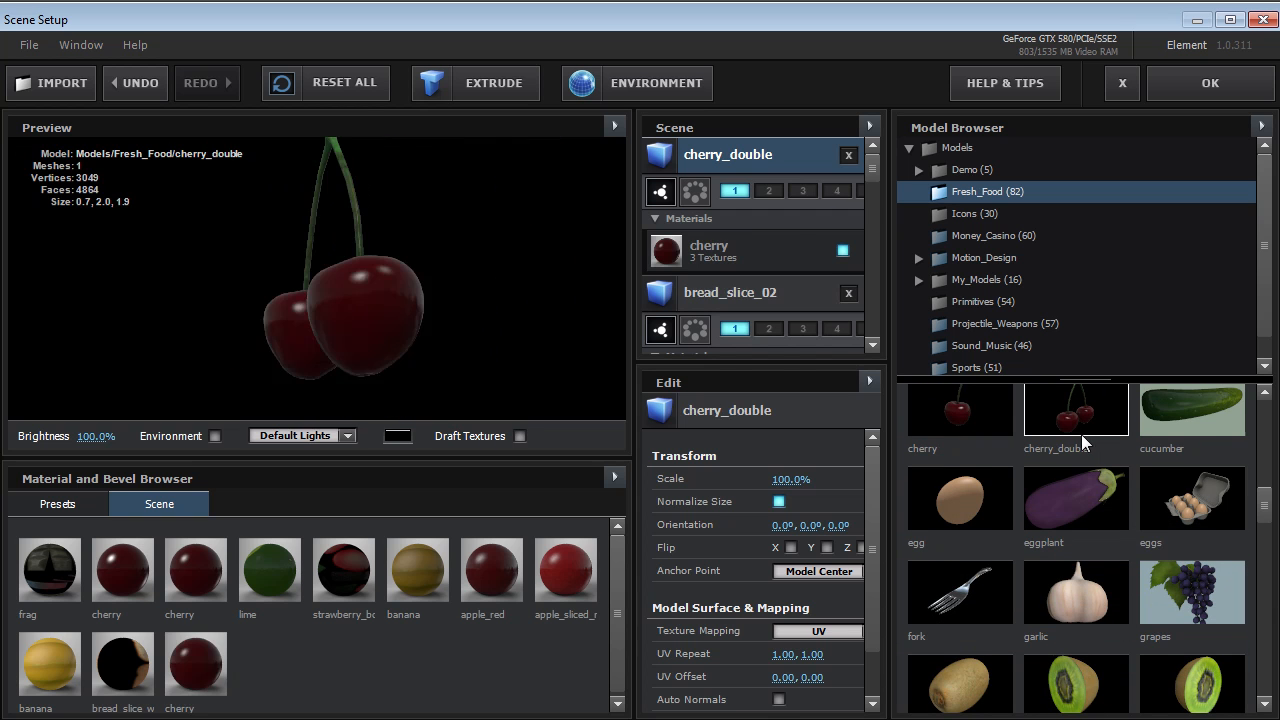
mouse_move(1192, 498)
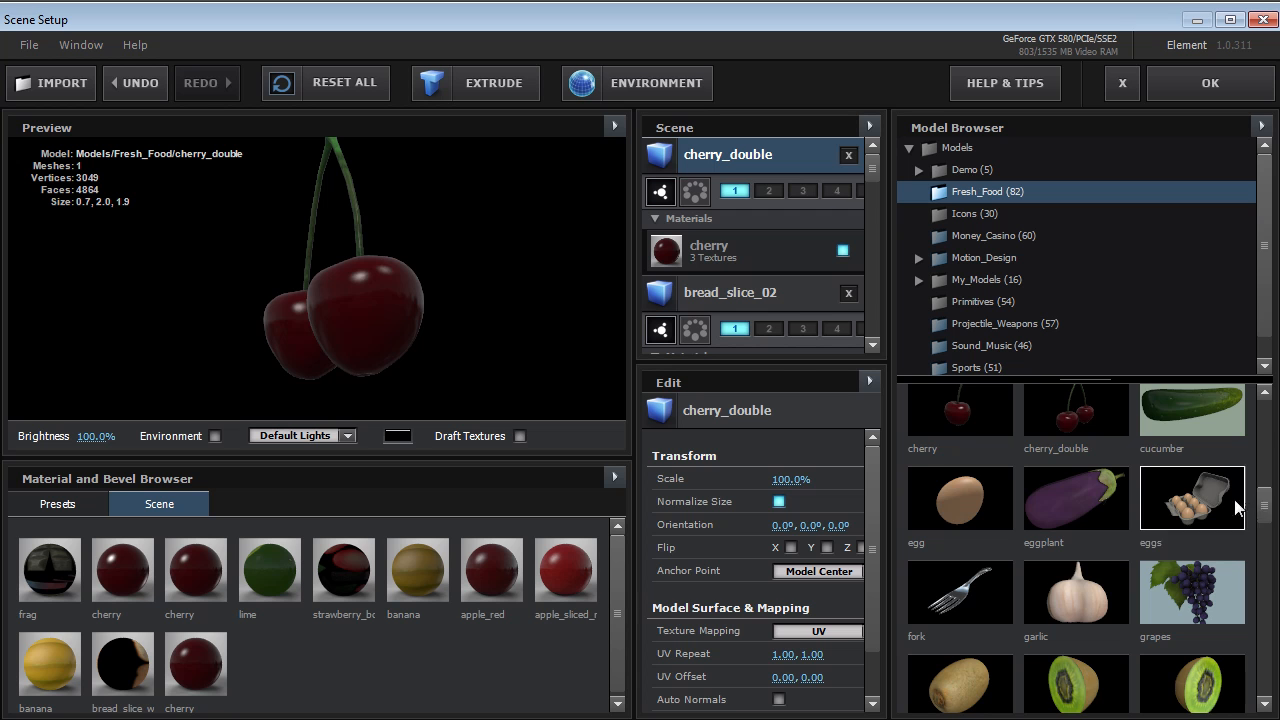
scroll(down, 3)
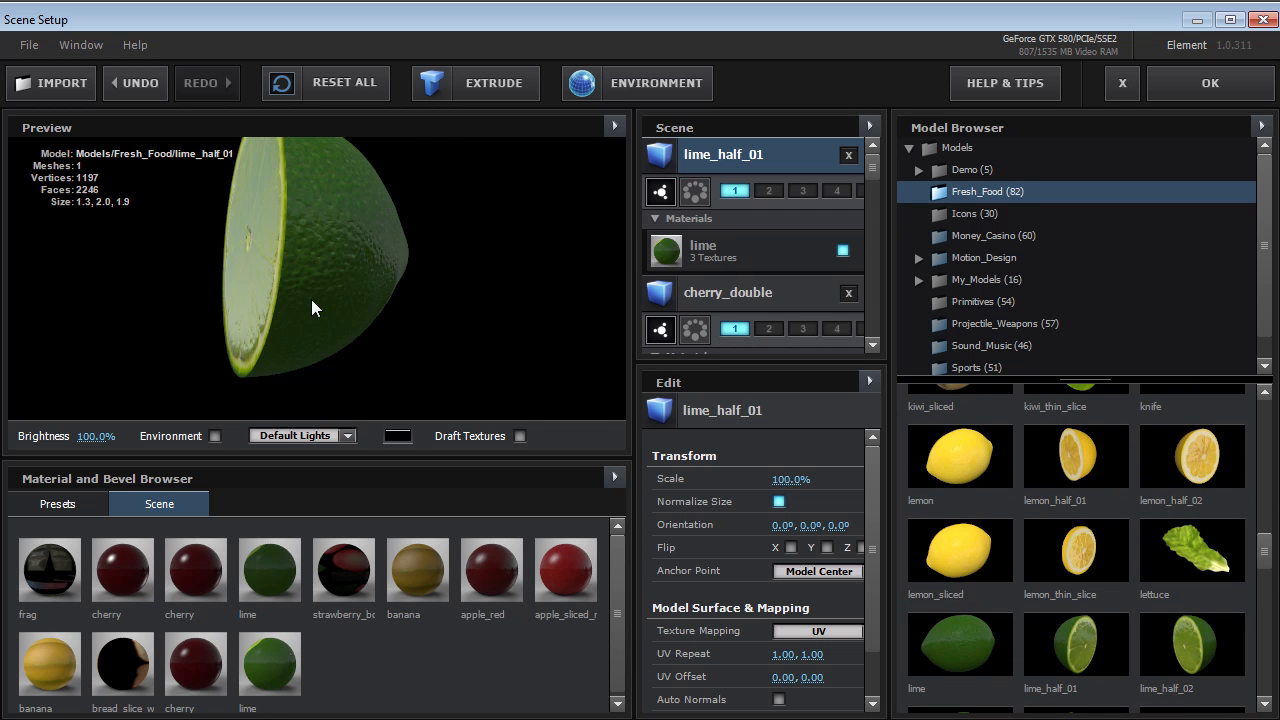
drag(316, 308, 400, 396)
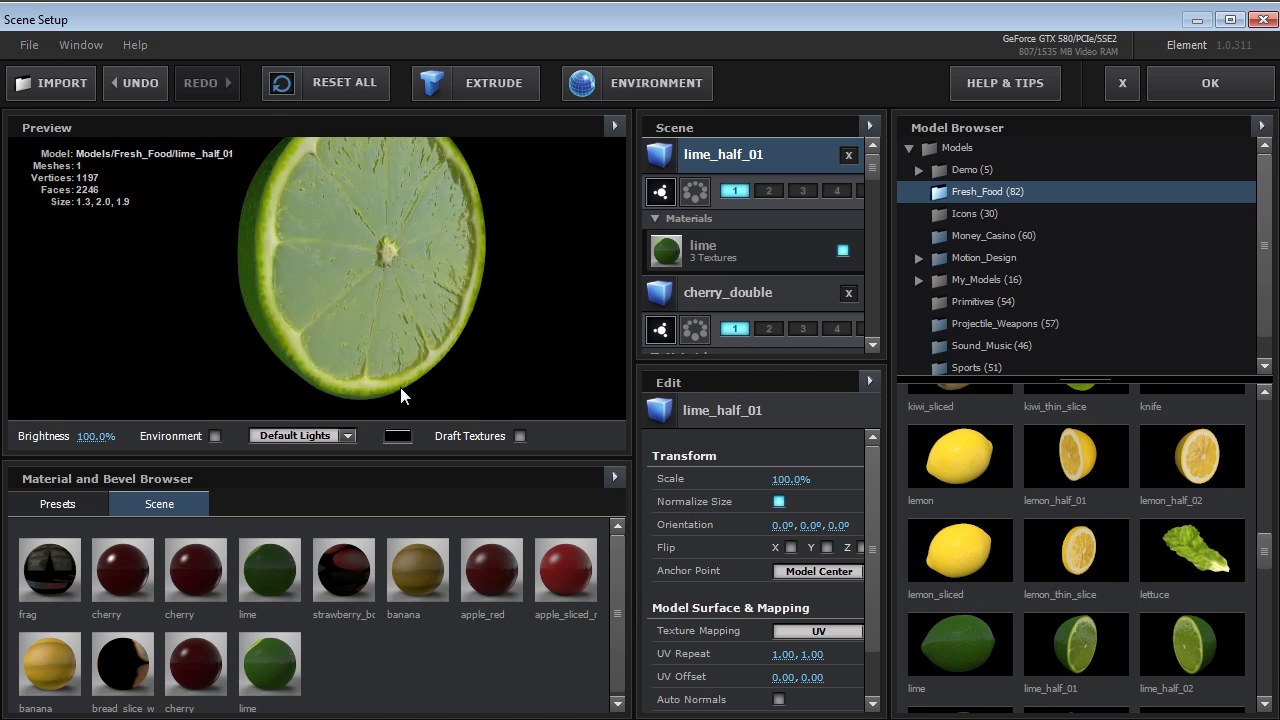
scroll(down, 3)
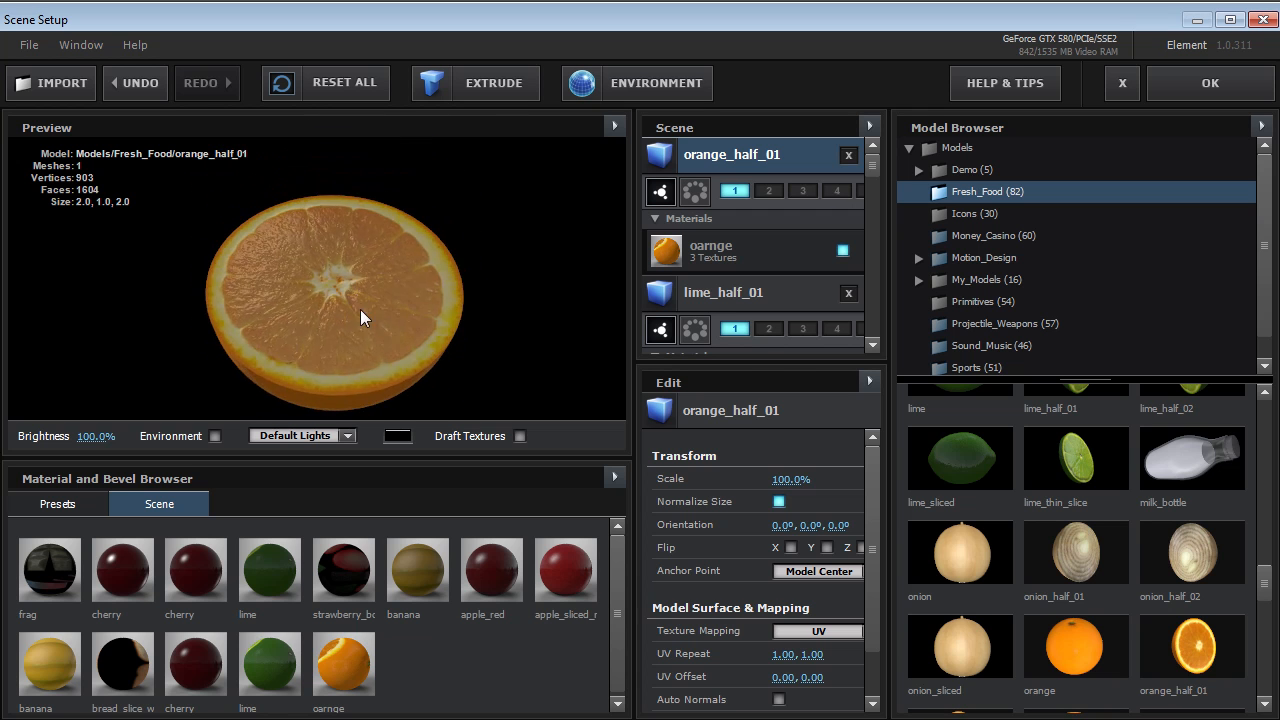
scroll(down, 3)
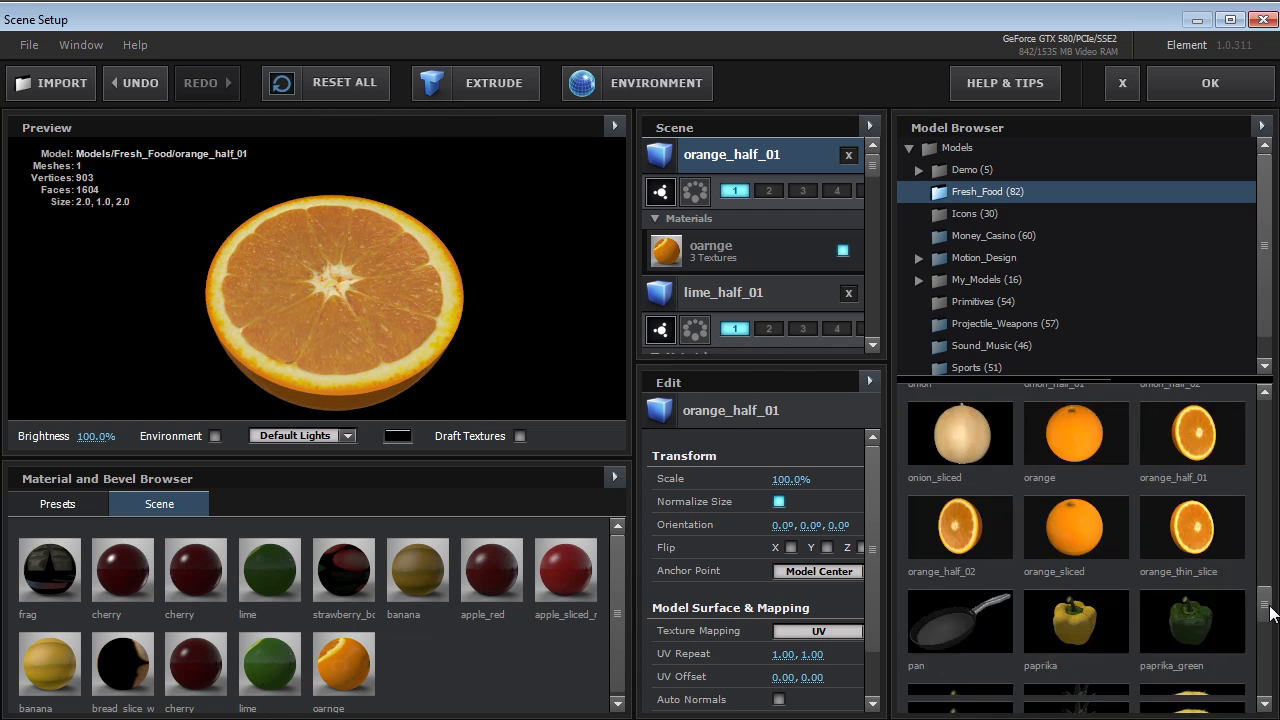
scroll(down, 3)
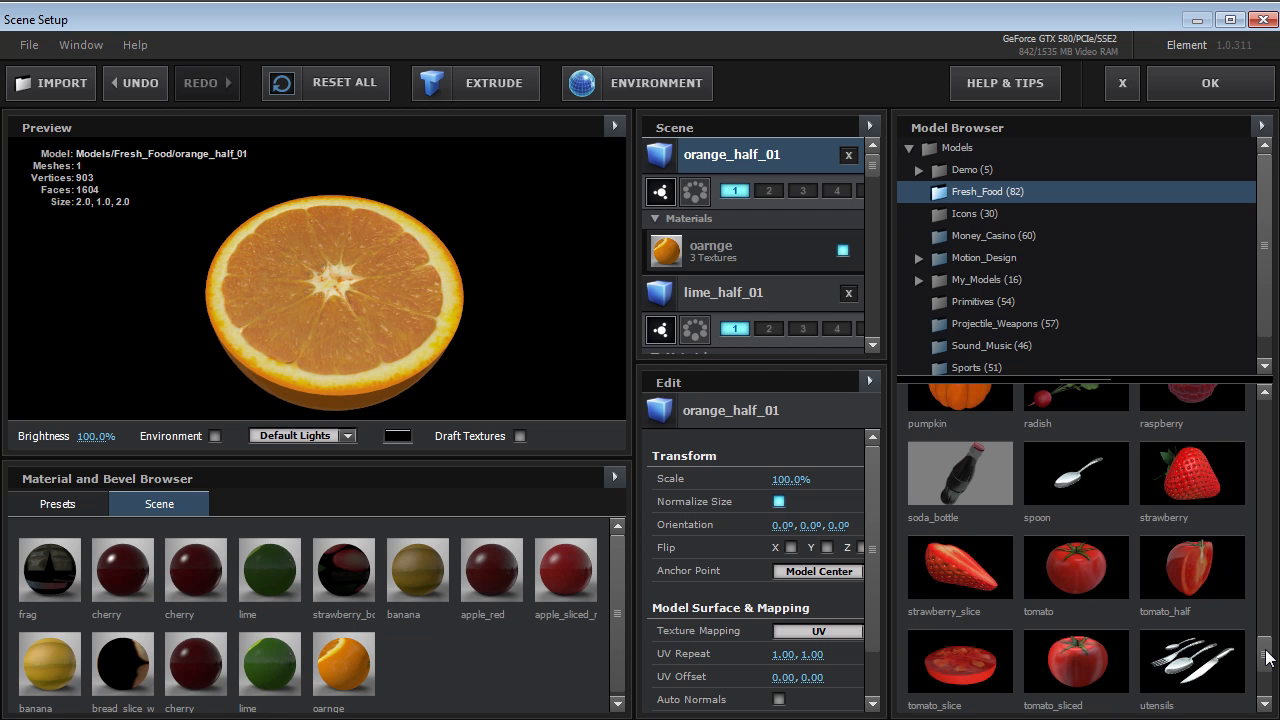
click(1120, 84)
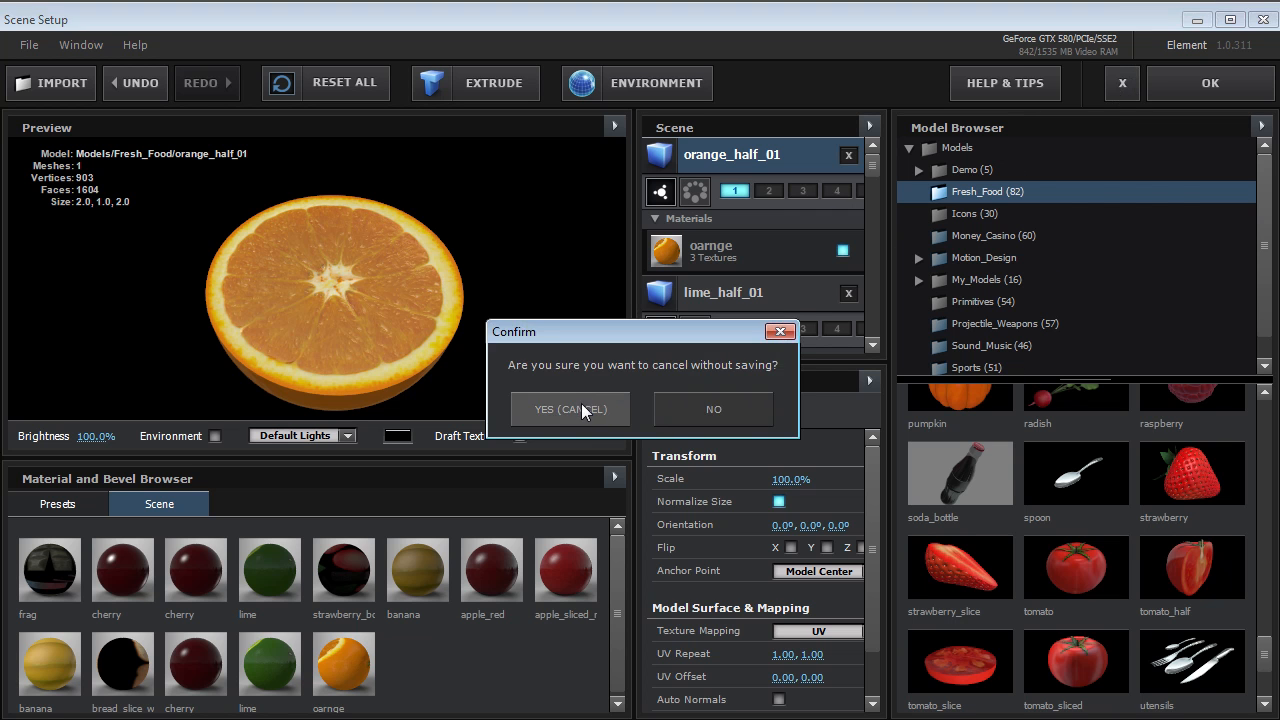
Step: Confirm discarding the scene changes and restore the full workspace on the Casino composition
click(570, 408)
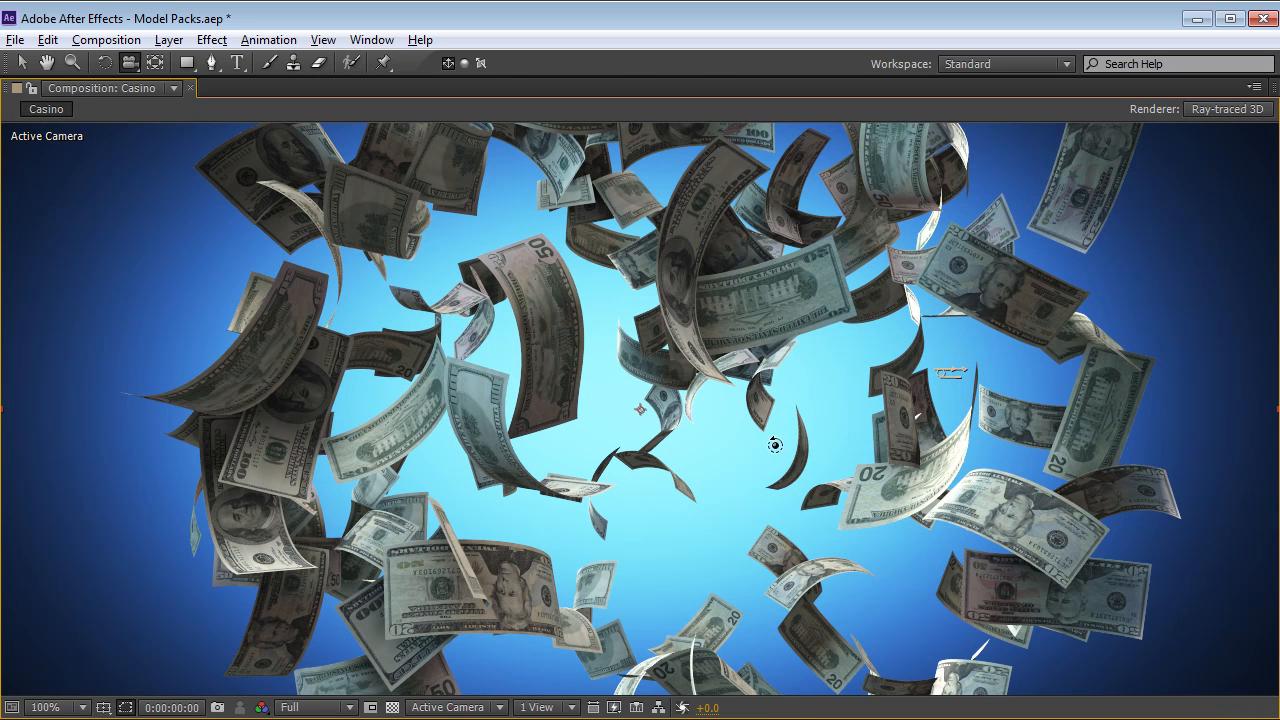
mouse_move(680, 418)
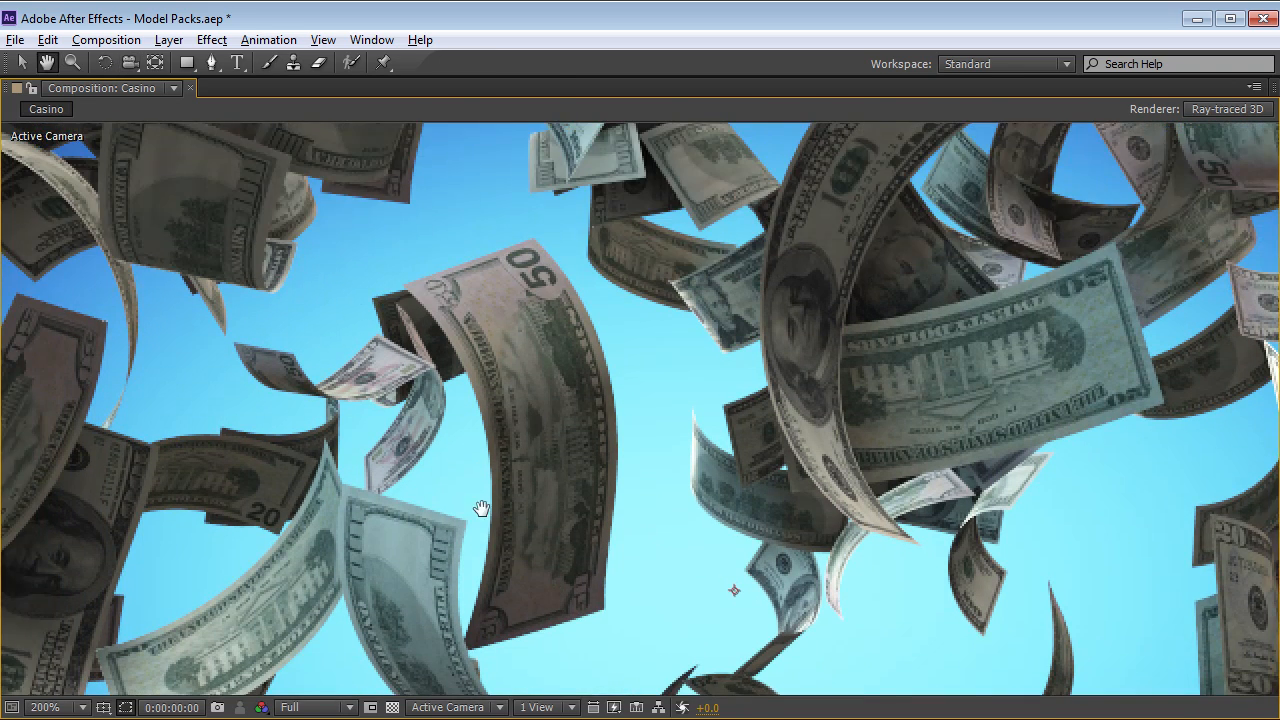
click(44, 708)
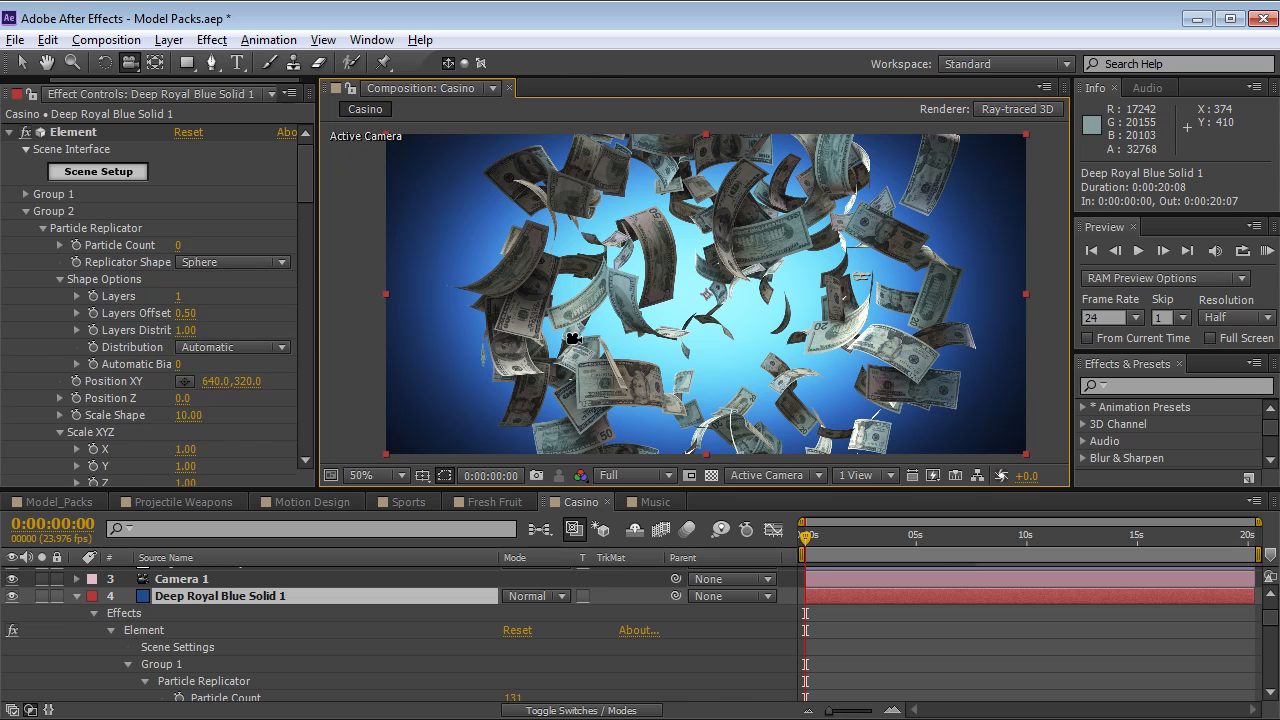
Step: Expand Group 1's Particle Replicator position noise and raise its Amount to 72.7
click(24, 192)
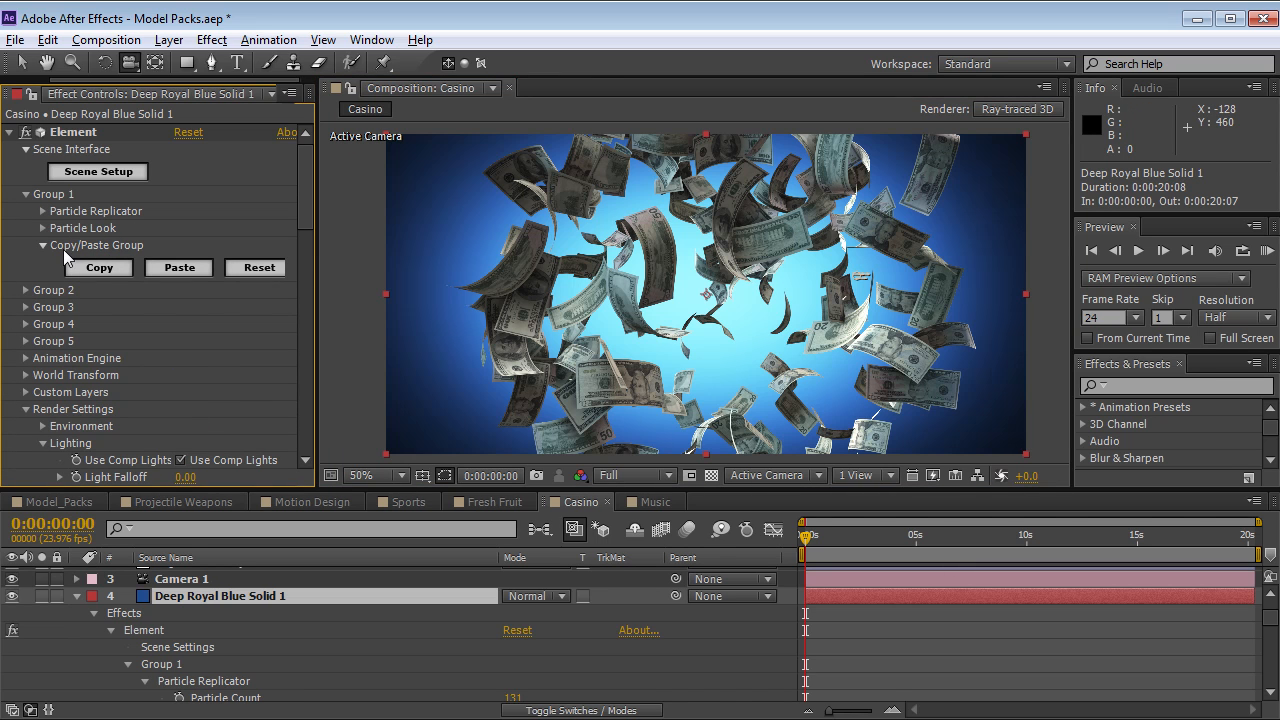
click(44, 212)
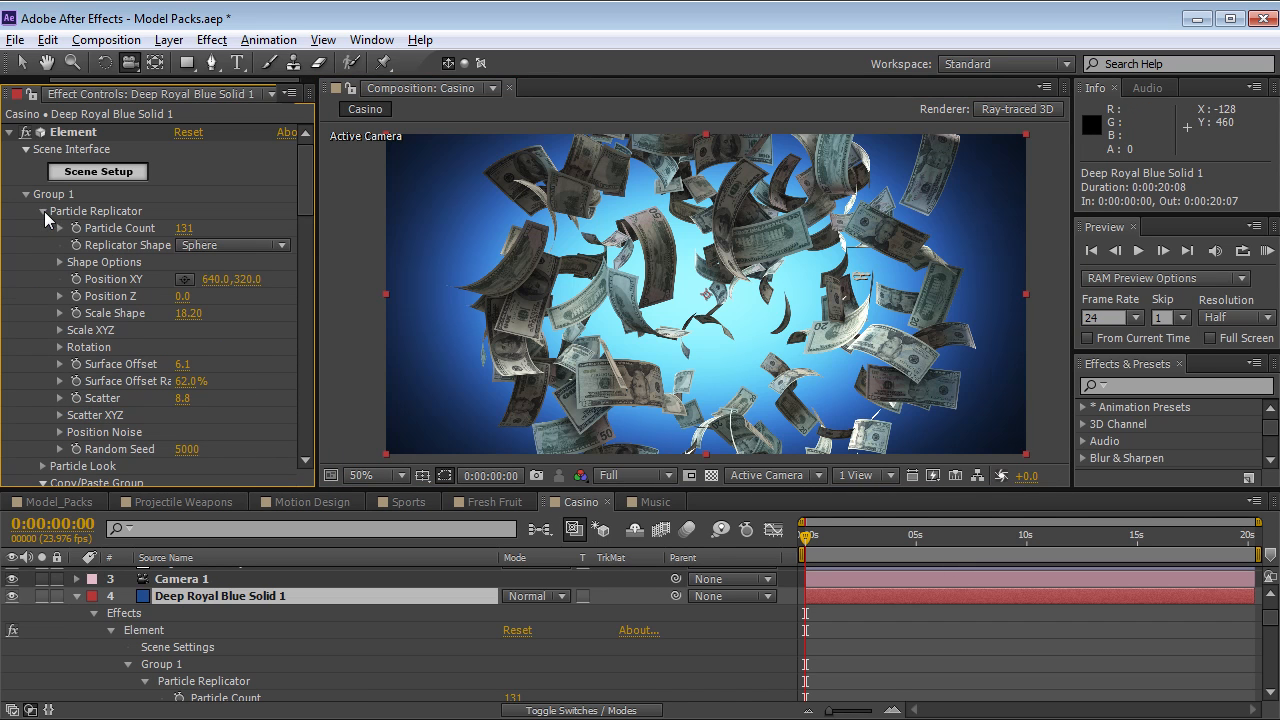
scroll(down, 3)
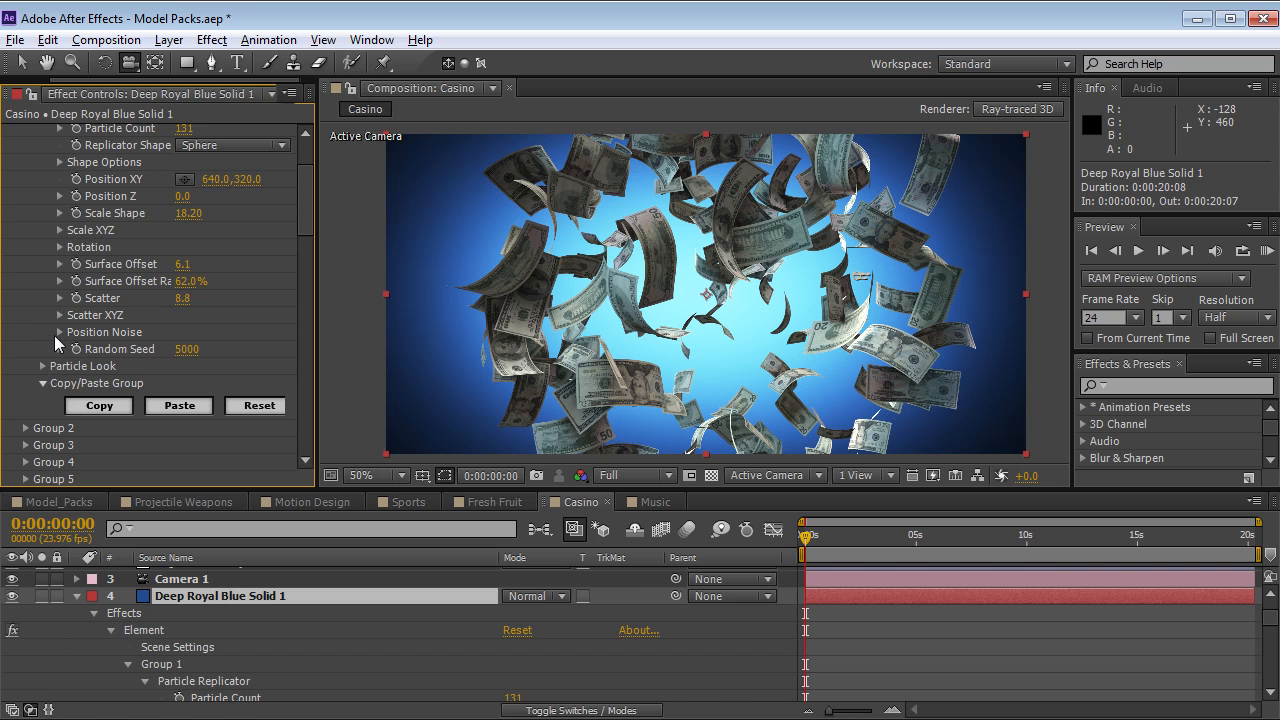
click(44, 332)
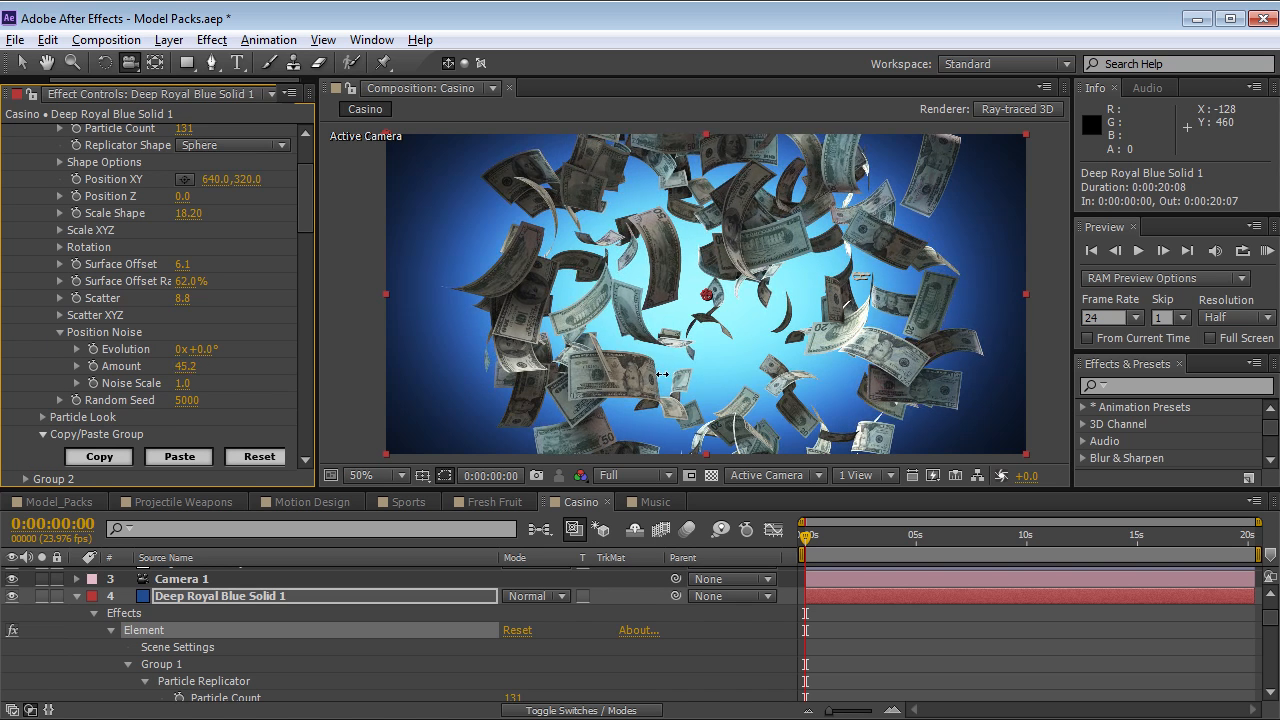
drag(184, 364, 210, 364)
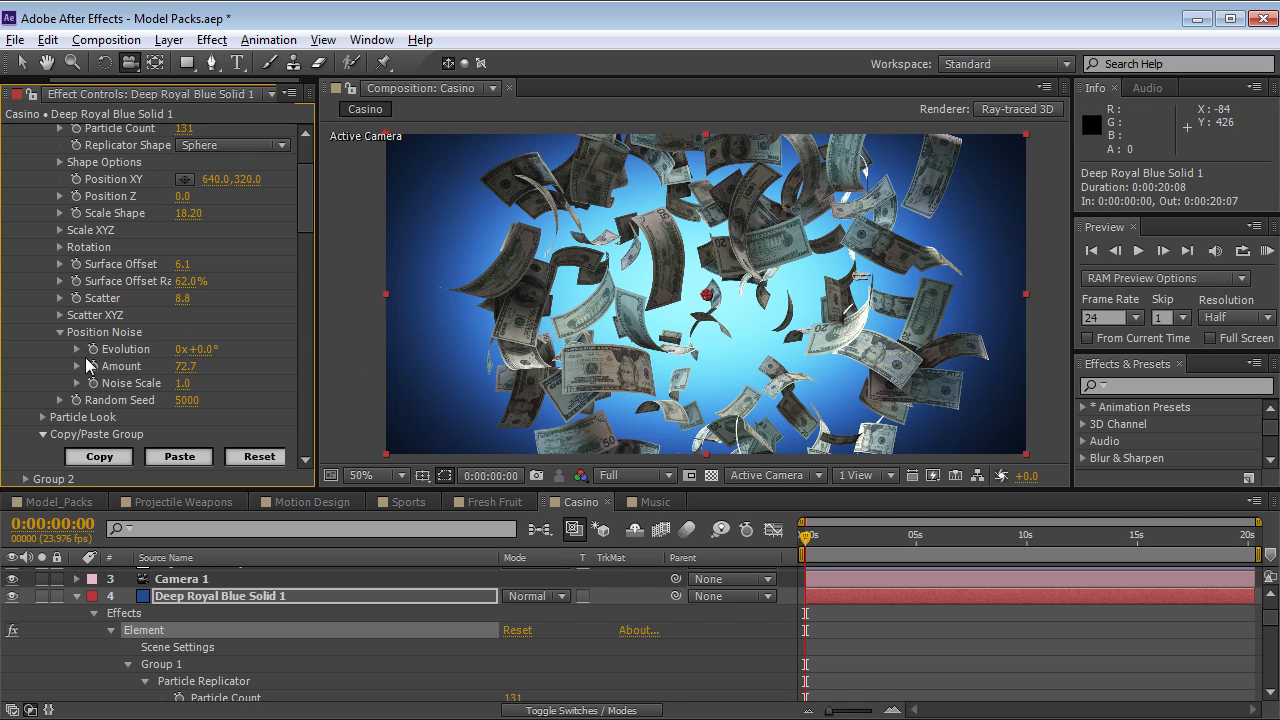
mouse_move(200, 356)
text(tim)
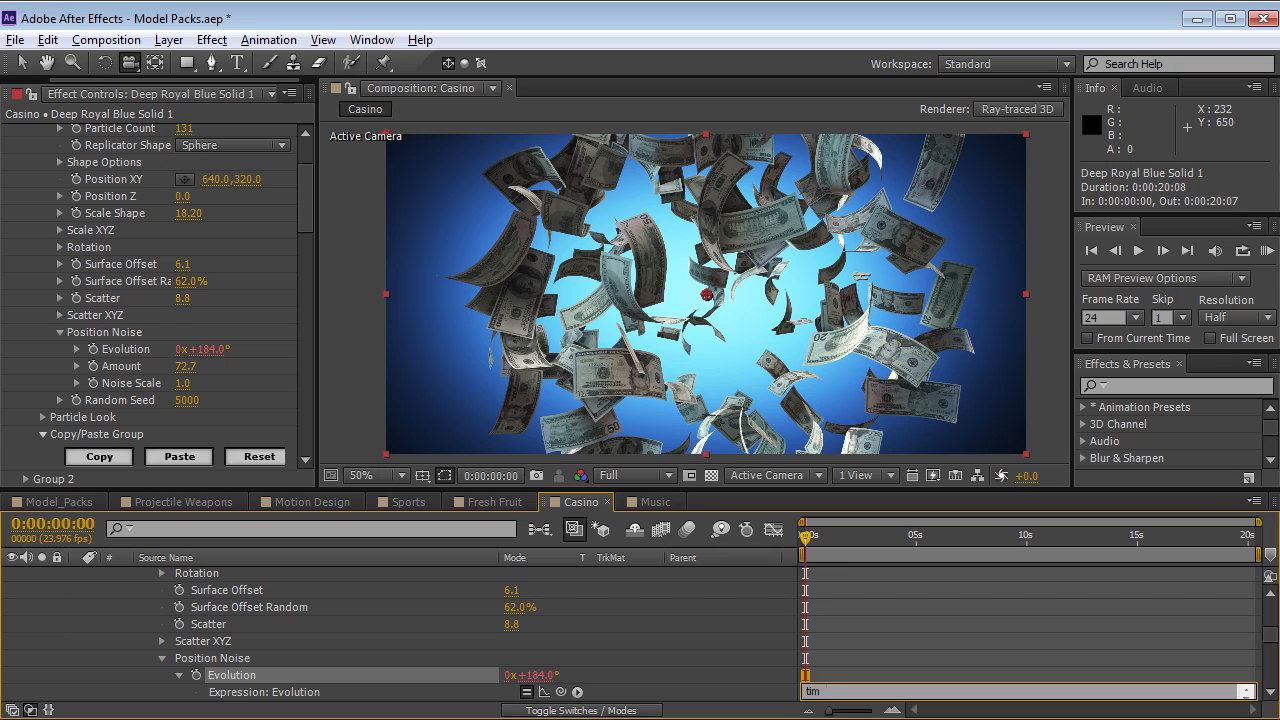
Step: Give position noise Evolution a time*50 expression and commit it around 1:22
drag(804, 536, 848, 536)
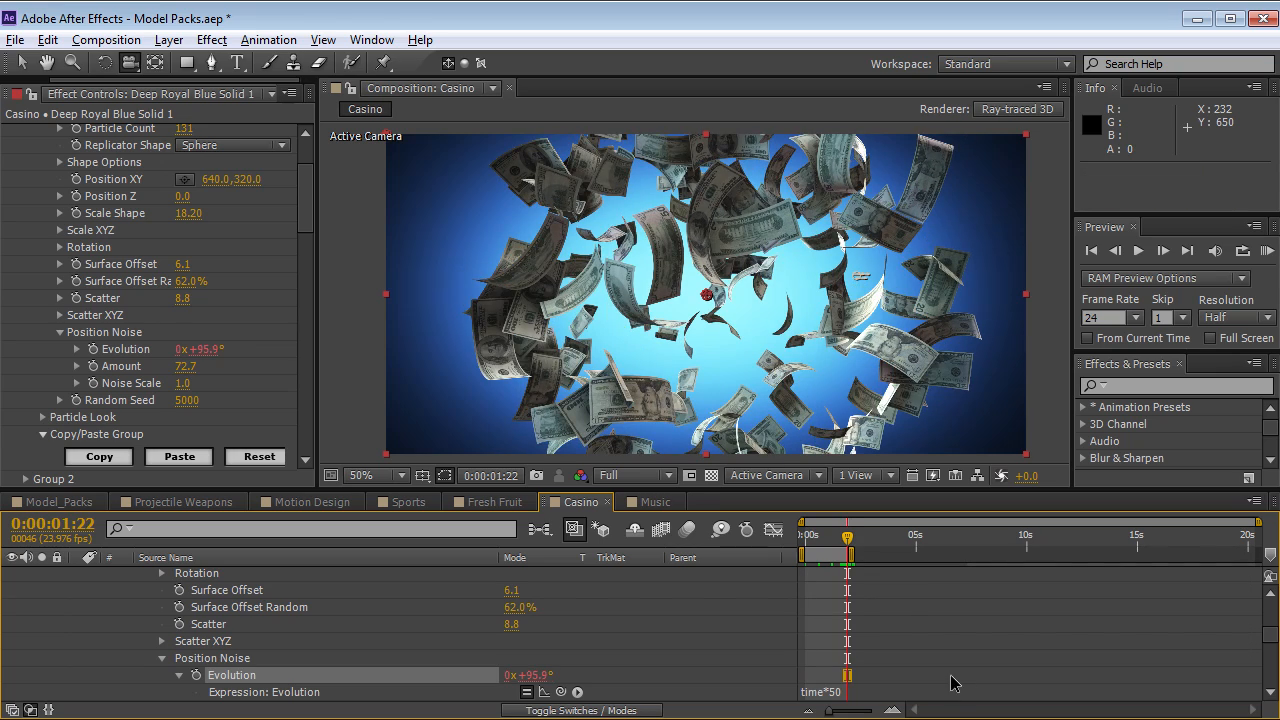
click(1136, 252)
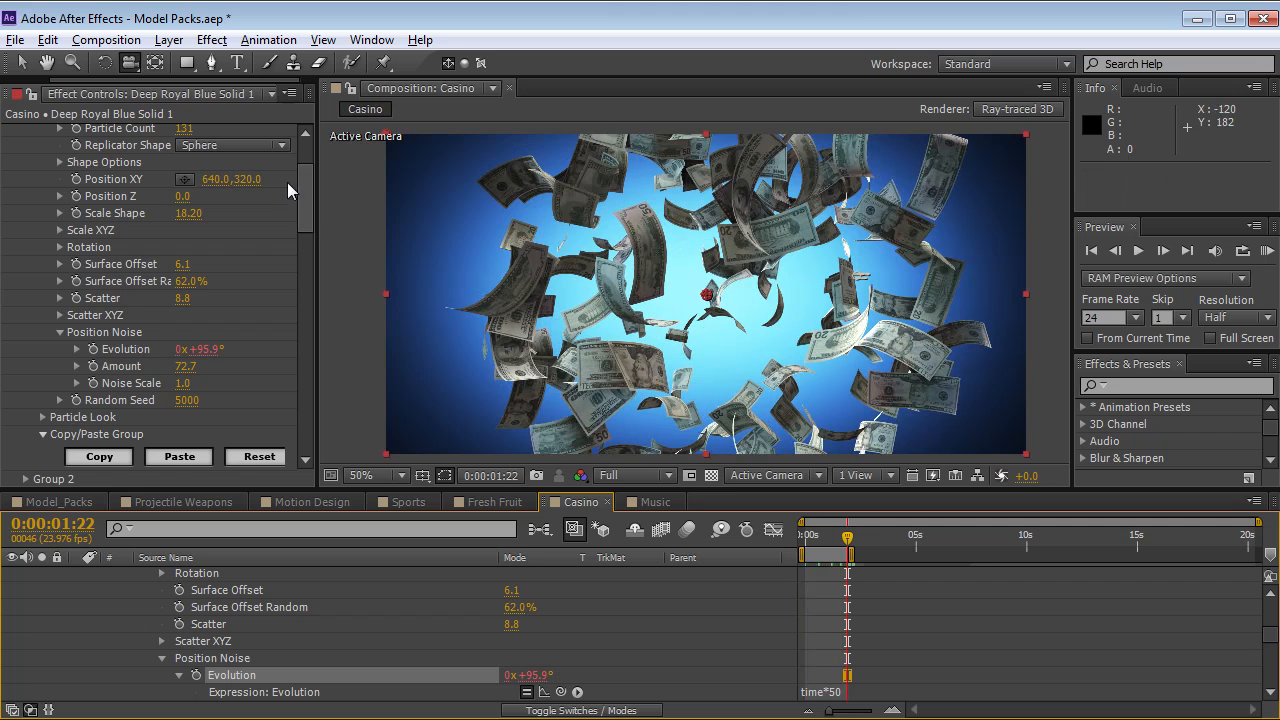
scroll(down, 3)
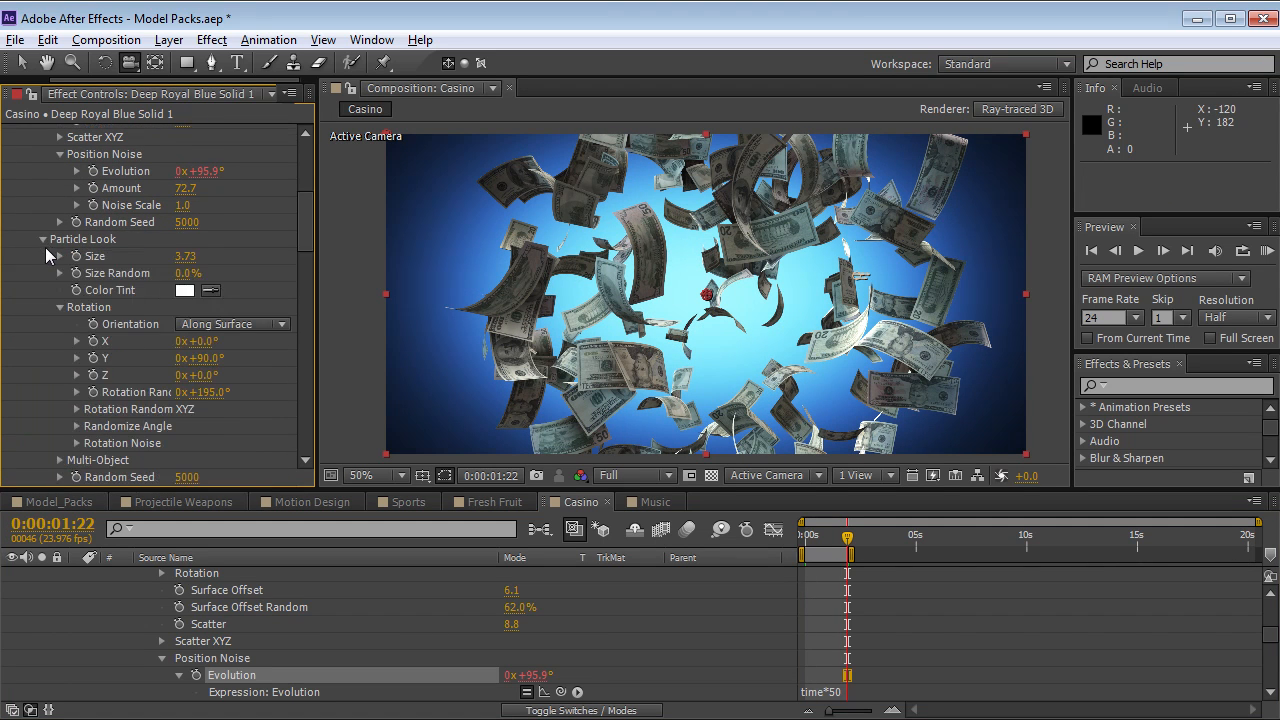
Step: Expand Rotation Noise under Particle Look, set its Amount to 9.2 and preview the falling bills
scroll(down, 3)
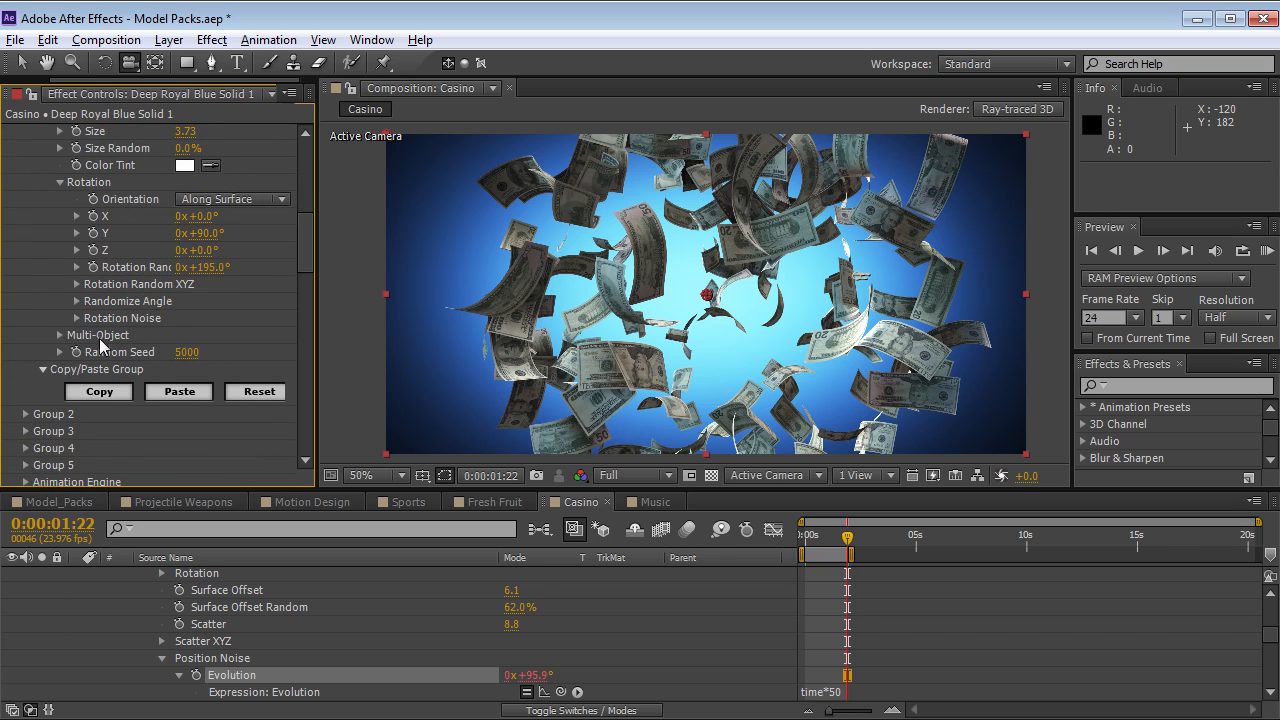
mouse_move(80, 330)
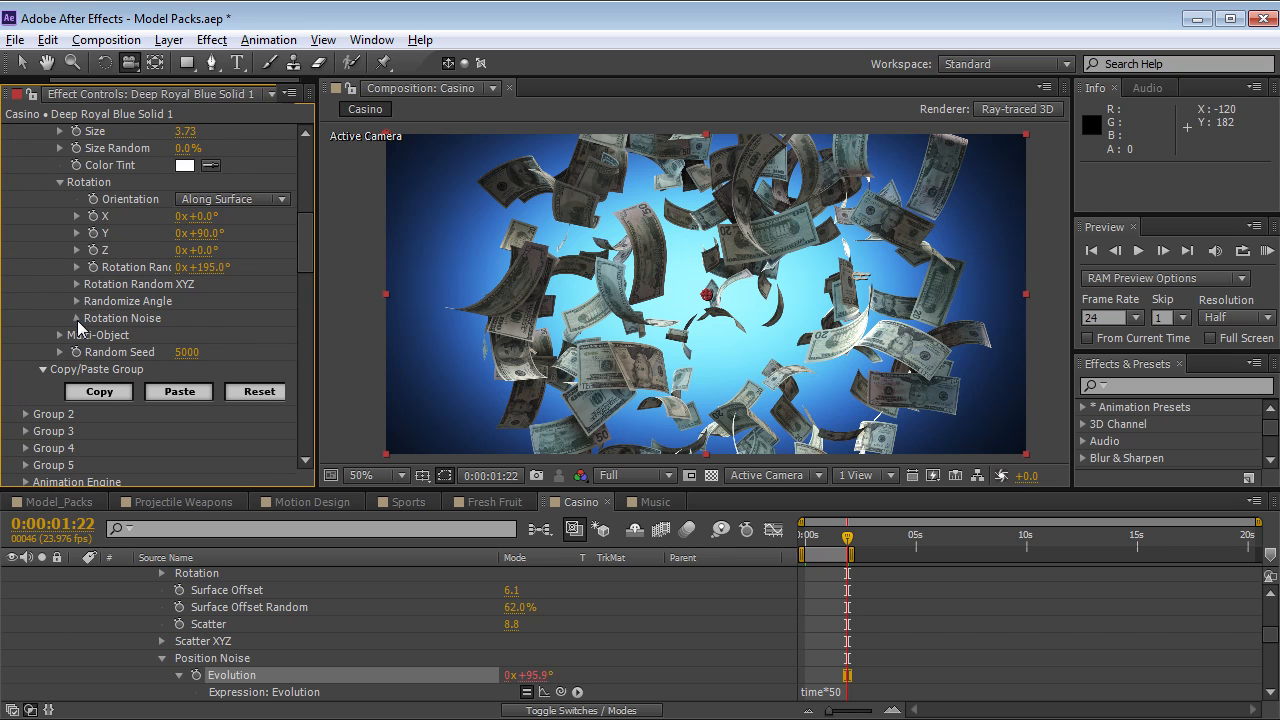
click(60, 318)
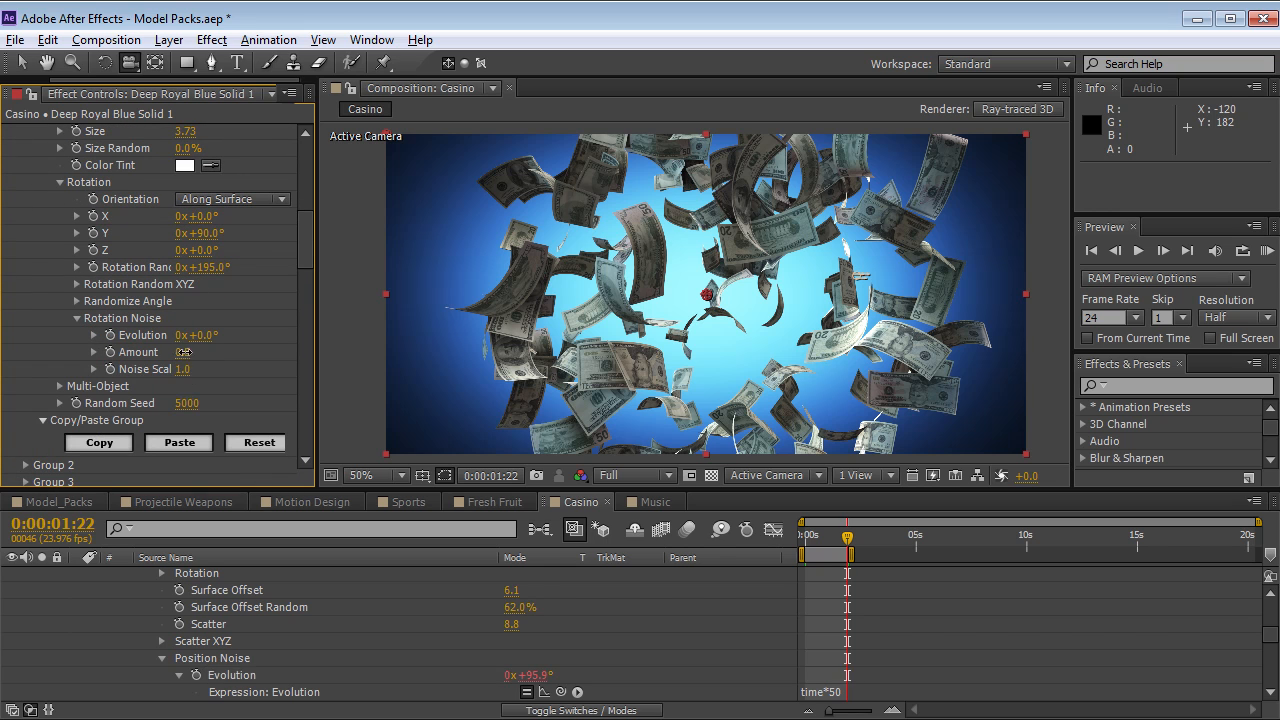
drag(184, 352, 392, 334)
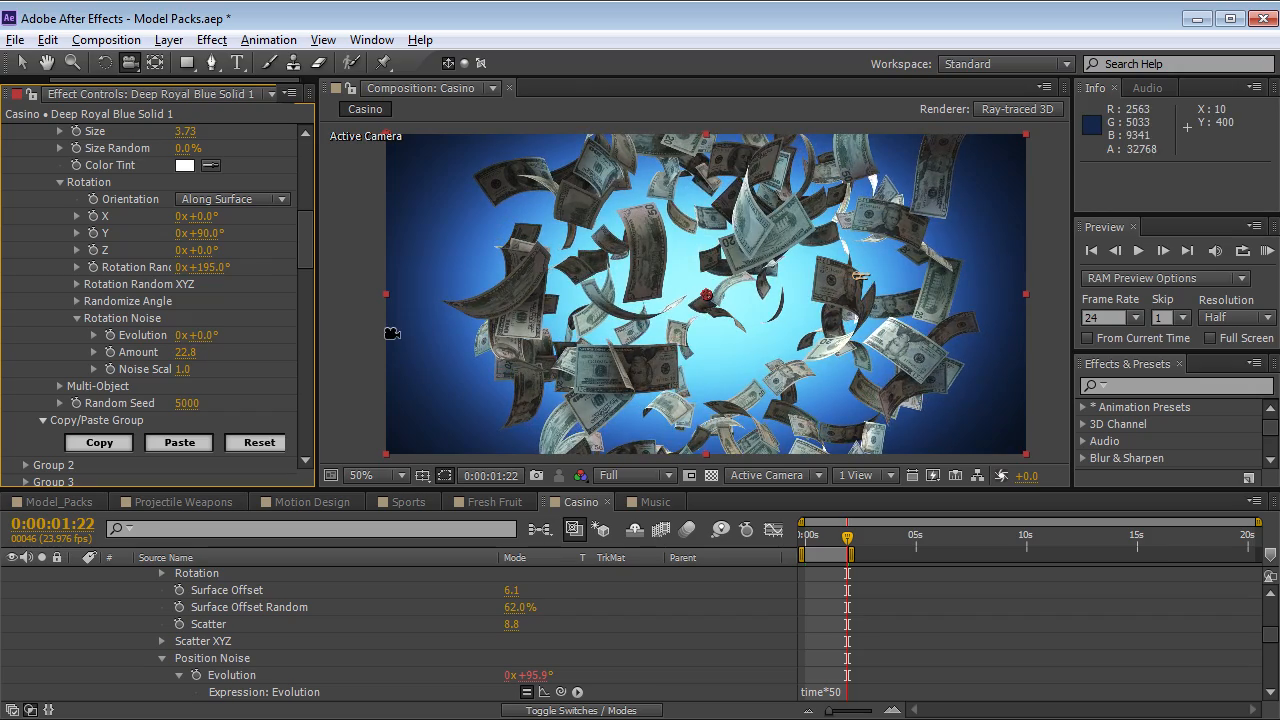
click(1164, 252)
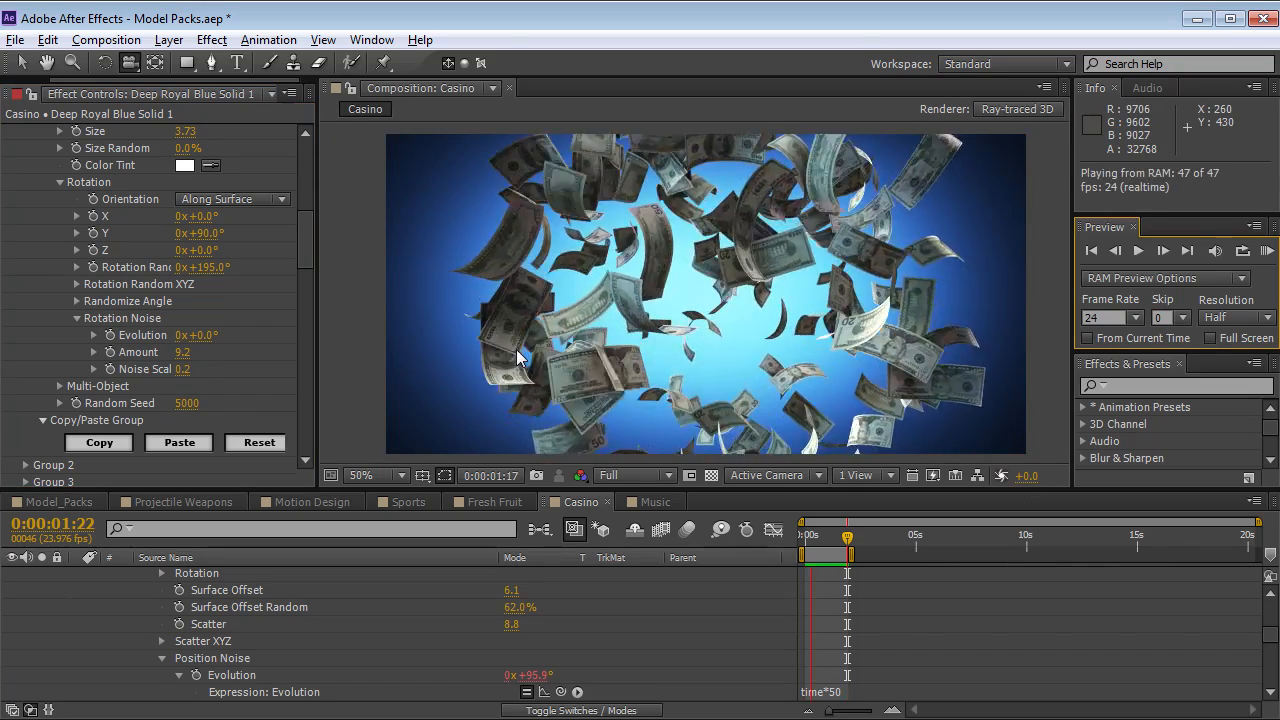
mouse_move(340, 388)
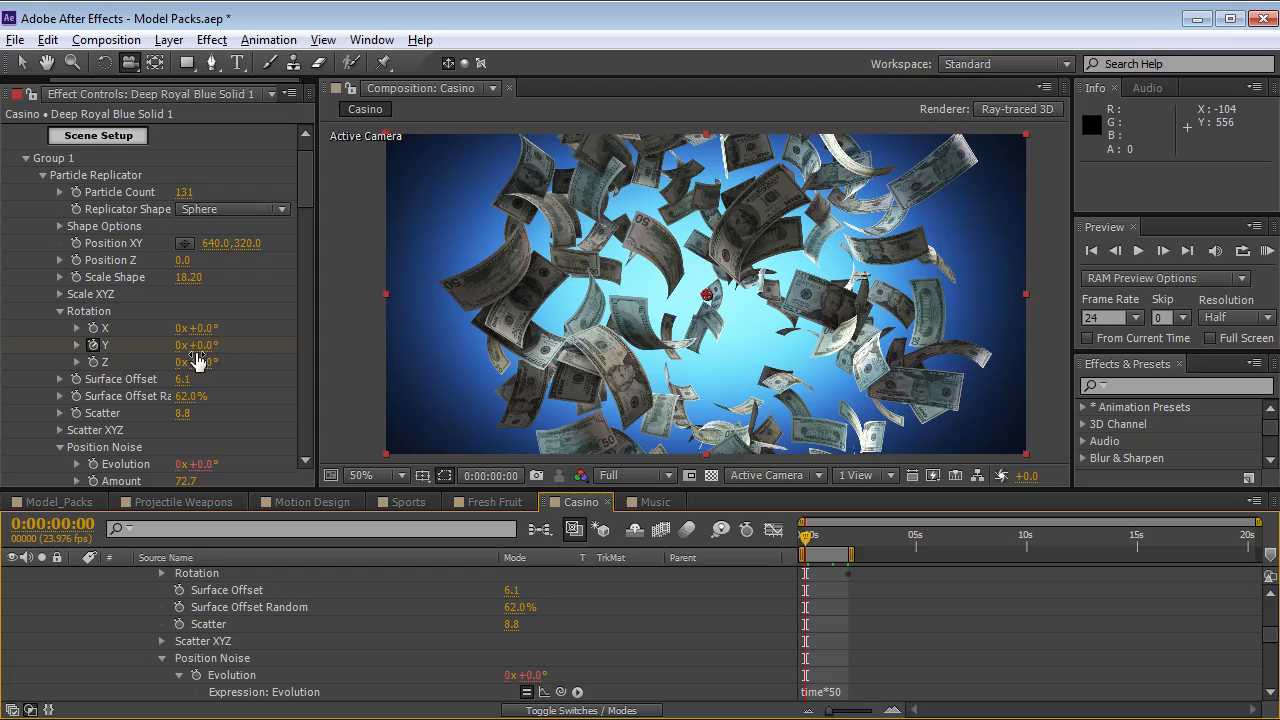
drag(196, 344, 300, 344)
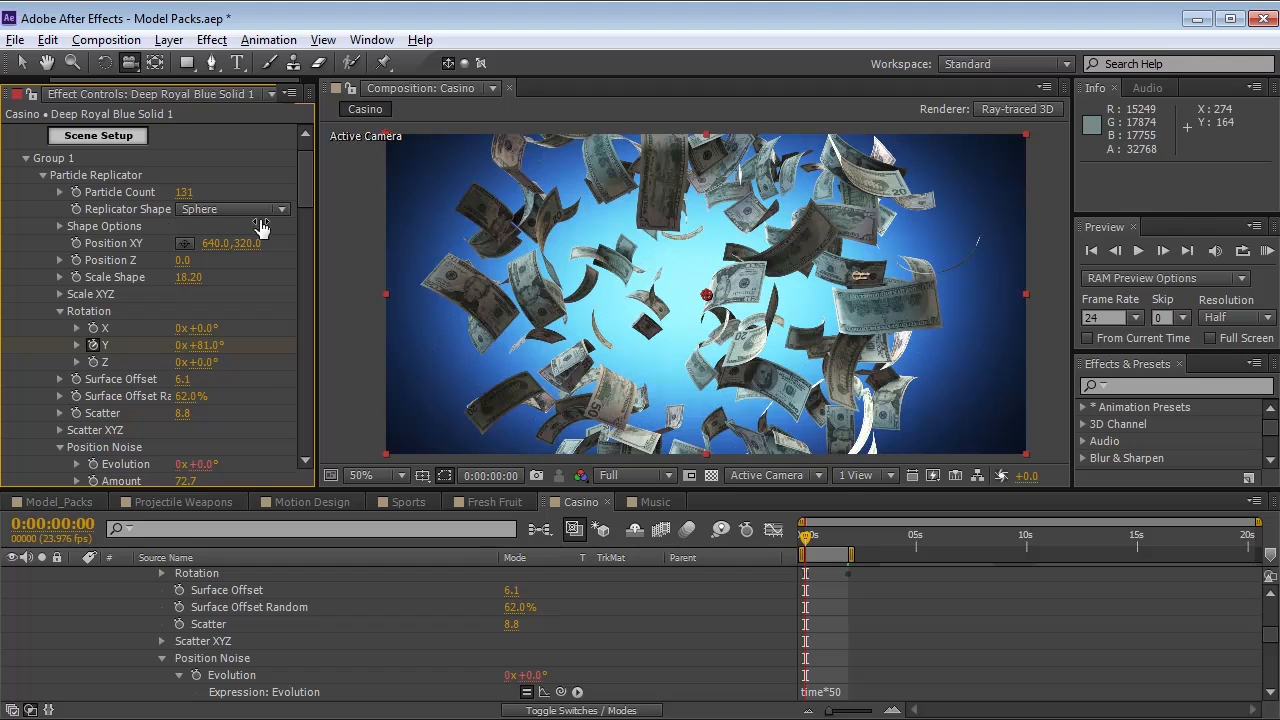
scroll(down, 3)
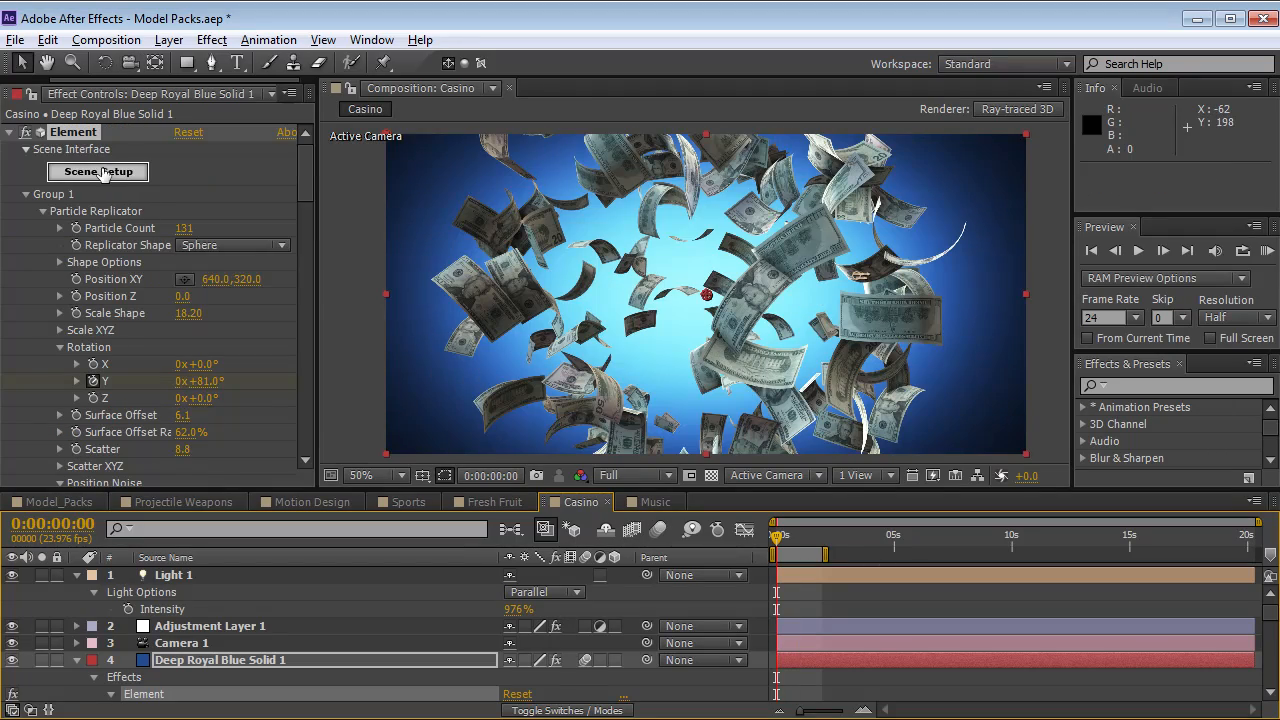
Step: Enter Scene Setup for the Casino layer and add the single_bill_B and single_bill_F models from Money_Casino
click(96, 172)
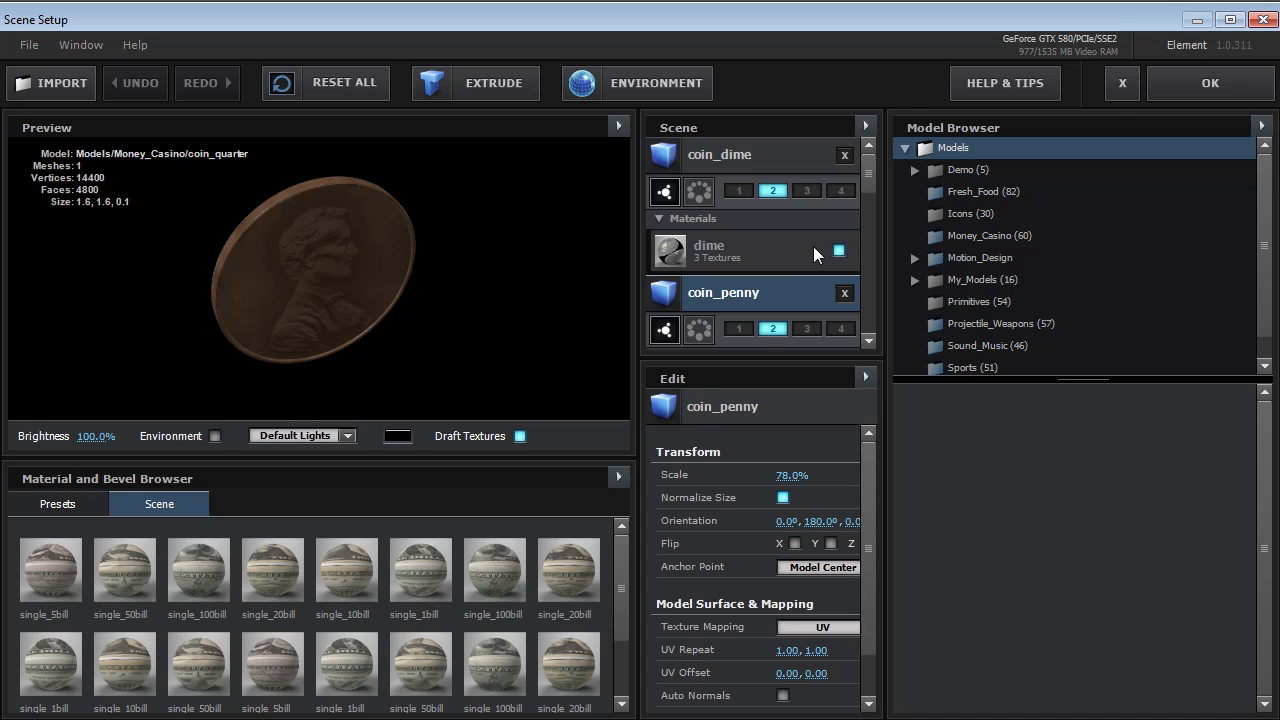
mouse_move(1050, 262)
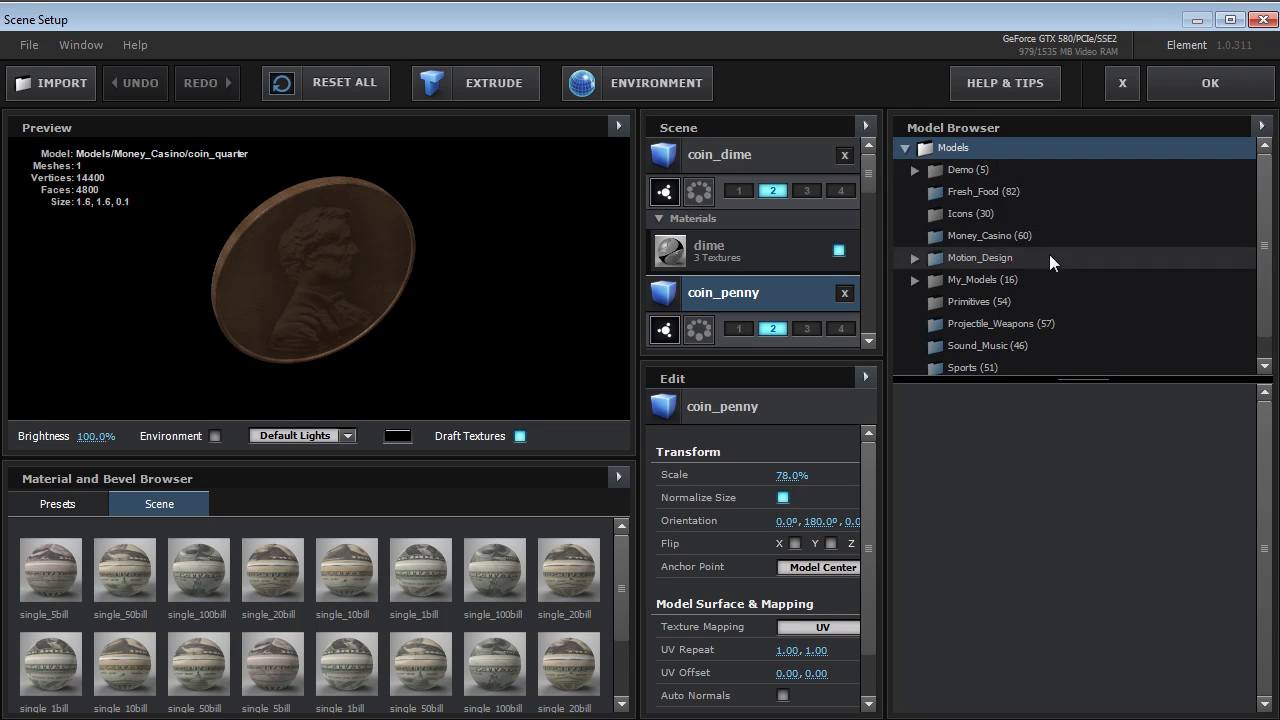
scroll(down, 3)
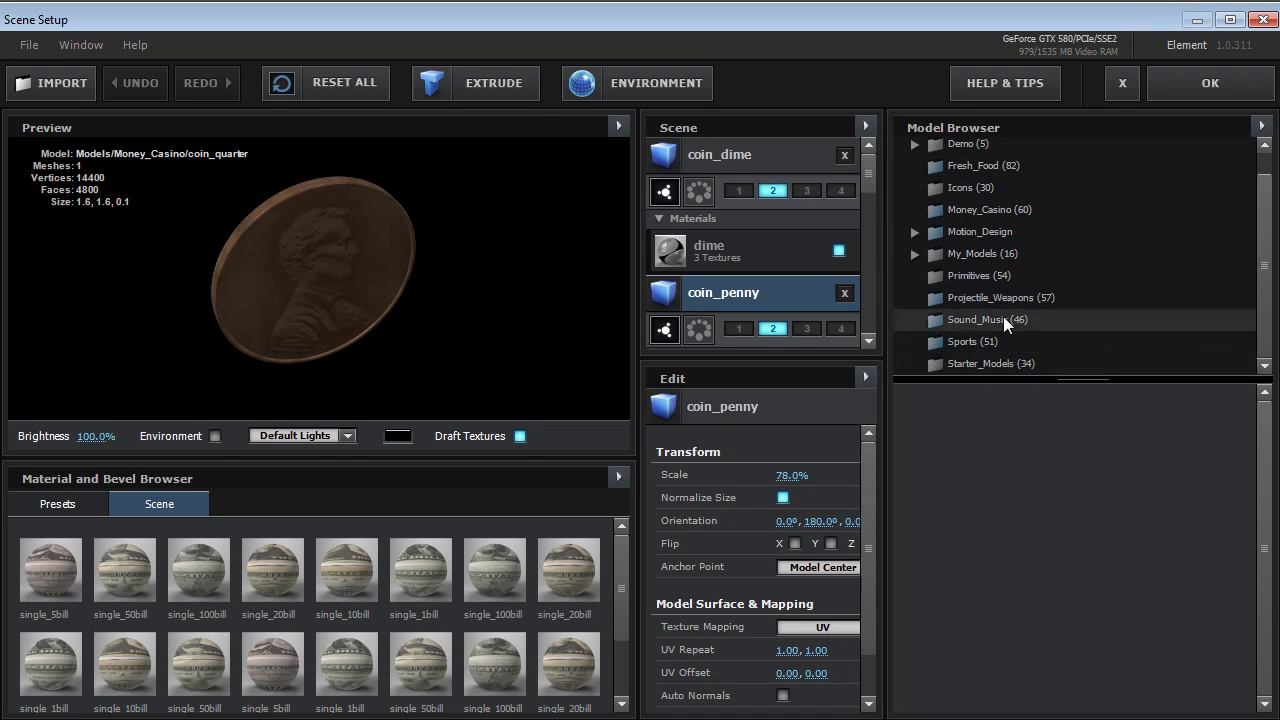
click(988, 210)
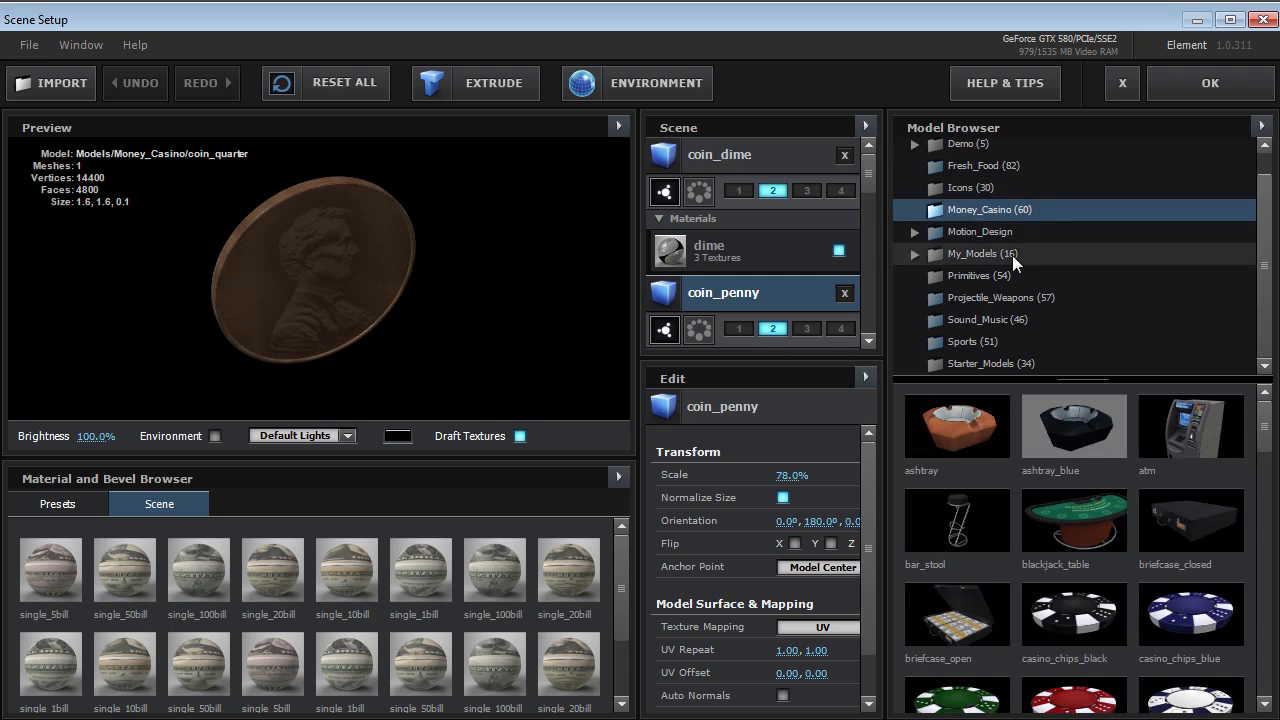
scroll(down, 3)
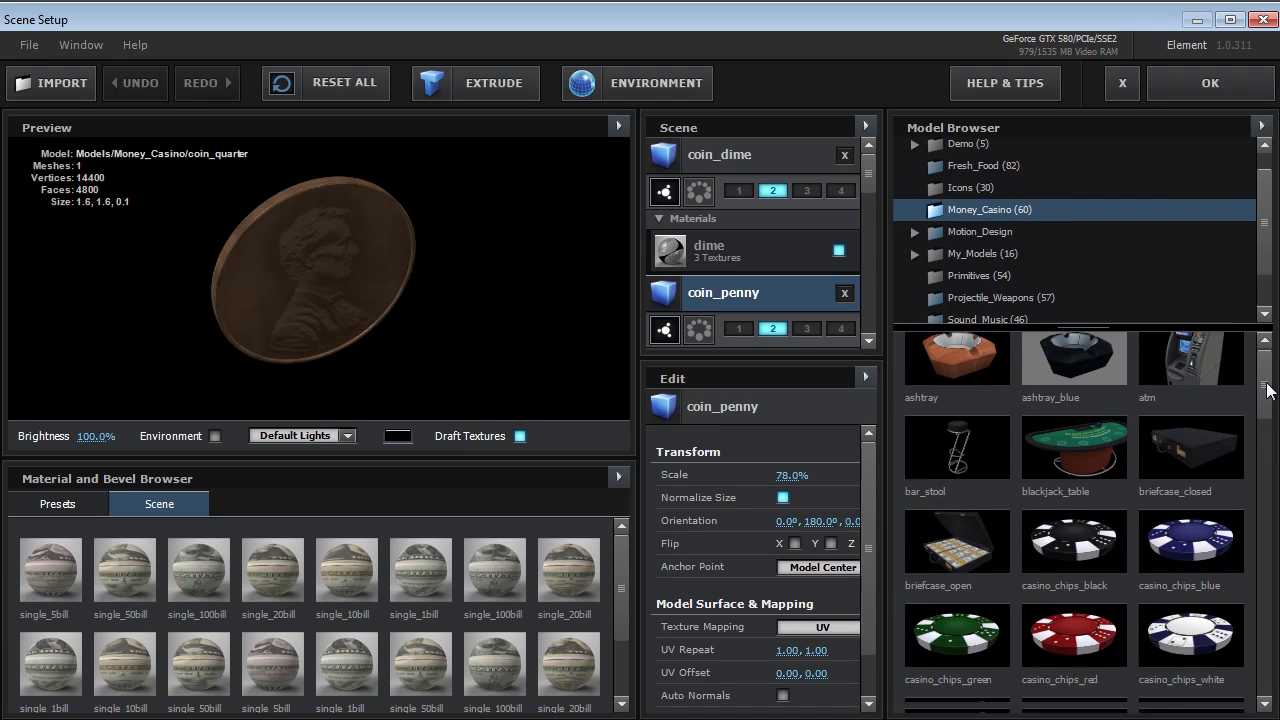
scroll(down, 3)
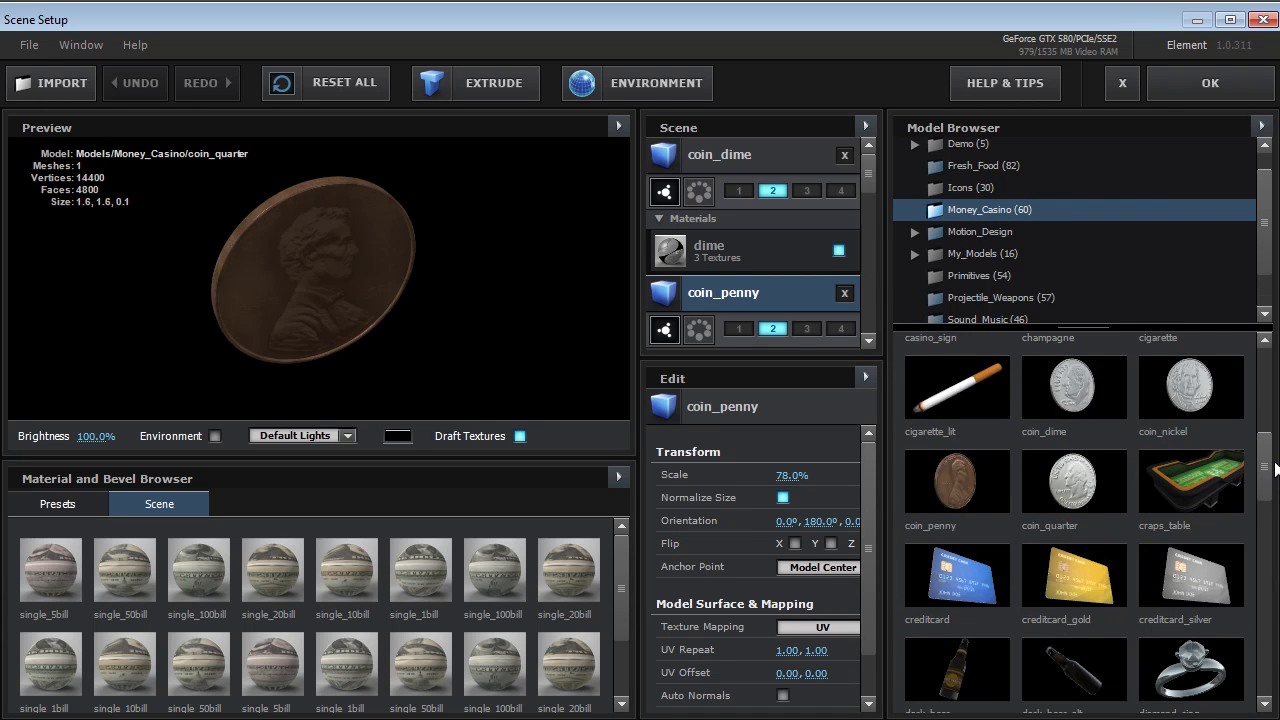
scroll(down, 3)
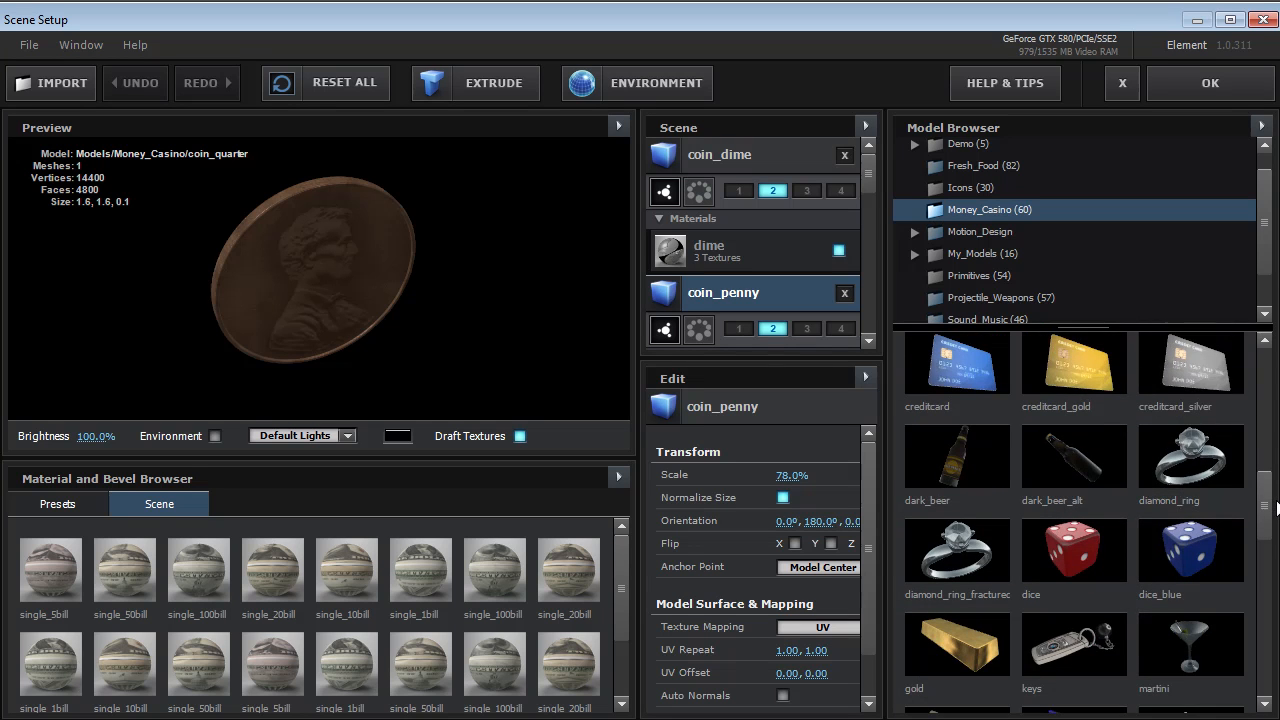
scroll(down, 3)
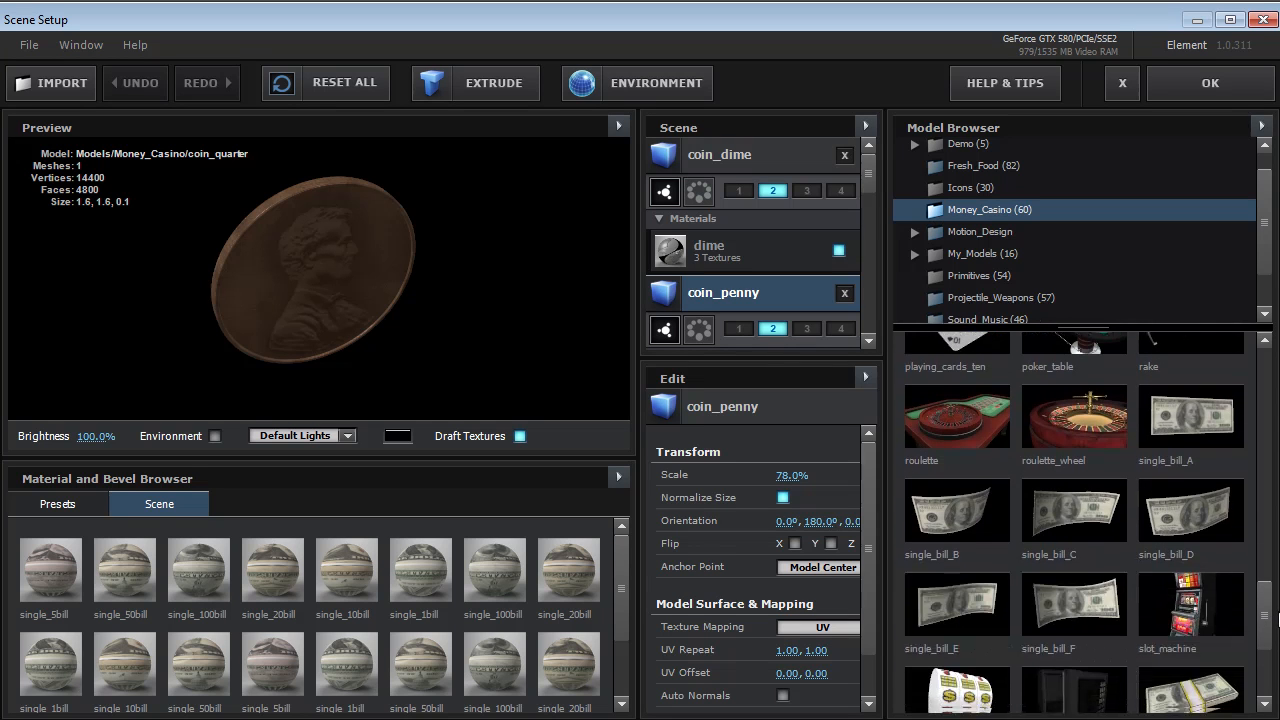
scroll(down, 3)
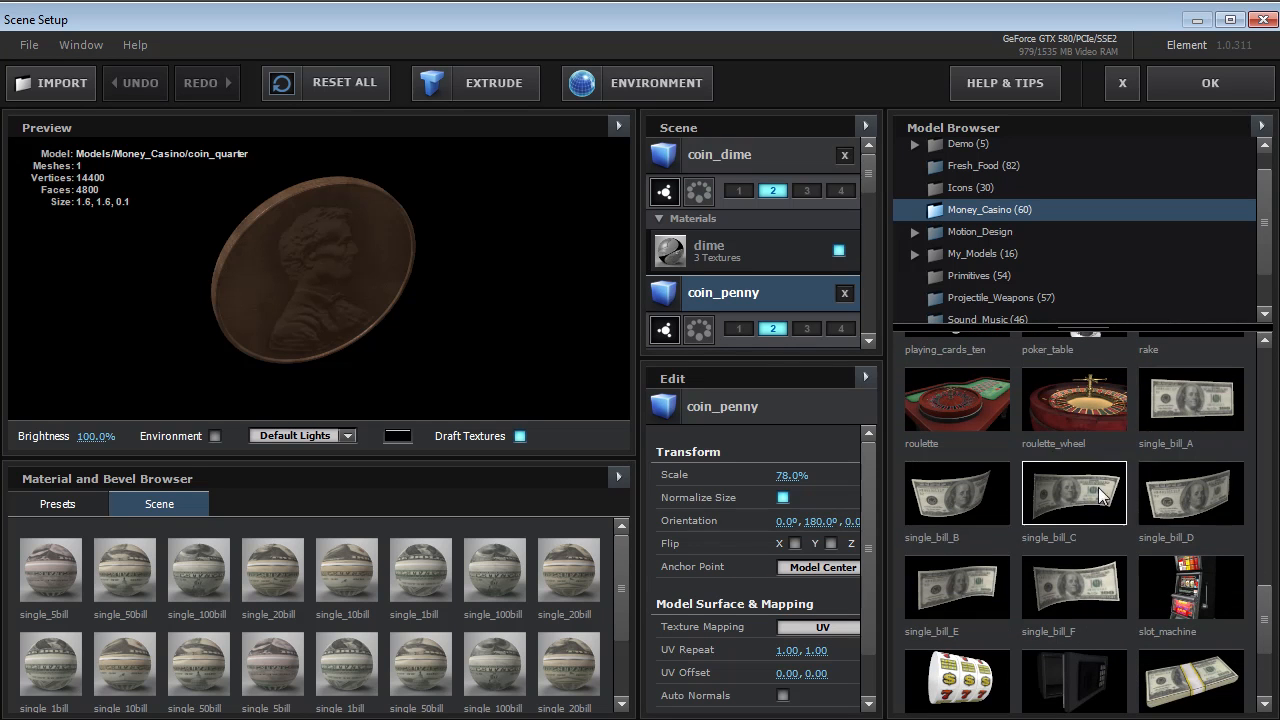
mouse_move(1072, 528)
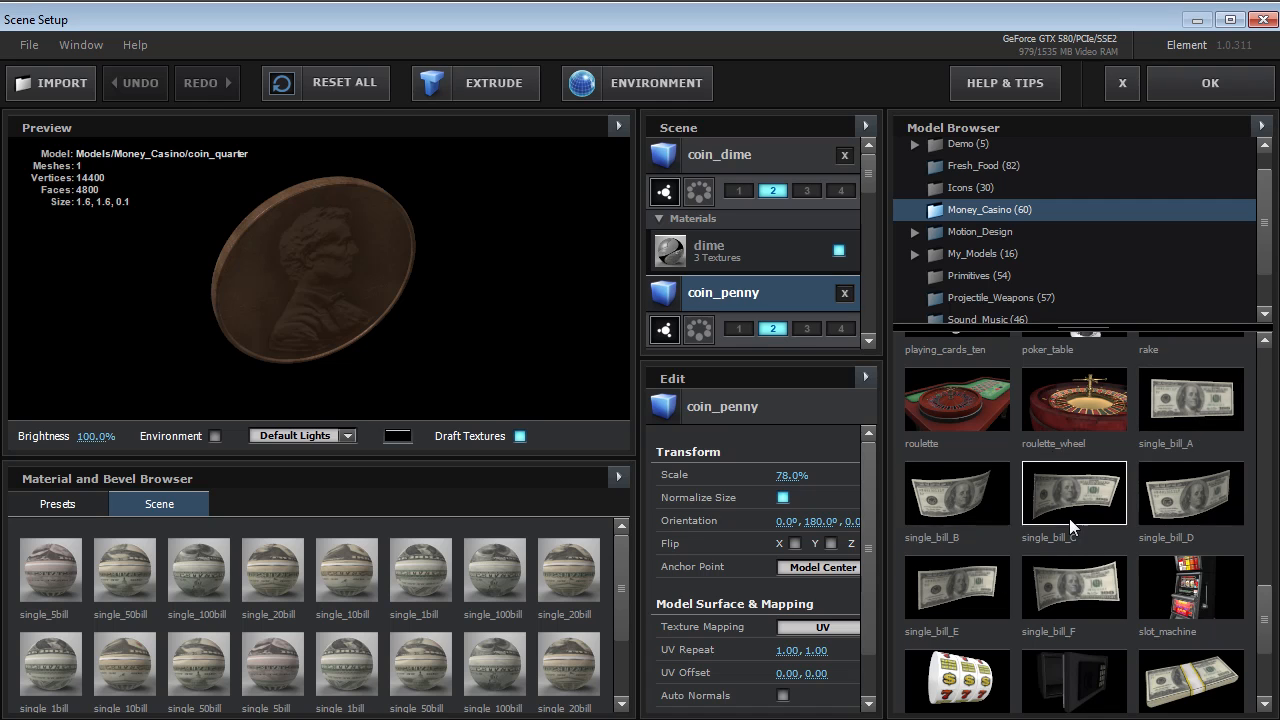
double_click(956, 492)
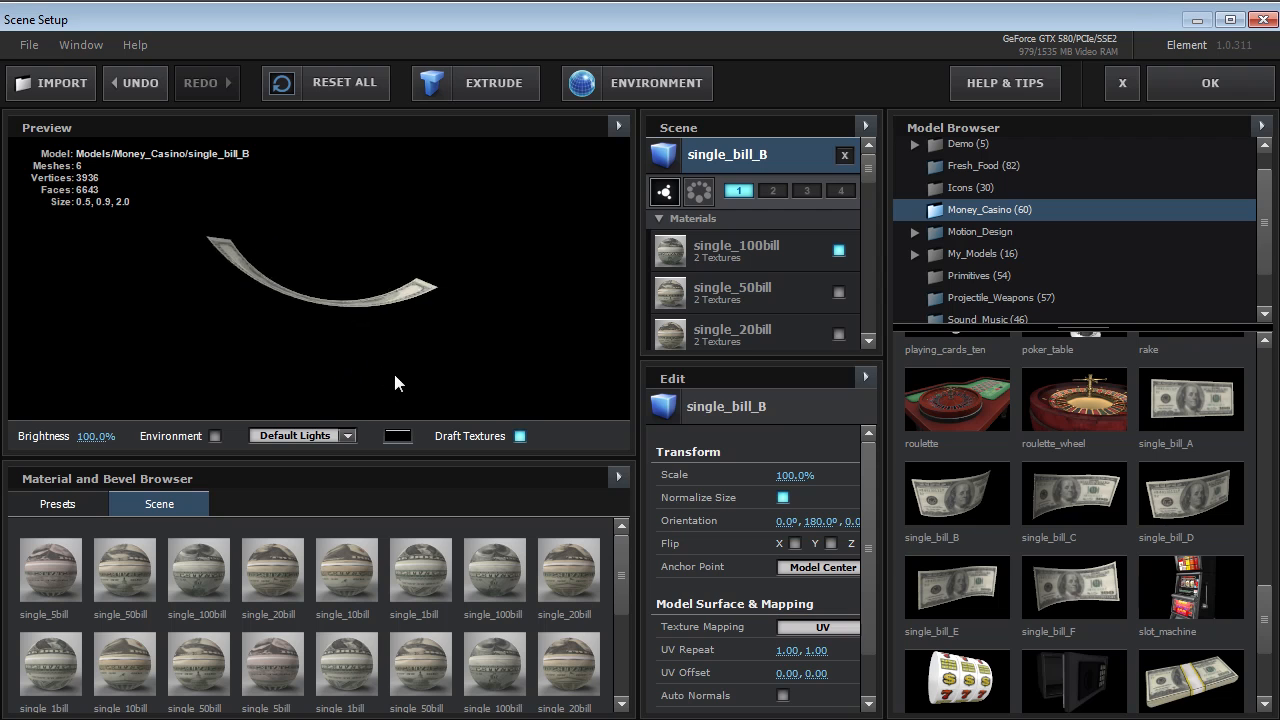
click(1072, 588)
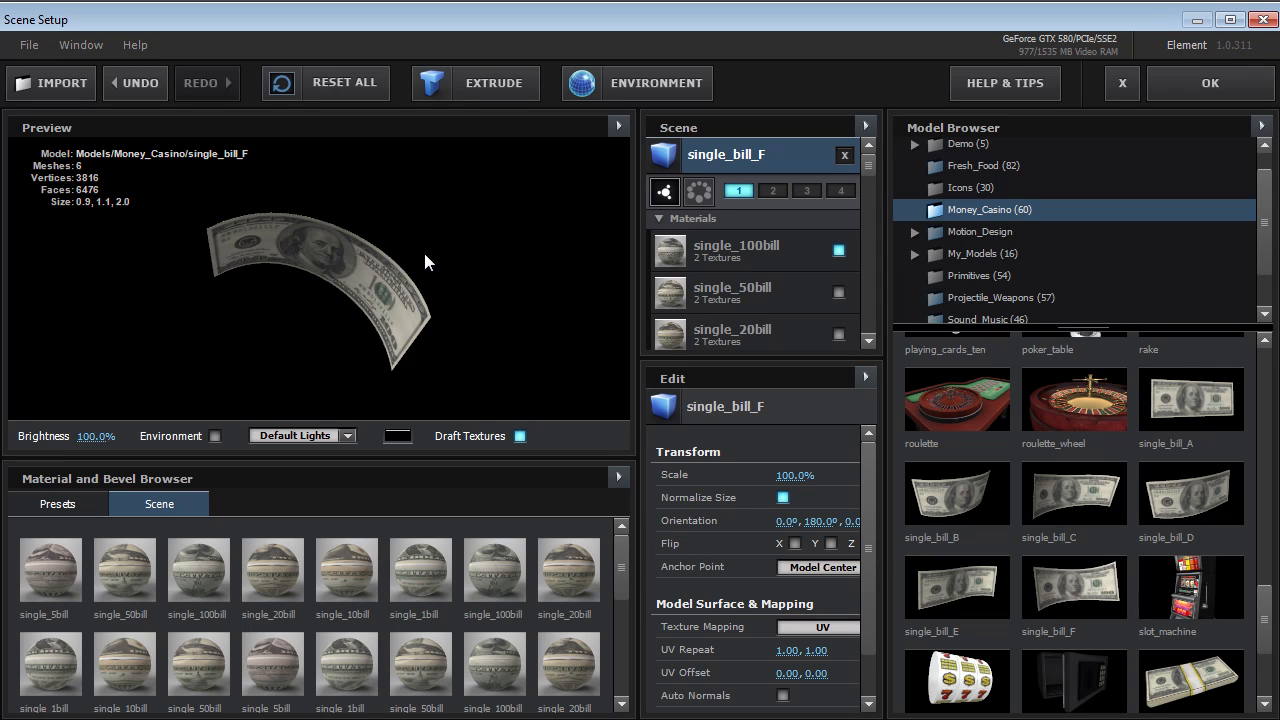
mouse_move(464, 228)
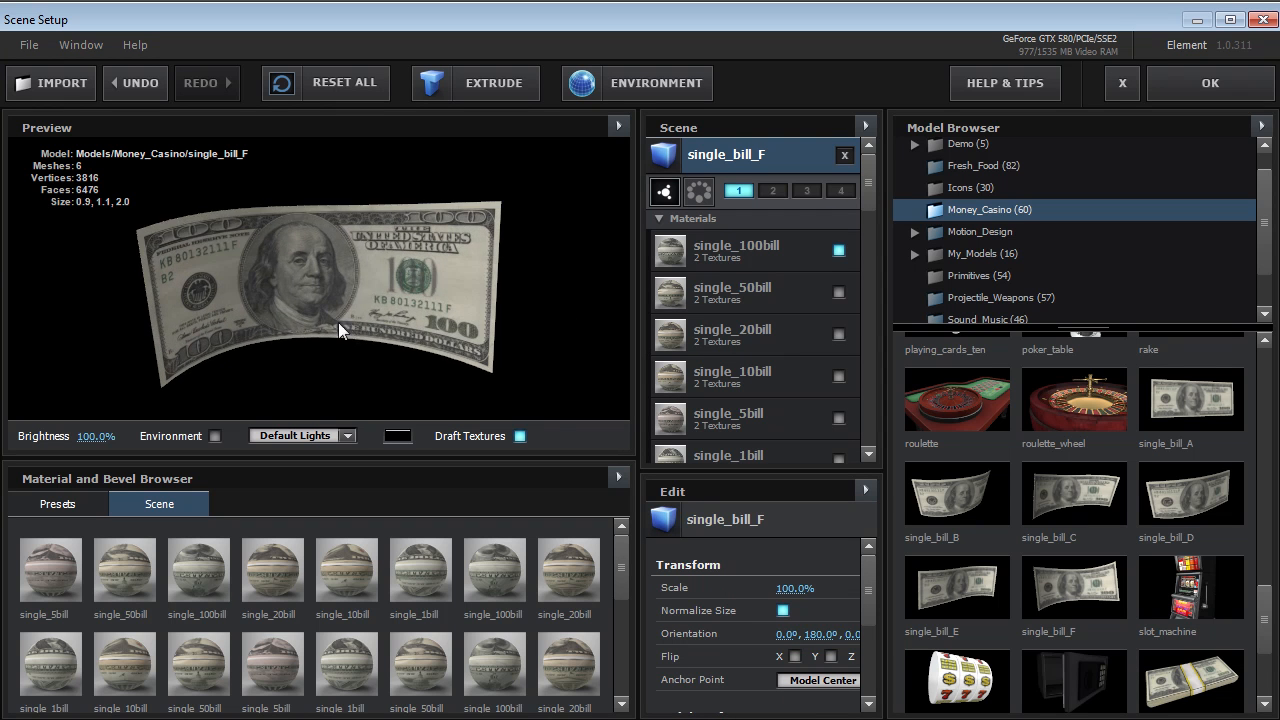
Step: Step the bill through its 100, 50, 20, 1 and 5 dollar materials, ending on the five-dollar texture
click(736, 250)
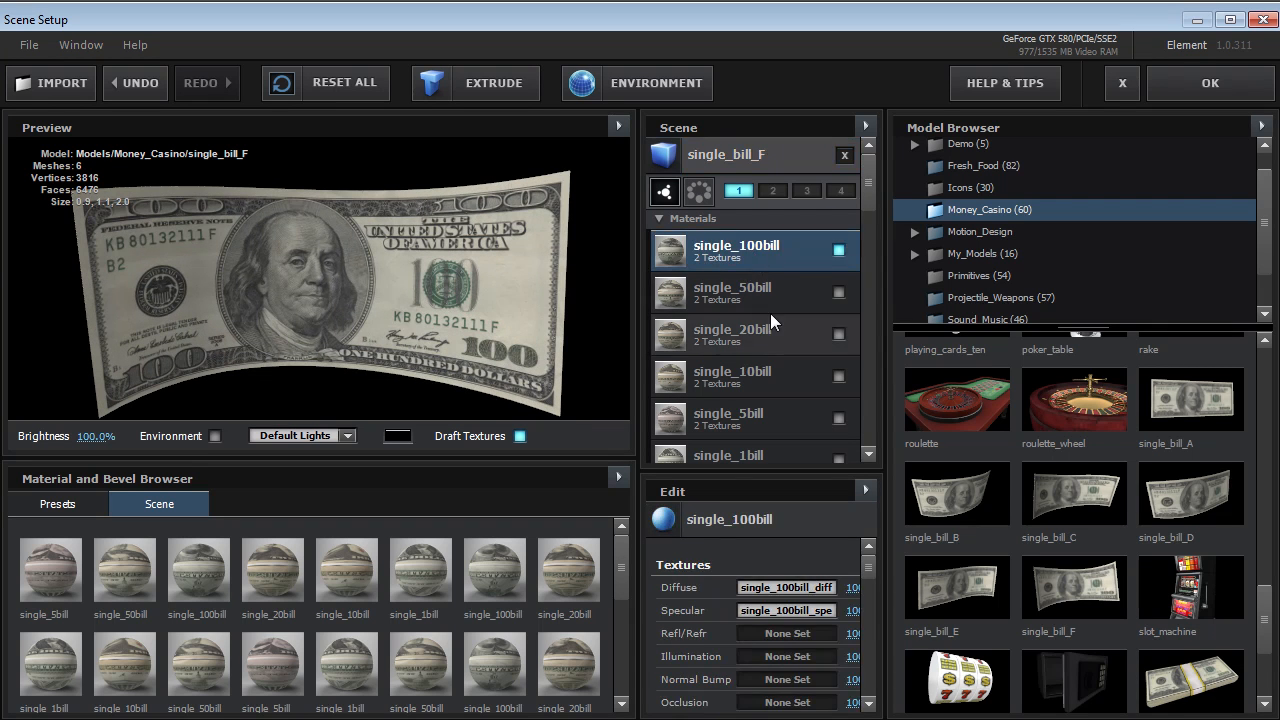
click(732, 280)
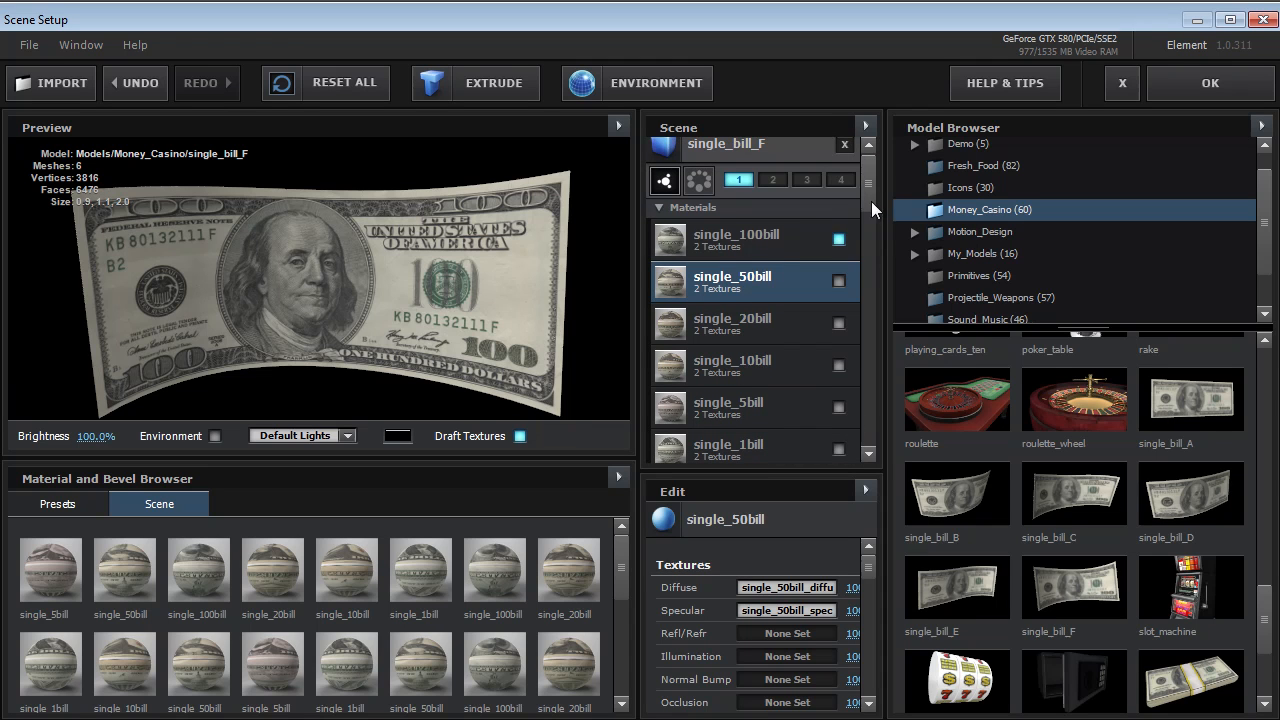
click(838, 248)
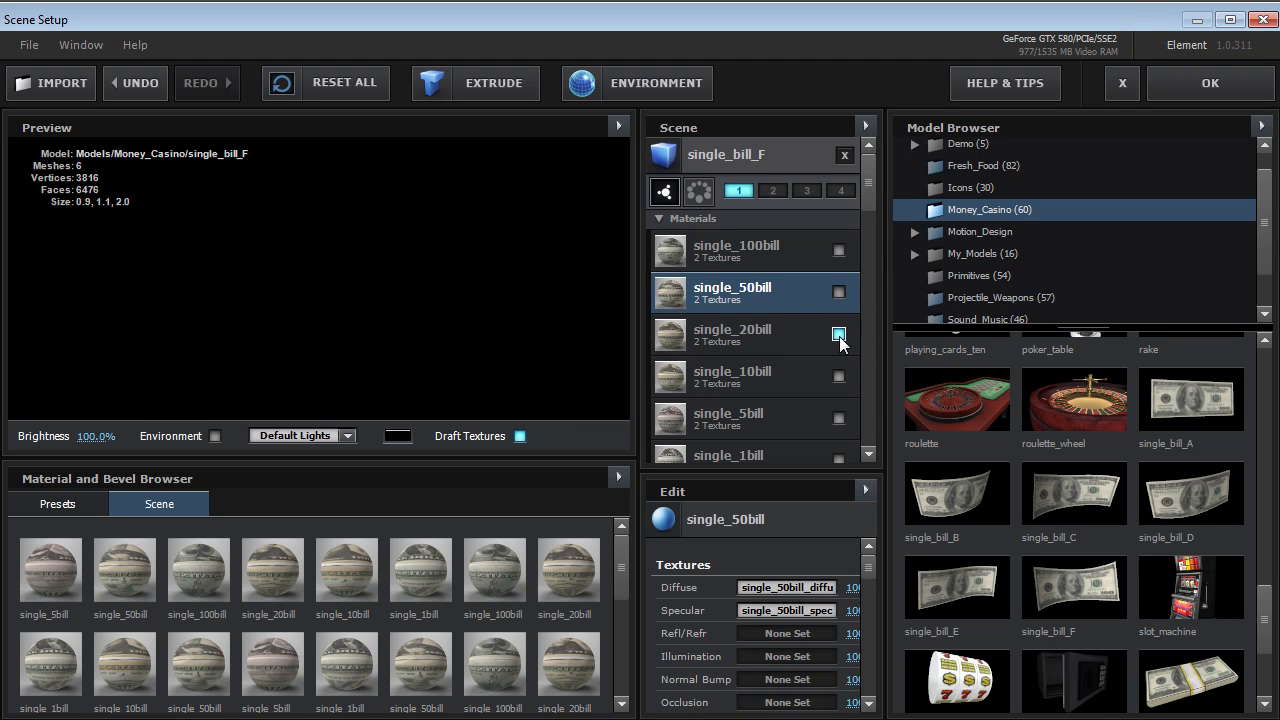
click(838, 376)
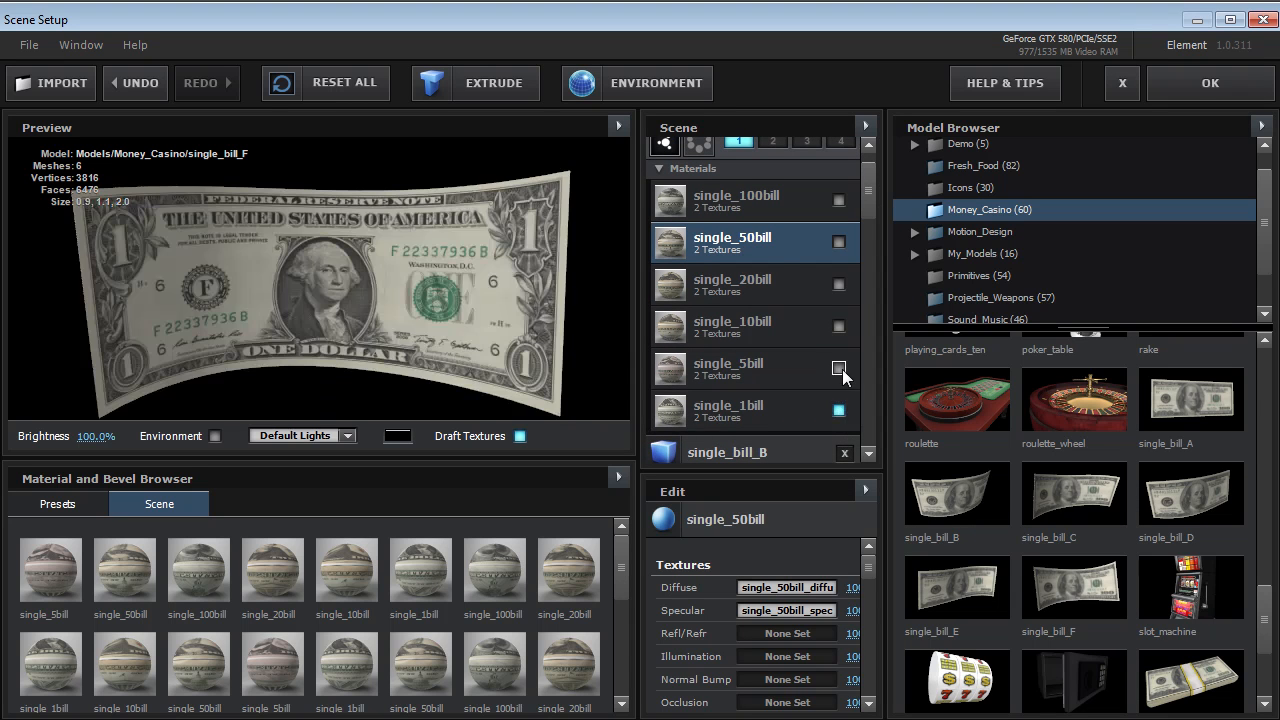
click(838, 368)
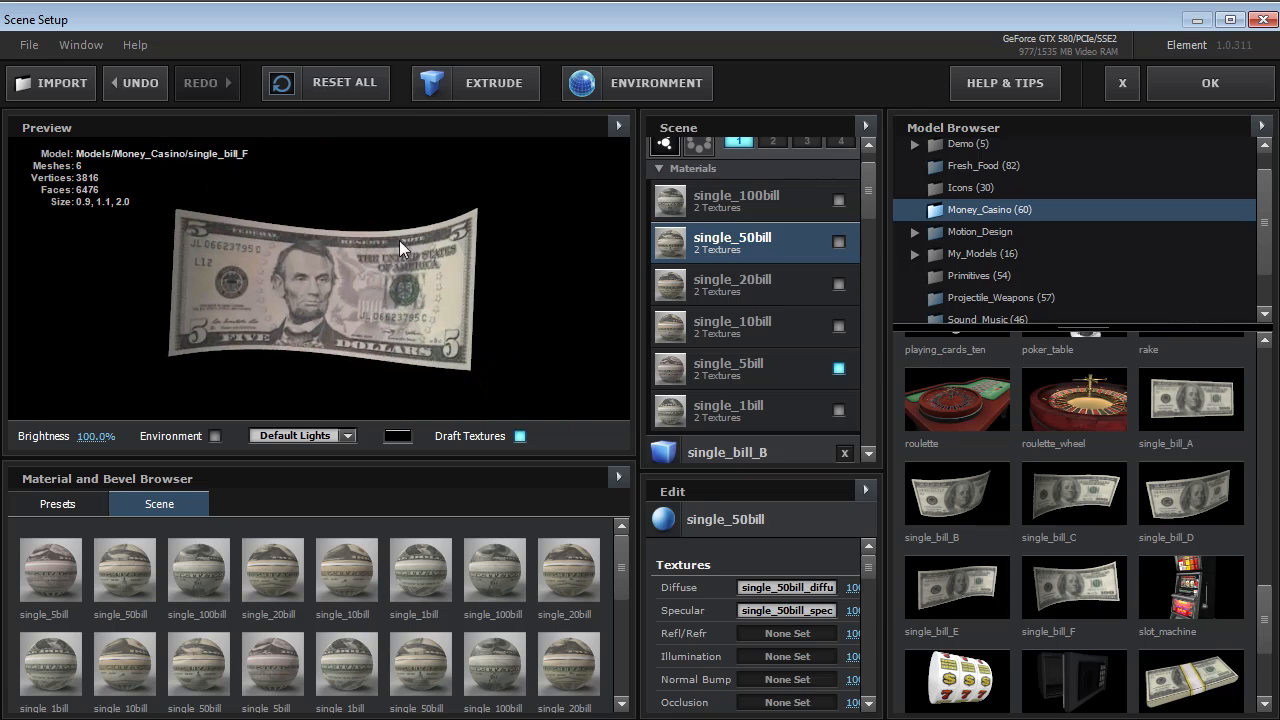
scroll(up, 3)
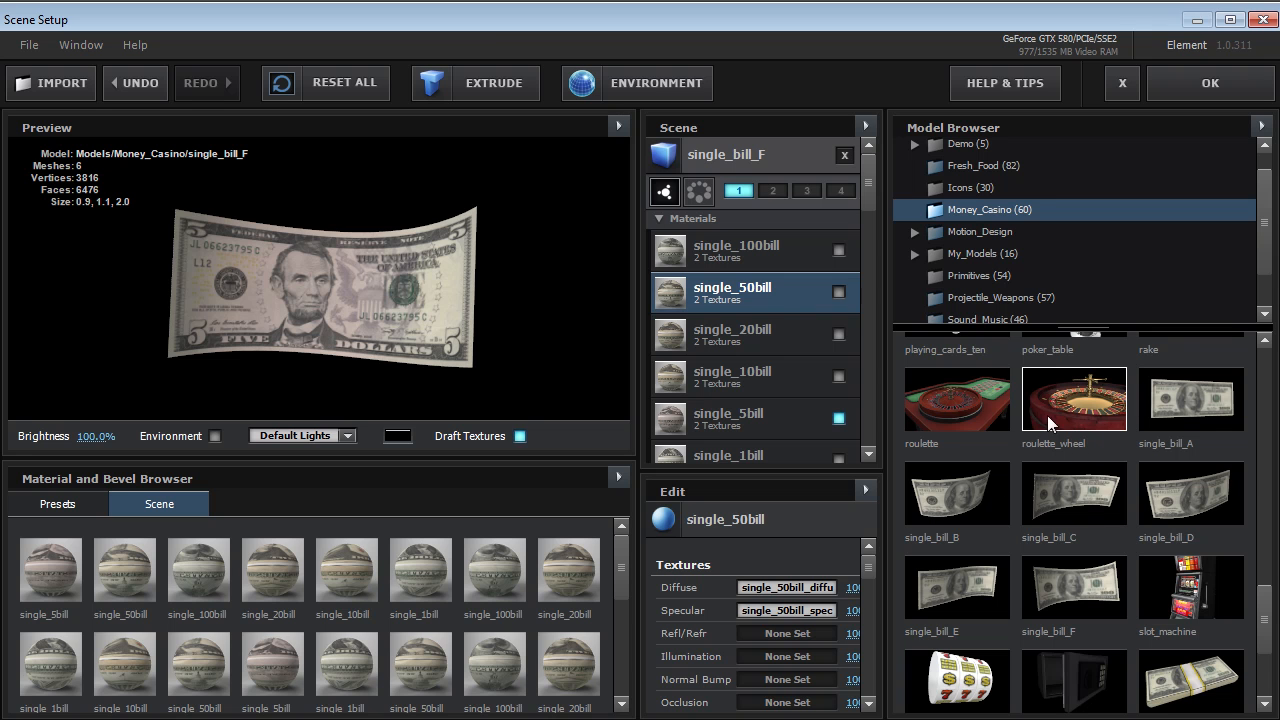
Step: Add the roulette_wheel model and exit Scene Setup back to the Casino composition
double_click(1072, 400)
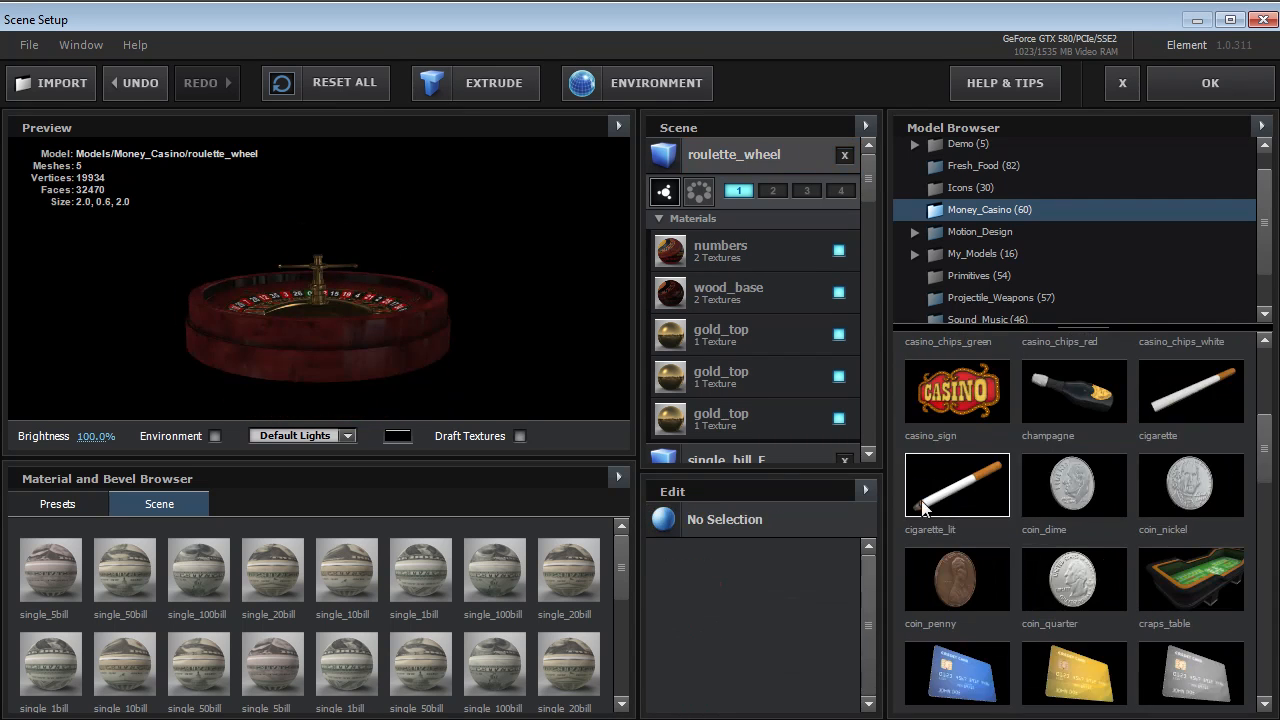
double_click(1072, 390)
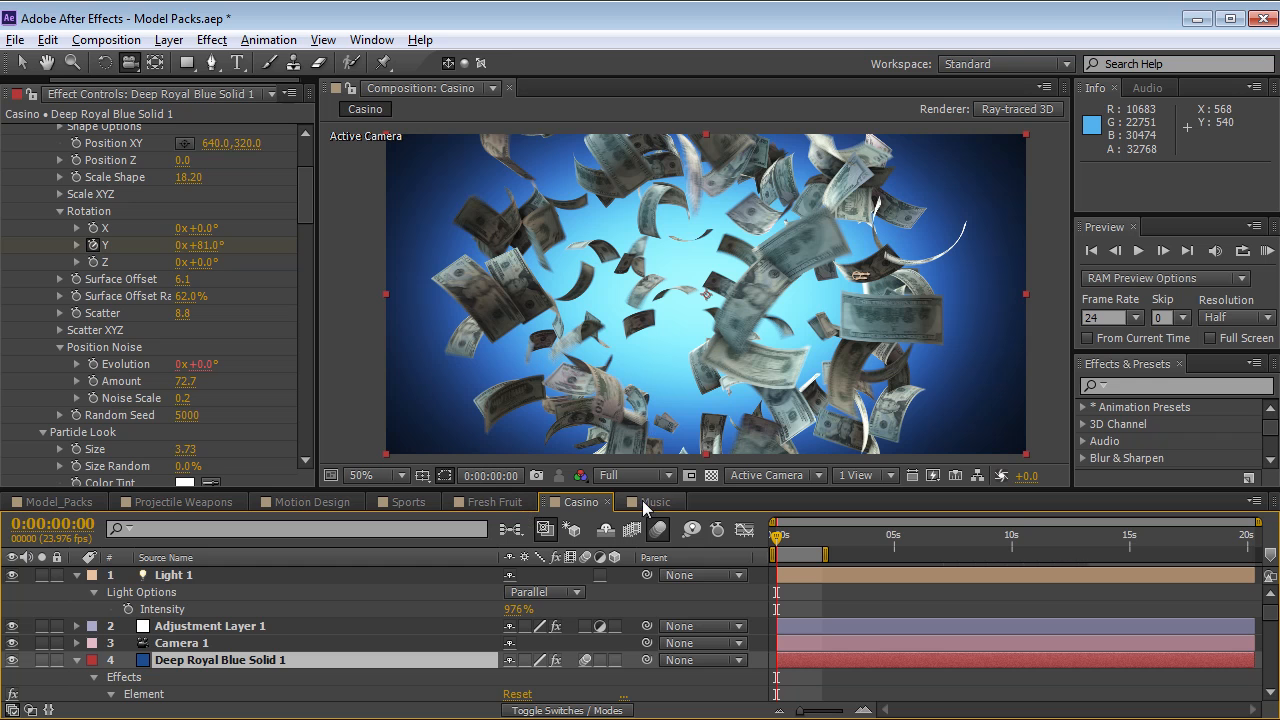
Step: Switch to the Music composition and launch Element's Scene Setup listing microphone and speaker models
click(656, 500)
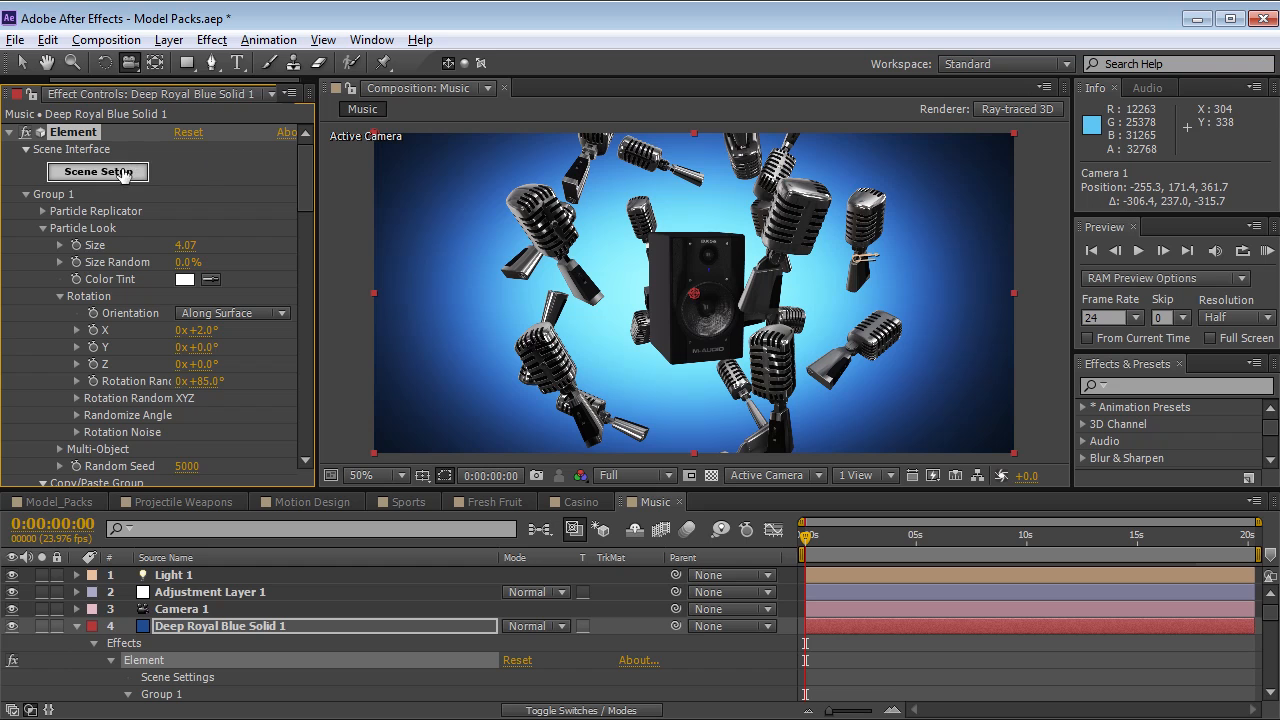
click(96, 172)
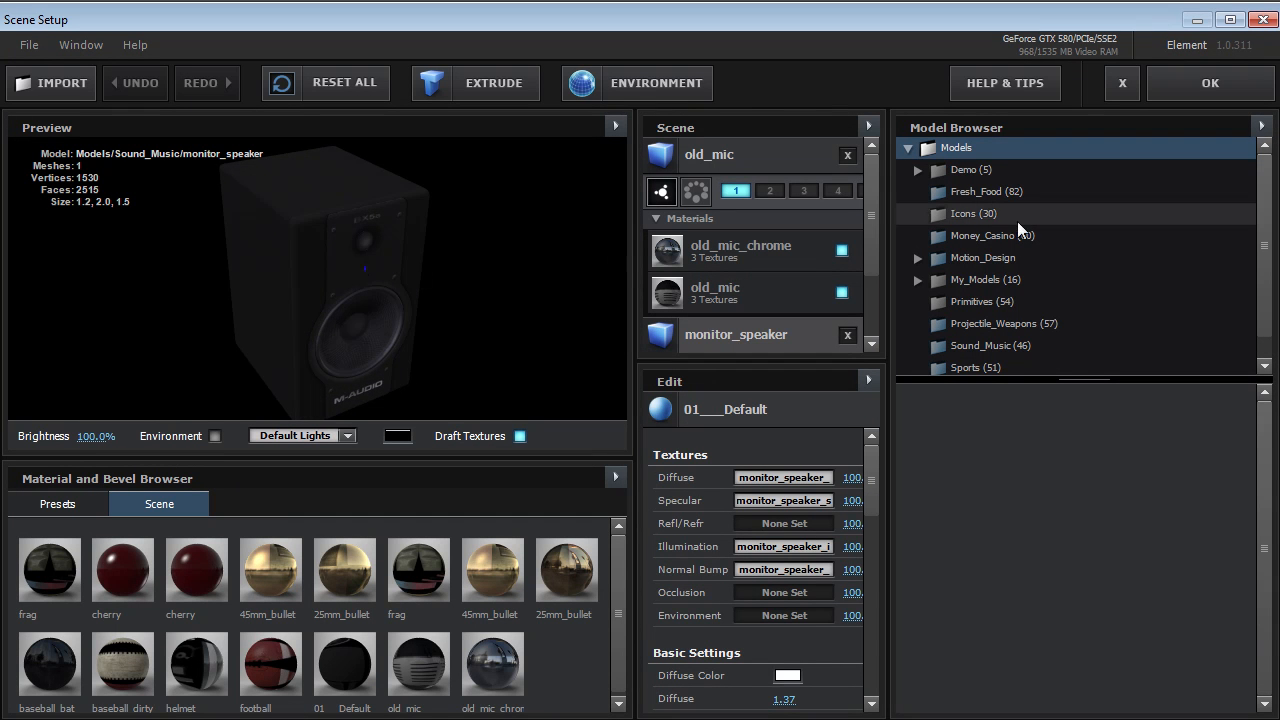
Step: Load the boombox model from the Sound_Music pack and orbit it in the preview
scroll(down, 3)
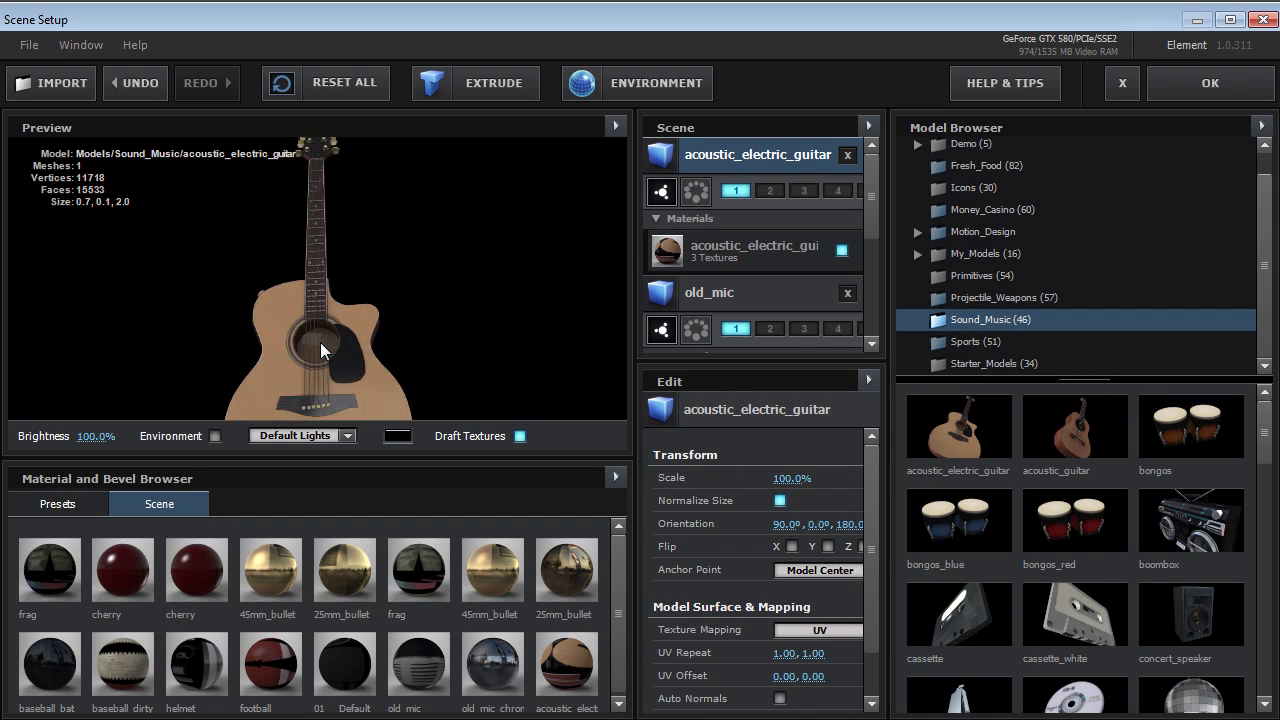
drag(324, 350, 324, 240)
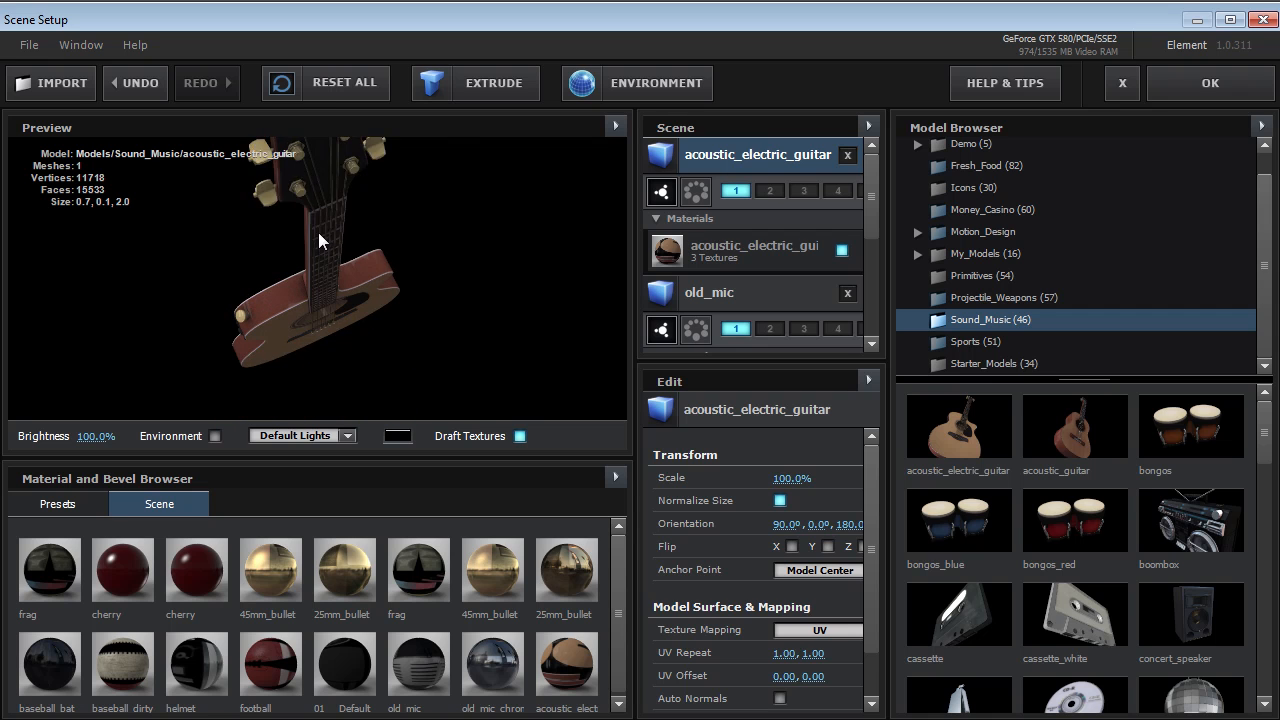
drag(320, 240, 350, 364)
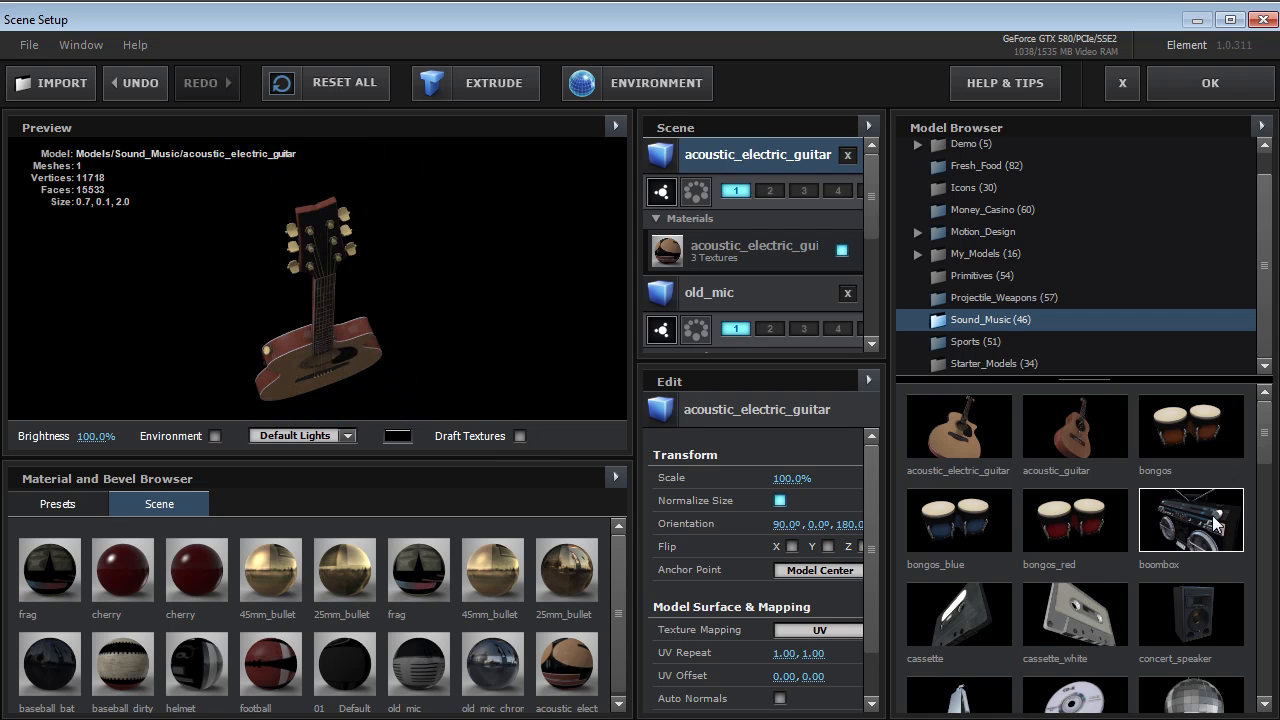
double_click(1190, 520)
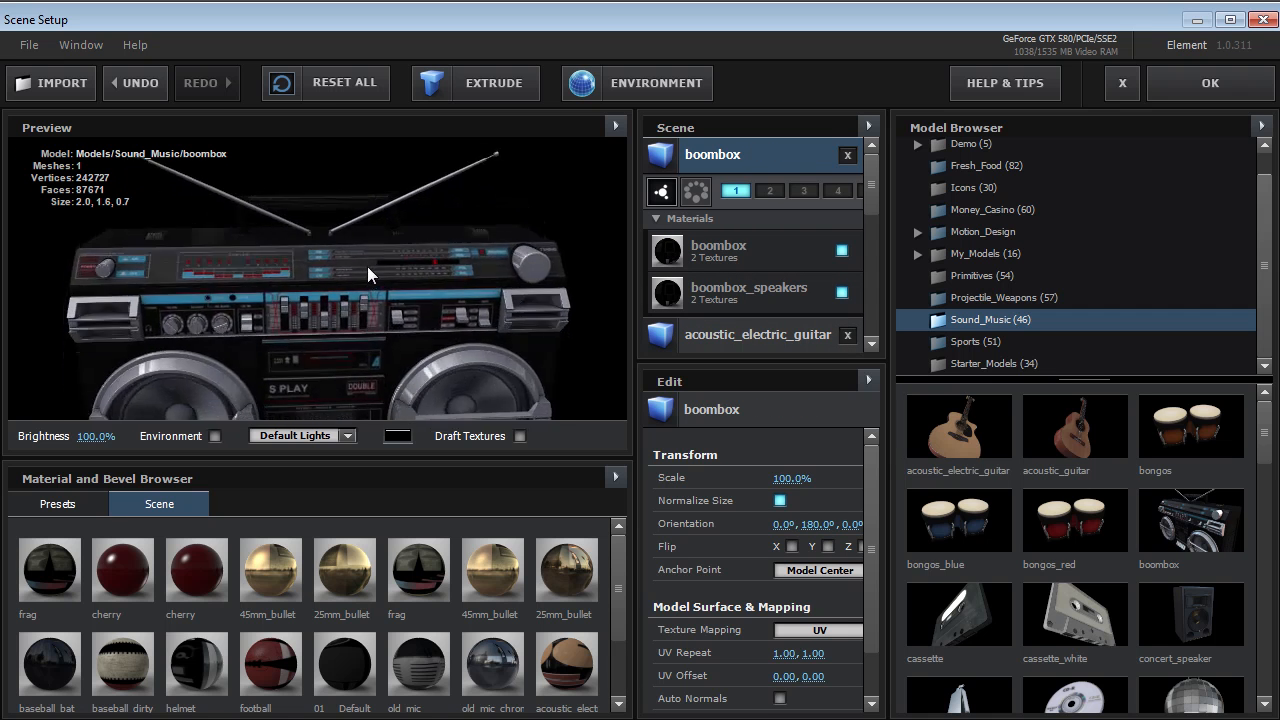
drag(370, 276, 404, 312)
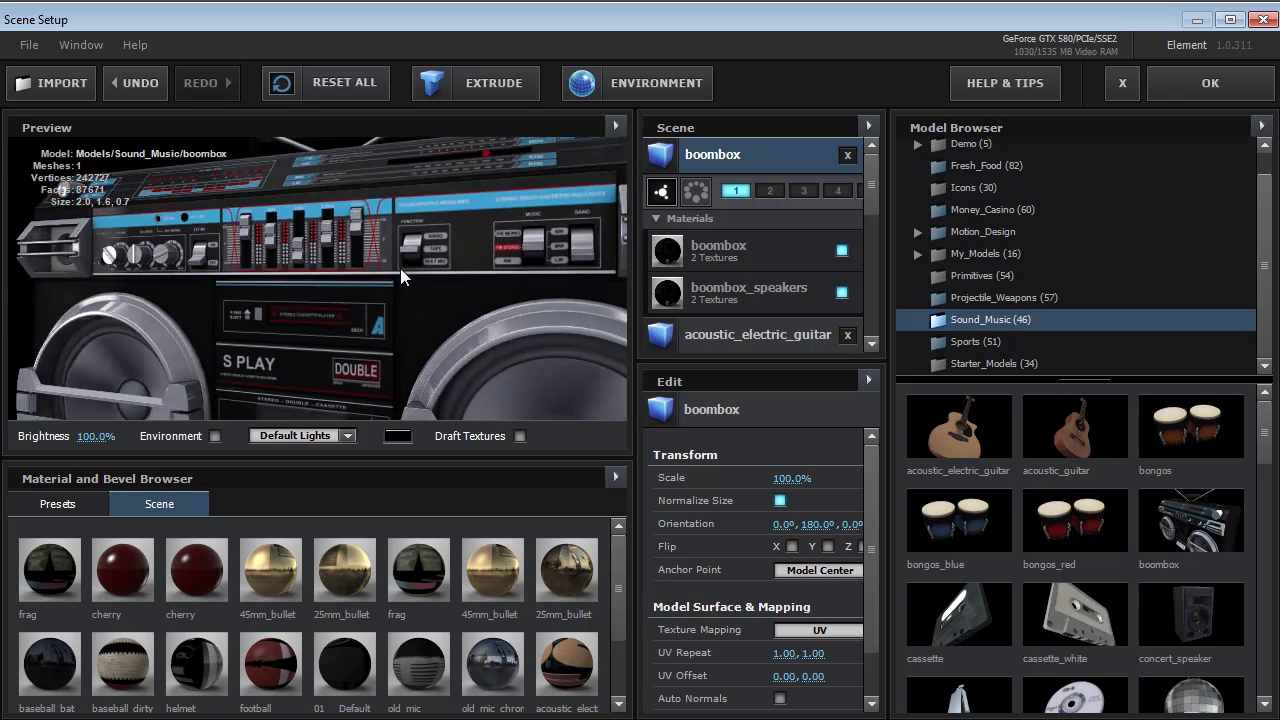
drag(400, 276, 476, 304)
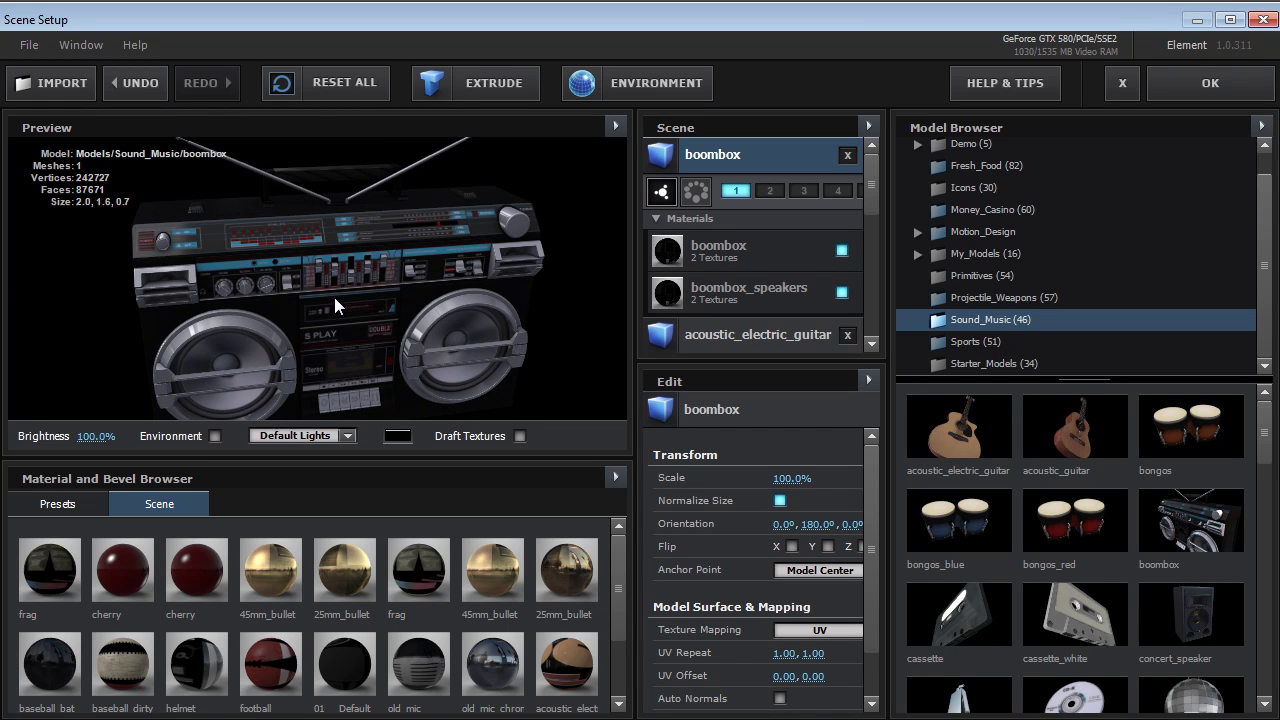
Step: Load the concert_speaker model into the scene and preview it
double_click(1074, 612)
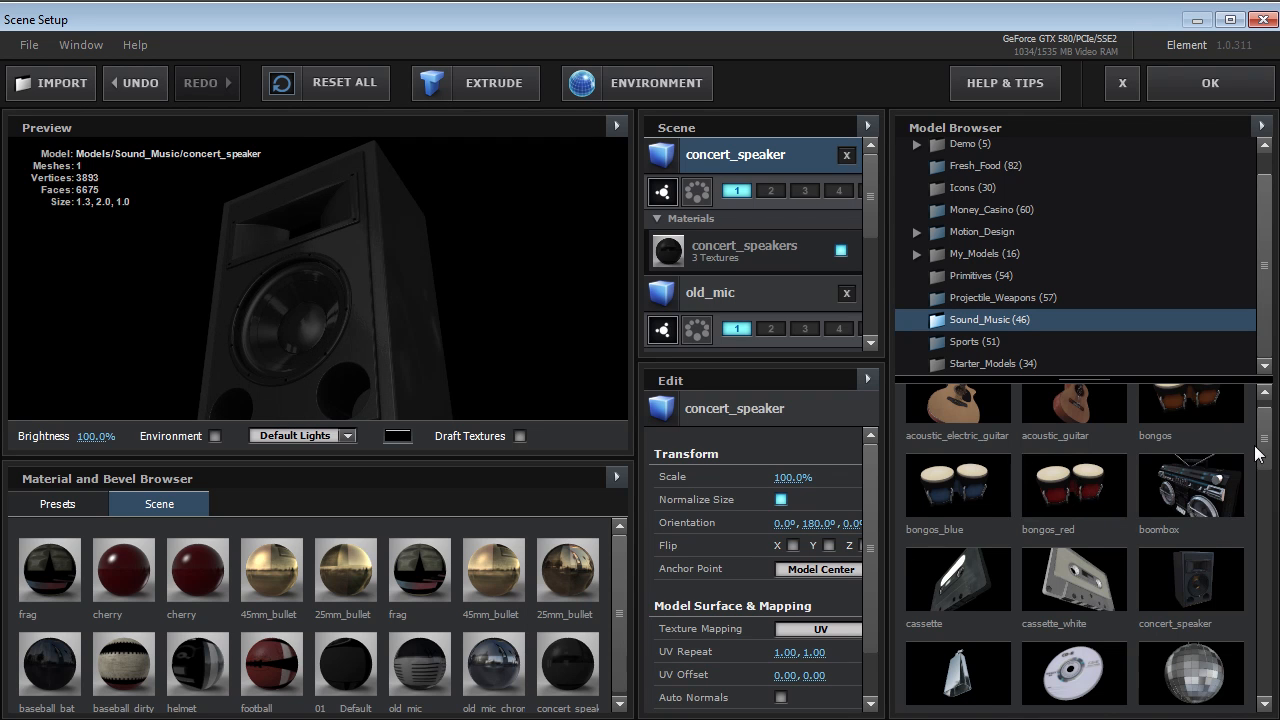
Step: Load the red electric_guitar model from the Model Browser
scroll(down, 3)
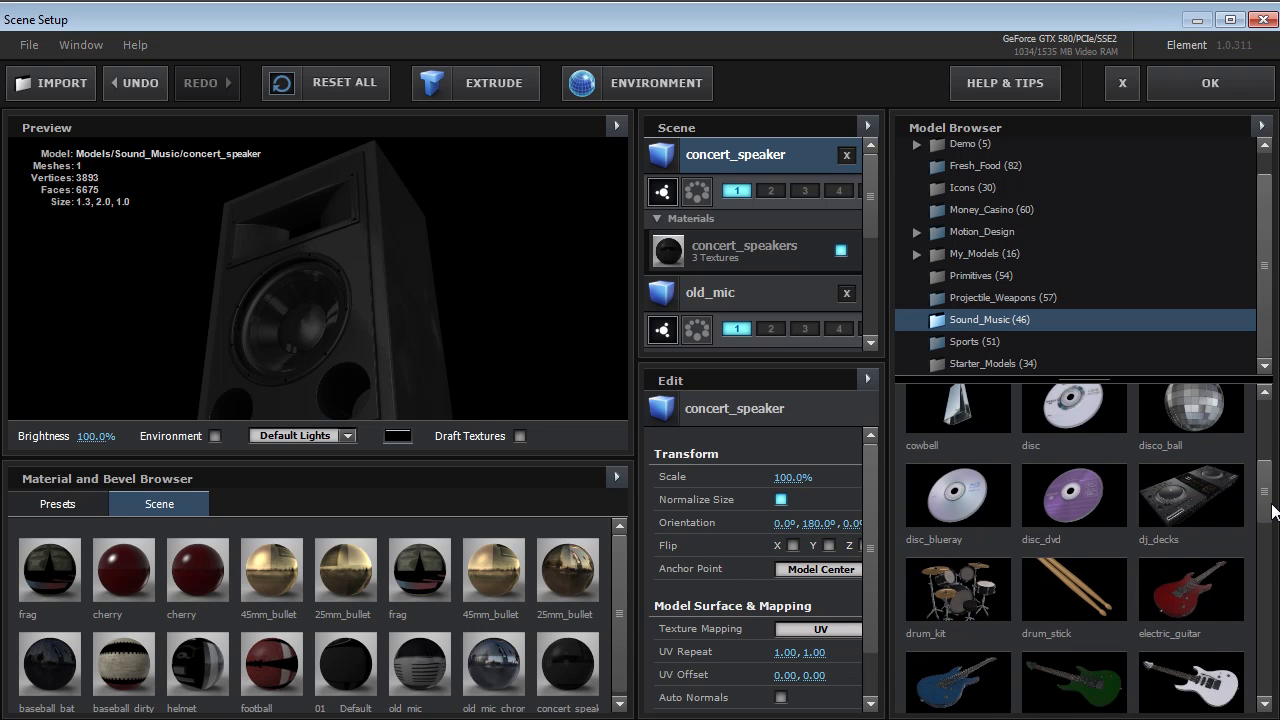
scroll(down, 3)
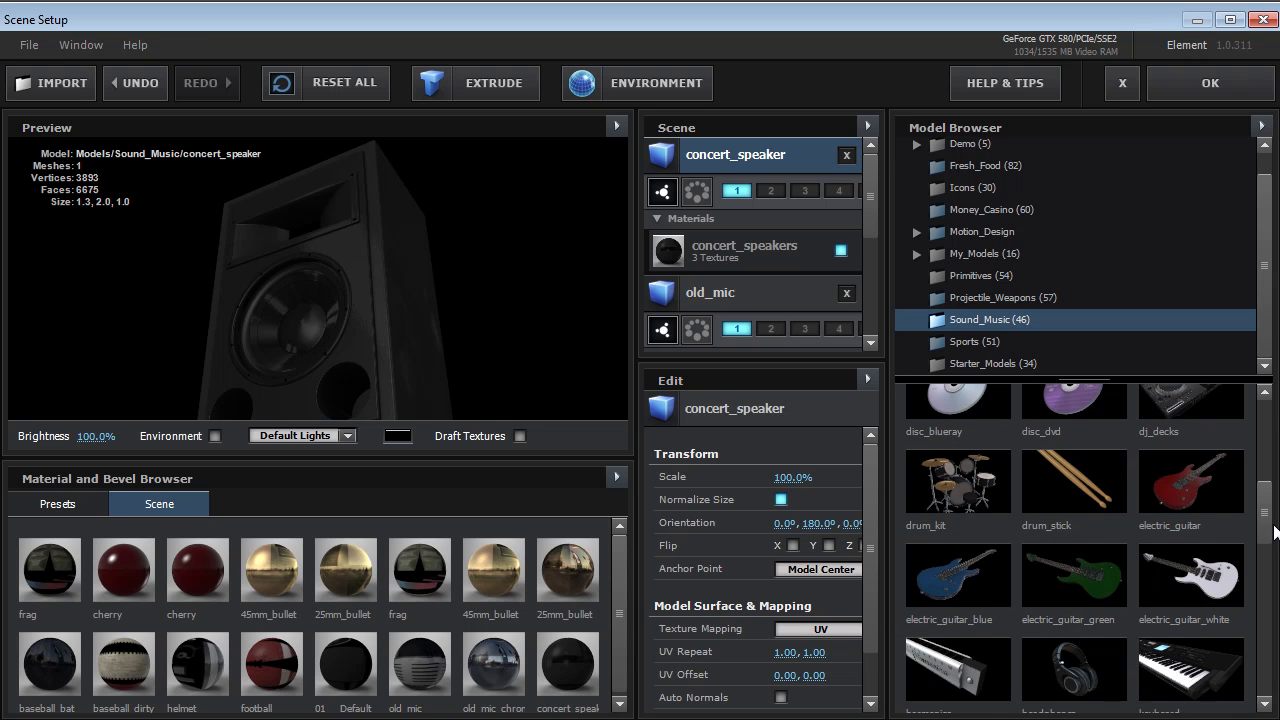
scroll(down, 3)
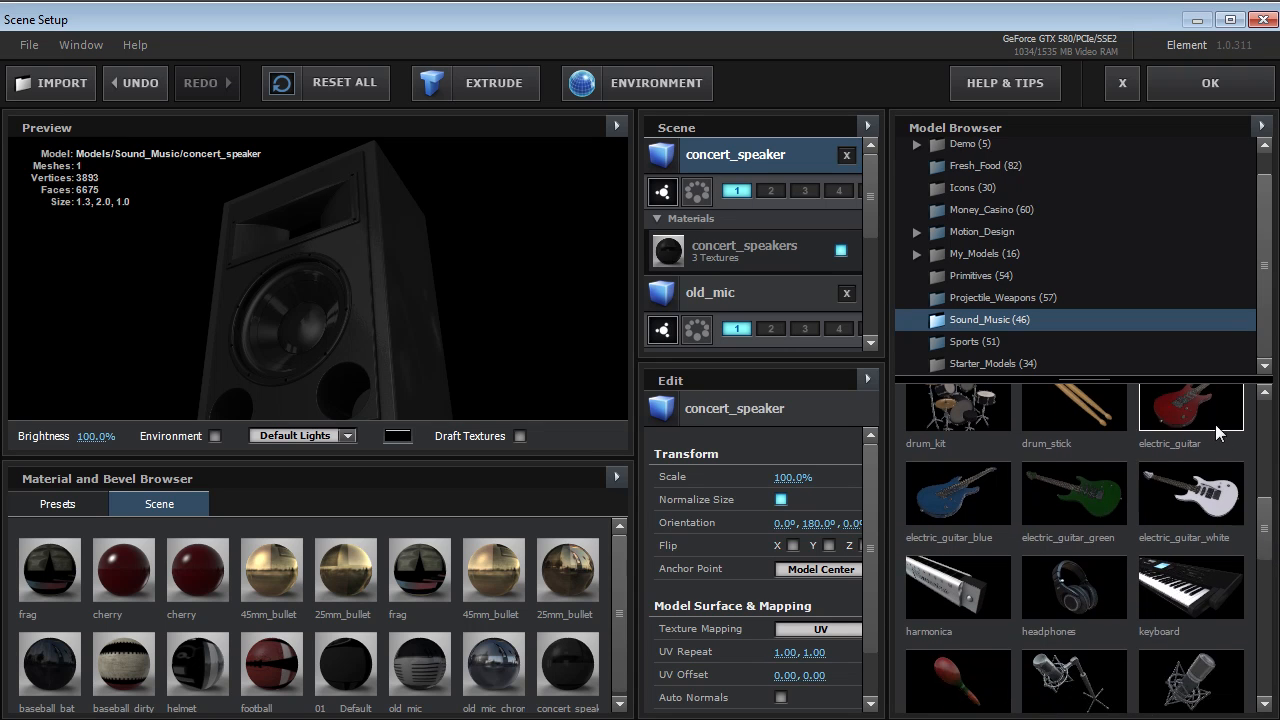
double_click(1190, 404)
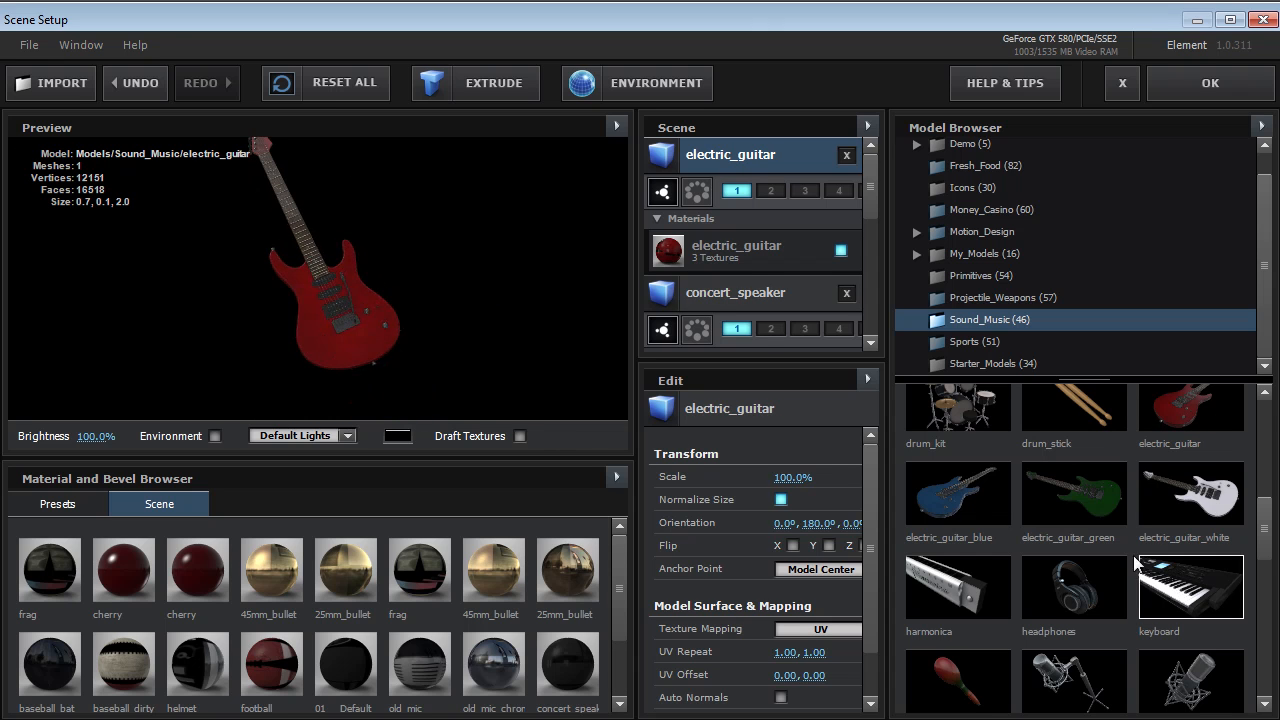
Step: Load the keyboard model and zoom in close on its keys in the preview
double_click(1190, 588)
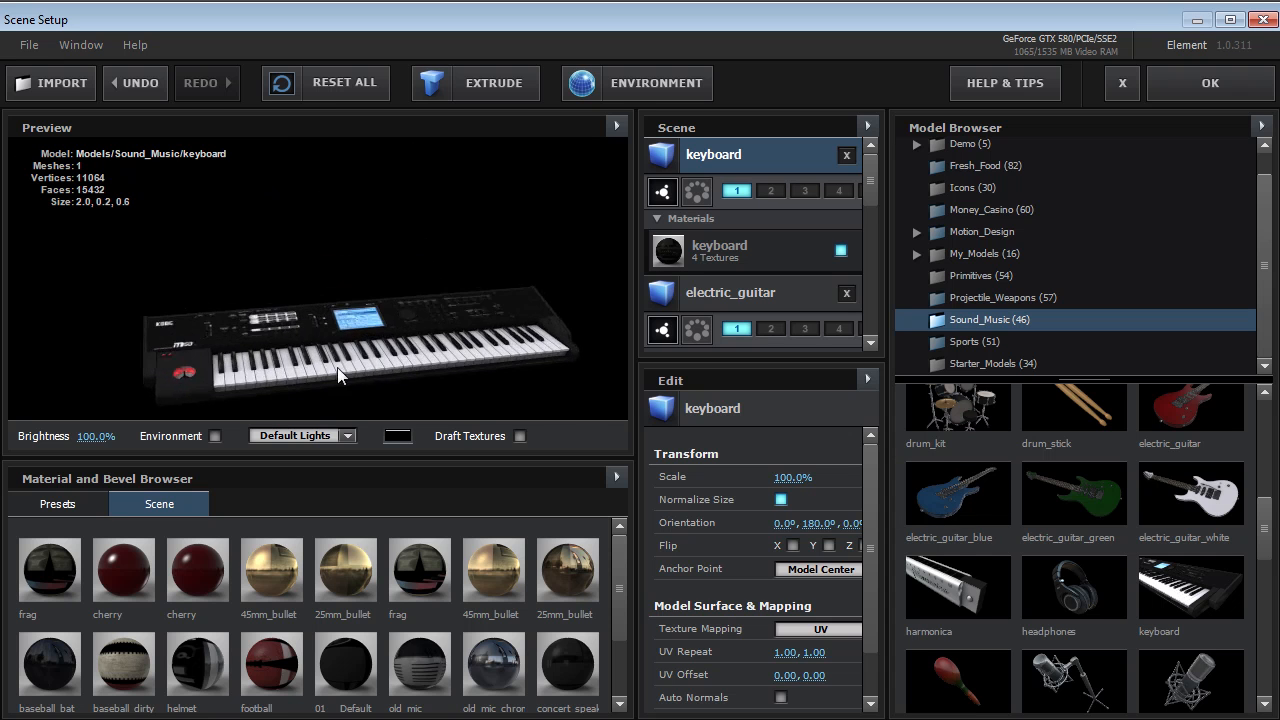
drag(340, 376, 360, 340)
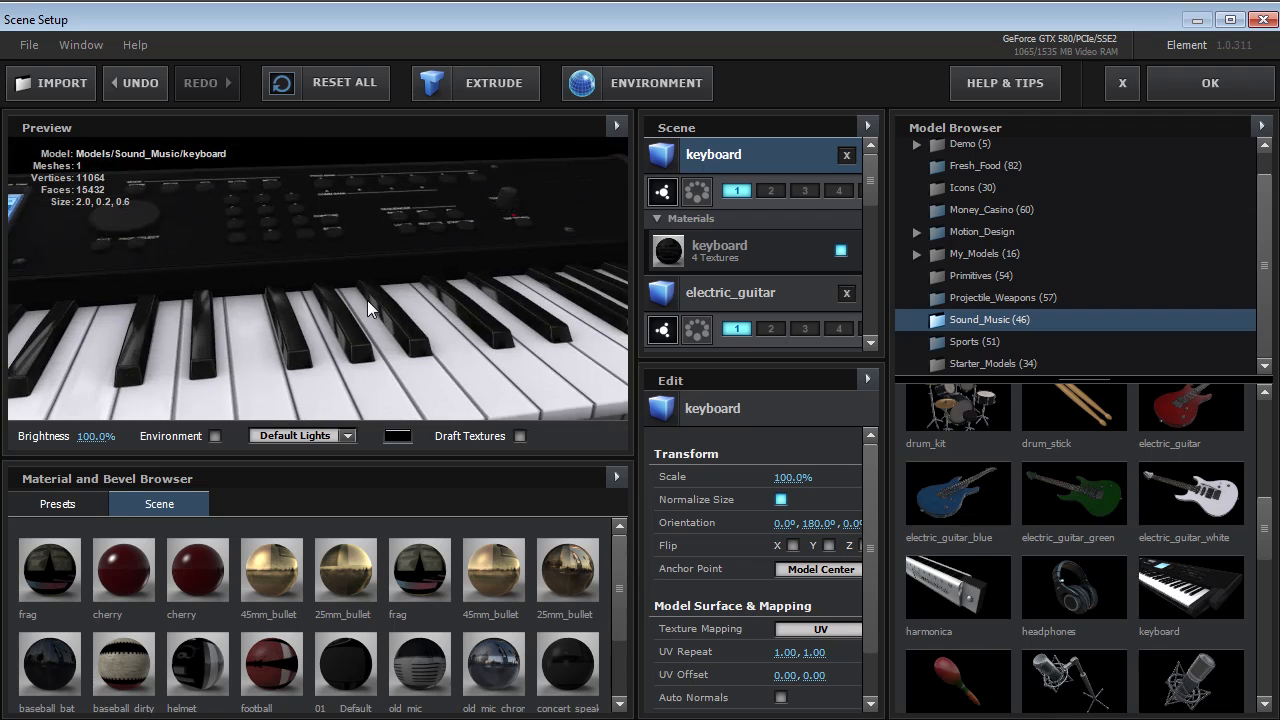
scroll(down, 3)
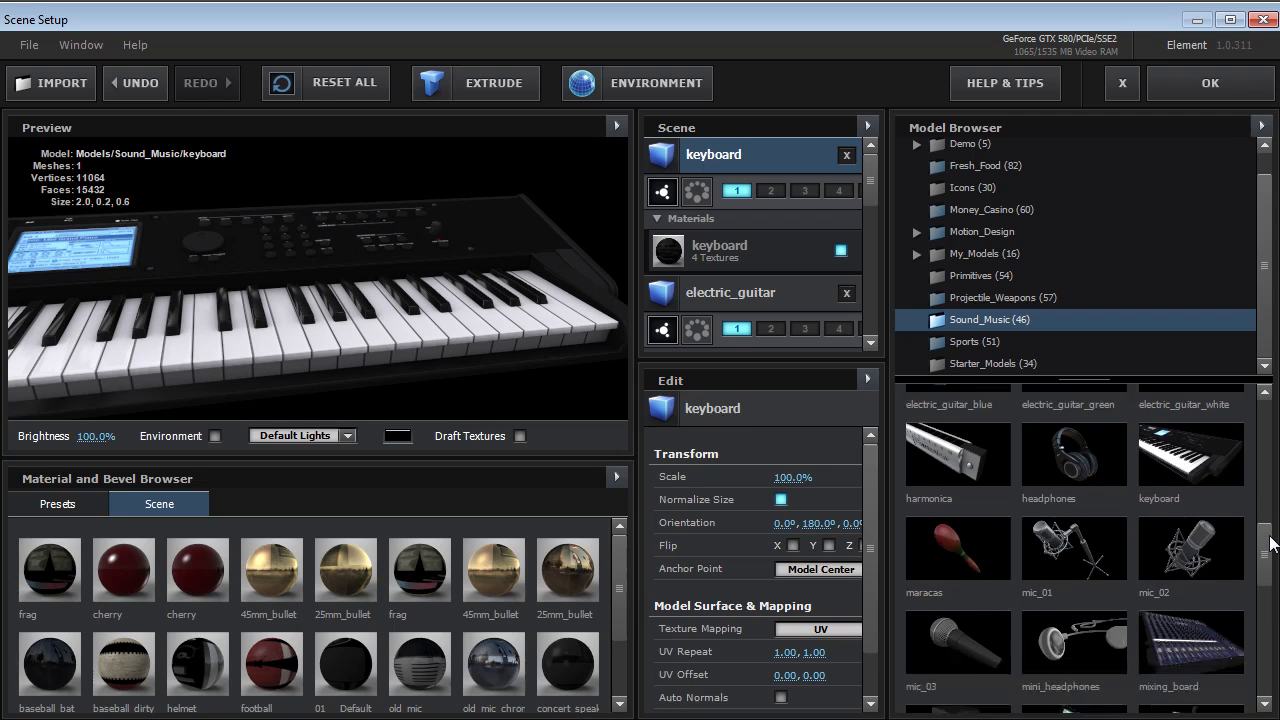
scroll(down, 3)
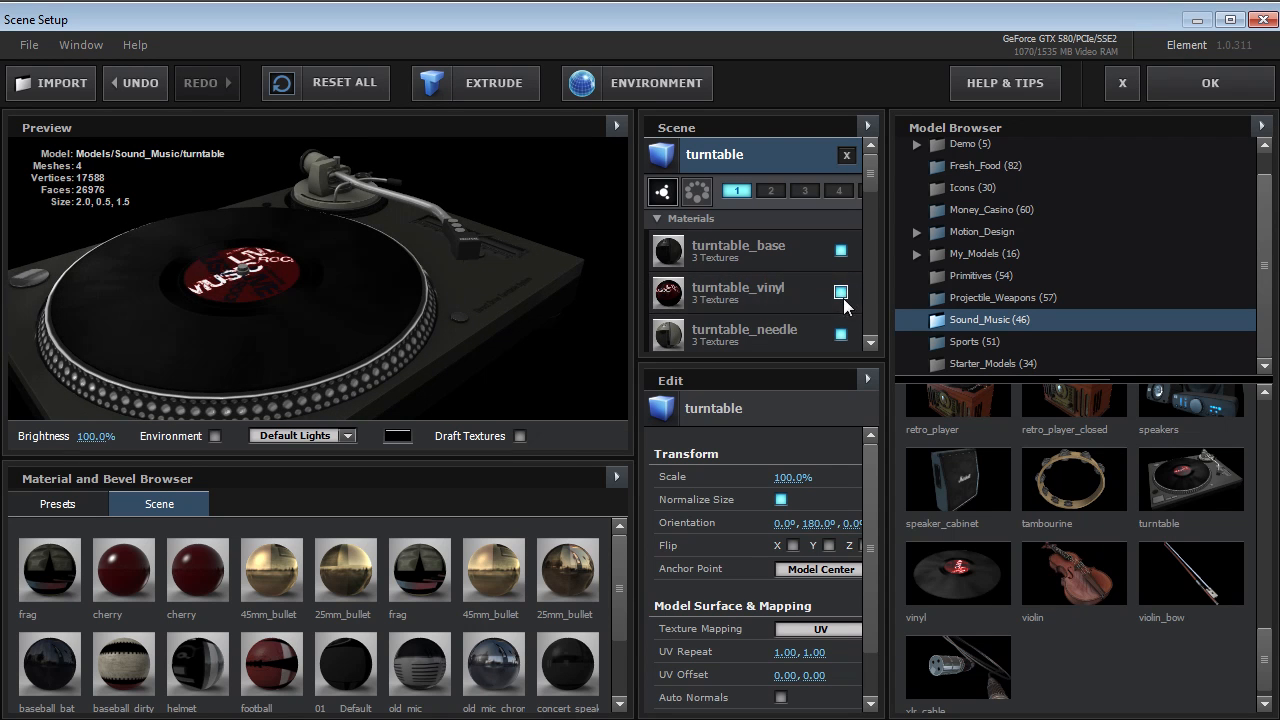
Step: Hide the turntable's vinyl material, load the vinyl record model and pick a colour for it
click(840, 292)
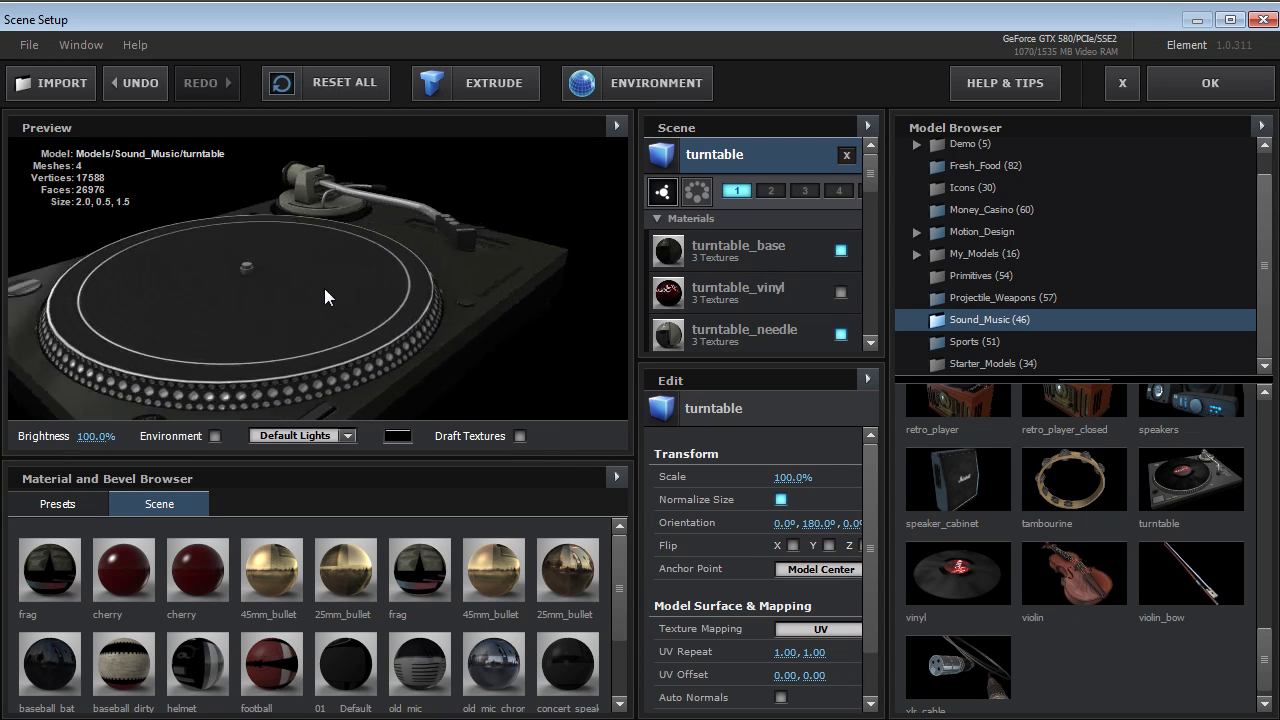
double_click(956, 568)
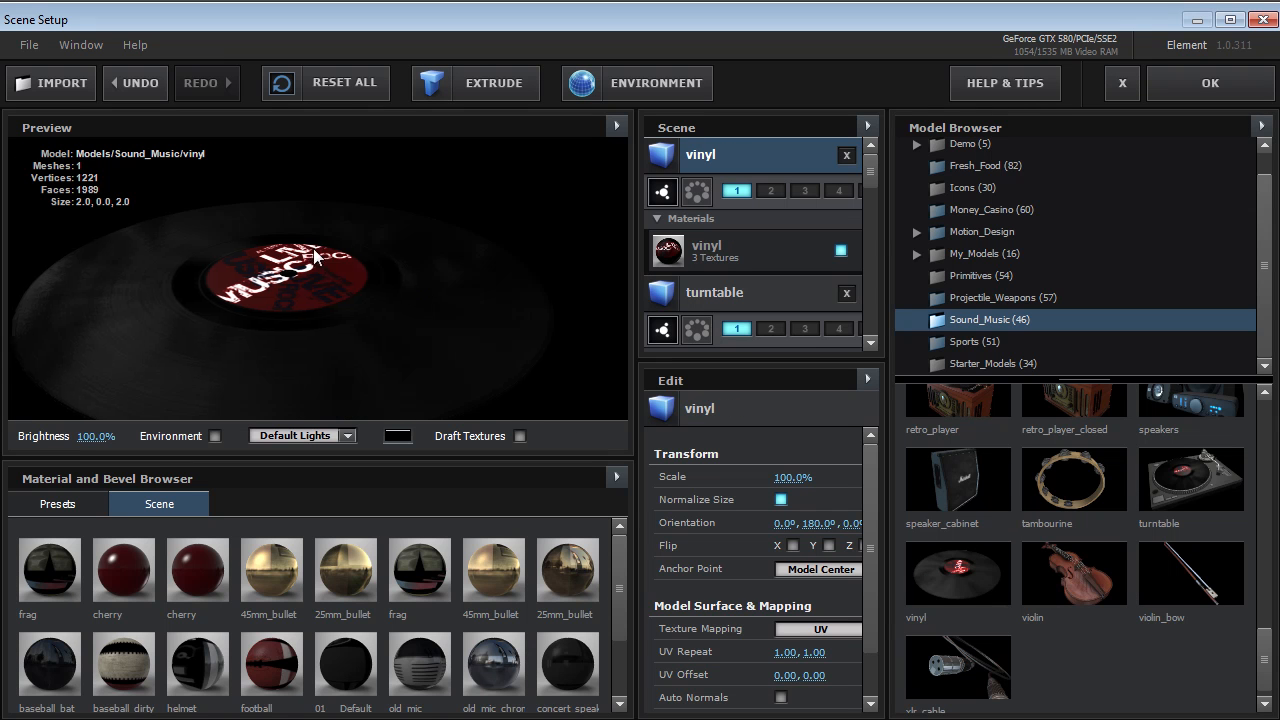
click(396, 436)
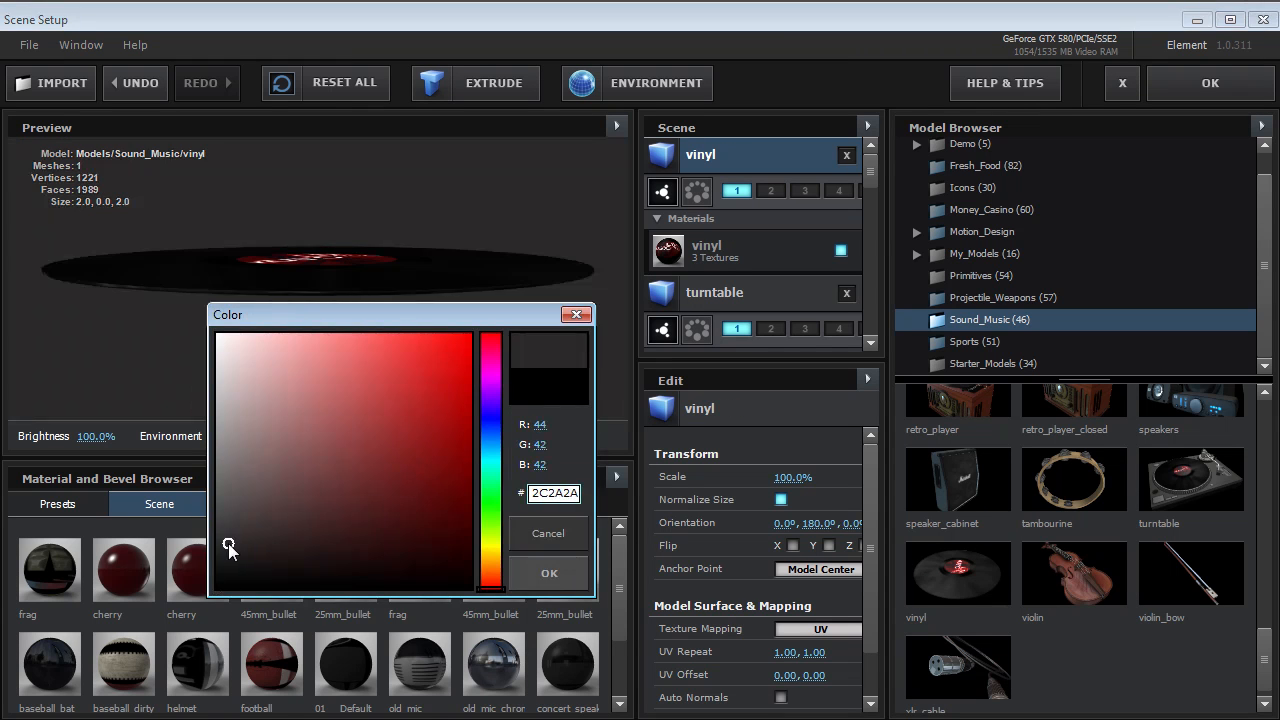
click(548, 572)
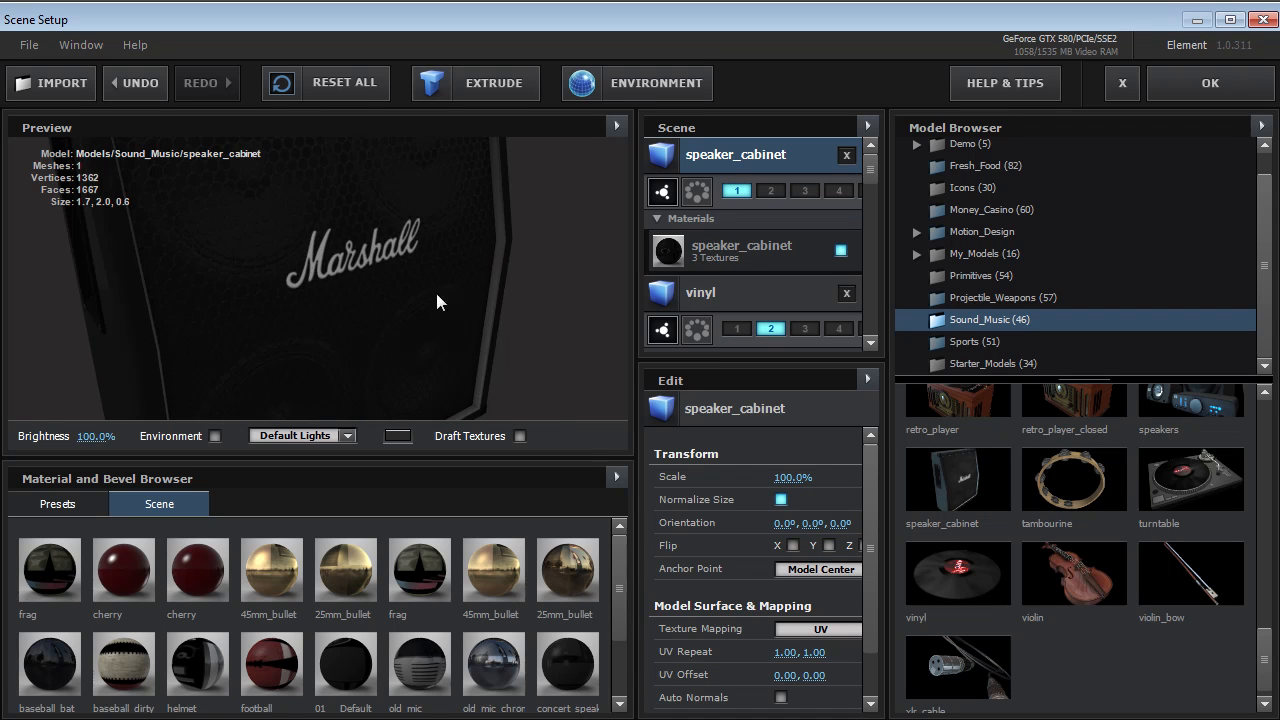
Step: Zoom out and angle the Marshall speaker cabinet in the preview
drag(436, 302, 268, 332)
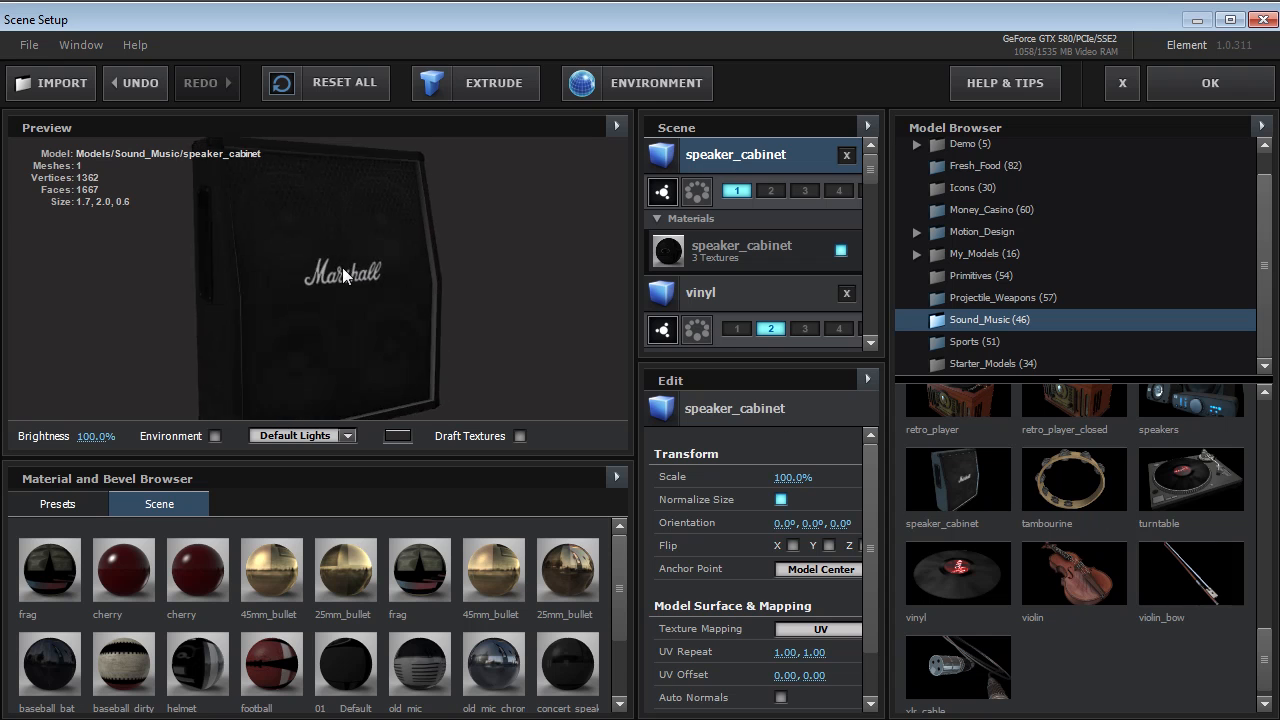
drag(344, 276, 376, 316)
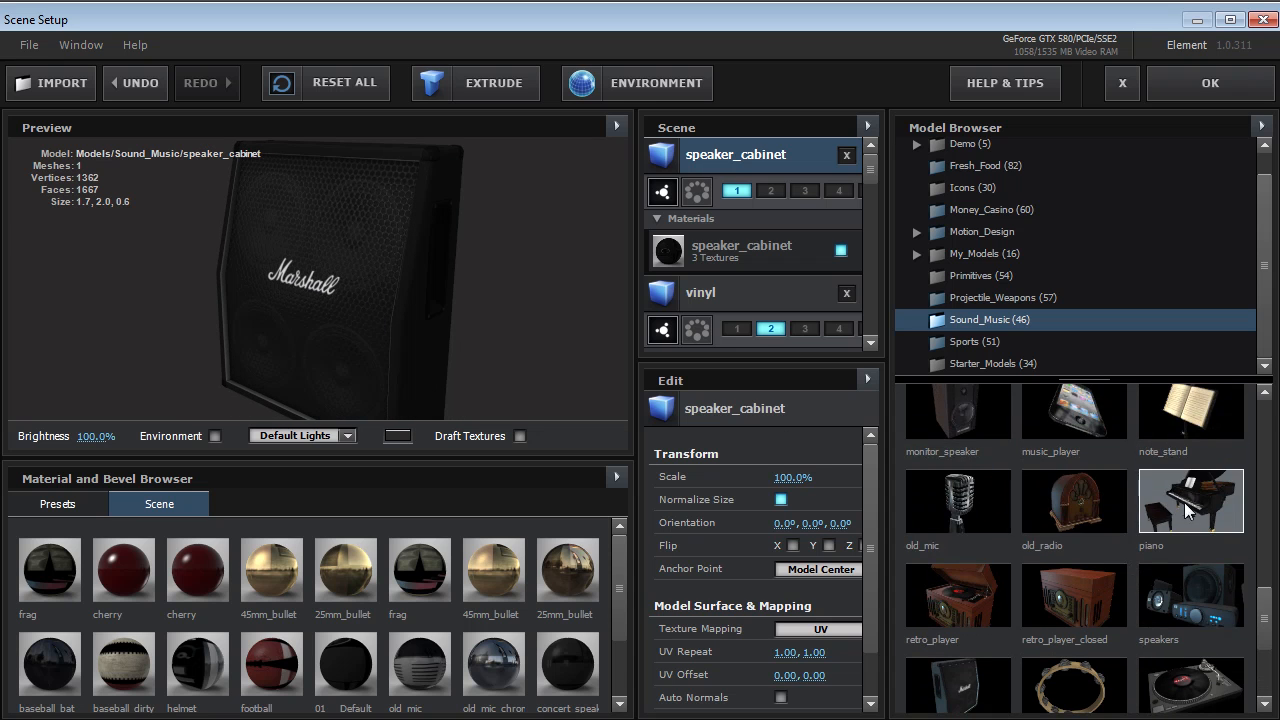
Step: Load the grand piano and preview it with environment reflections enabled
double_click(1190, 500)
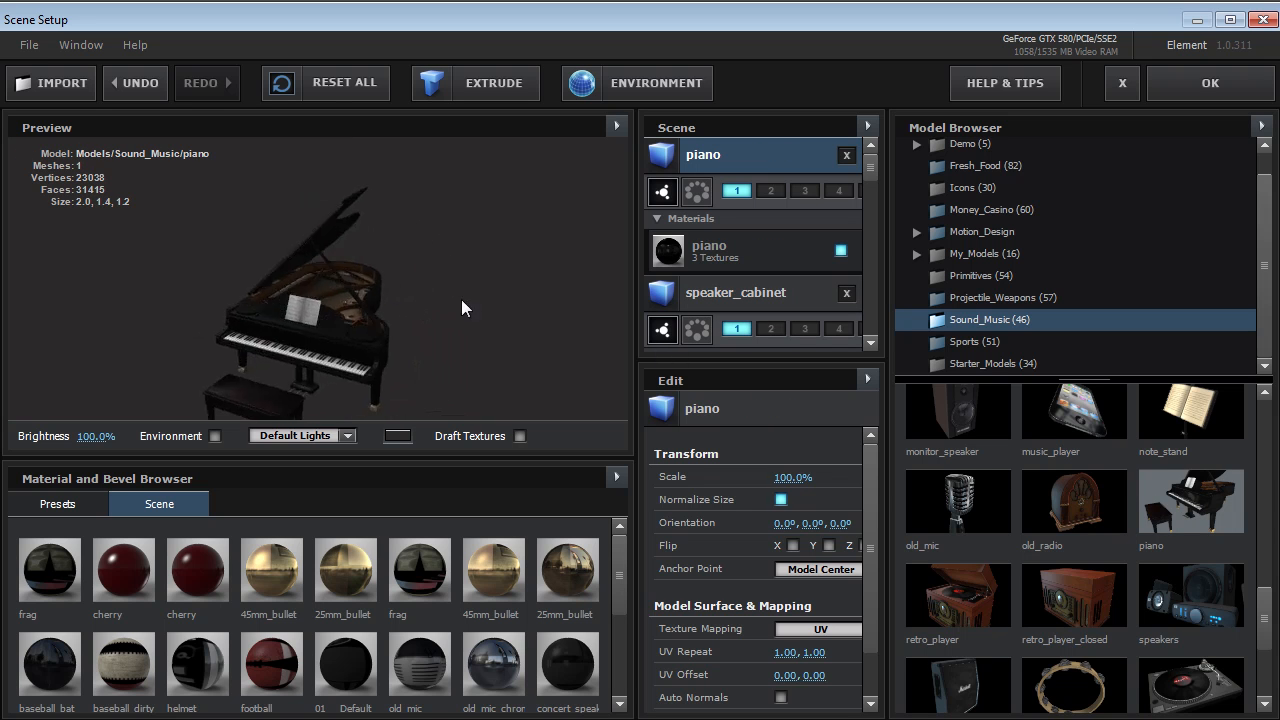
drag(462, 308, 378, 356)
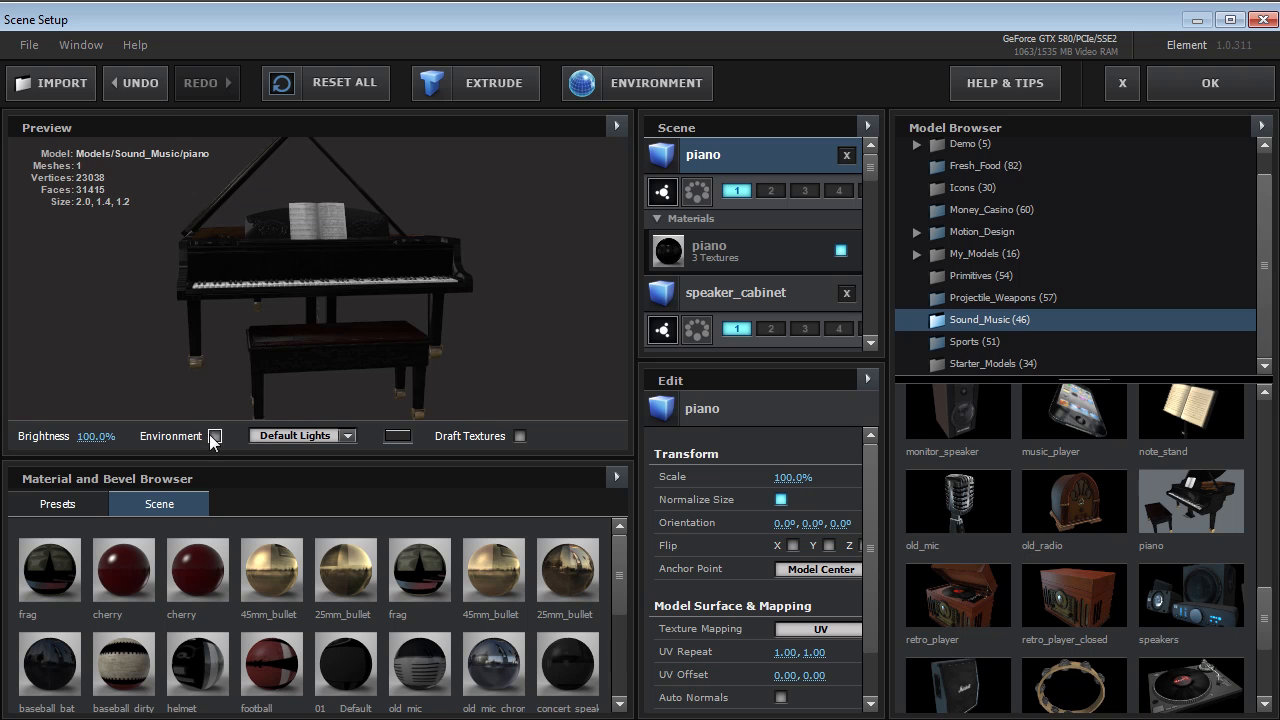
click(216, 436)
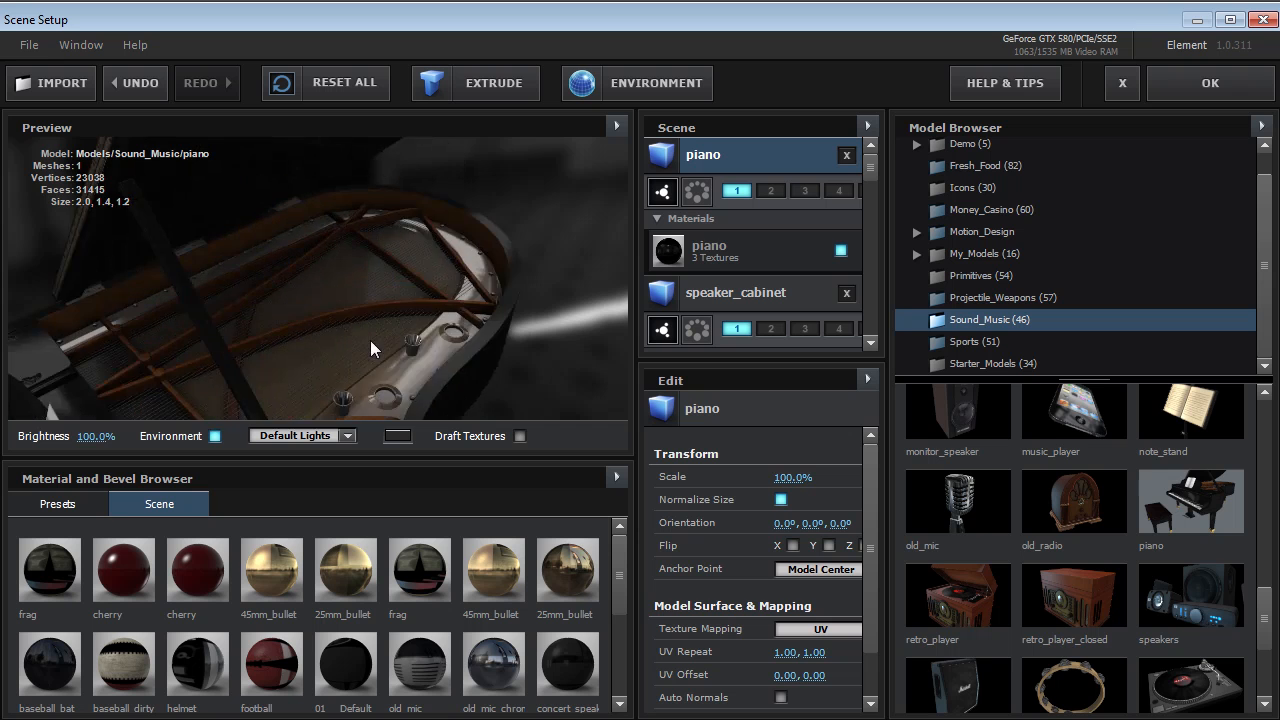
drag(370, 350, 308, 292)
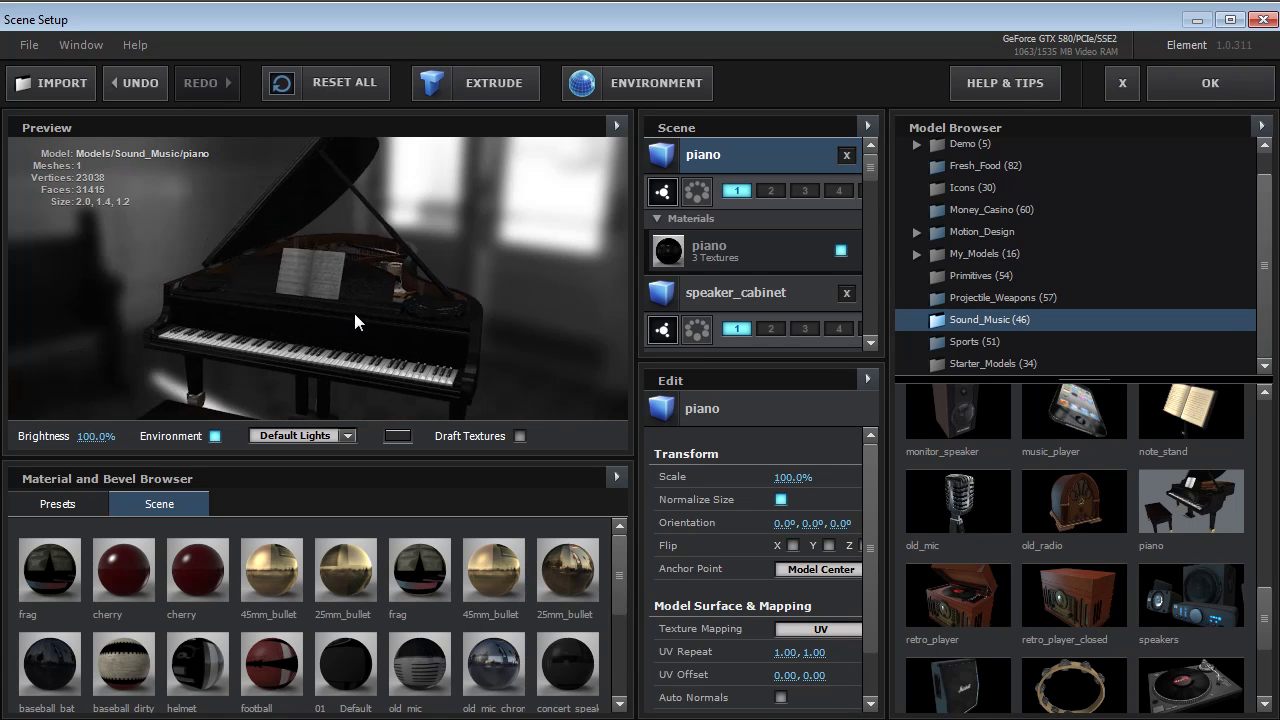
mouse_move(628, 170)
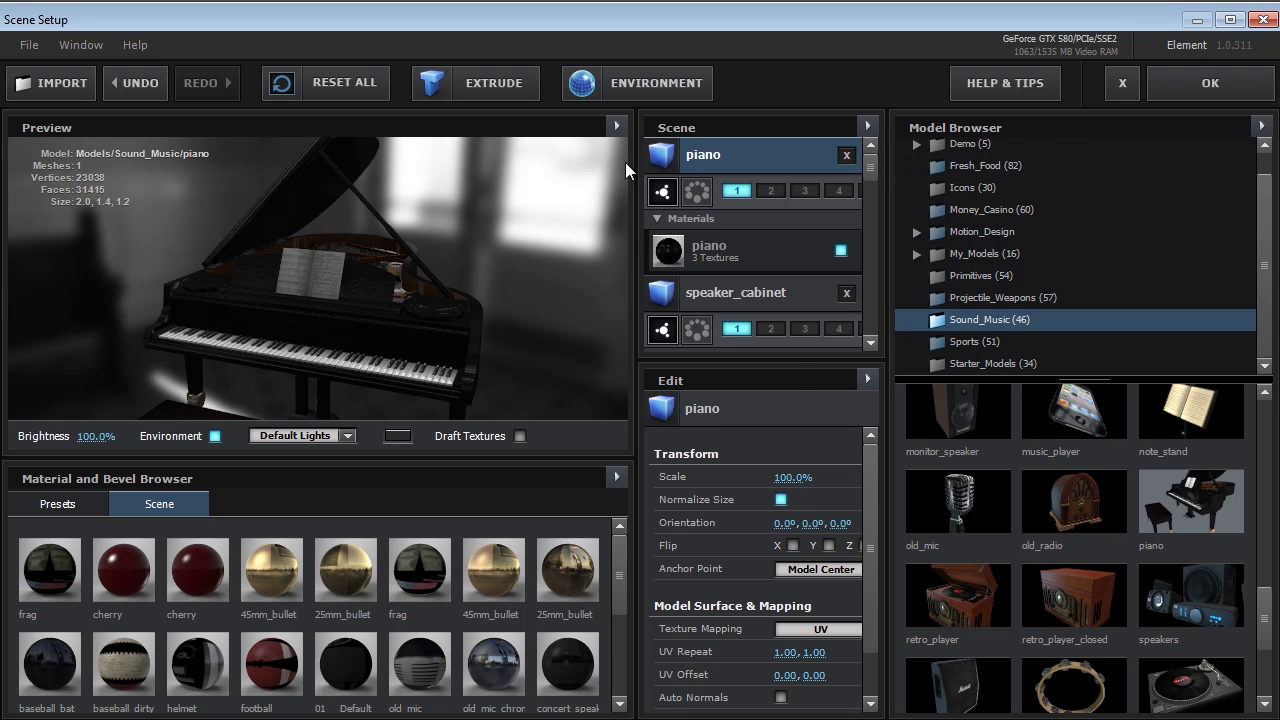
Step: Cancel out of Scene Setup without saving
click(1120, 84)
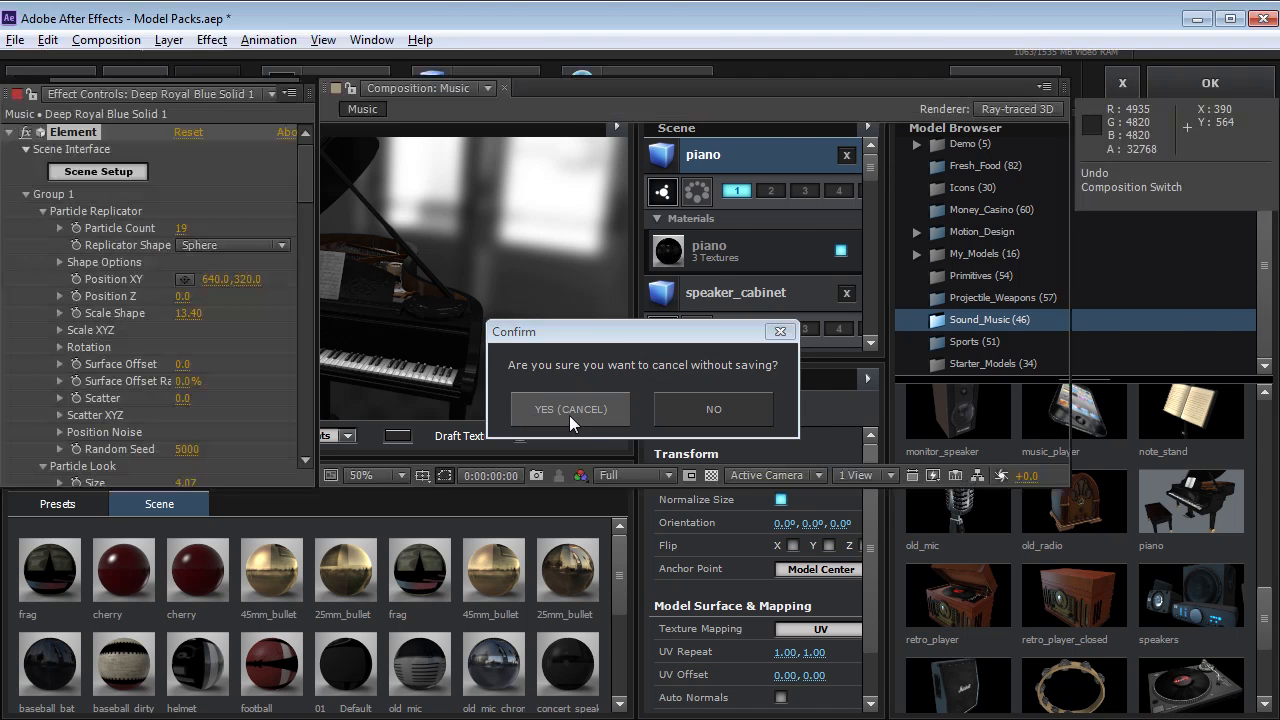
Step: Confirm the cancel and return to the Model_Packs composition
click(570, 408)
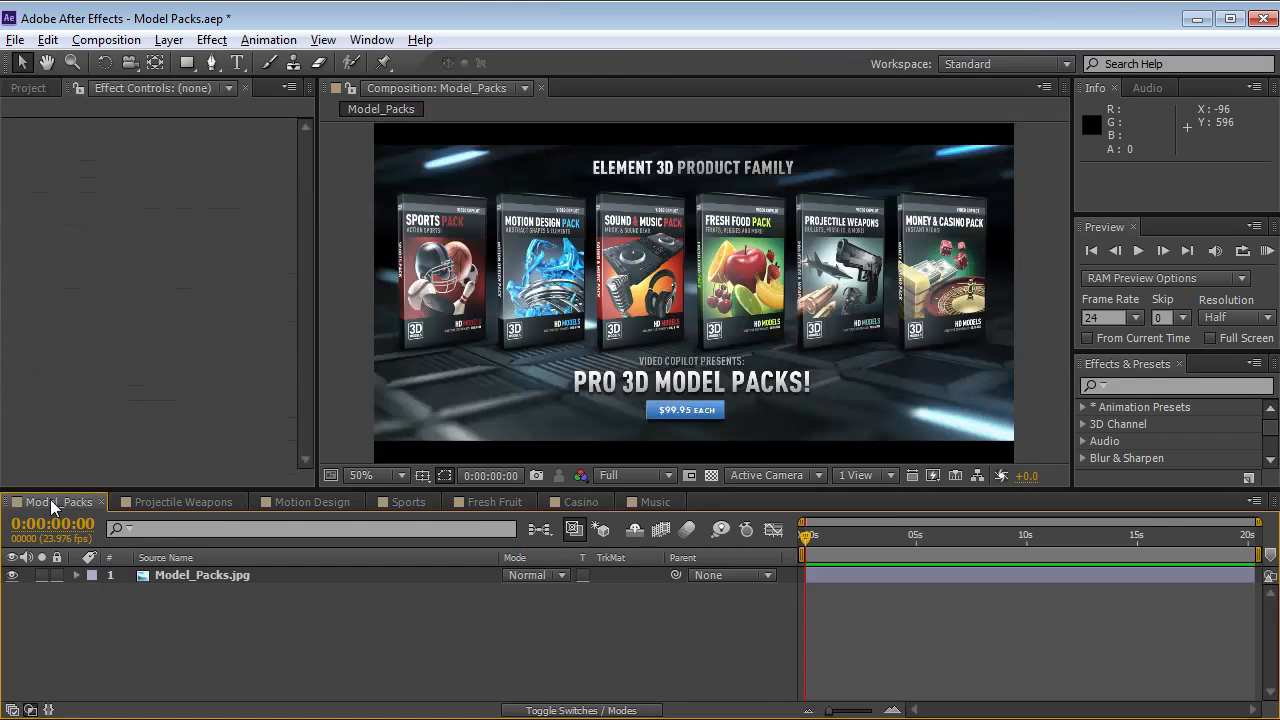
mouse_move(760, 390)
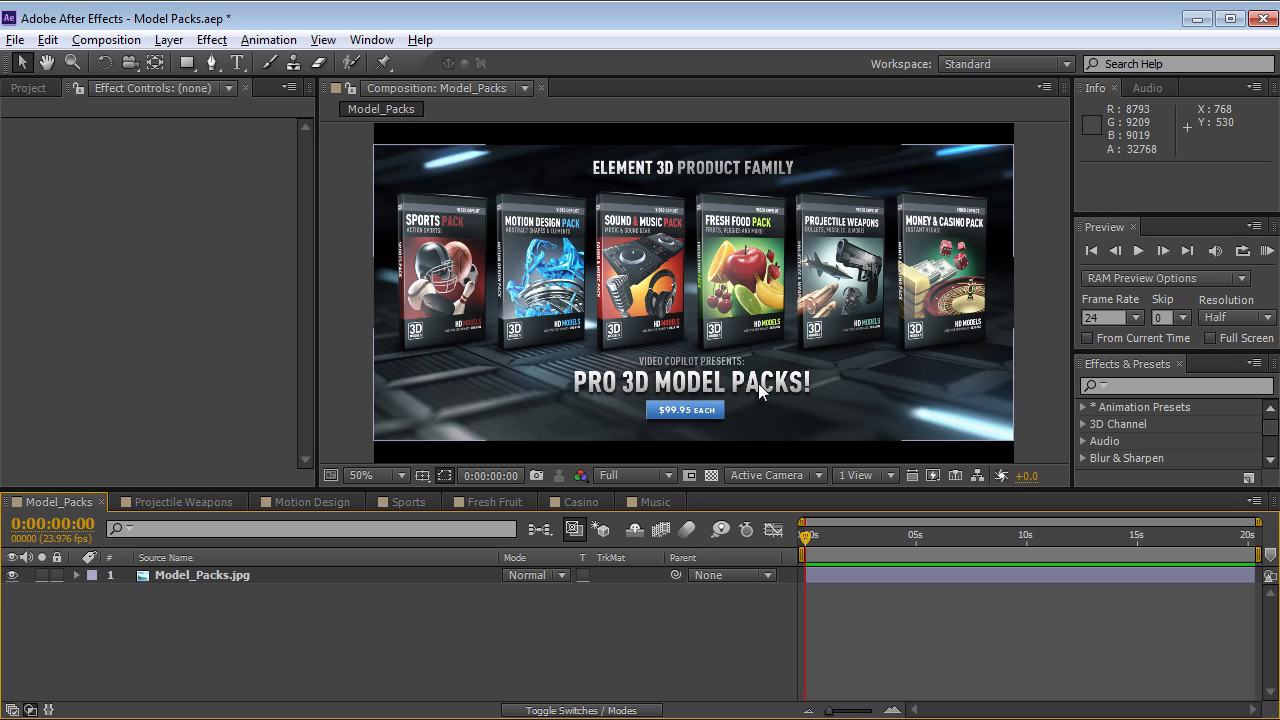
mouse_move(760, 430)
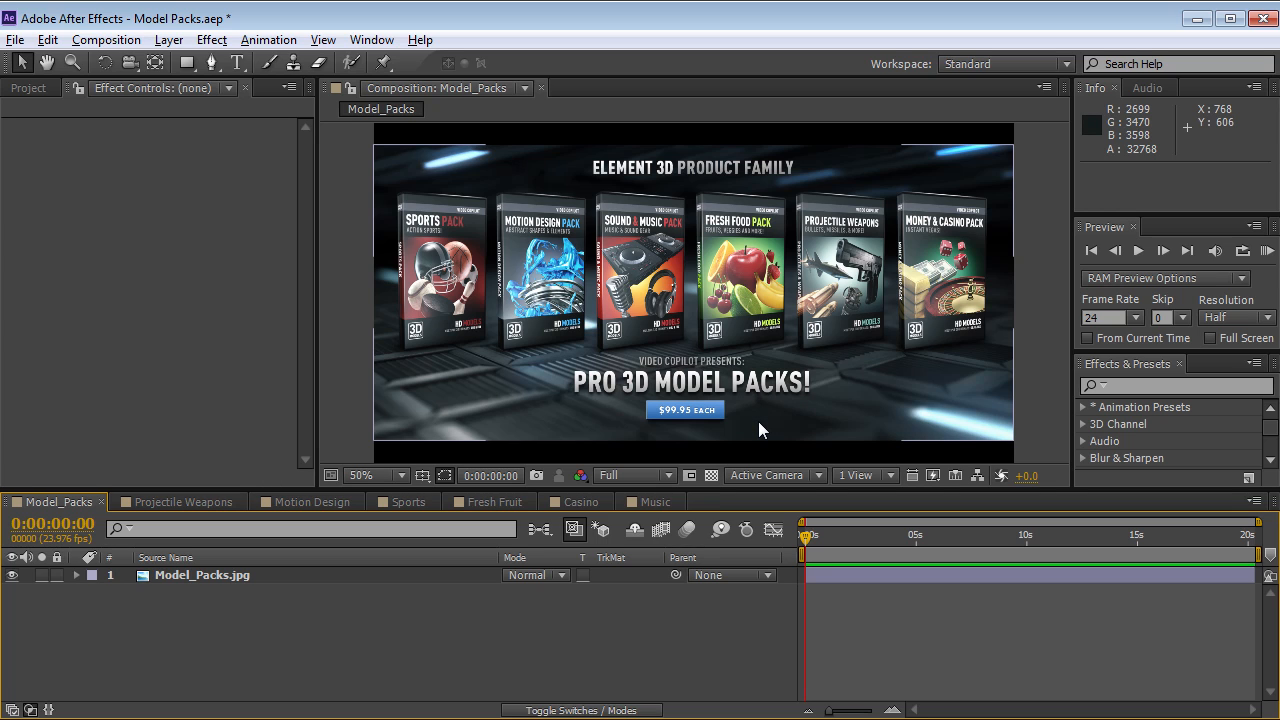